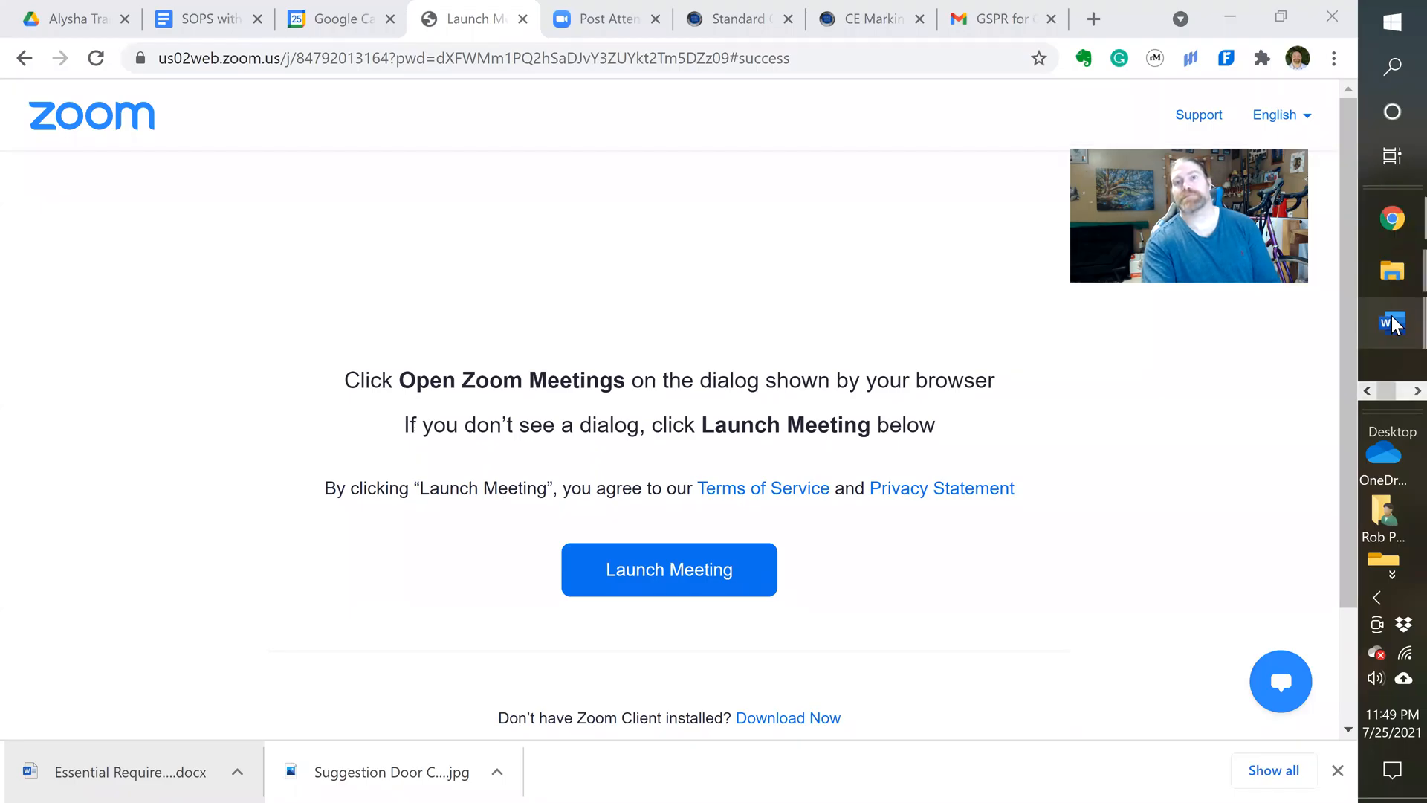
mouse_move(1391, 324)
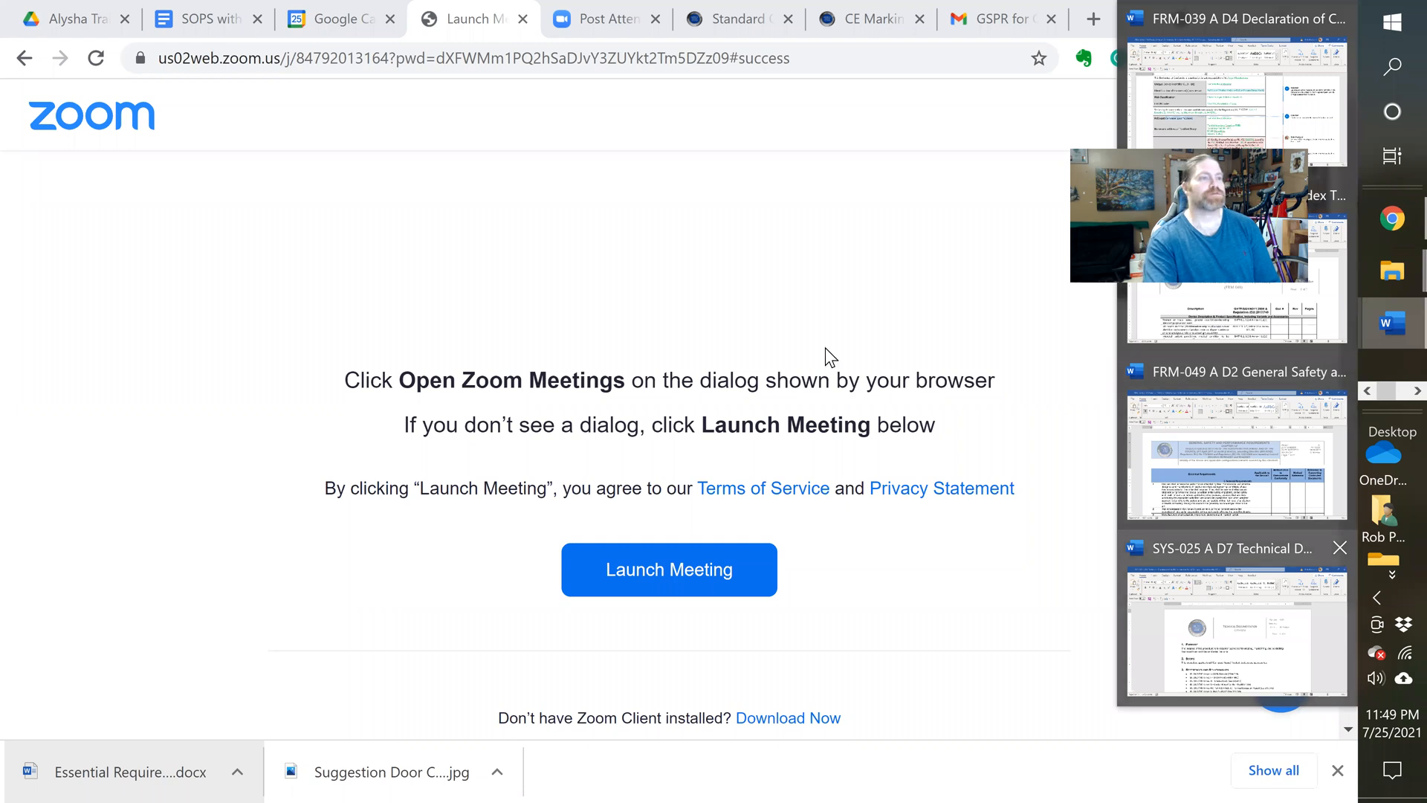
Step: Switch to the SYS-025 Technical Documentation procedure and scroll to its References and Relationships list
left_click(1233, 628)
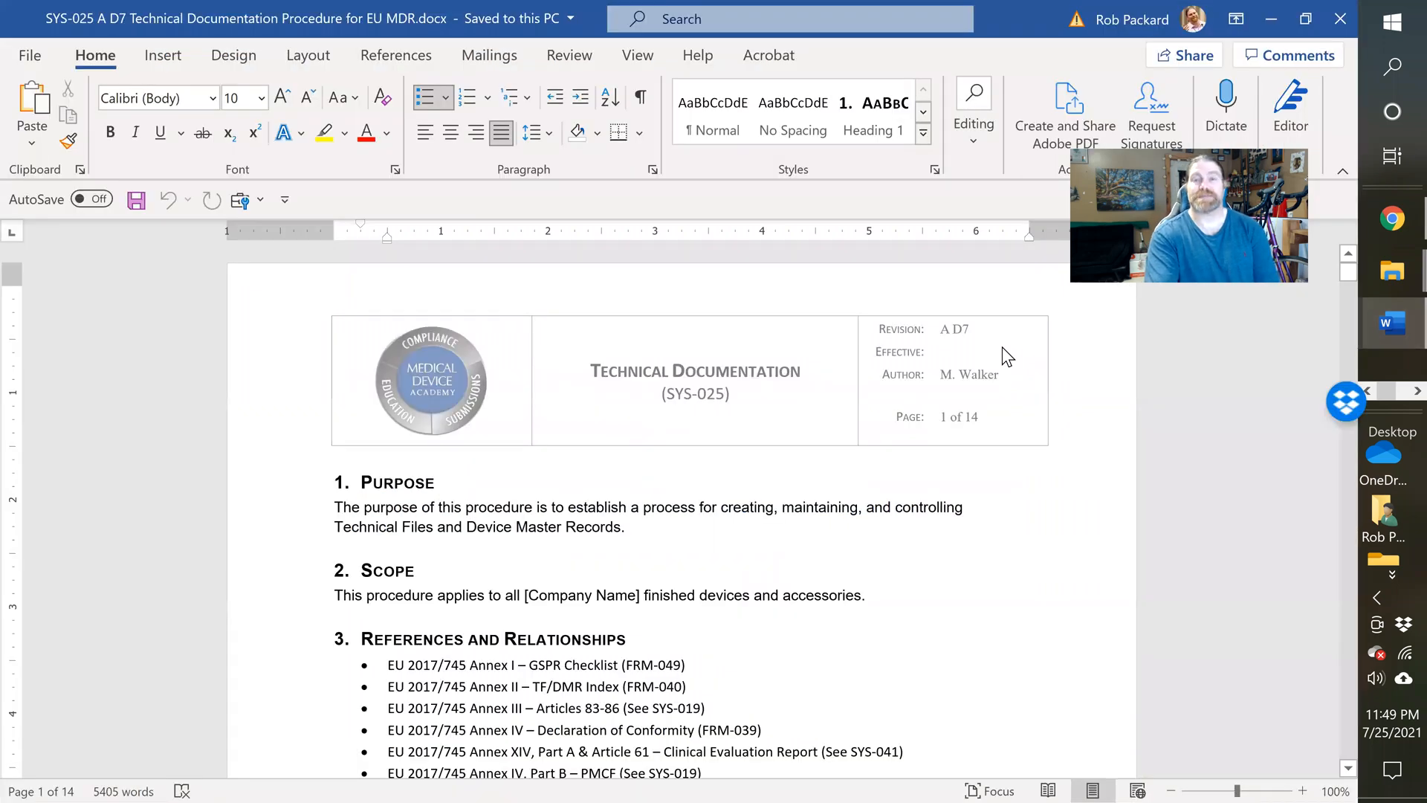
mouse_move(1029, 373)
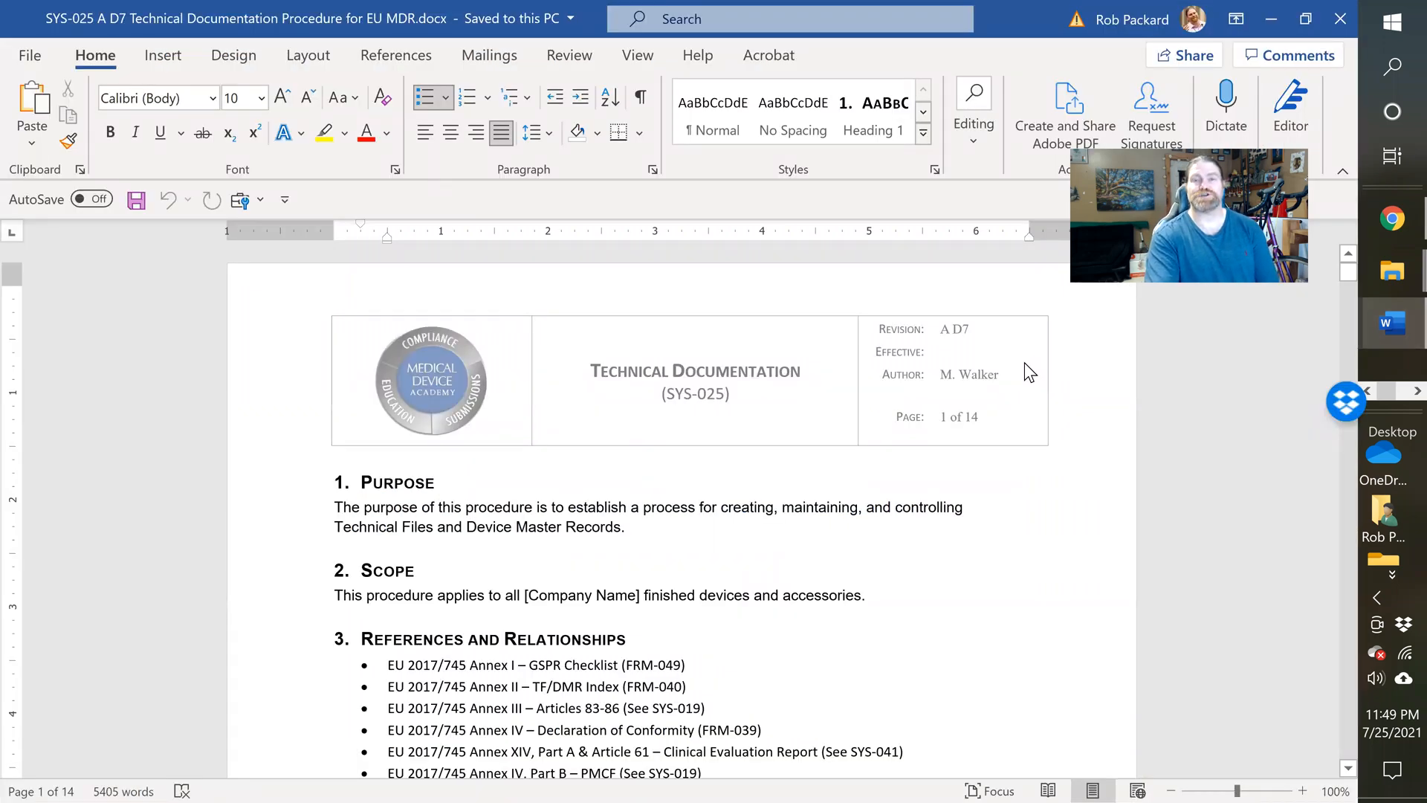
mouse_move(999, 385)
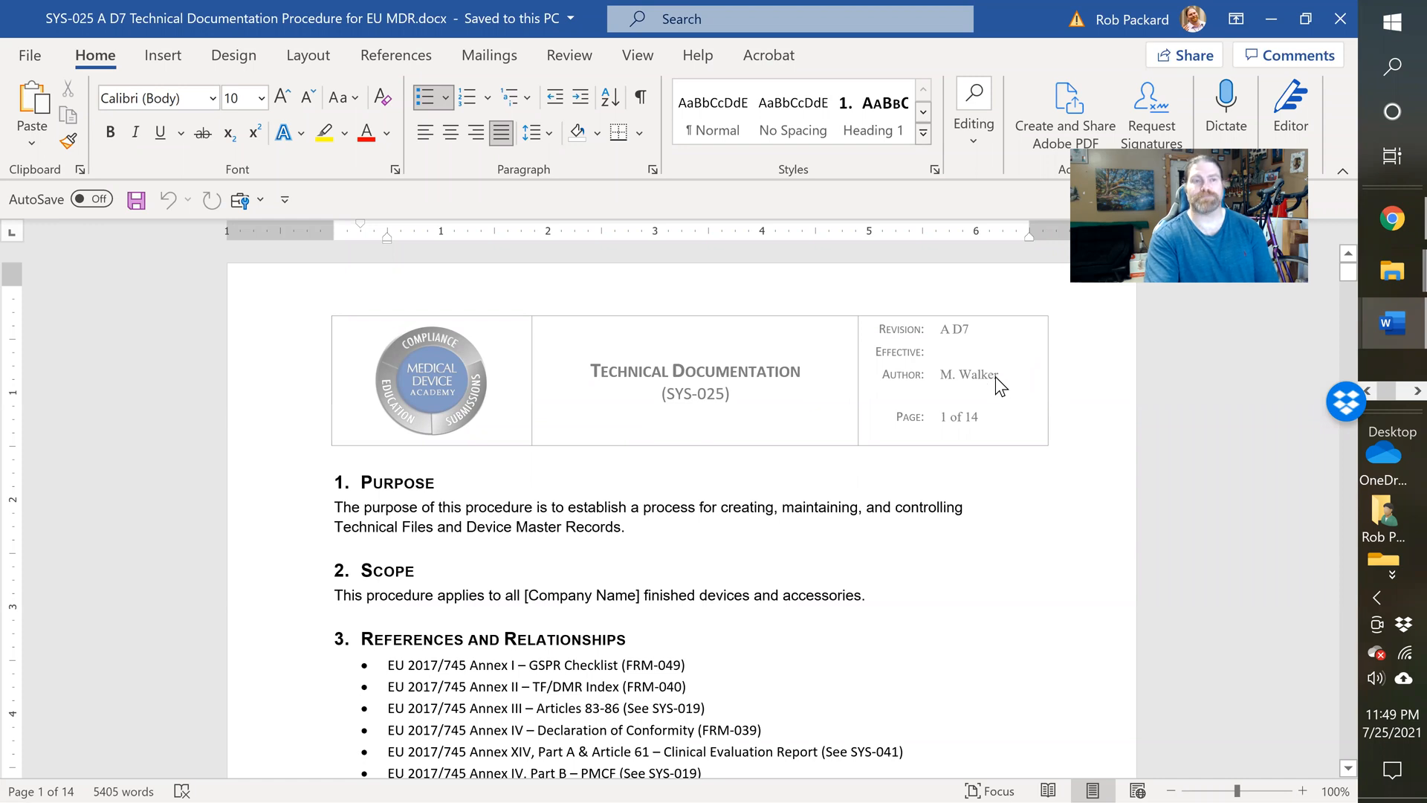
mouse_move(980, 443)
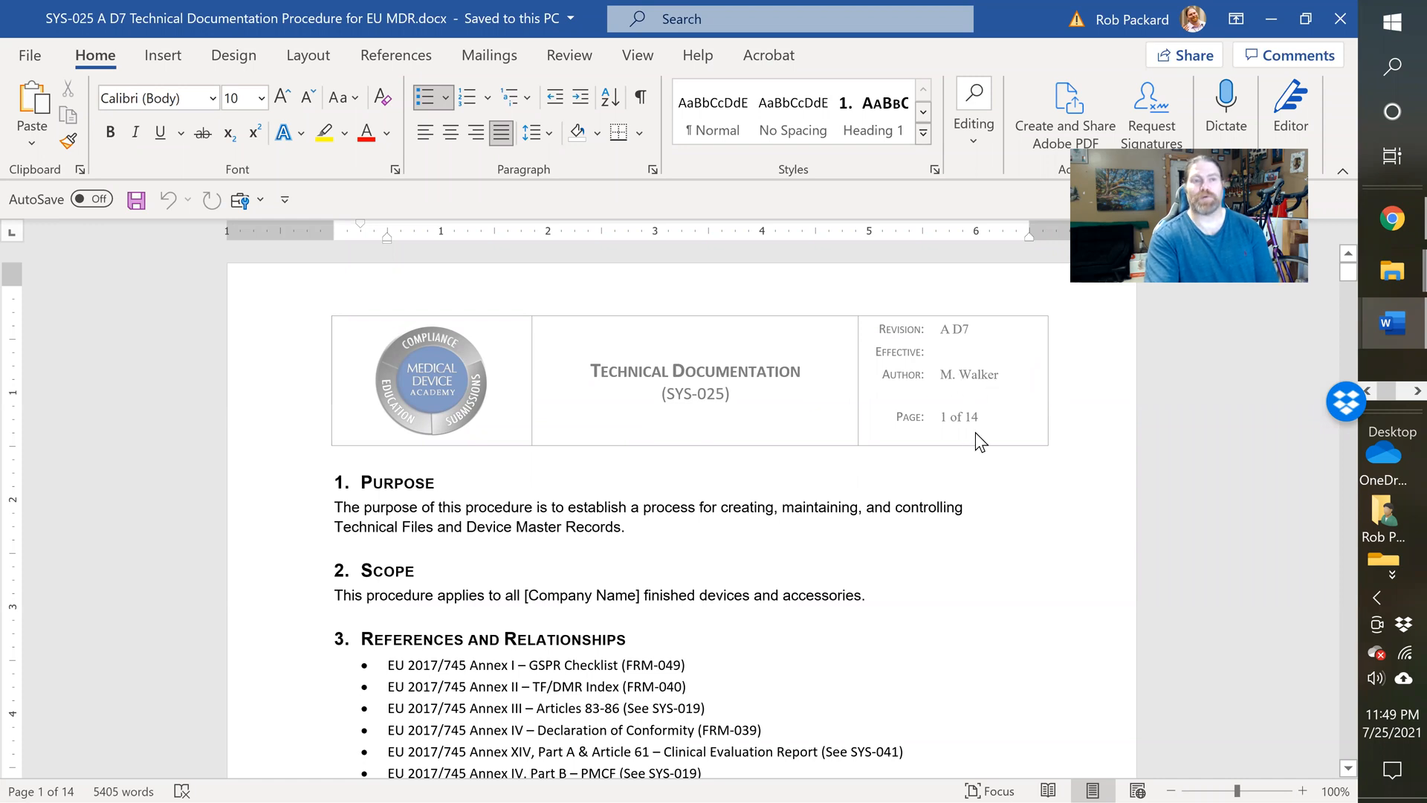
scroll("down", 3)
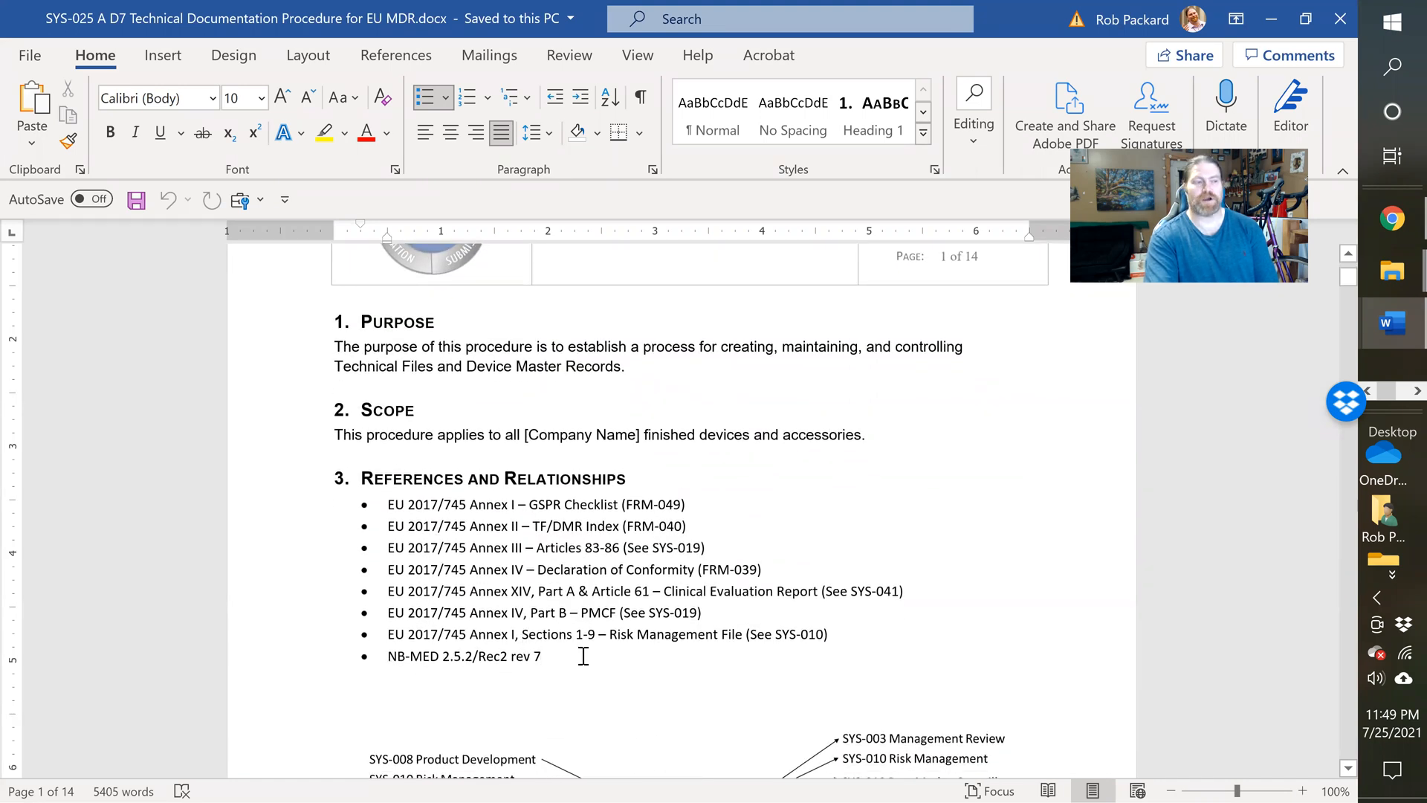
mouse_move(483, 662)
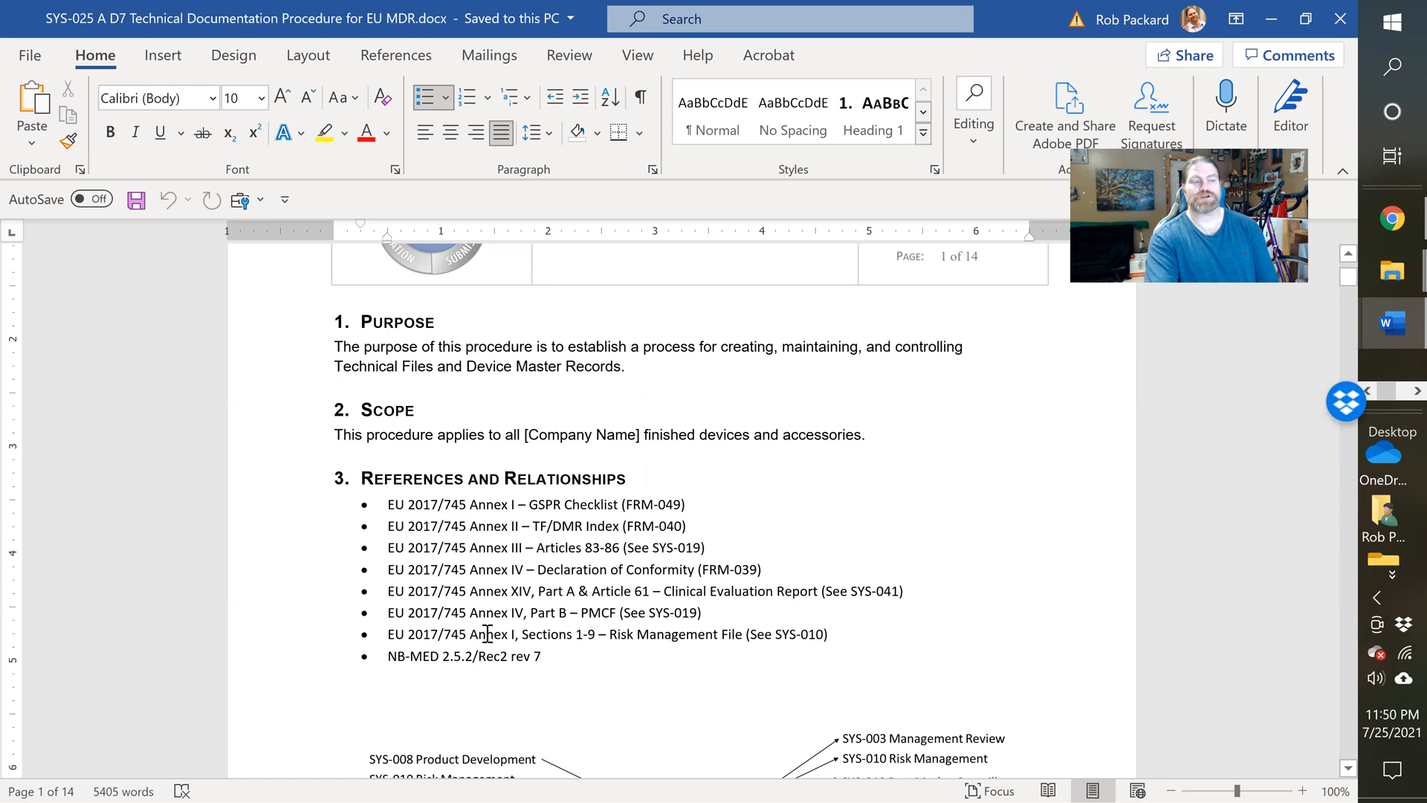
left_click(542, 657)
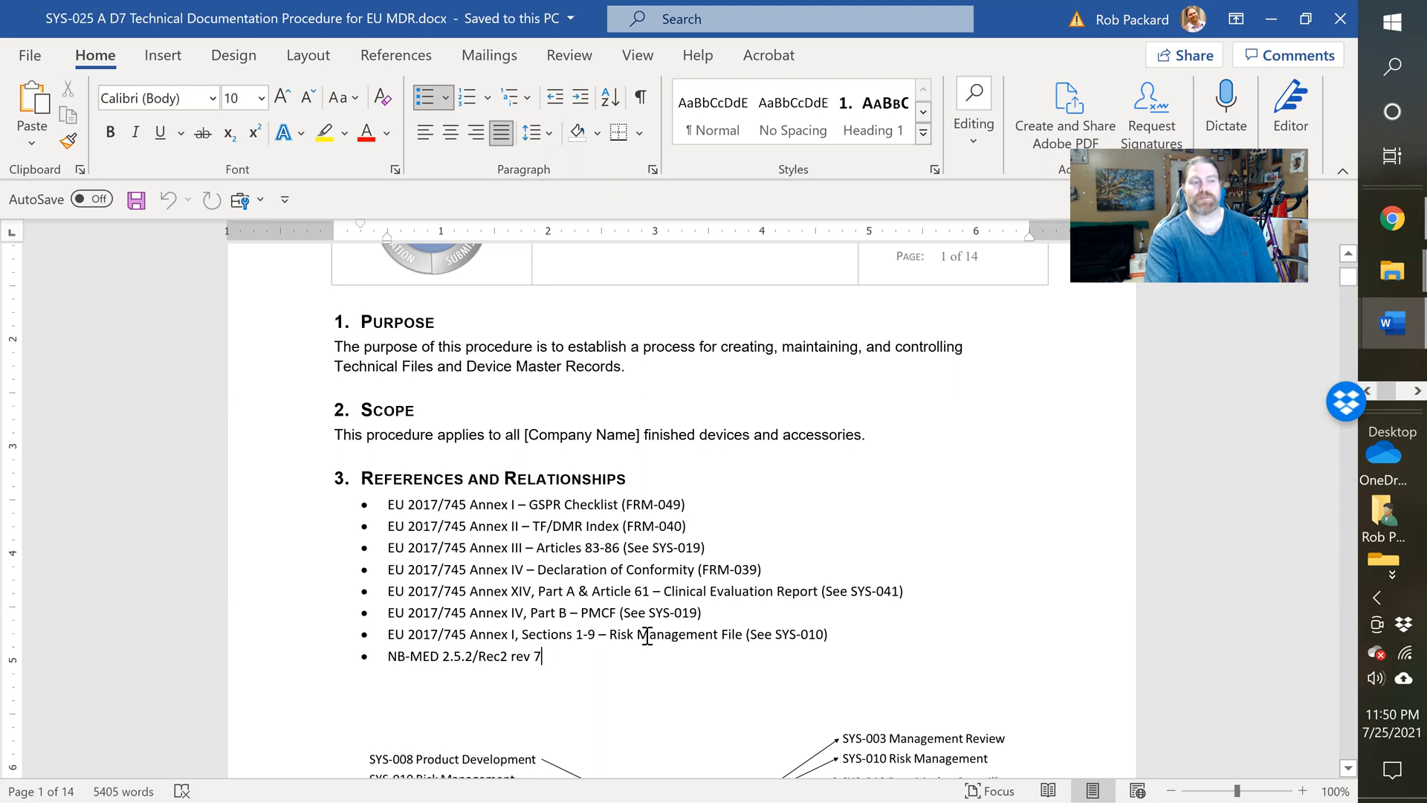
mouse_move(550, 634)
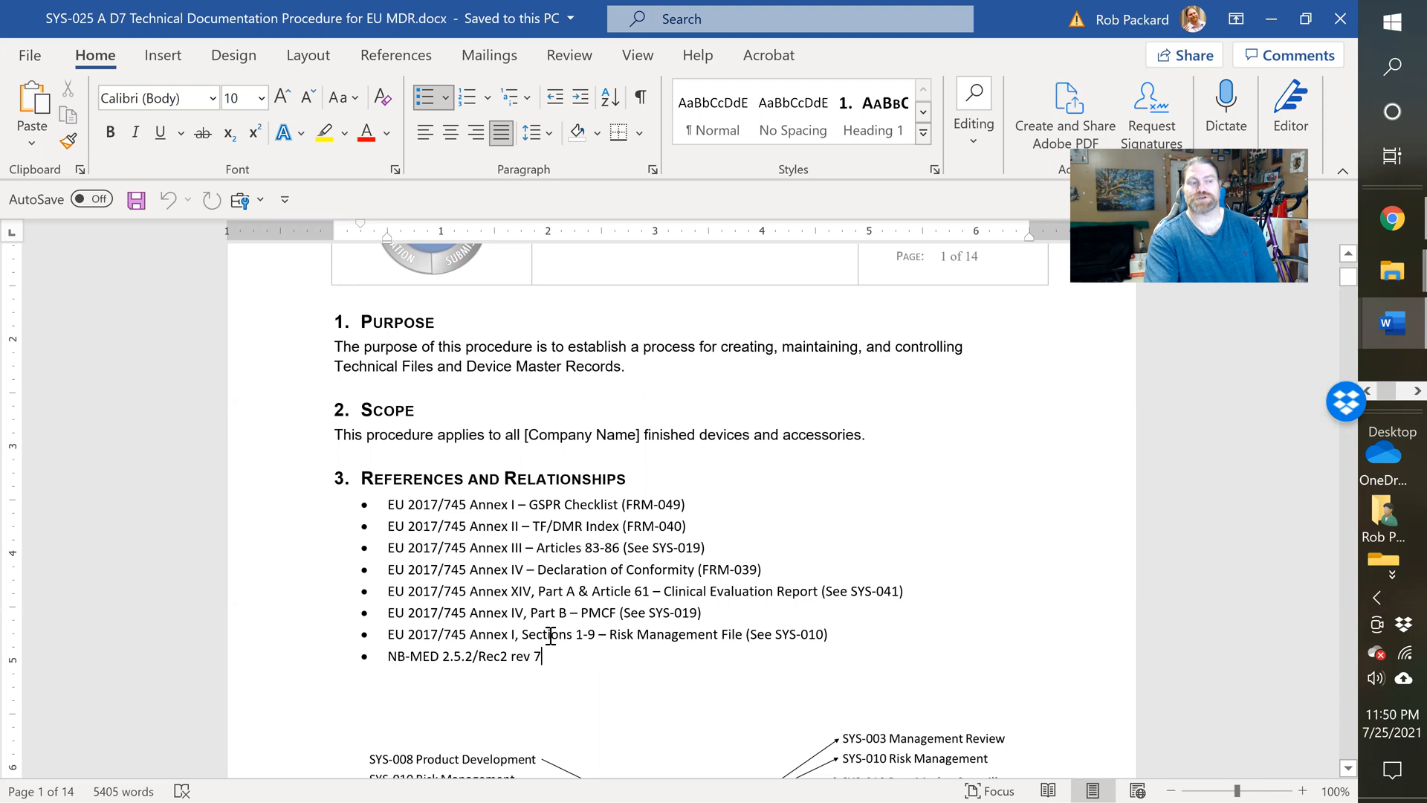
mouse_move(728, 634)
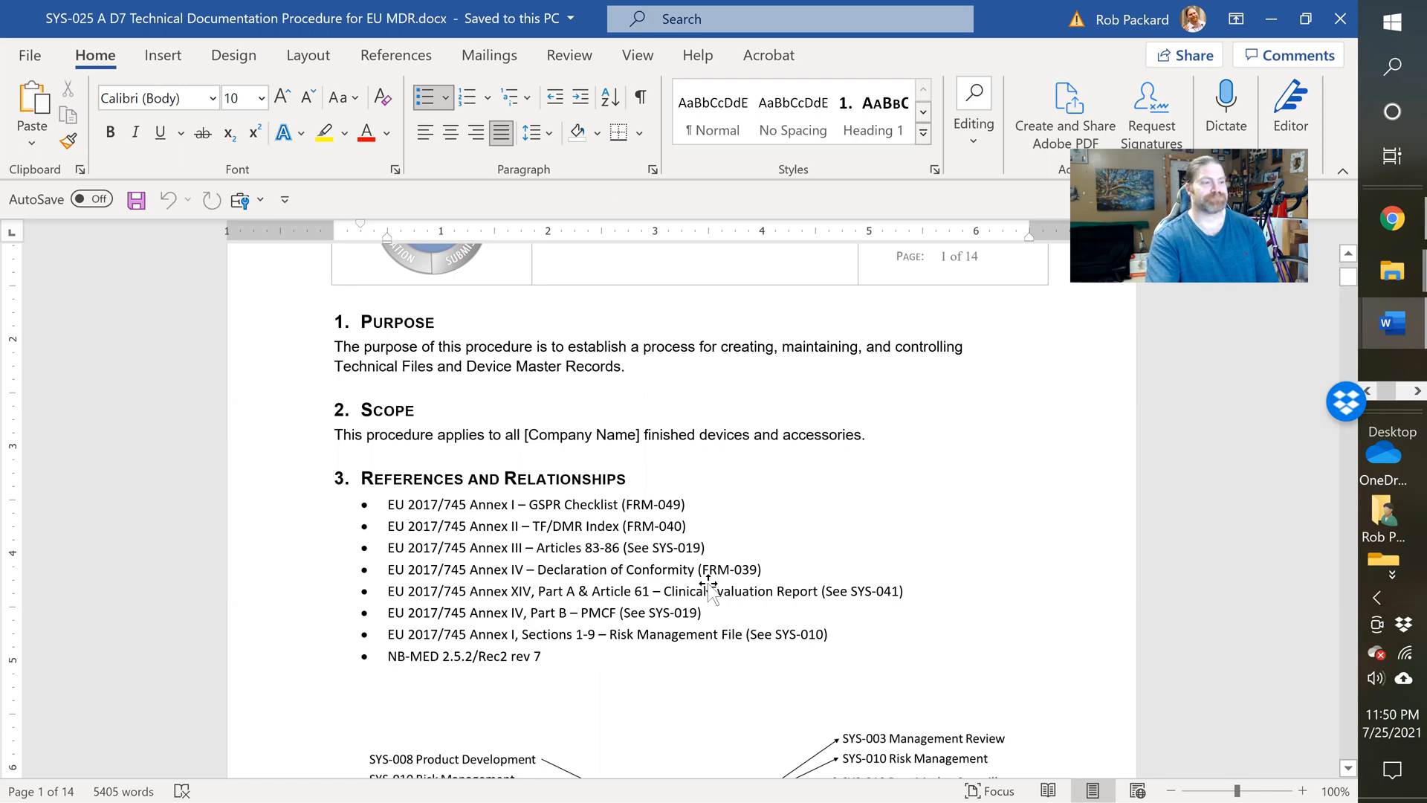
Step: Scroll past approval, revision history and responsibilities to the page 3 TF/DMR Index requirements
scroll("down", 3)
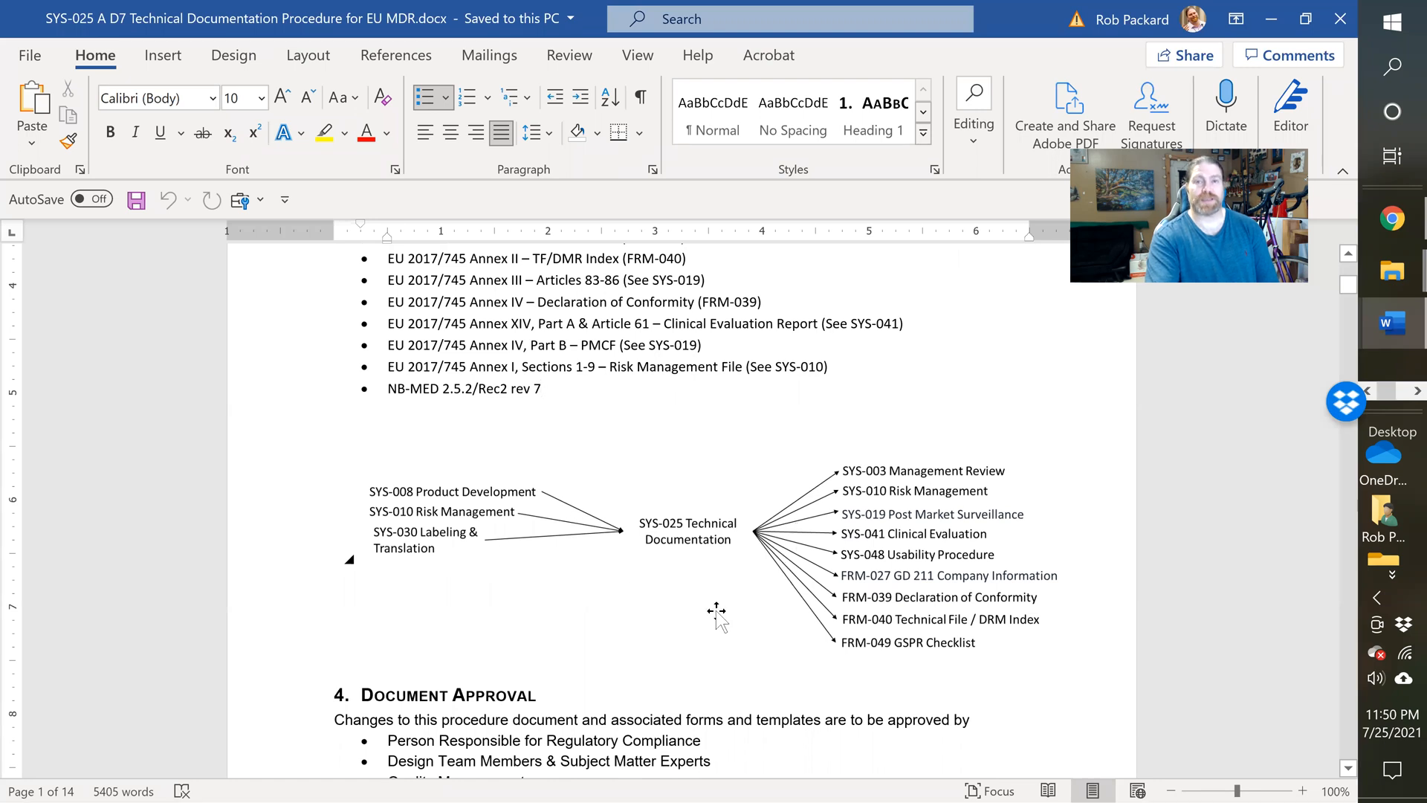
scroll("down", 3)
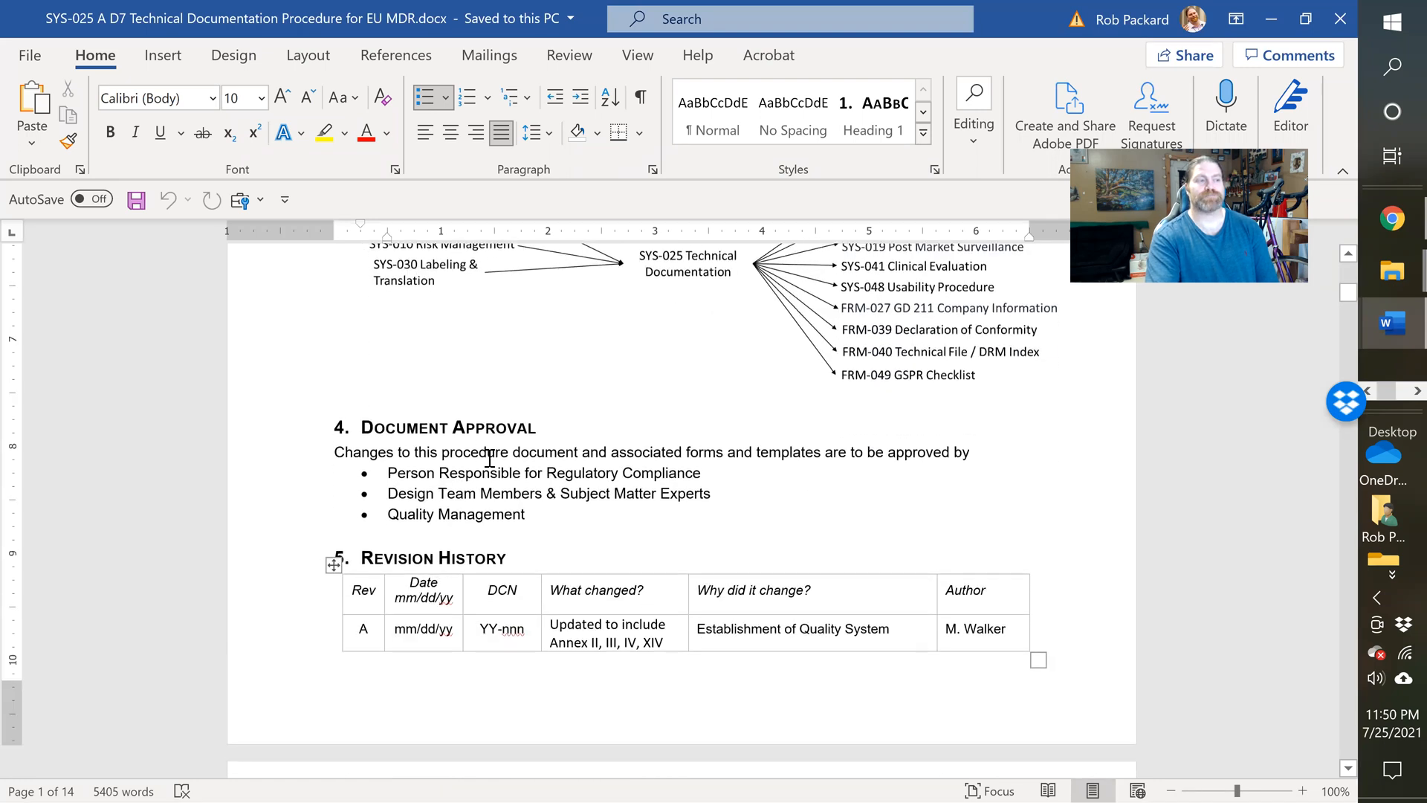
mouse_move(544, 507)
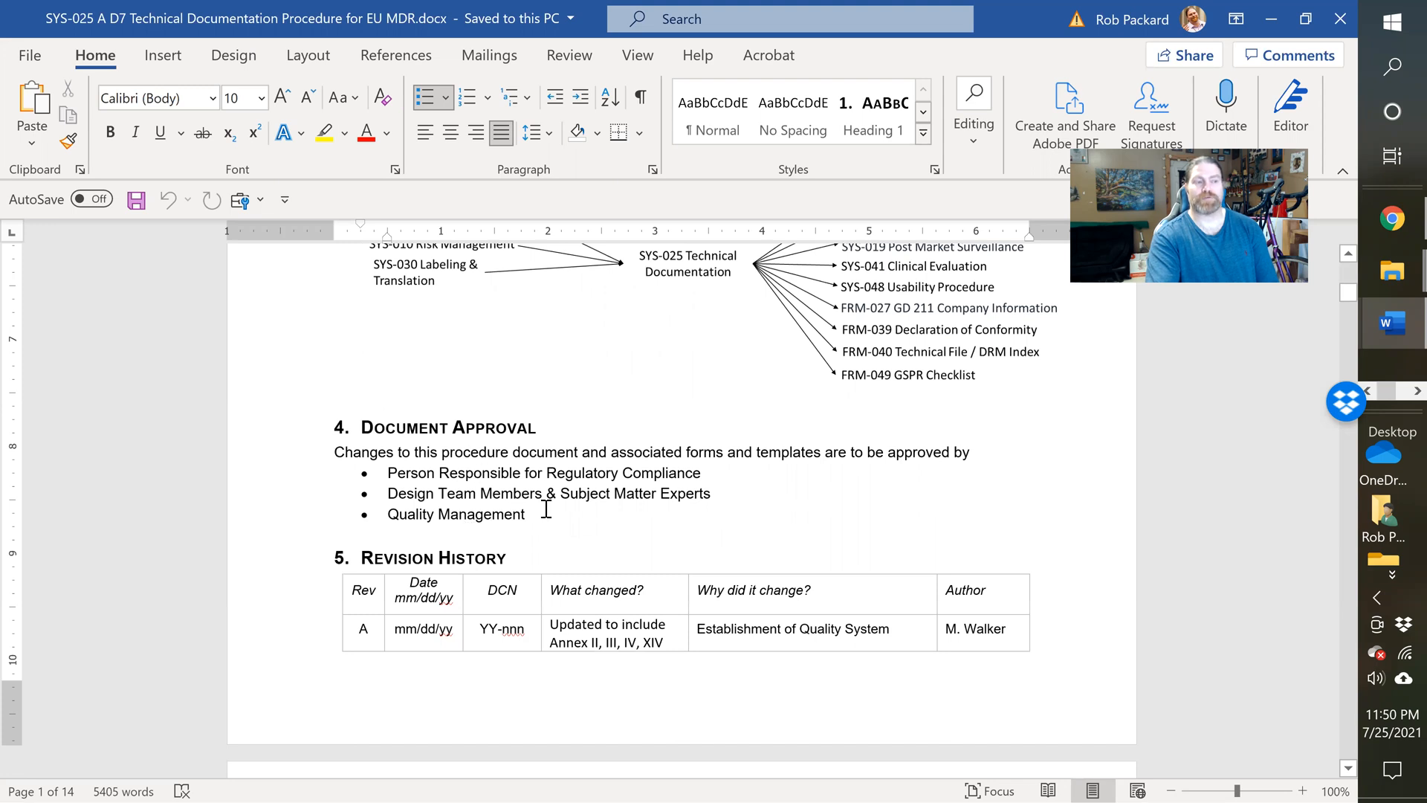
scroll("down", 3)
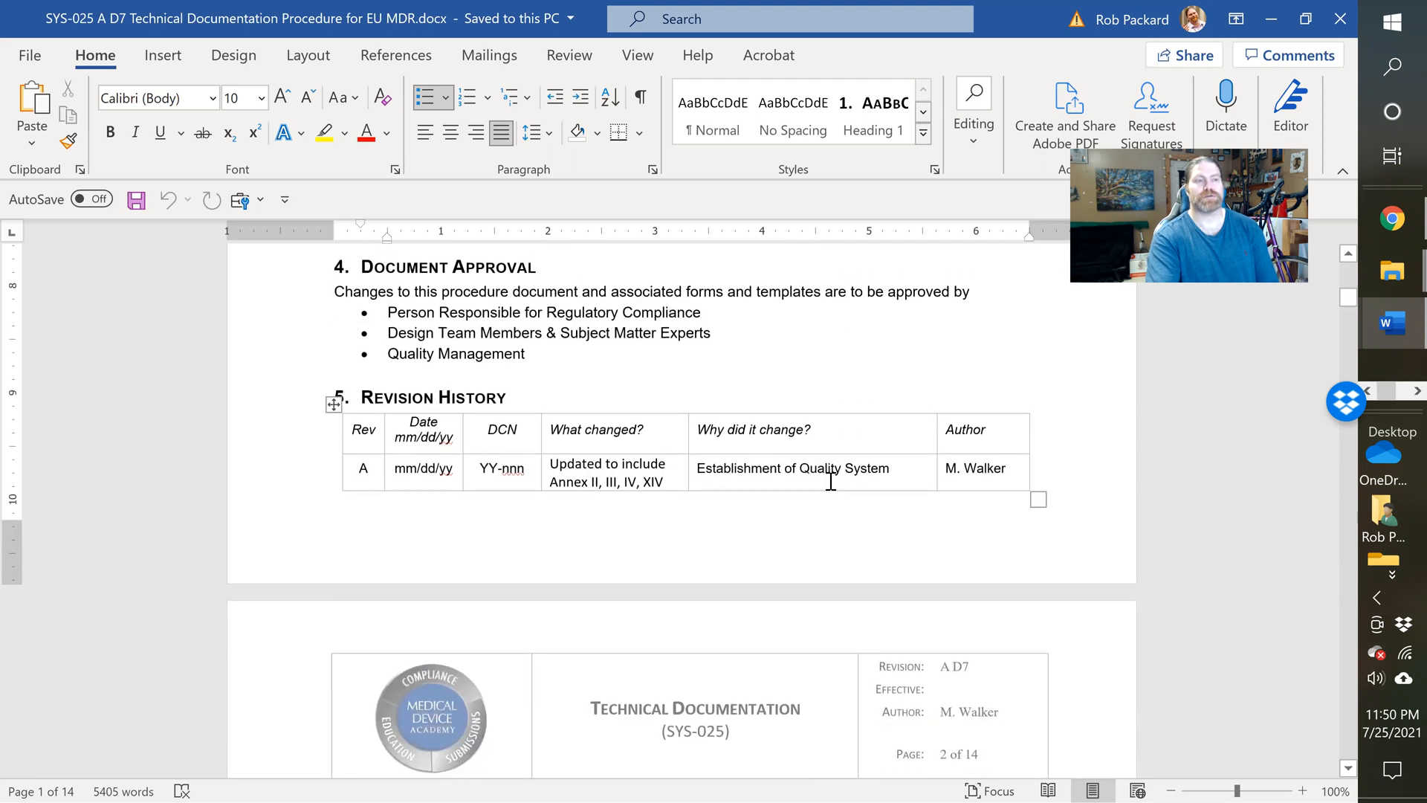
mouse_move(625, 450)
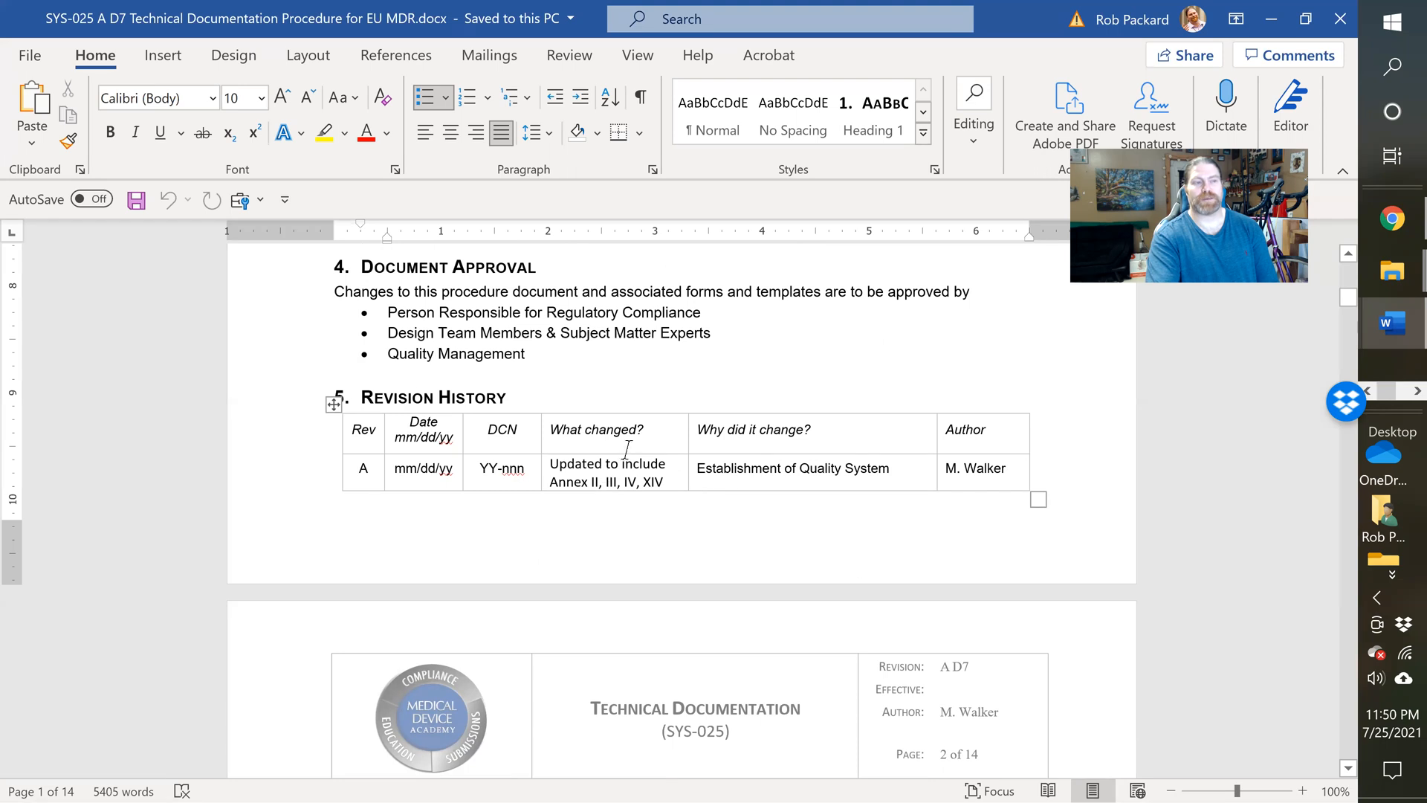
scroll("down", 3)
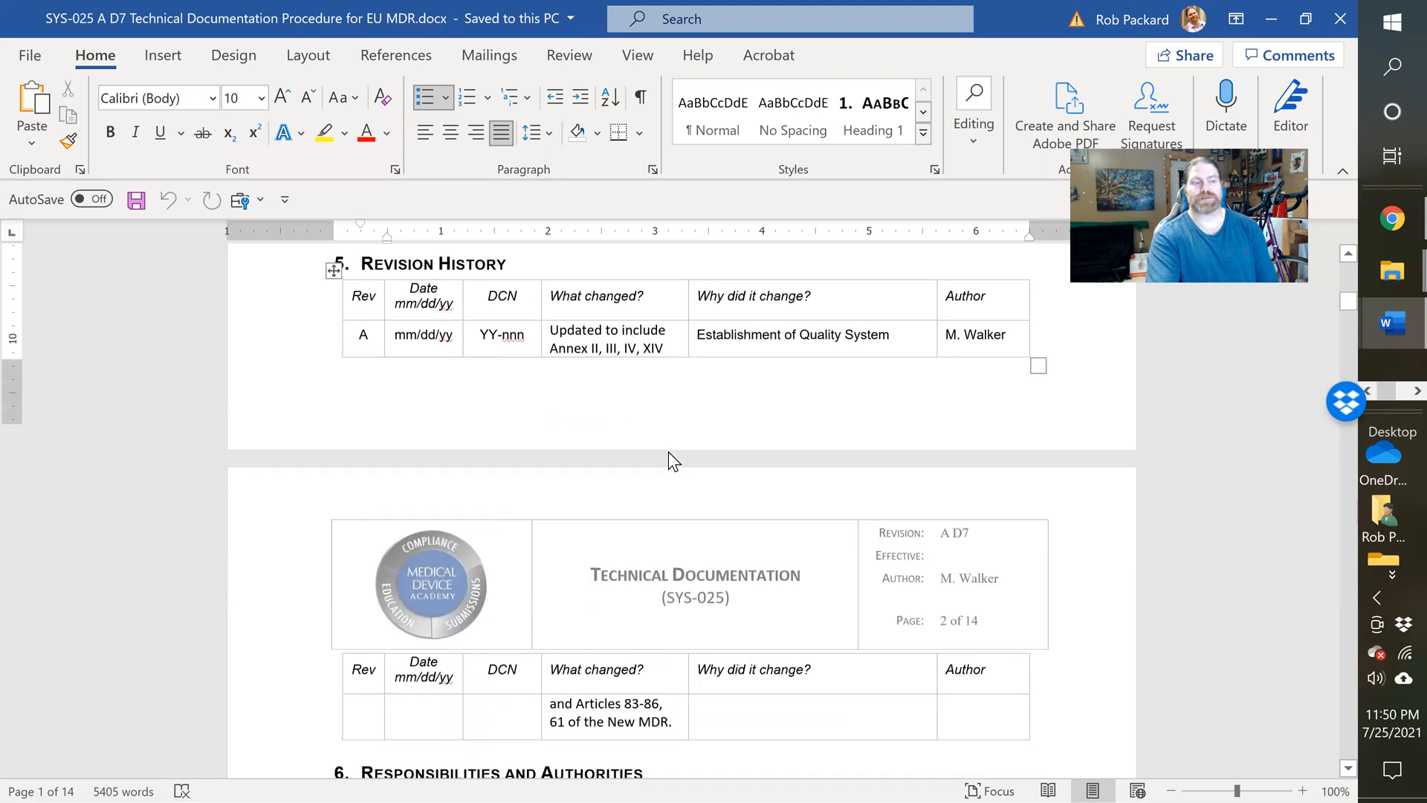
scroll("down", 3)
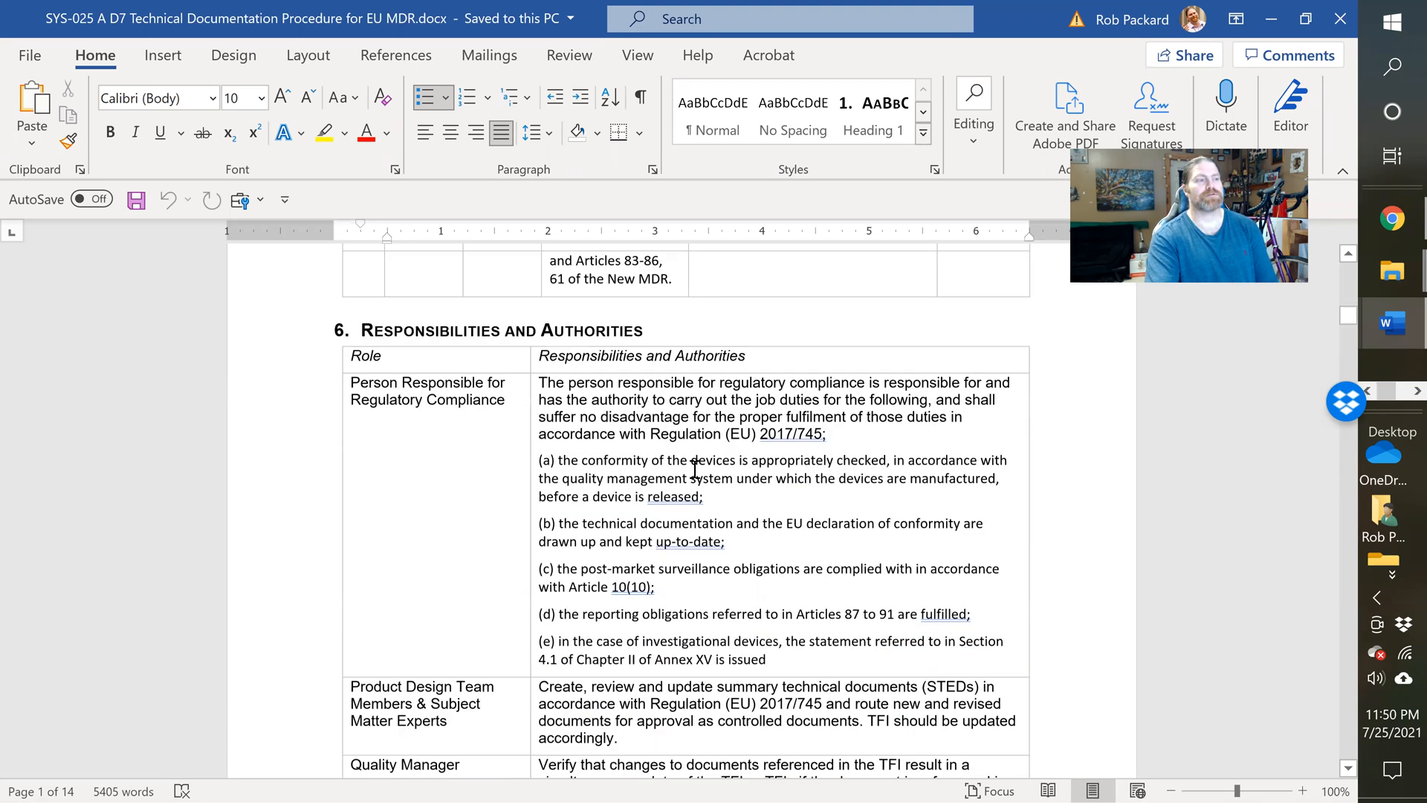
scroll("down", 3)
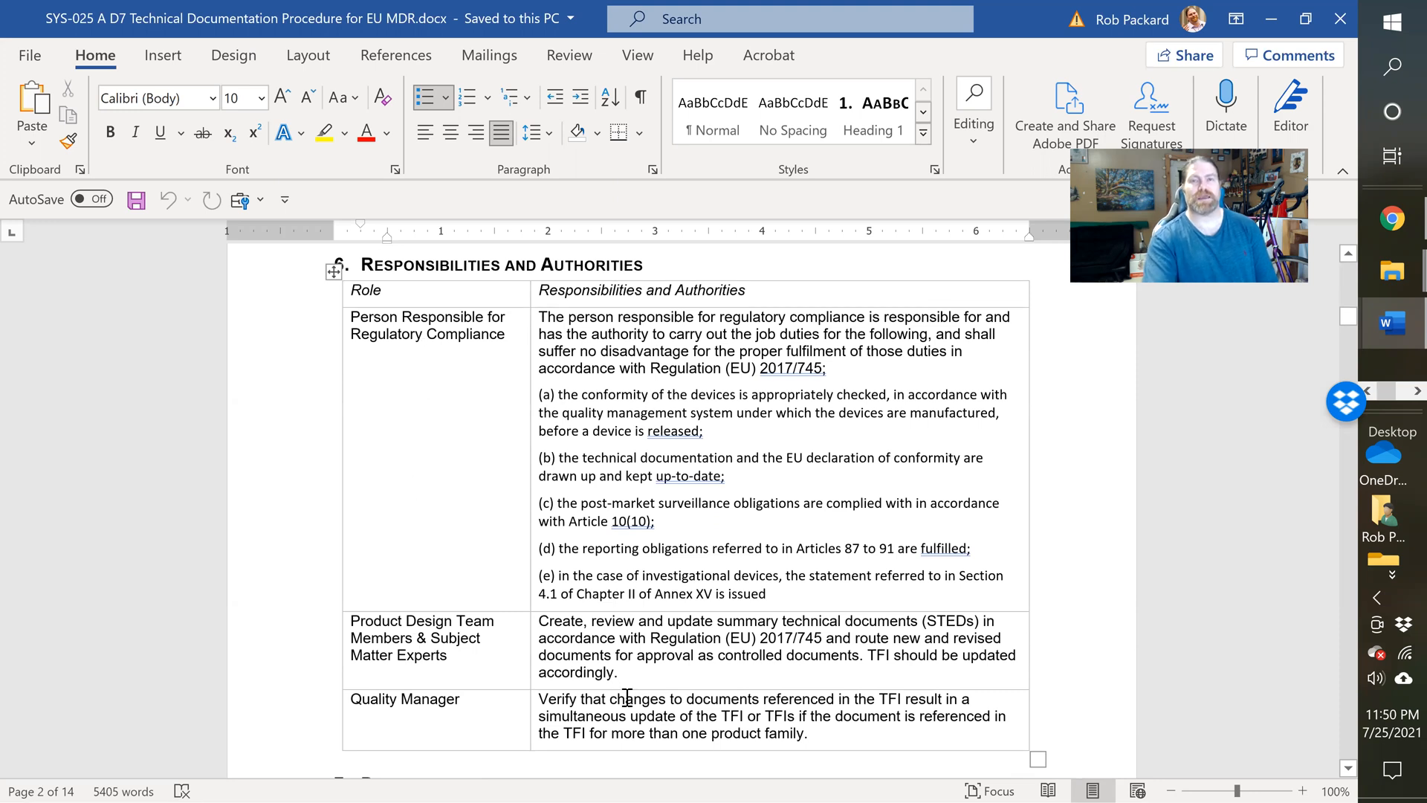
scroll("down", 3)
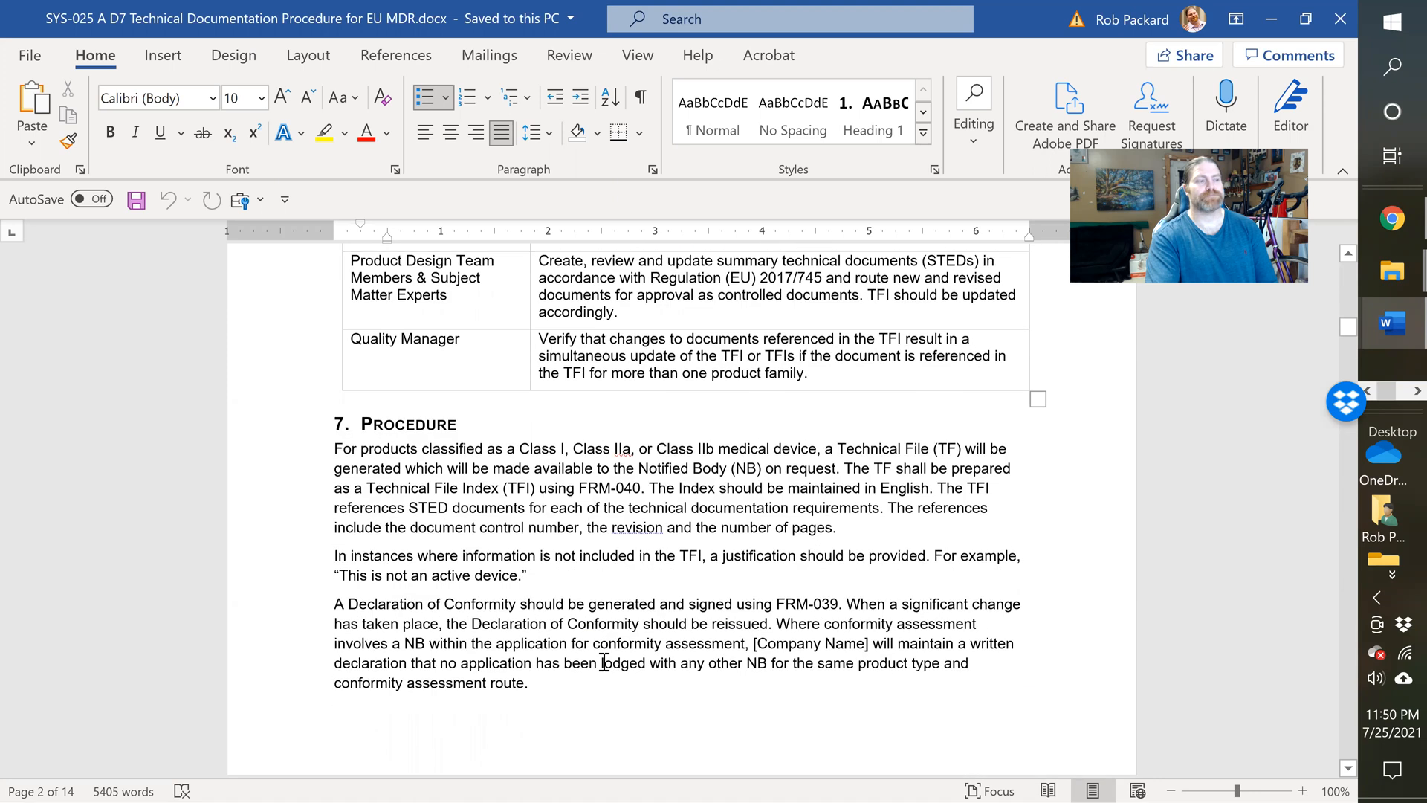
scroll("down", 3)
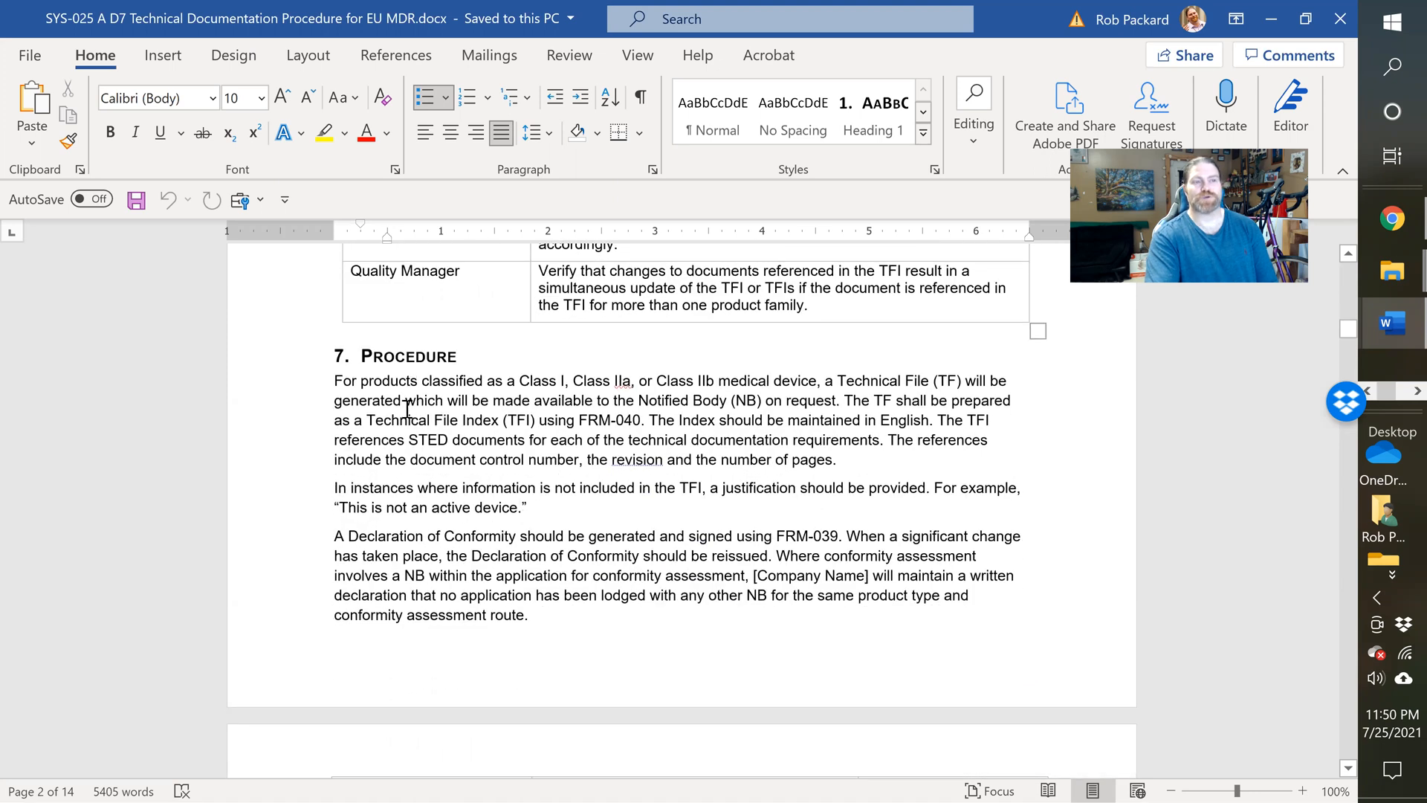
scroll("down", 3)
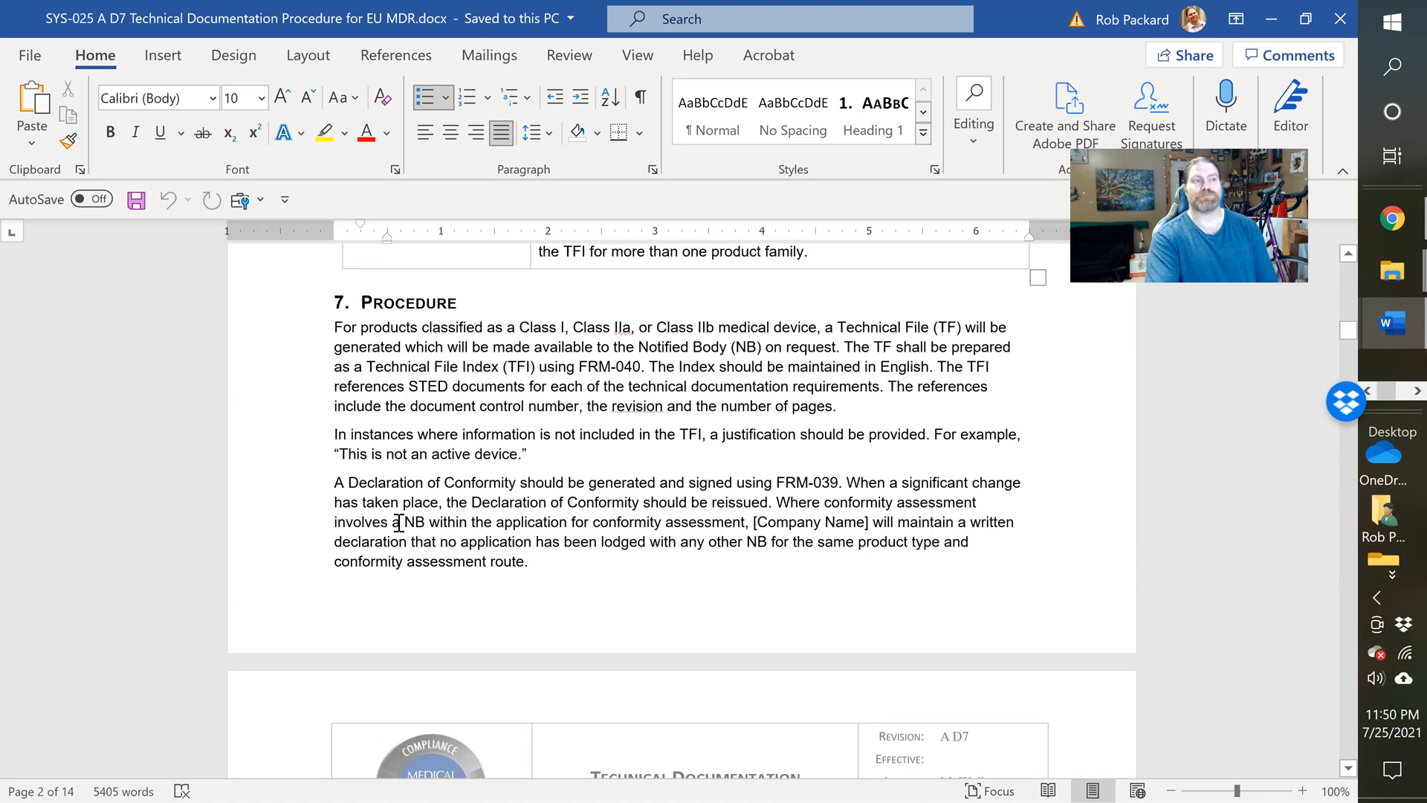
mouse_move(660, 355)
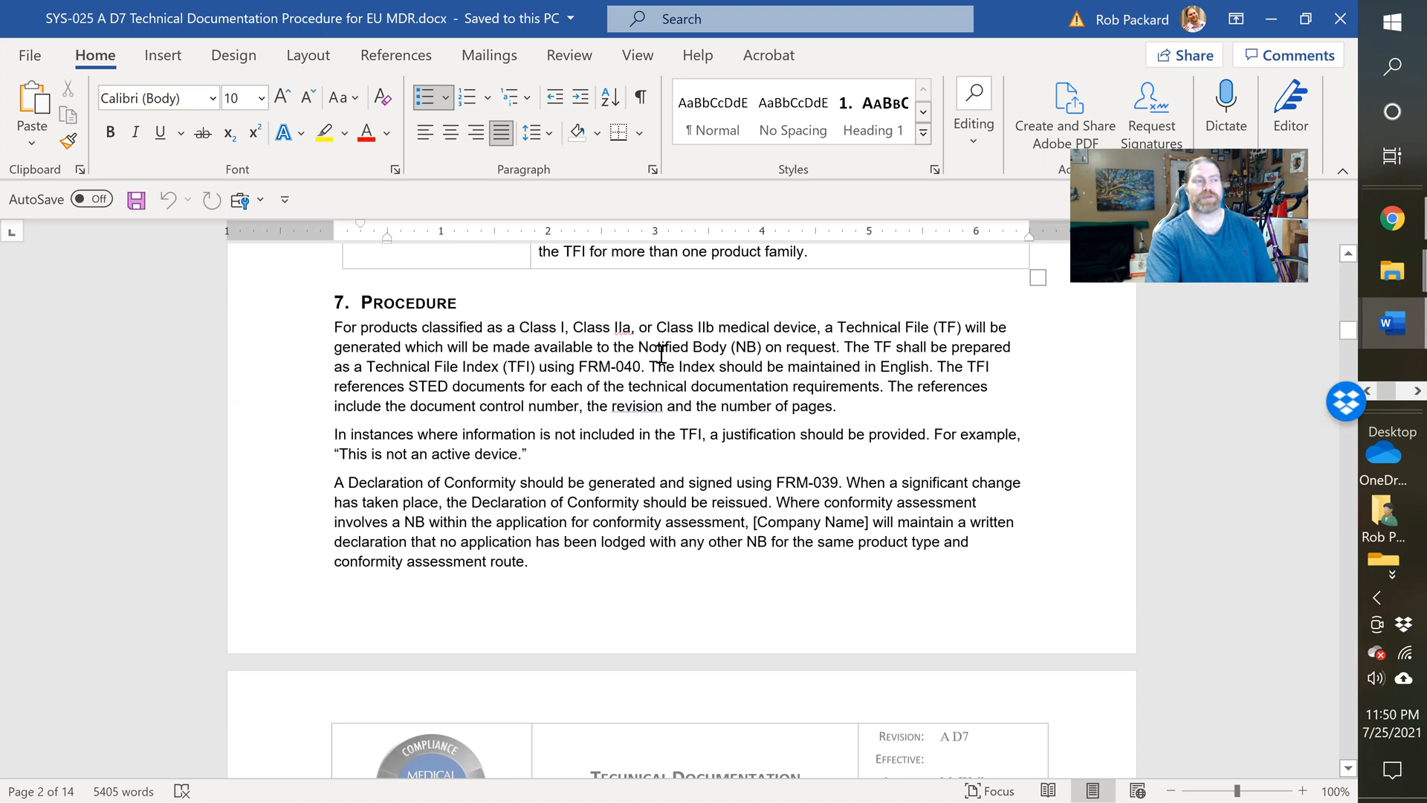
scroll("down", 3)
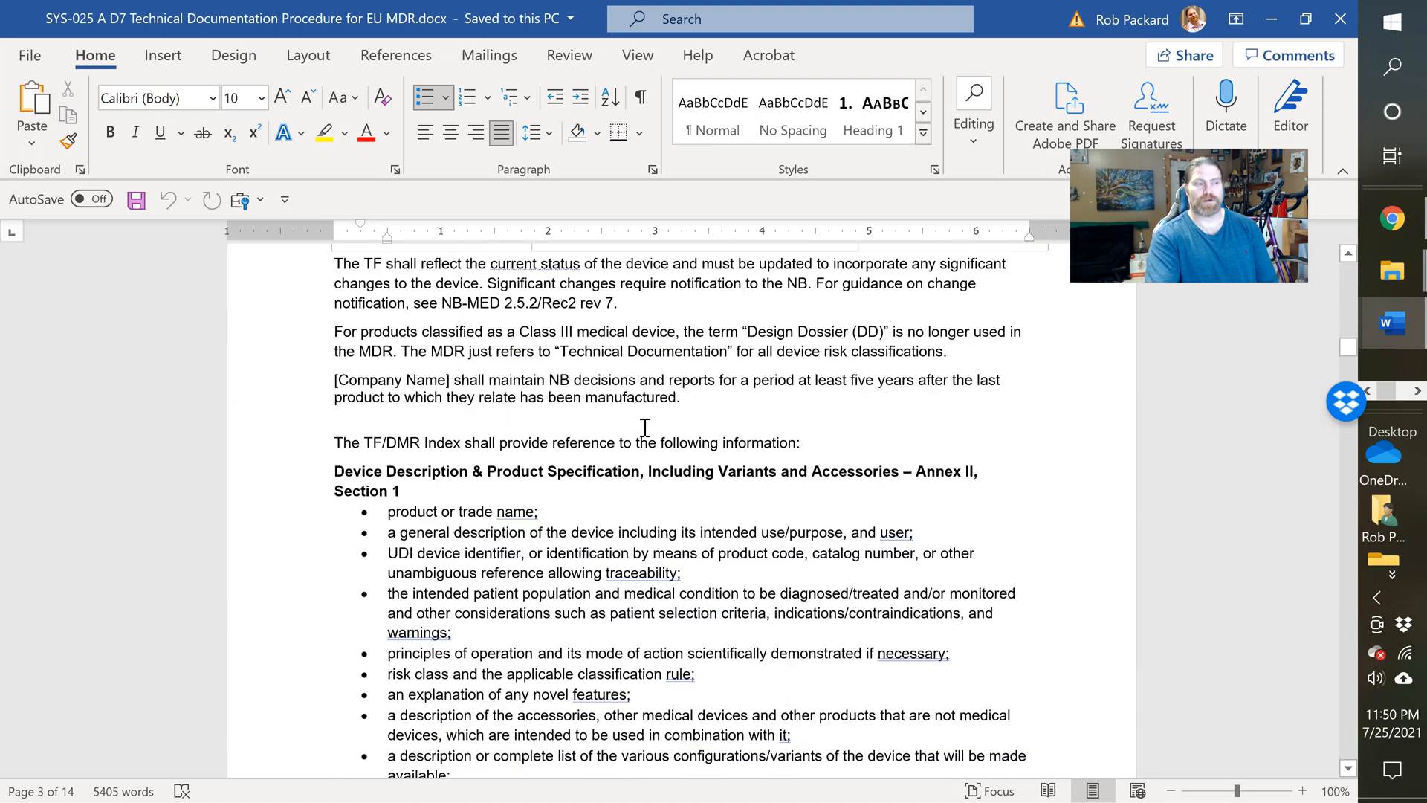
Step: Scroll to page 4's Design & Manufacturing Information – Annex II, Section 3 heading
scroll("down", 3)
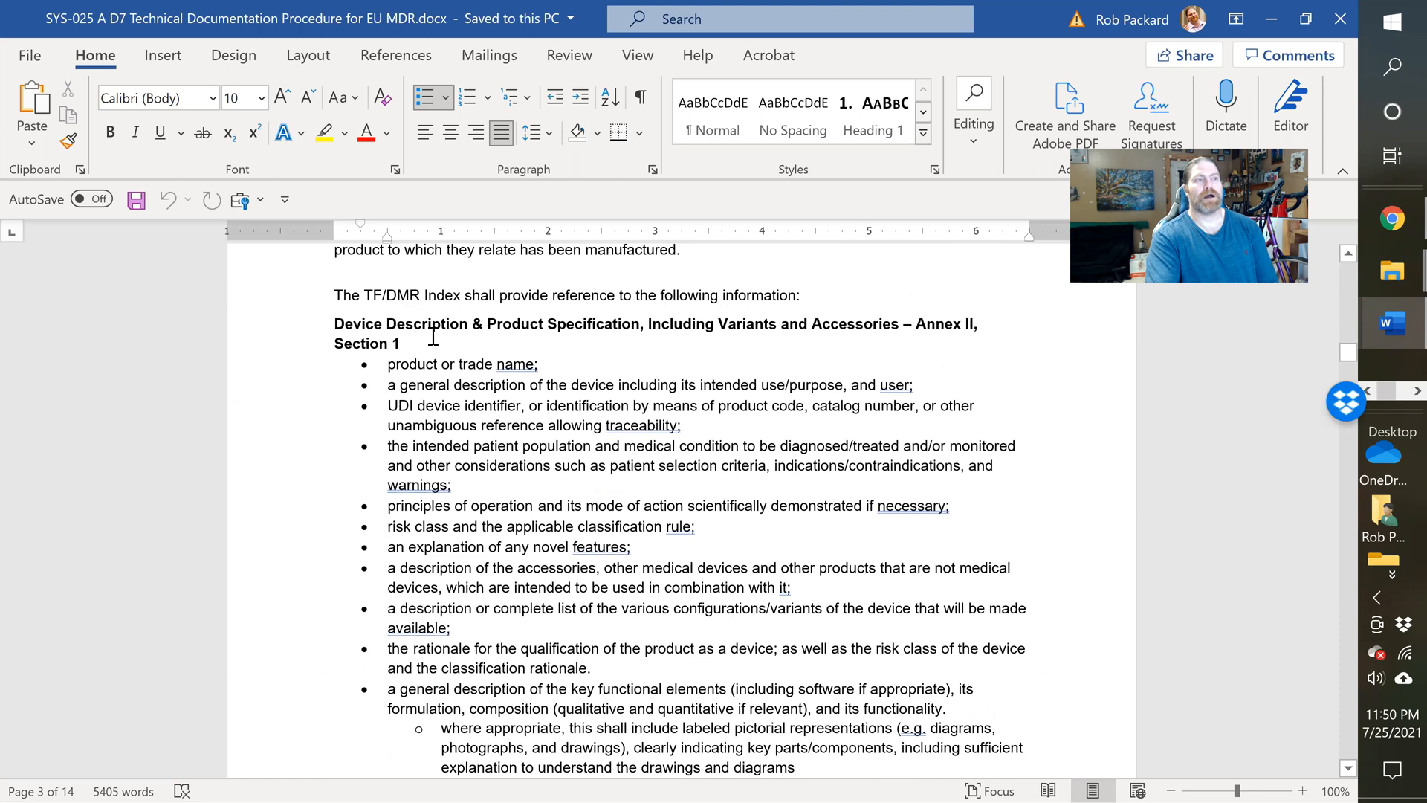
mouse_move(1165, 352)
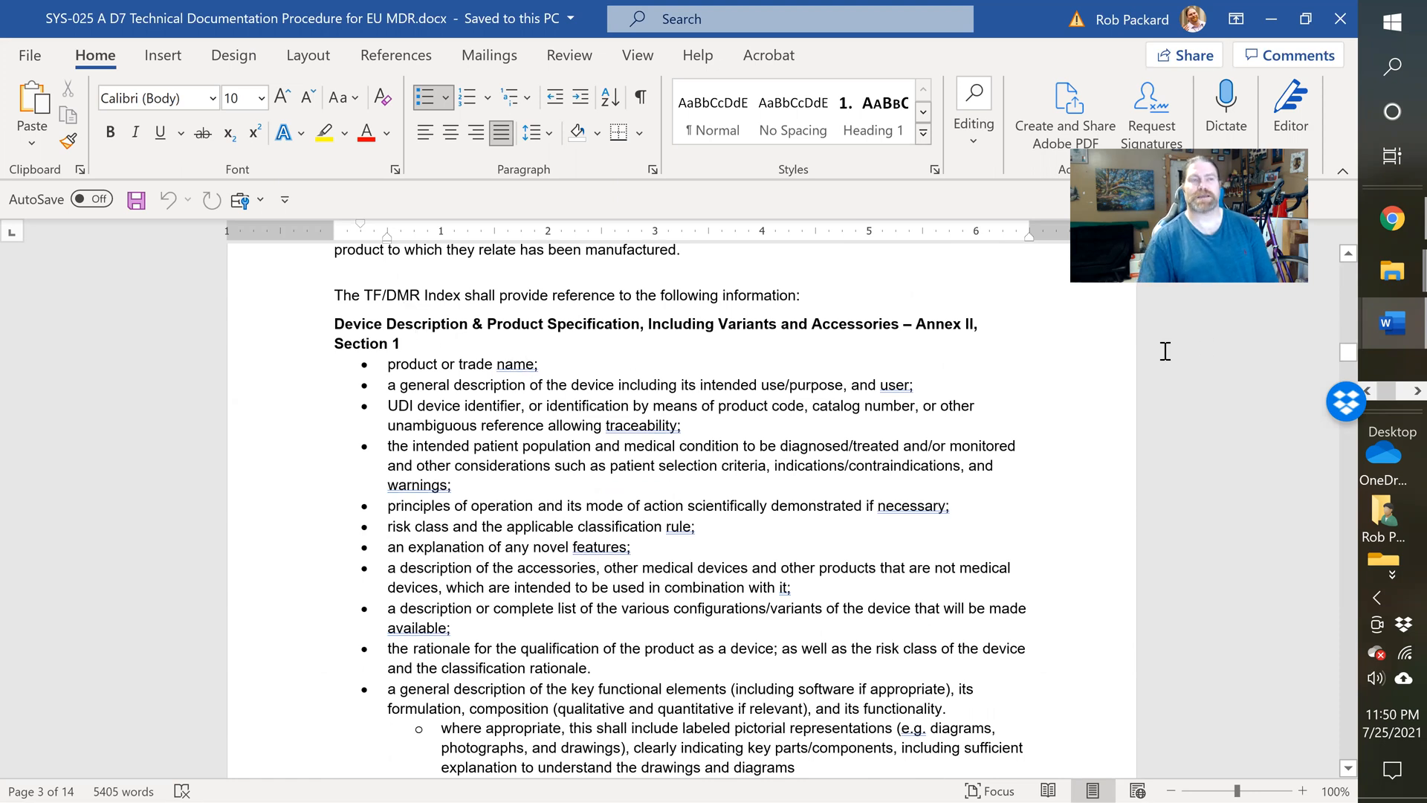
mouse_move(940, 337)
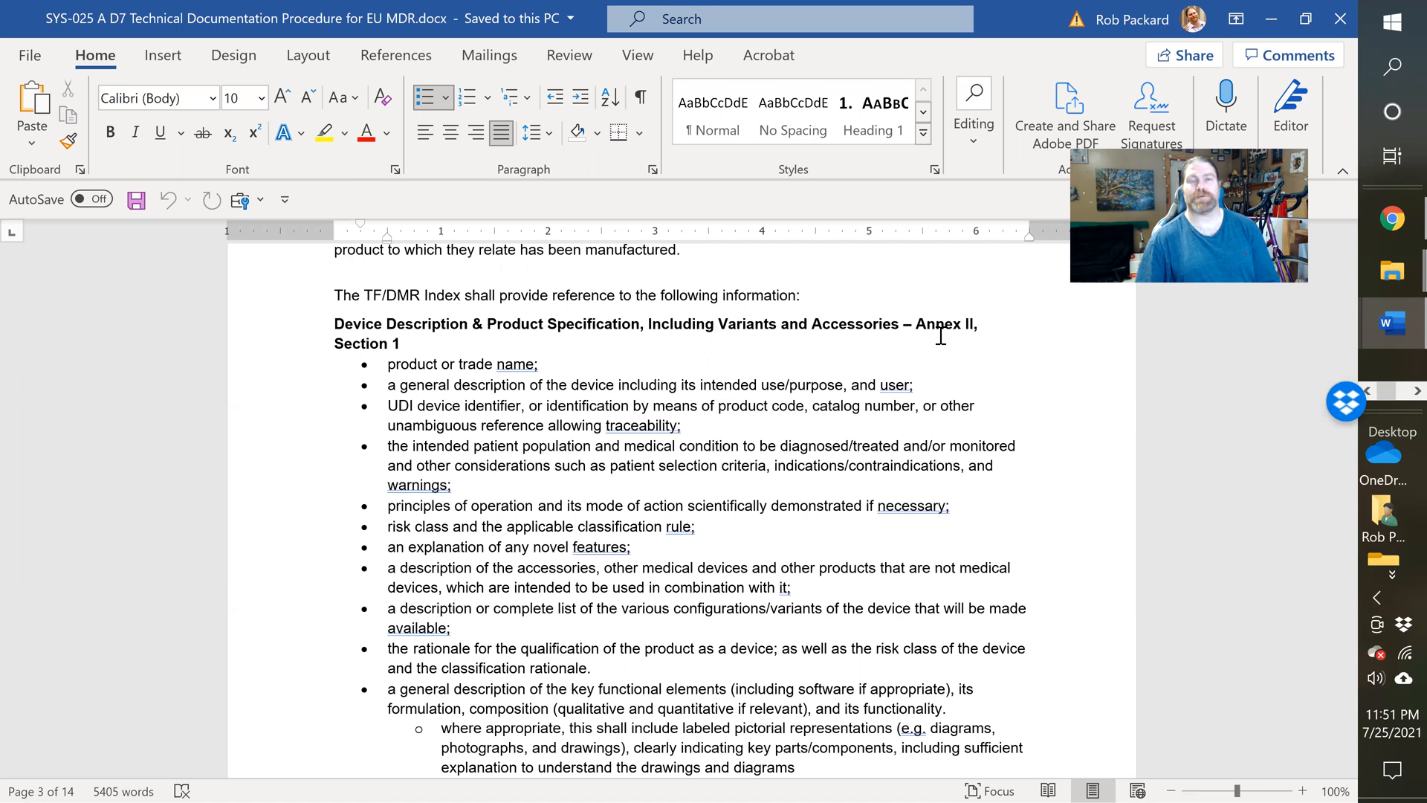
scroll("down", 3)
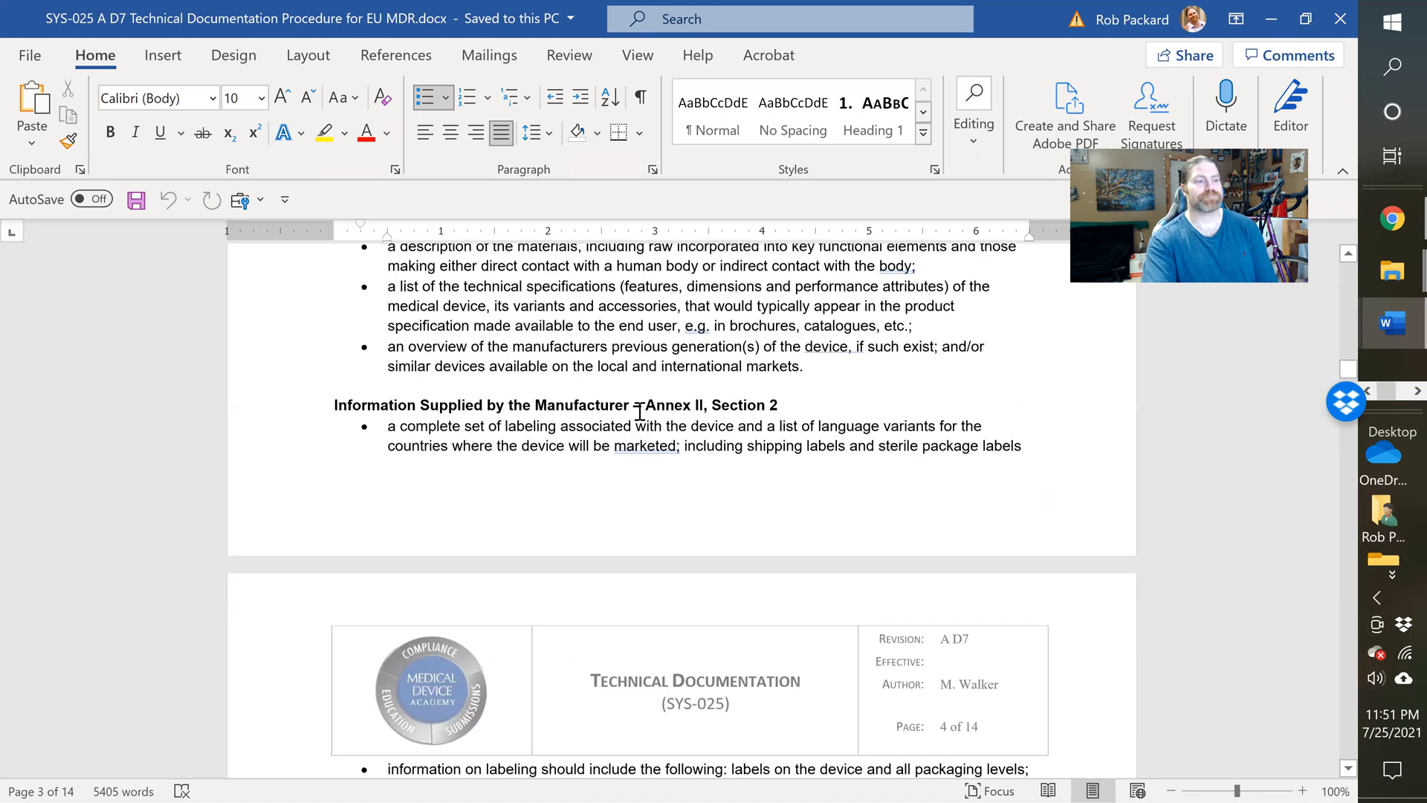
scroll("down", 3)
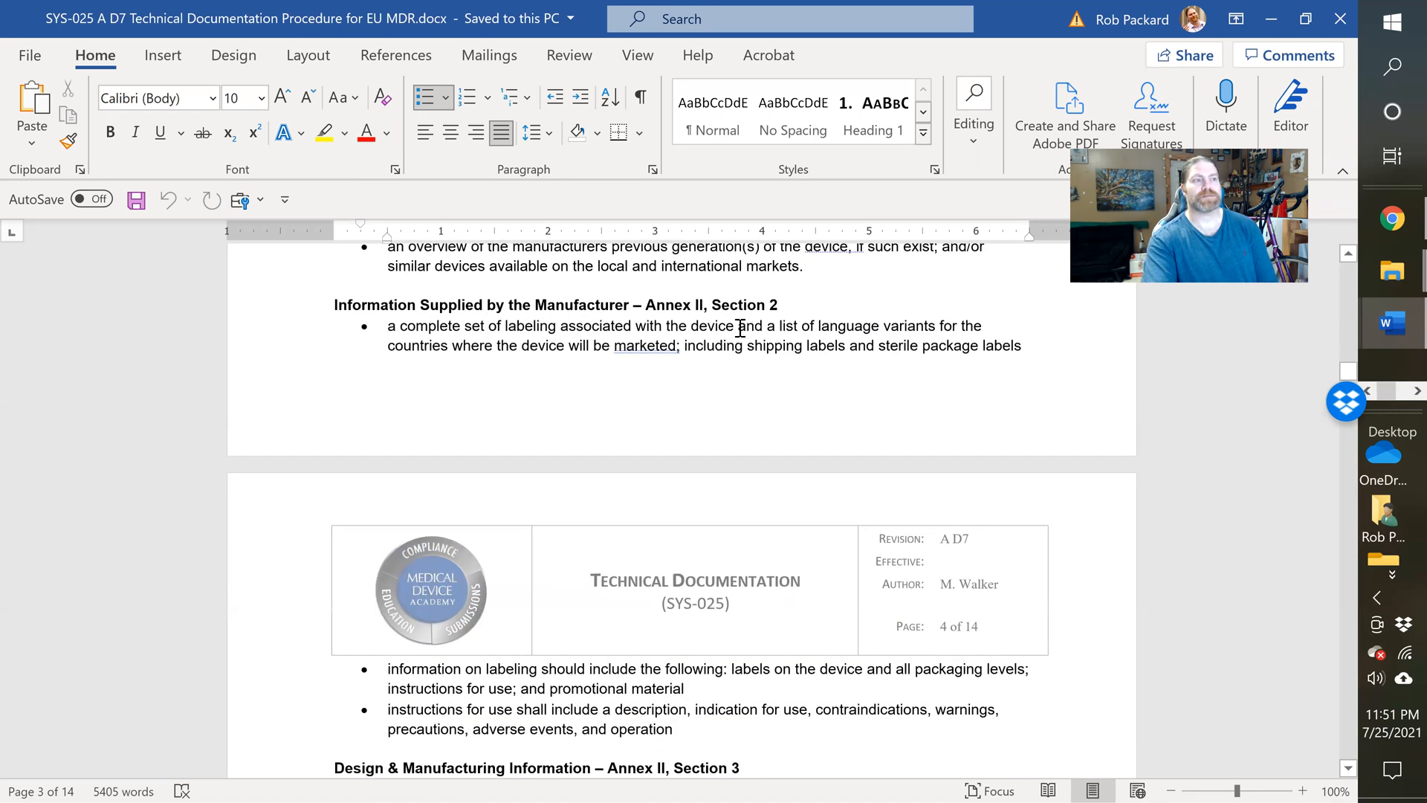
mouse_move(767, 326)
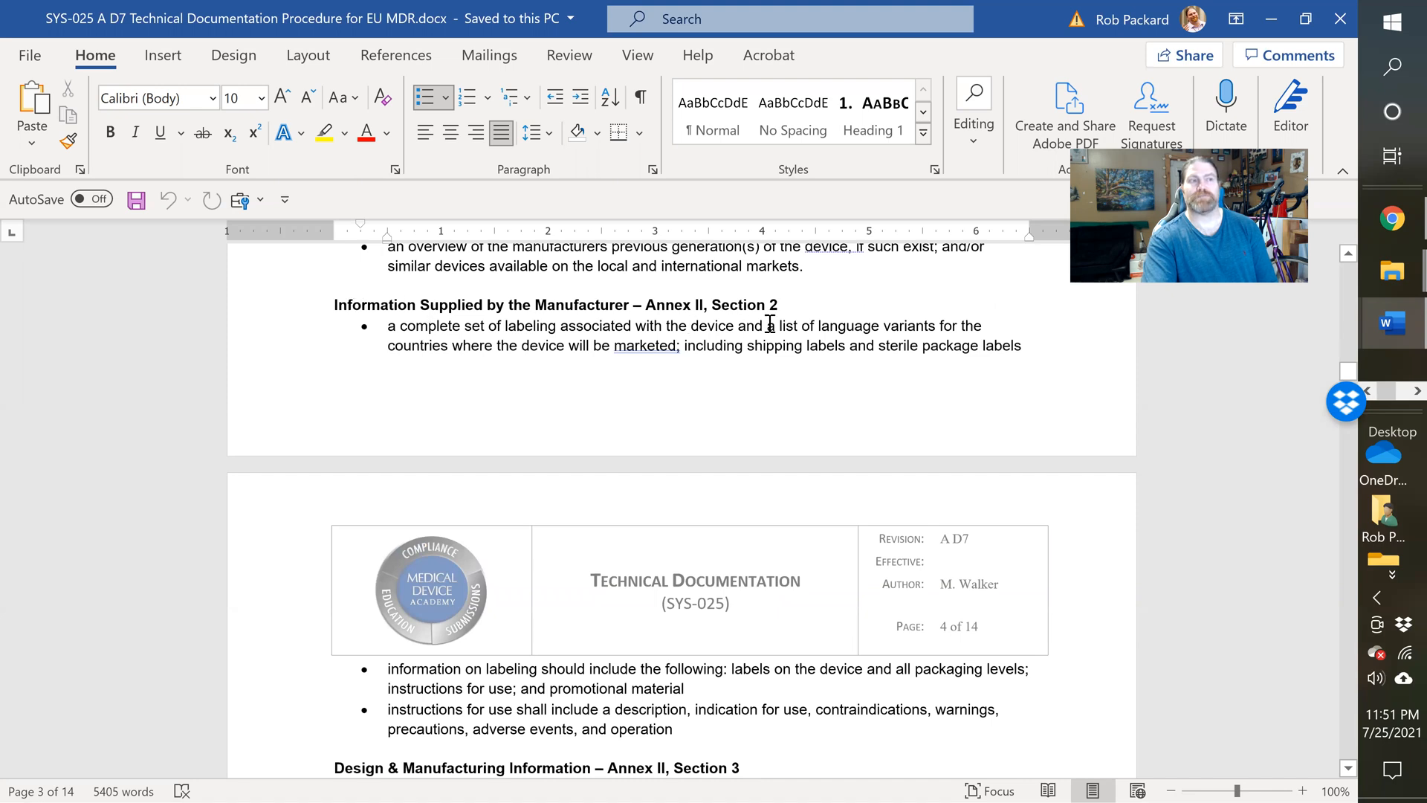
mouse_move(762, 324)
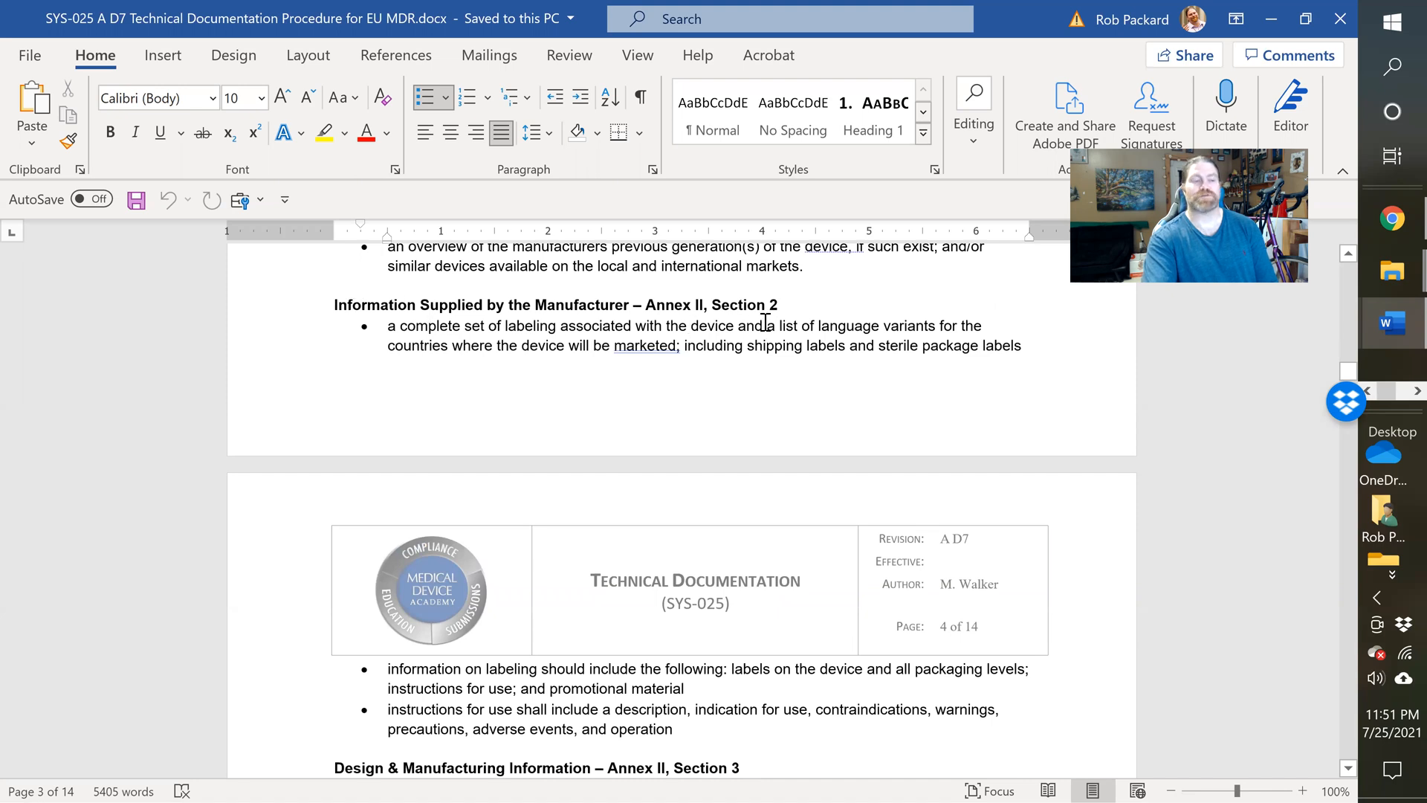
scroll("down", 3)
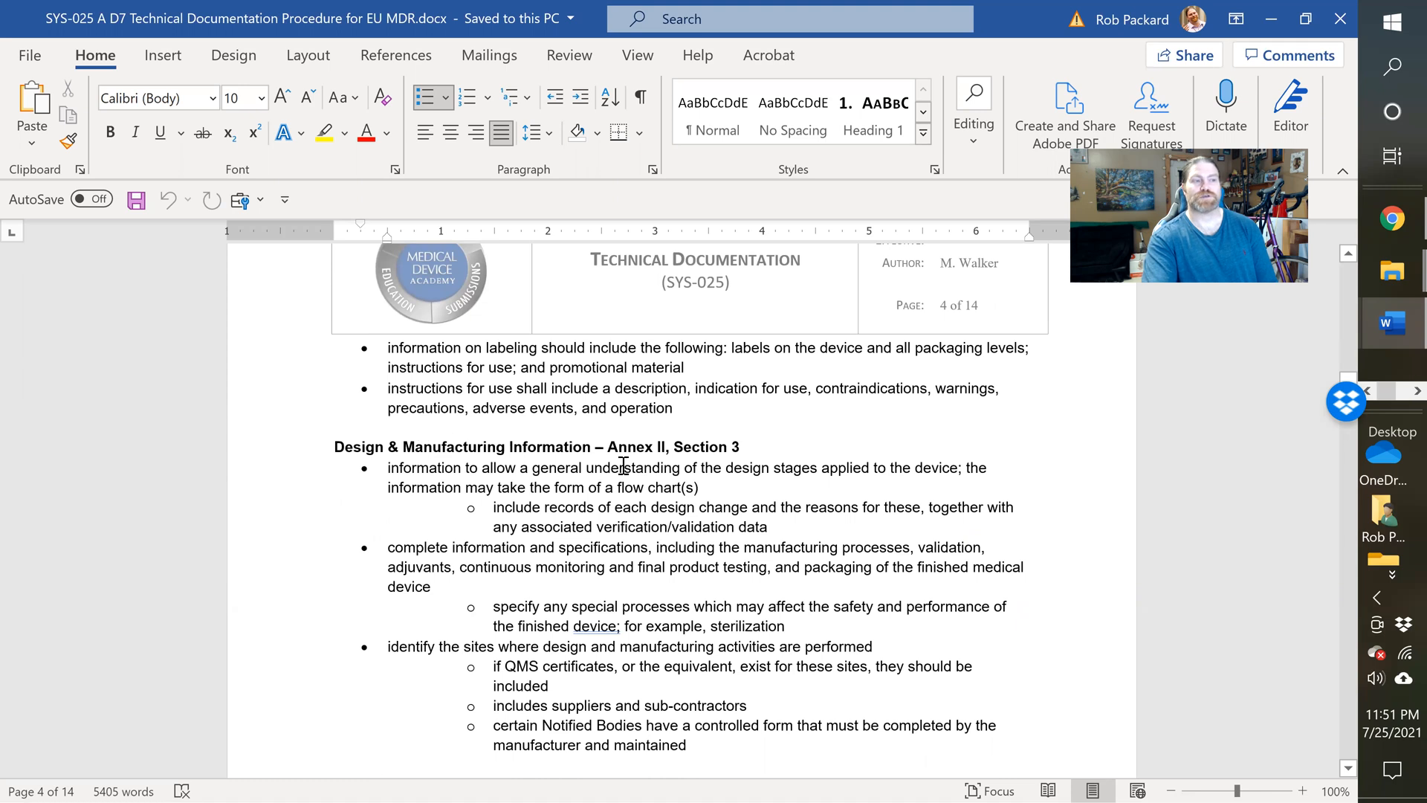
mouse_move(673, 474)
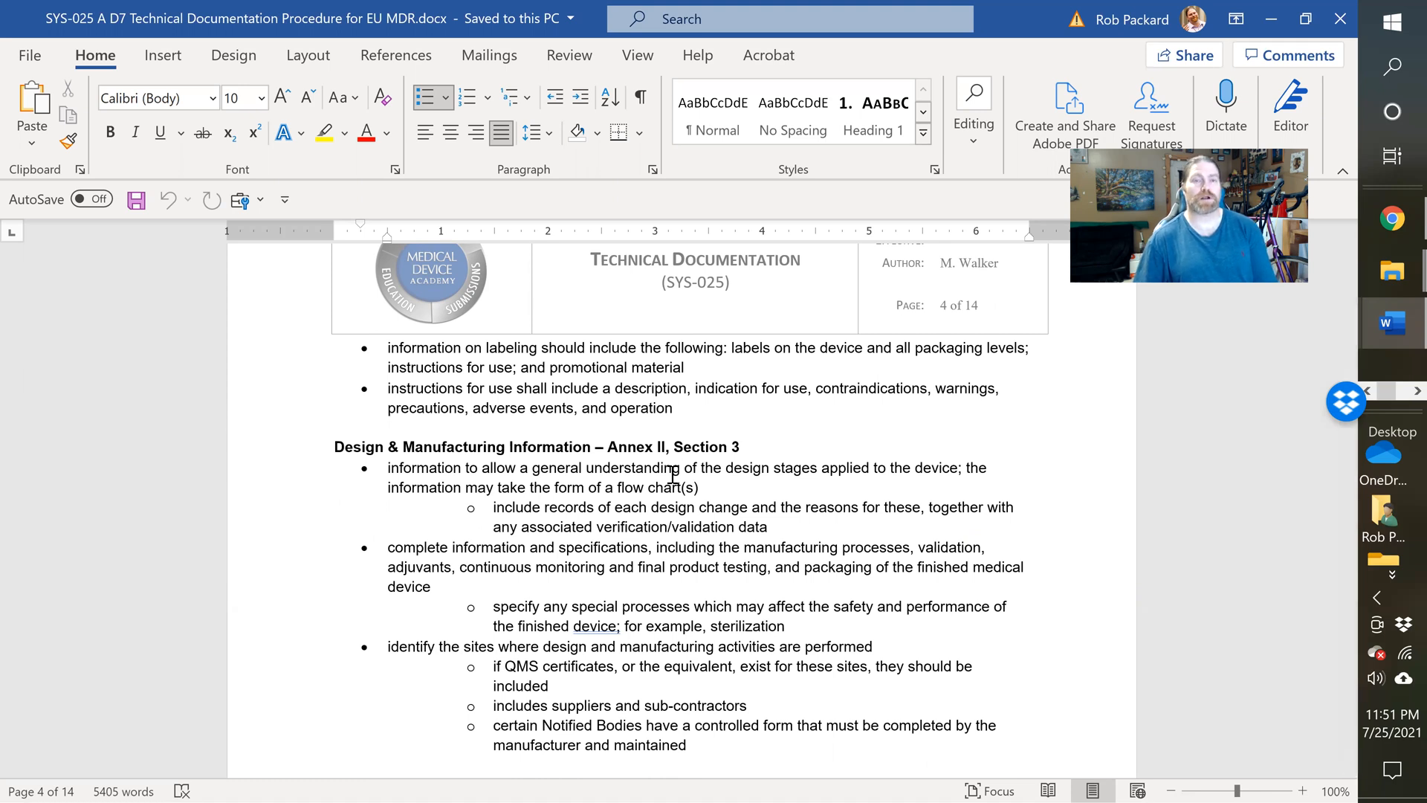
Step: Read pages 4–10, past the GSPR Checklist and Administrative Details, to Annex III Post-Market Surveillance
scroll("down", 3)
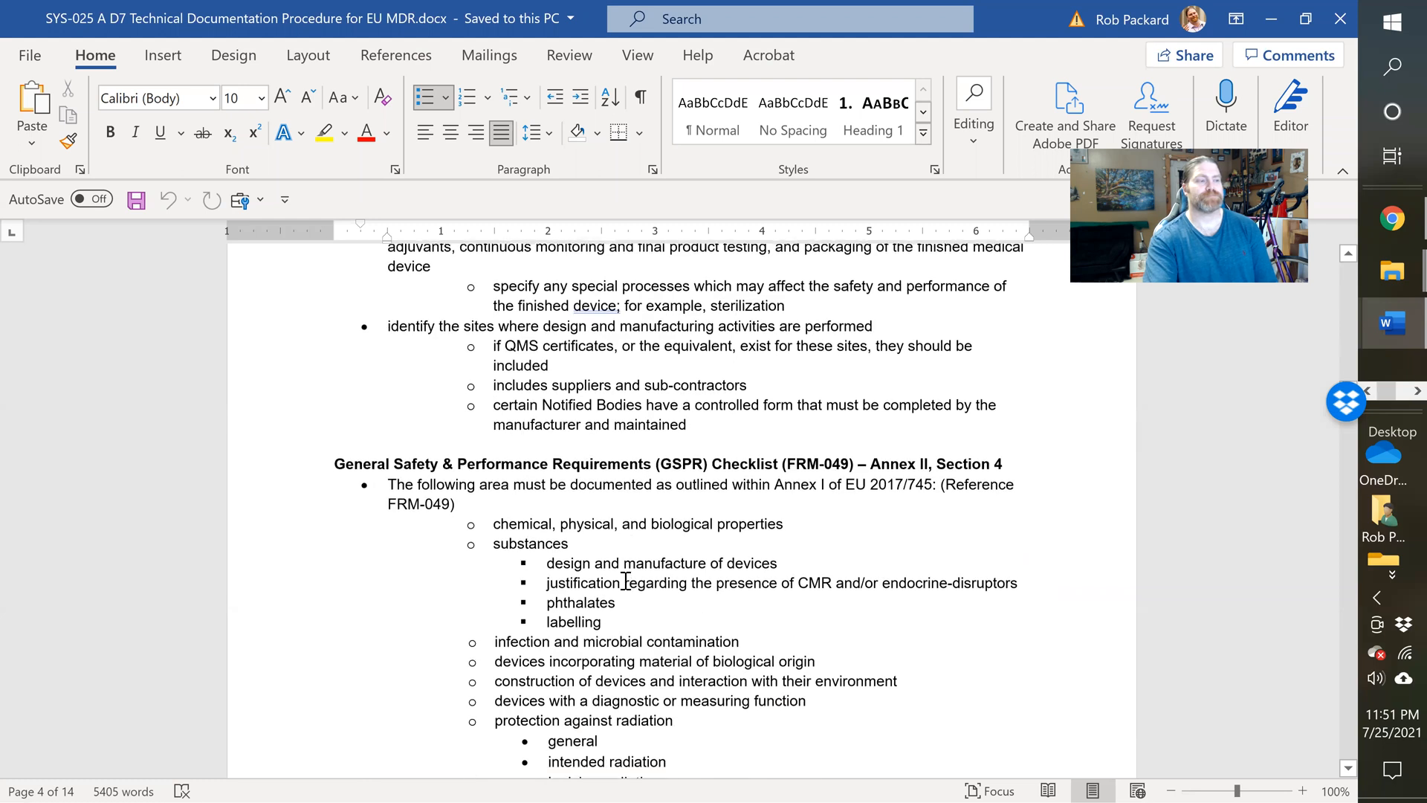
scroll("down", 3)
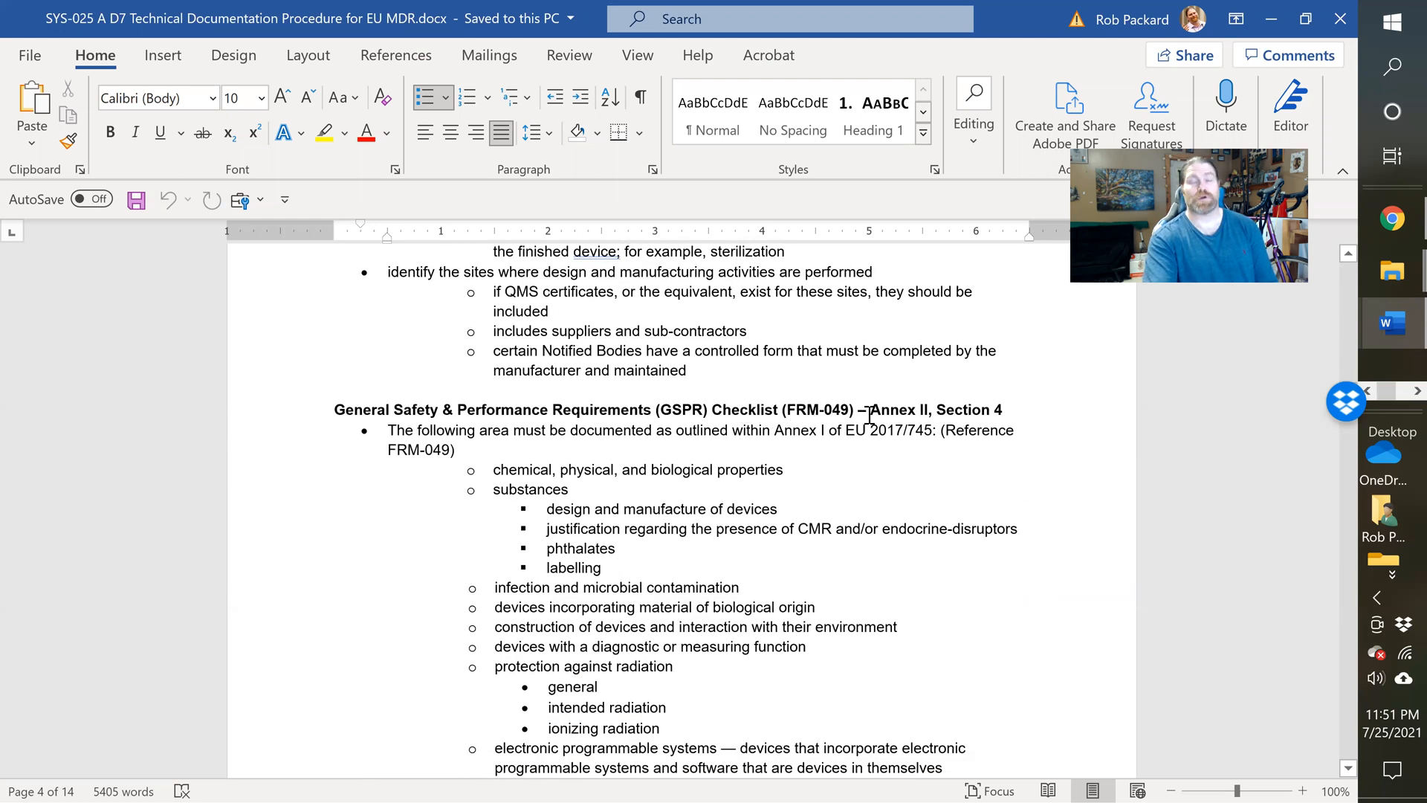
mouse_move(944, 414)
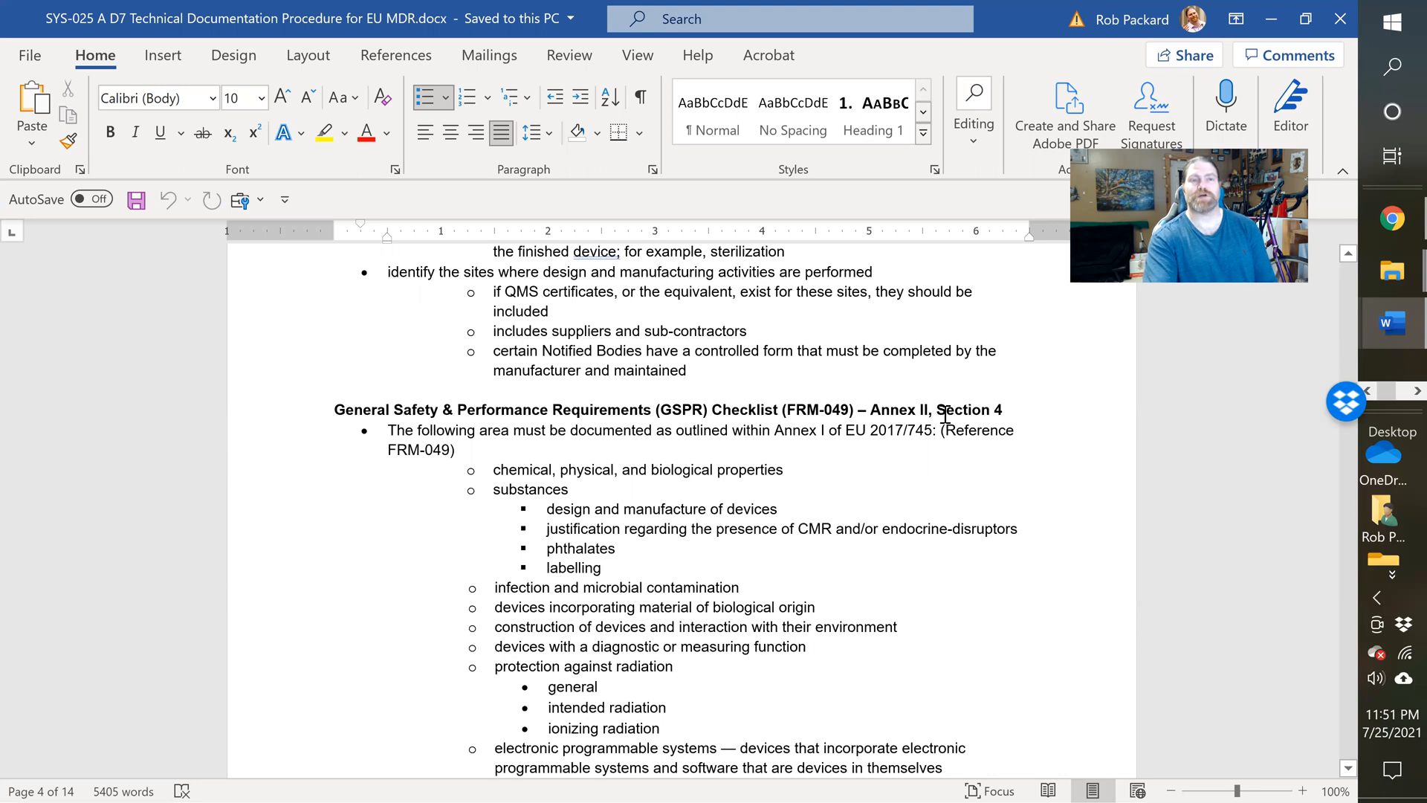
mouse_move(924, 422)
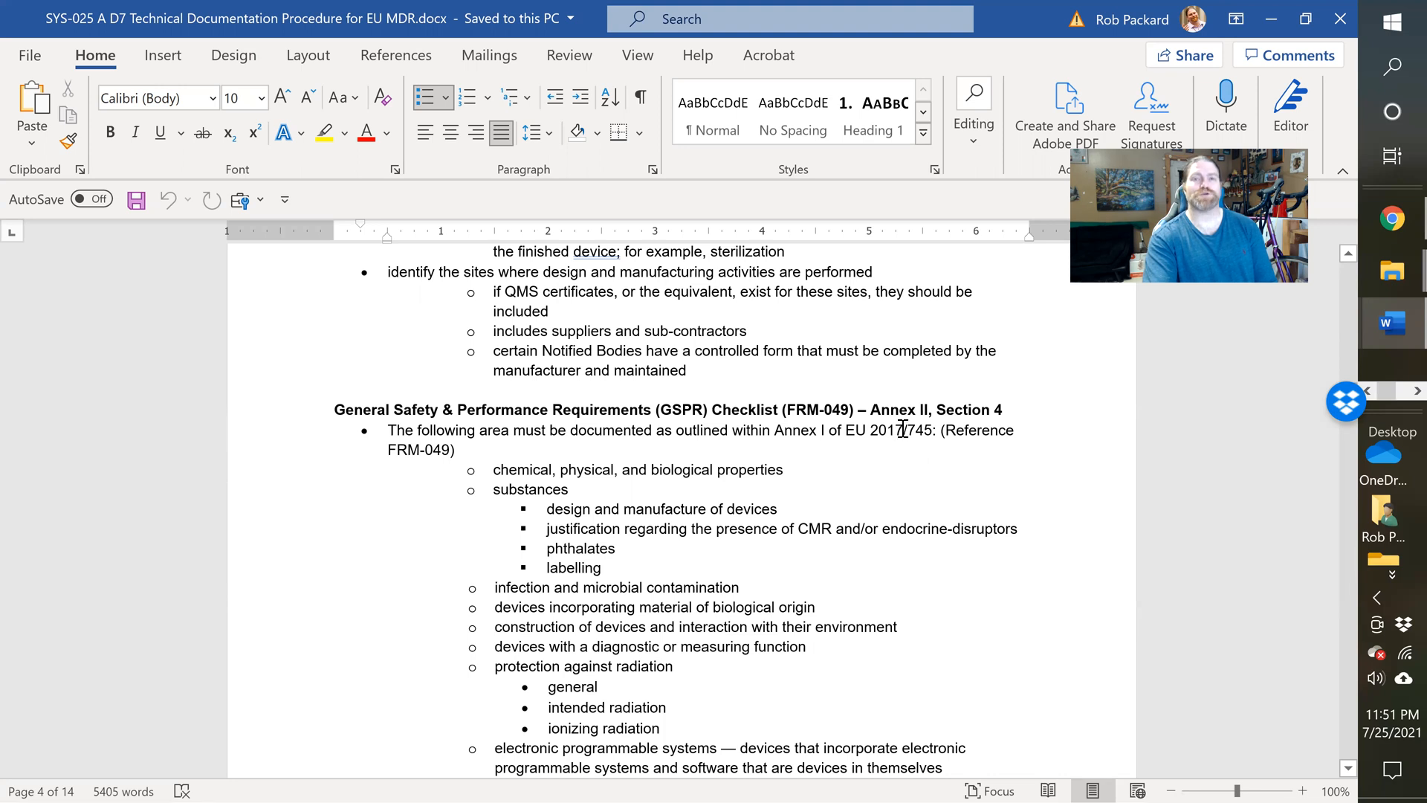
scroll("down", 3)
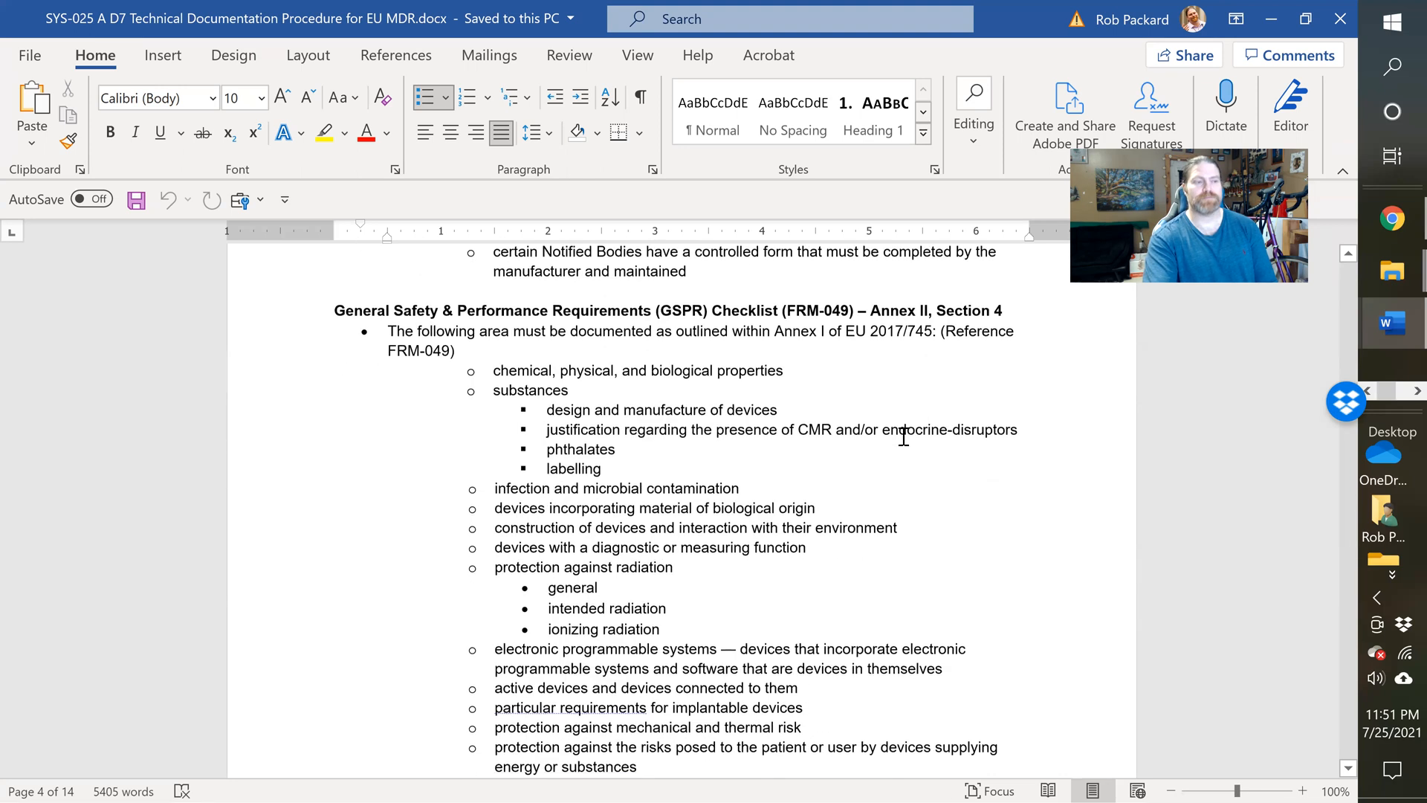
scroll("down", 3)
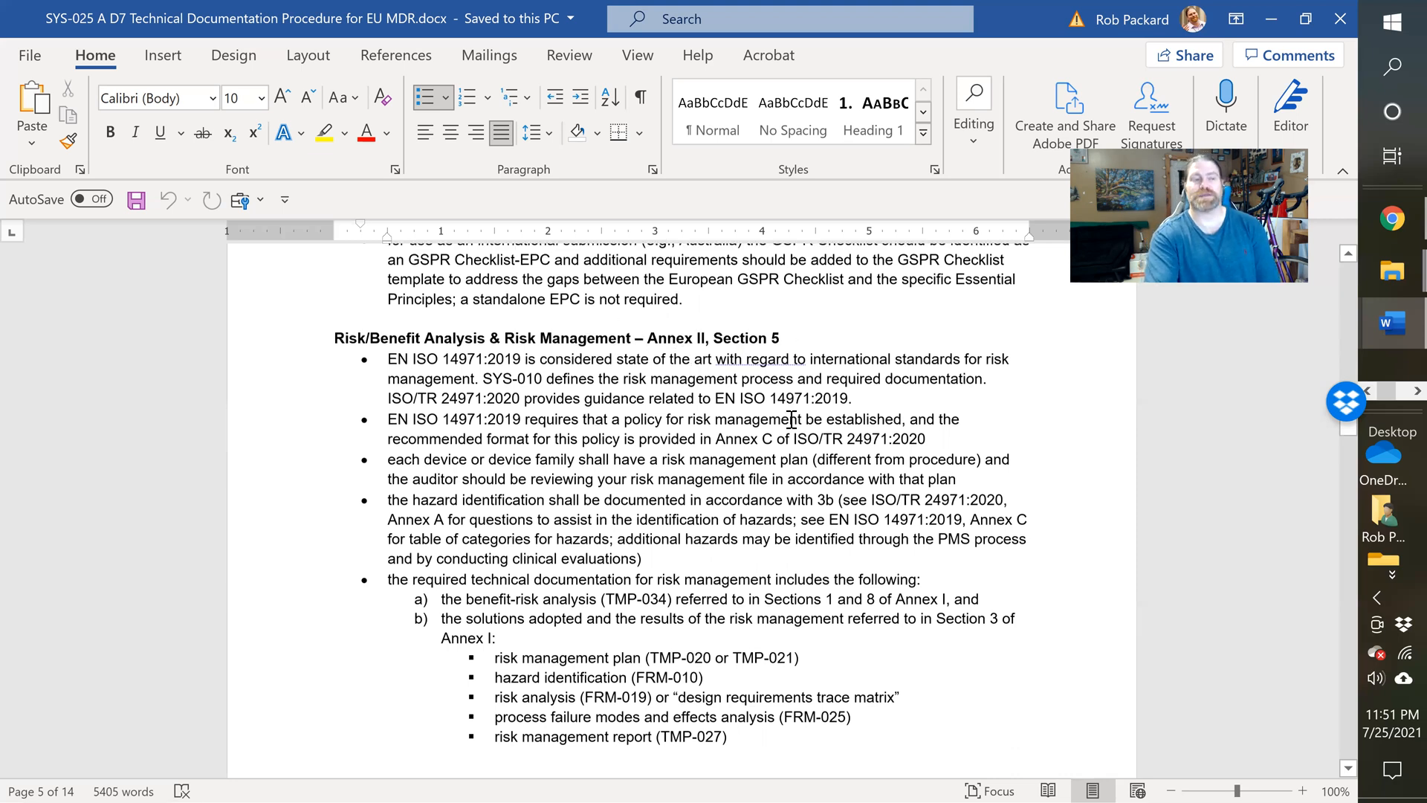
scroll("down", 3)
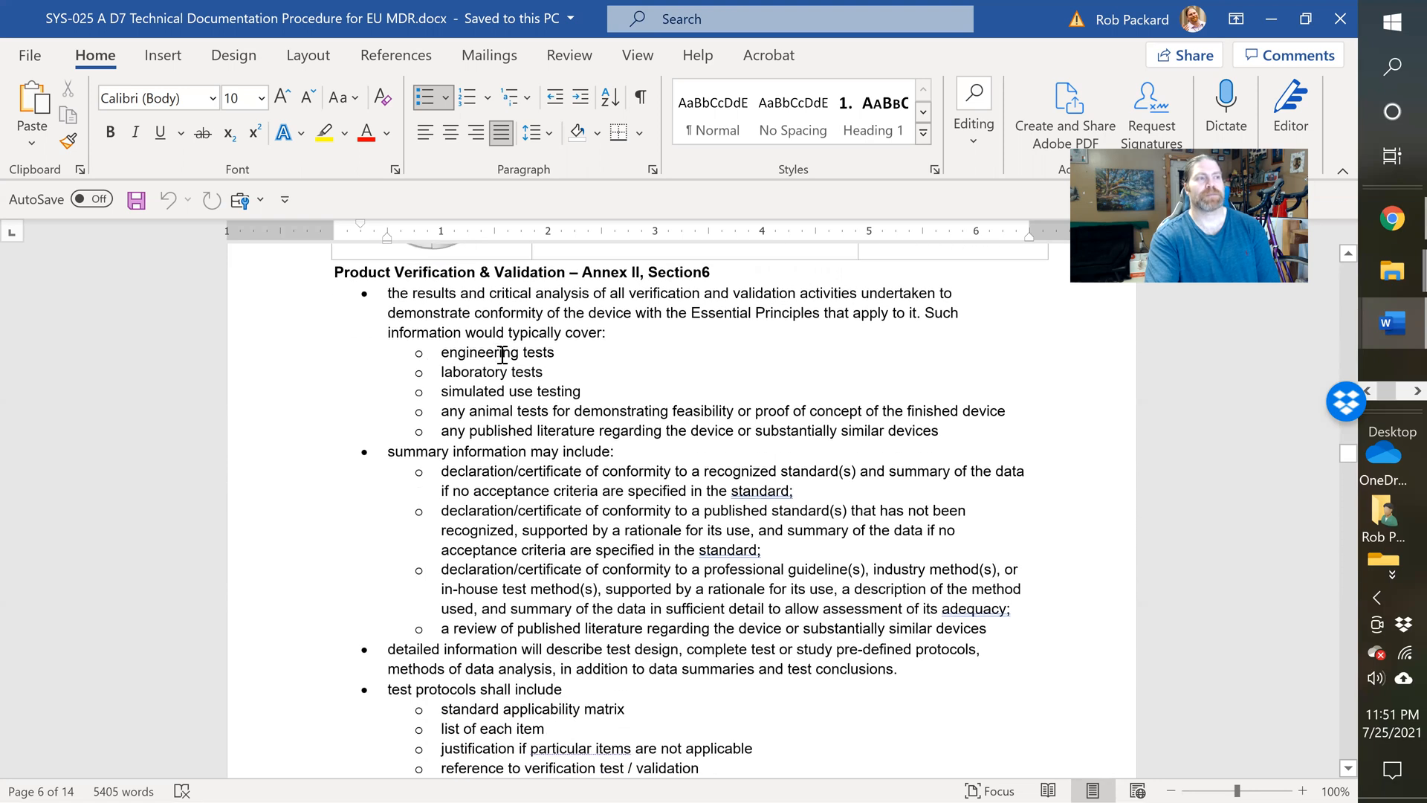
scroll("up", 3)
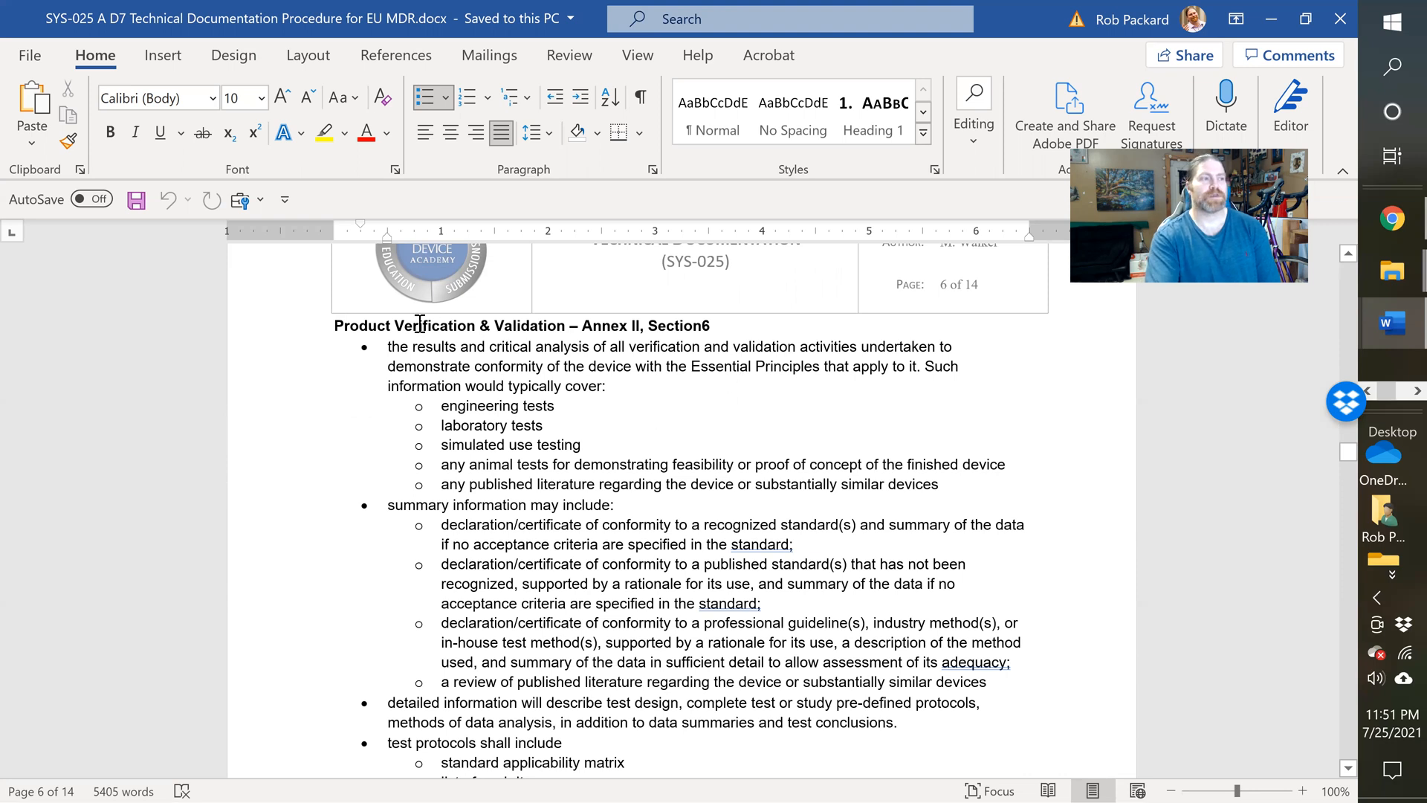
scroll("down", 3)
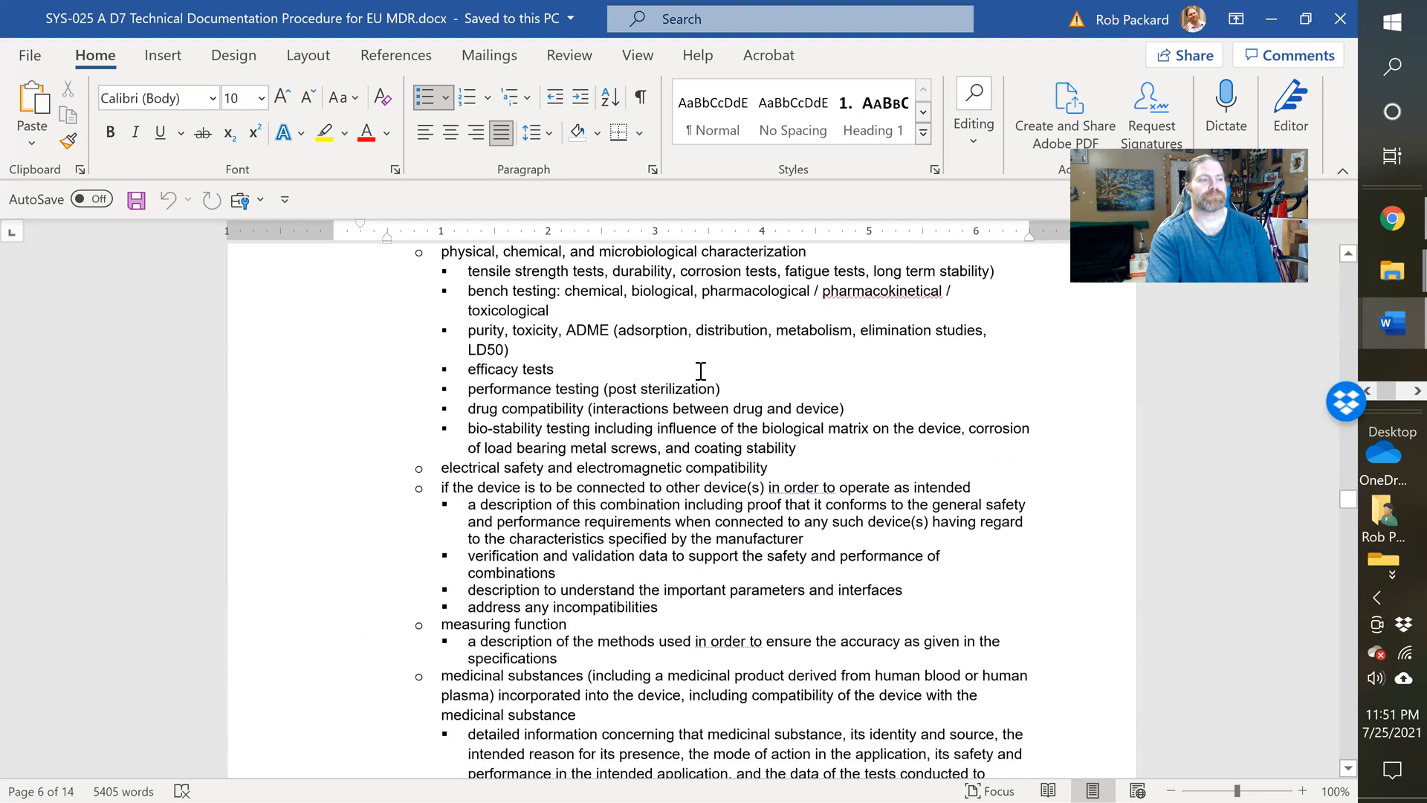
scroll("down", 3)
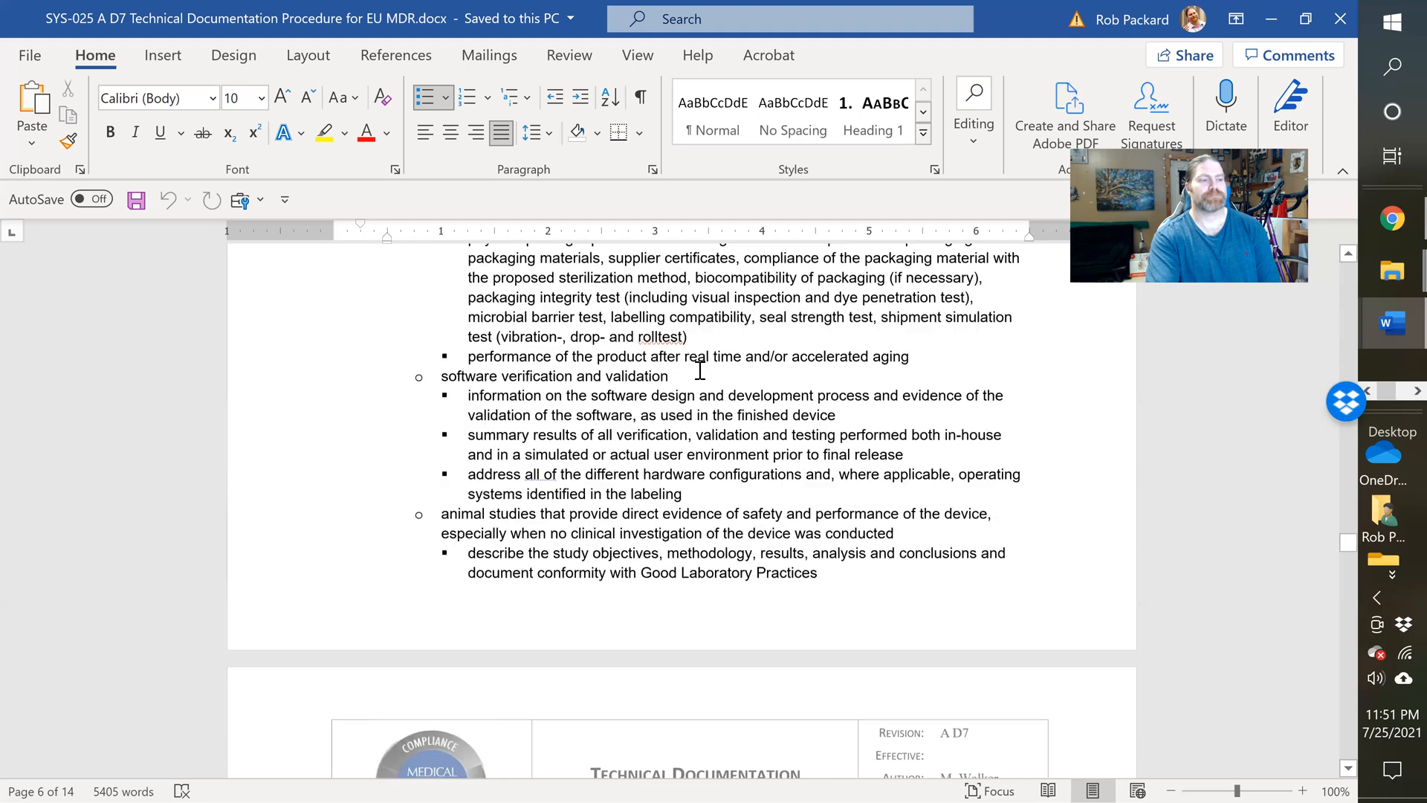
scroll("down", 3)
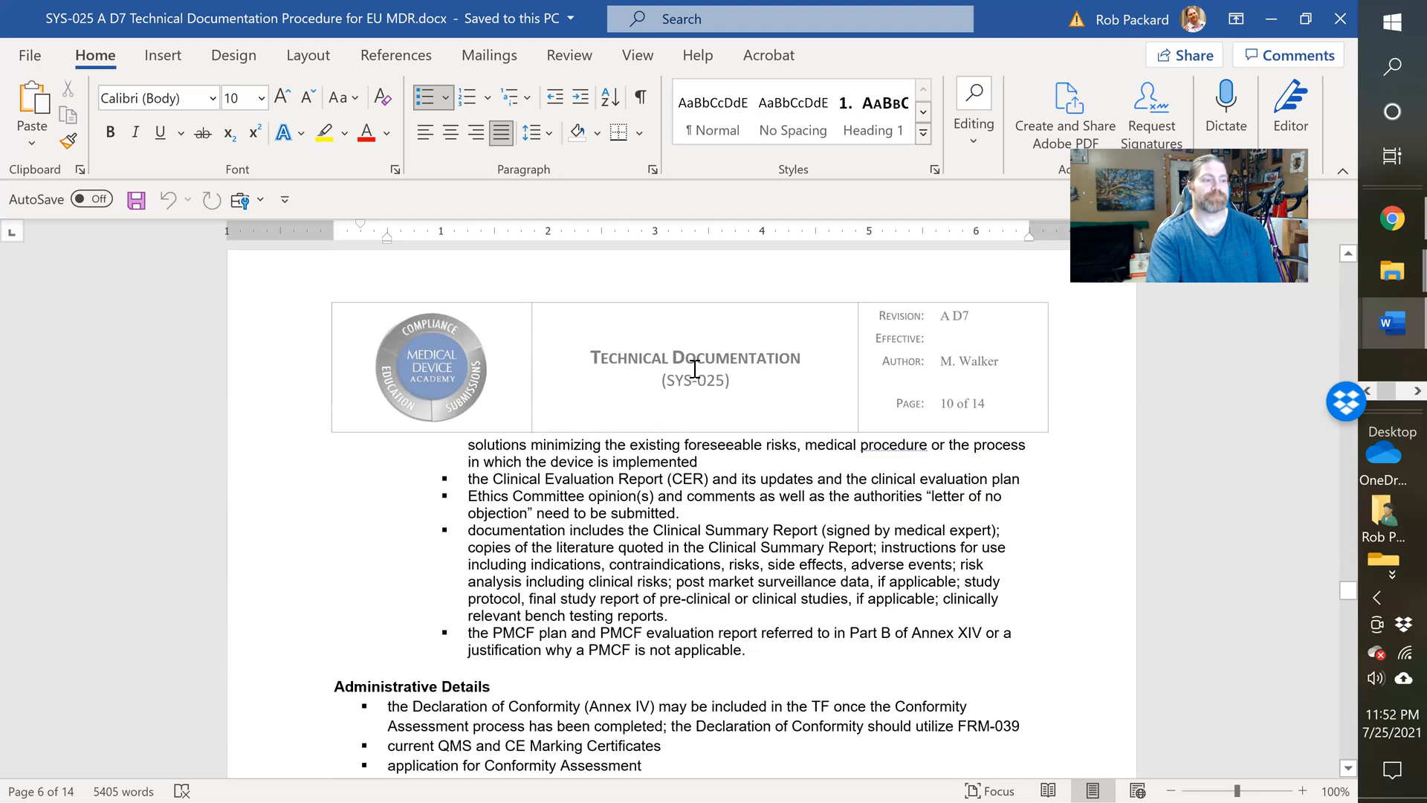
scroll("down", 3)
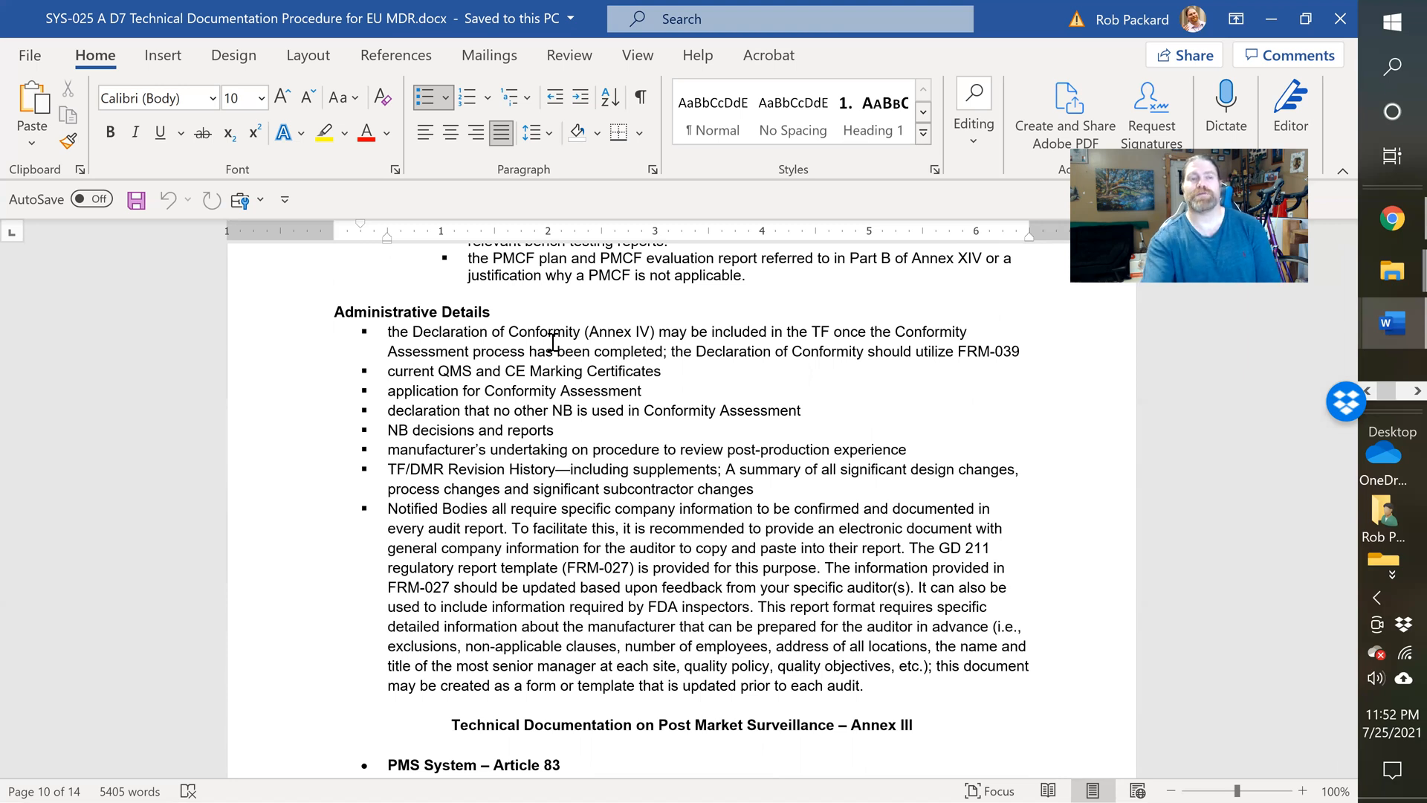
mouse_move(842, 535)
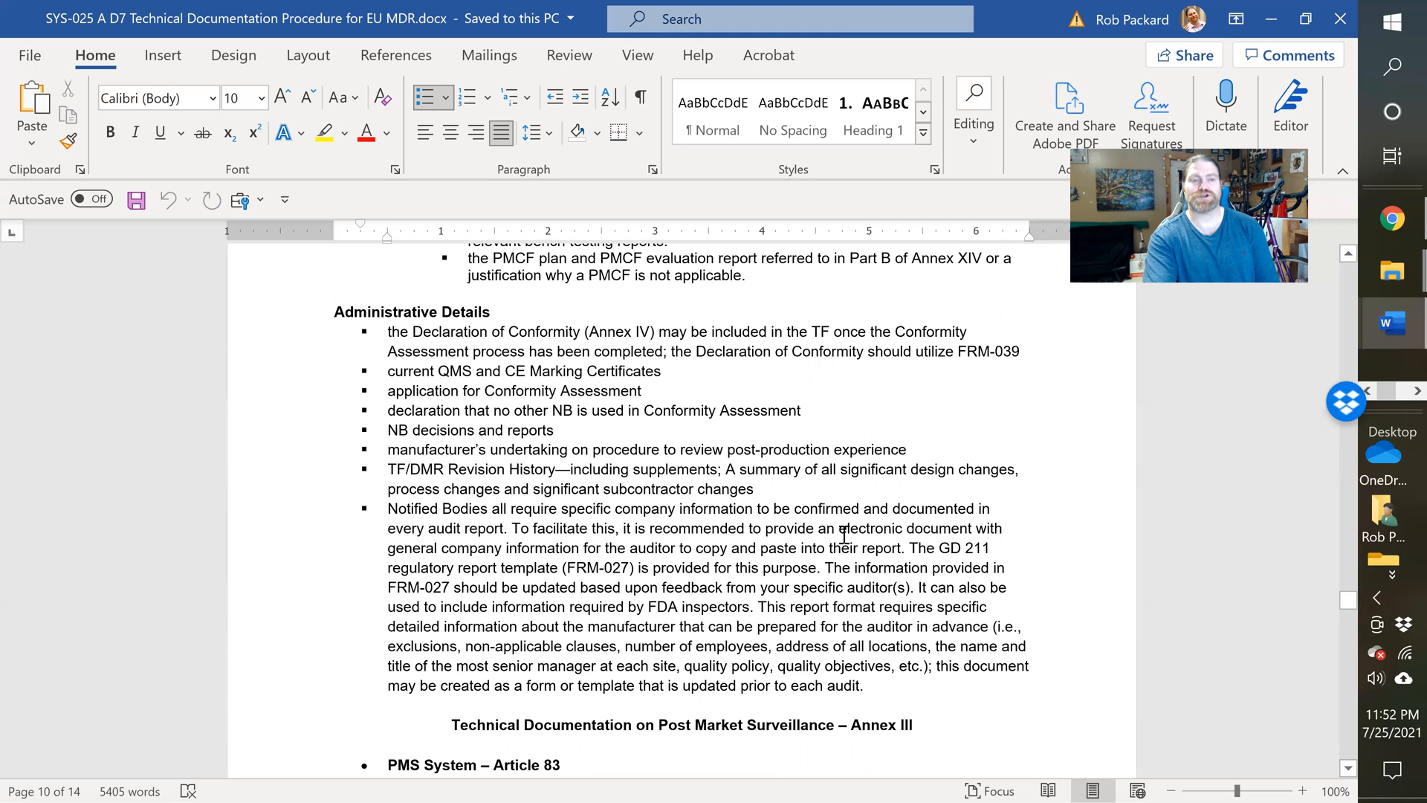
mouse_move(452, 581)
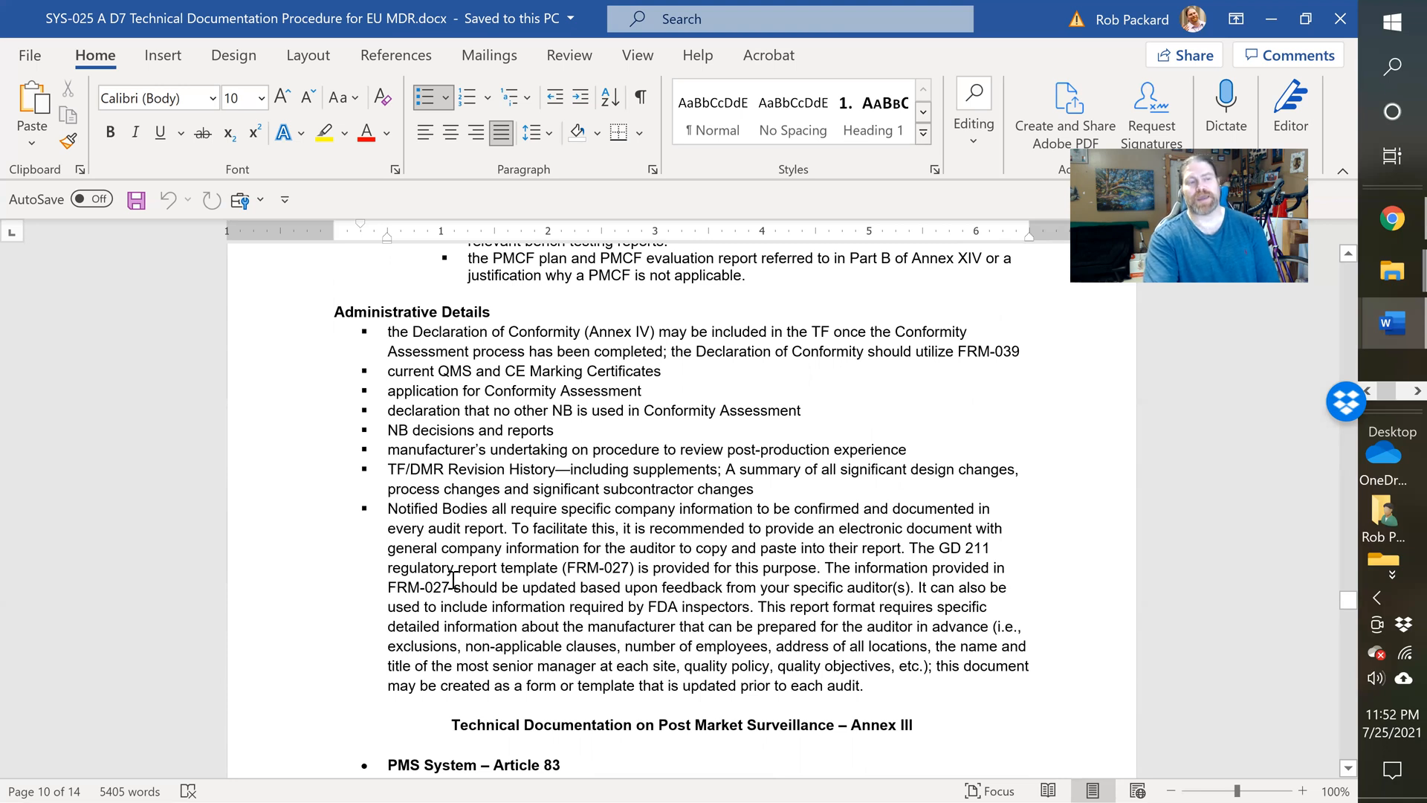
mouse_move(916, 552)
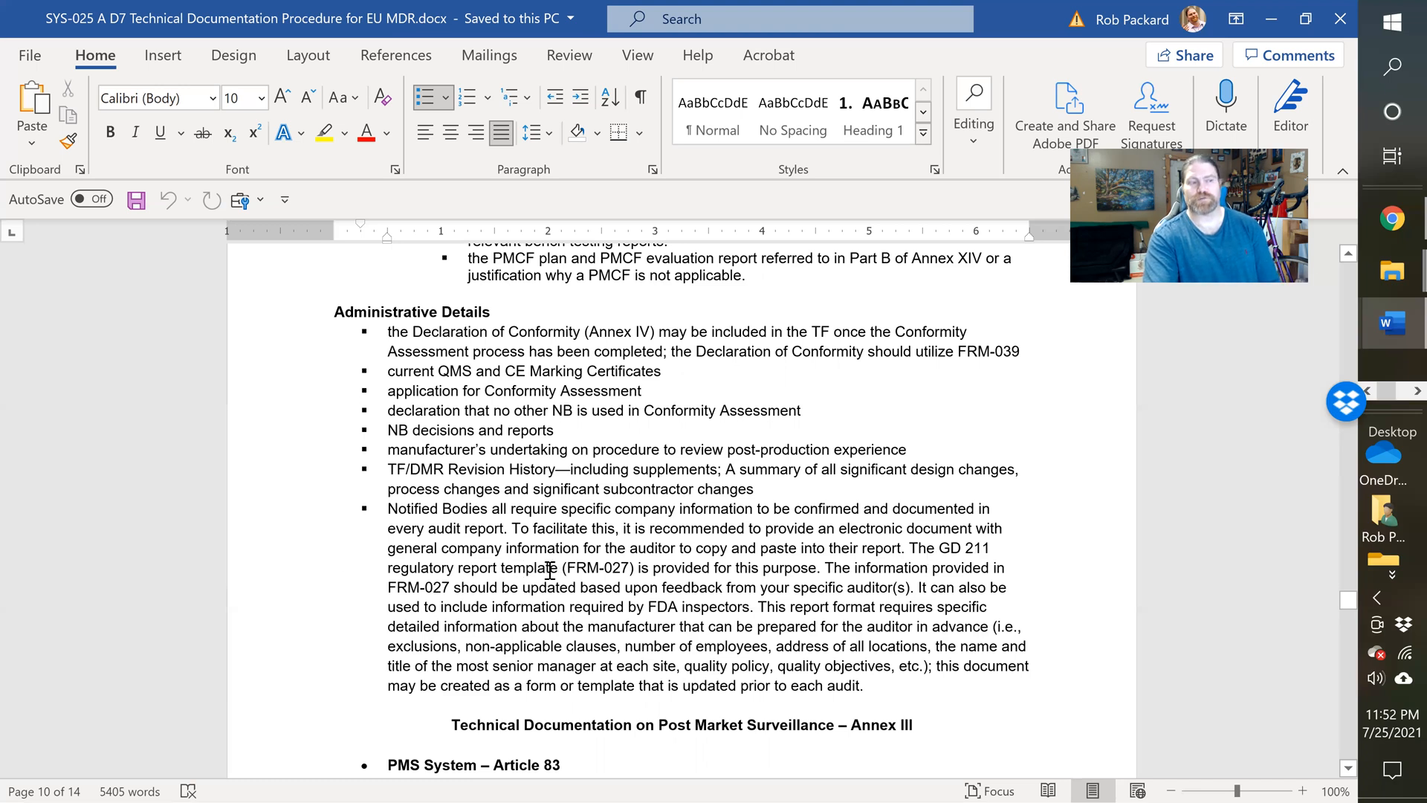
mouse_move(721, 591)
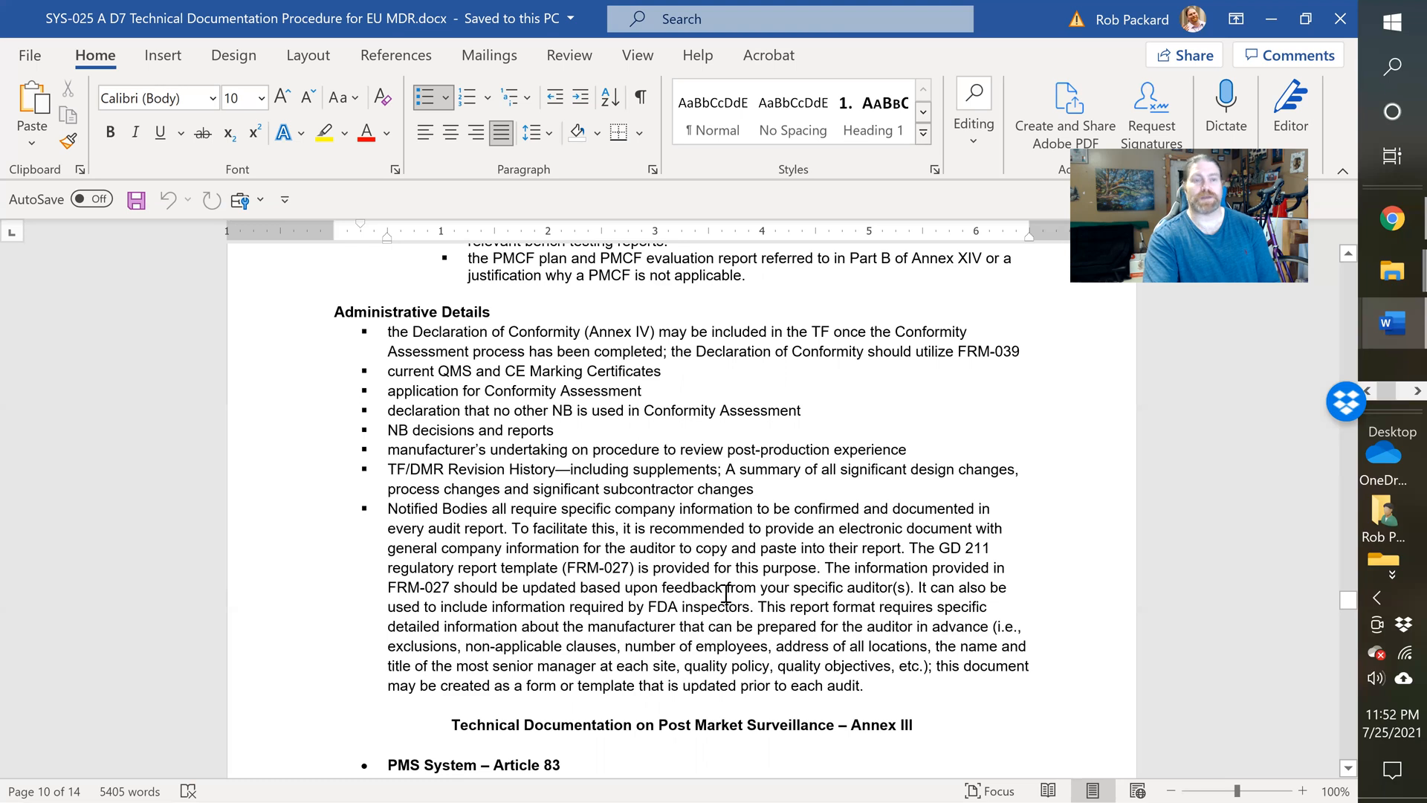
scroll("down", 3)
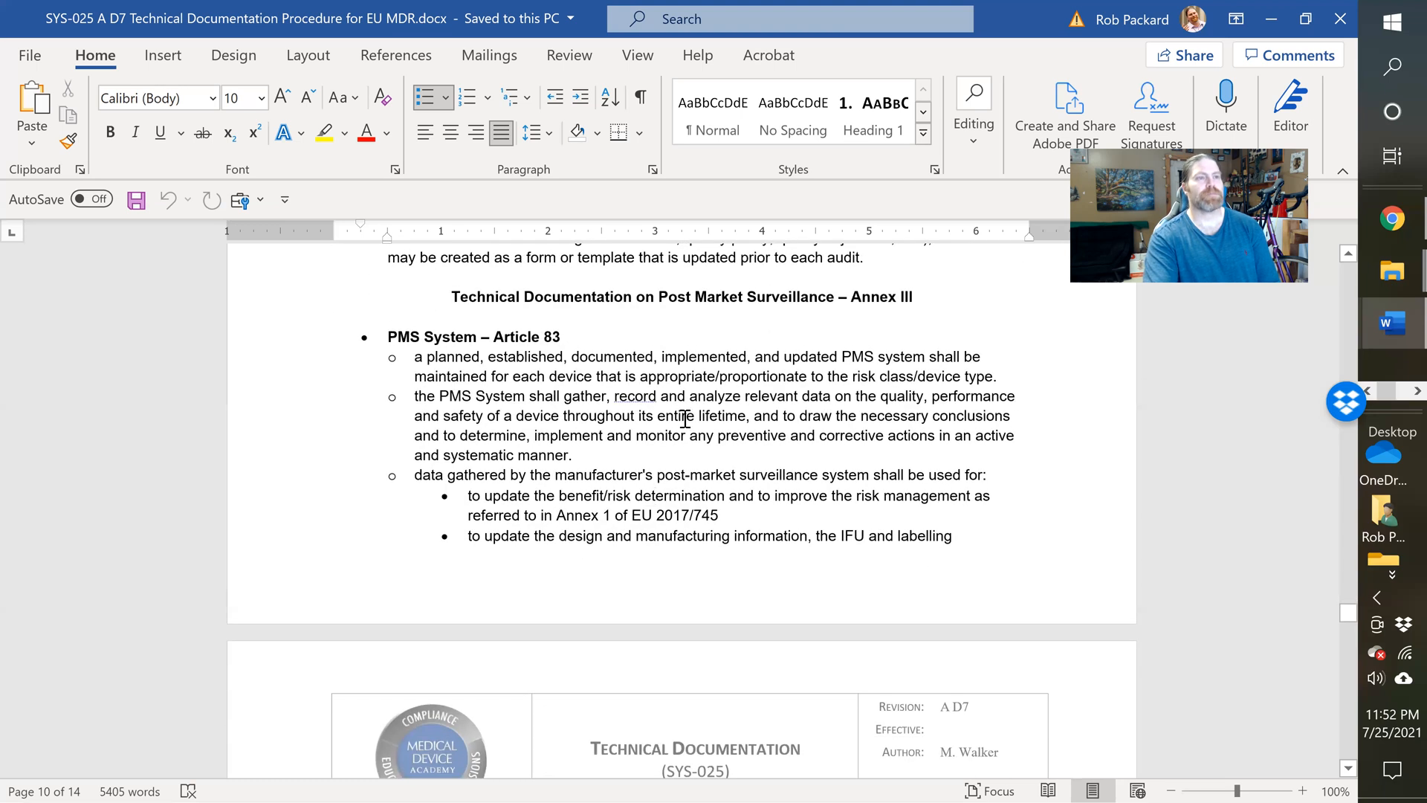
mouse_move(712, 307)
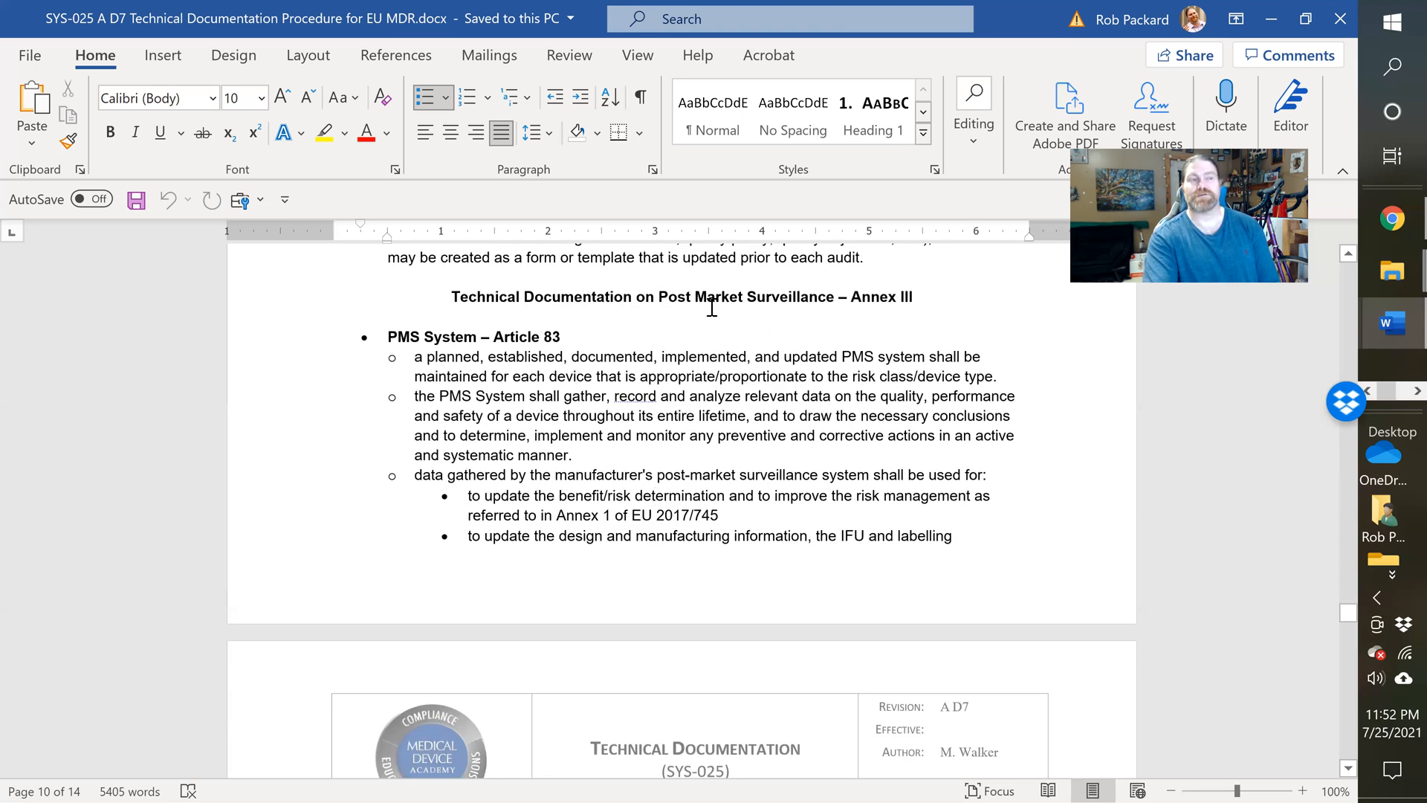
mouse_move(822, 292)
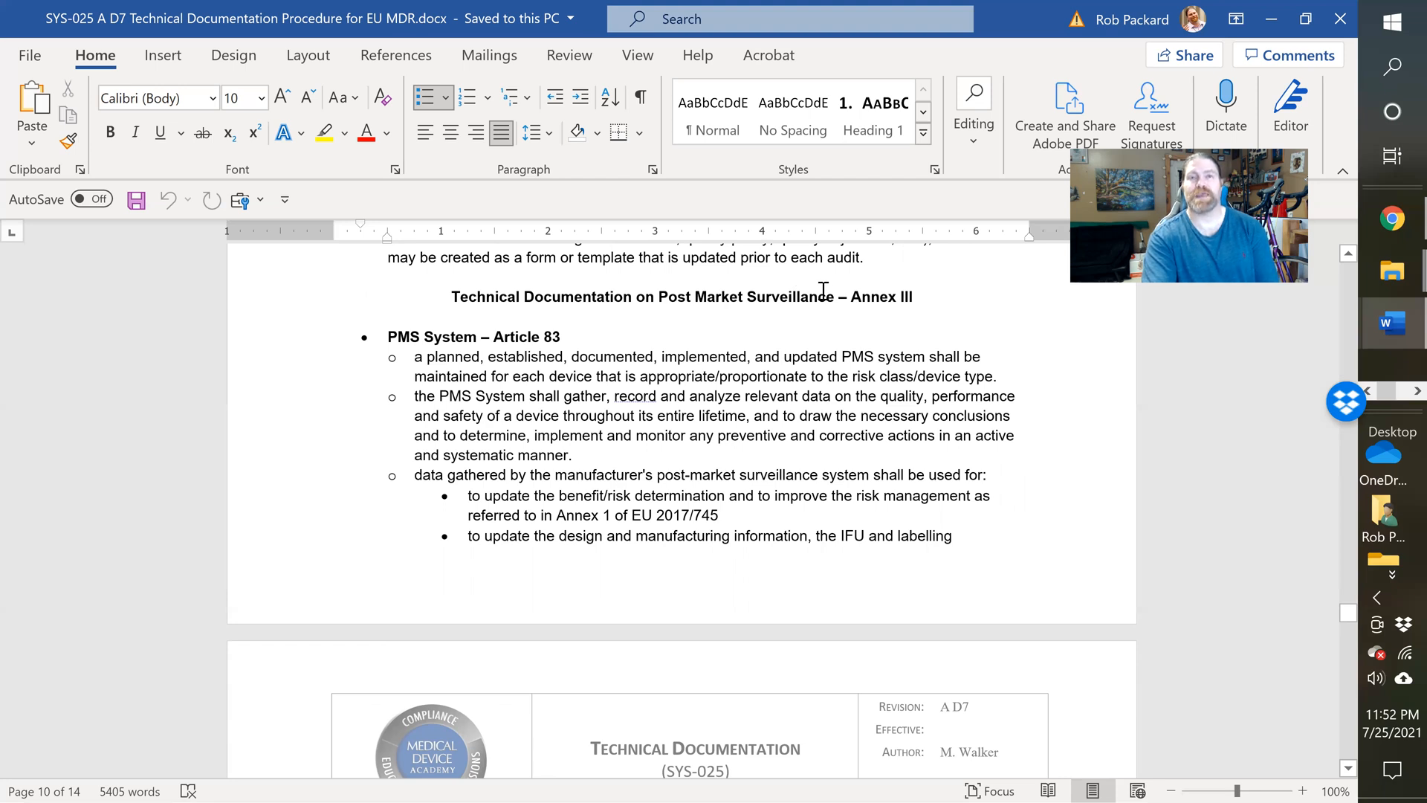
mouse_move(931, 299)
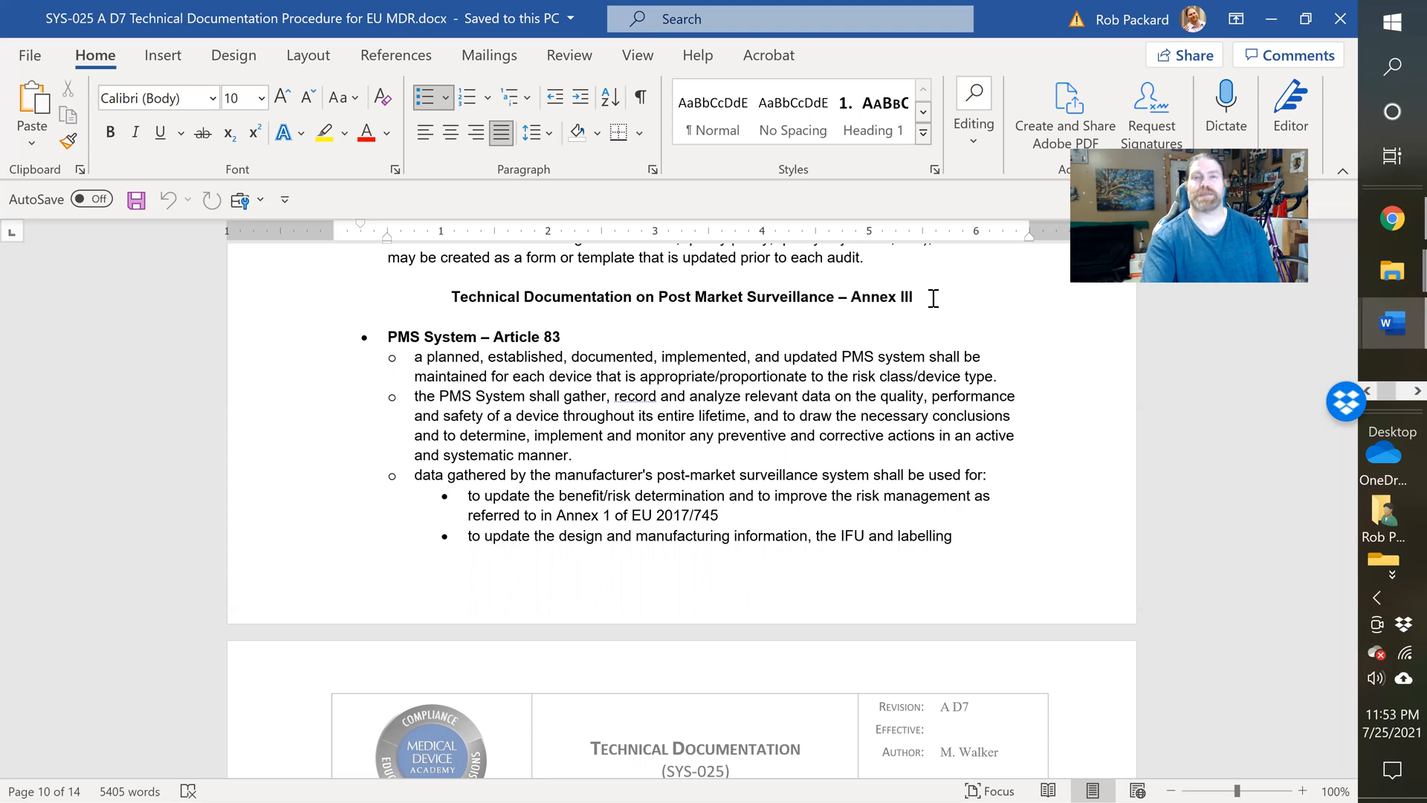
Step: Read Articles 84–86 on pages 10–12 down to section 8 Monitoring and section 9 Training
scroll("down", 3)
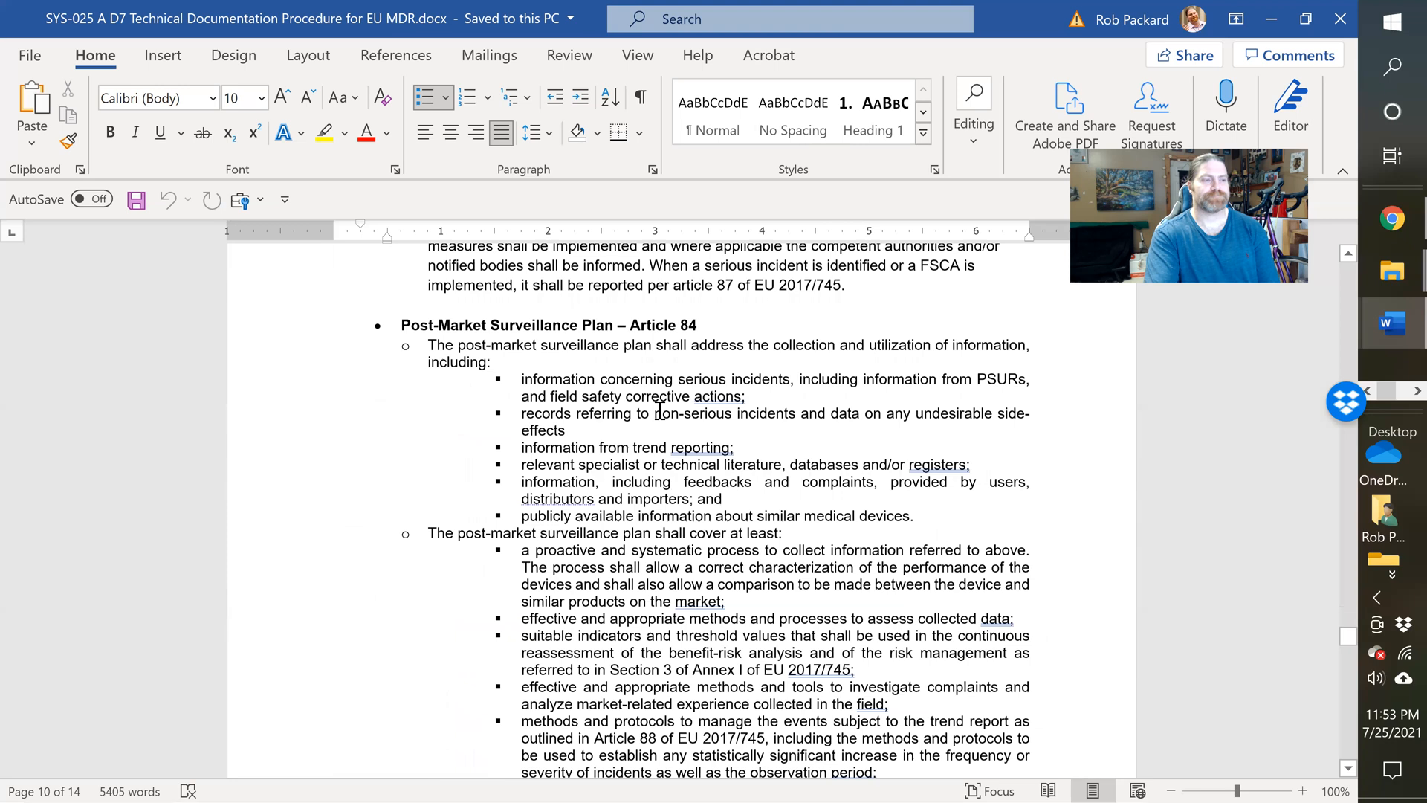
scroll("up", 3)
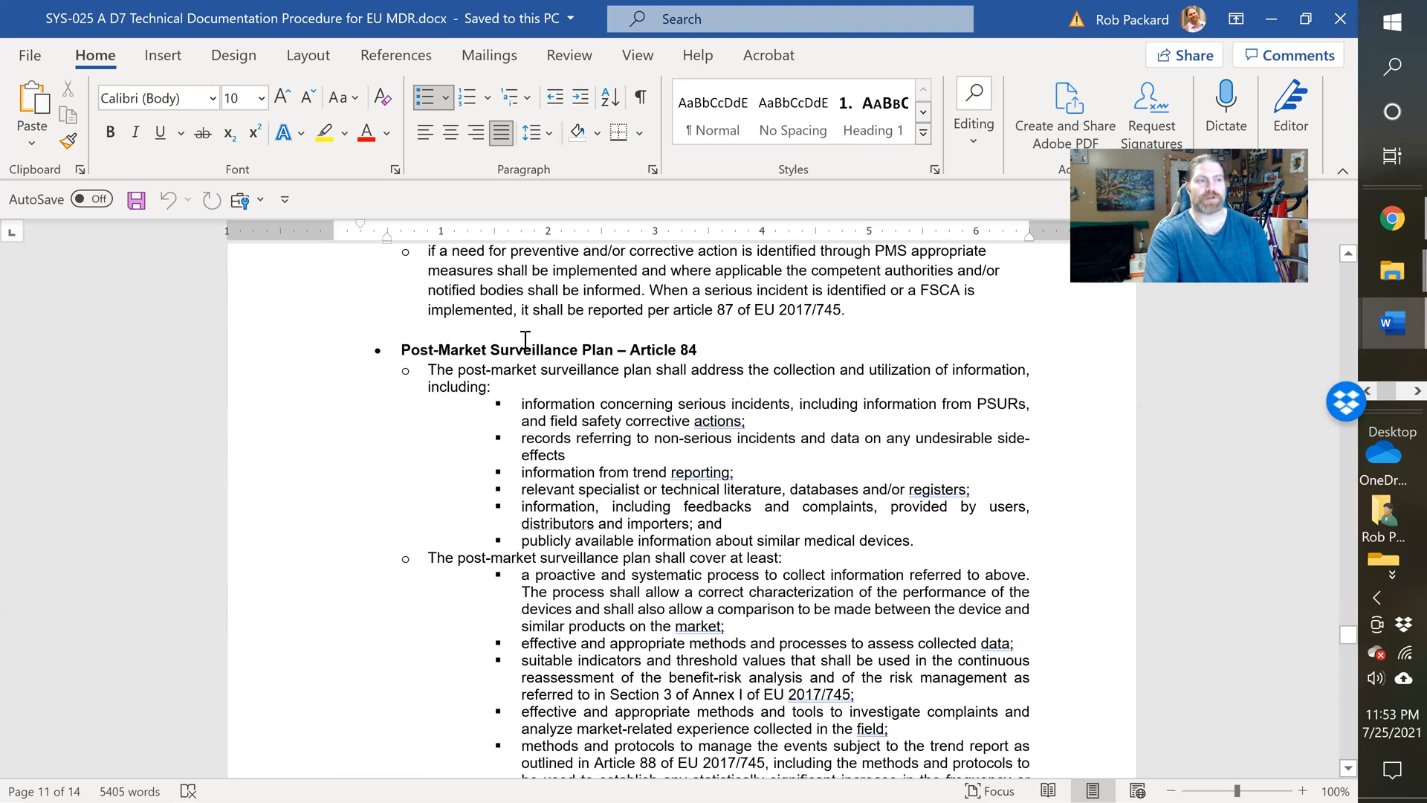
scroll("down", 3)
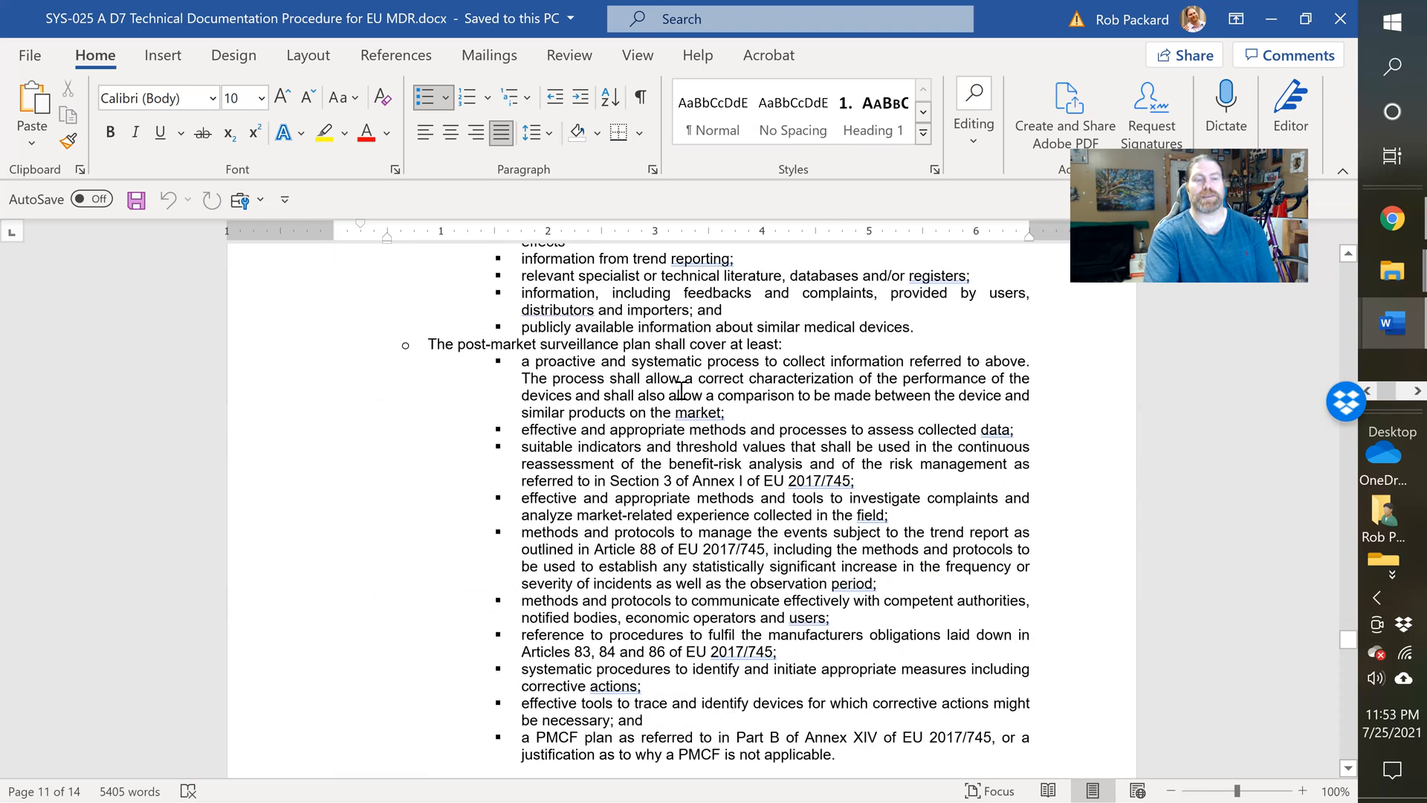
scroll("down", 3)
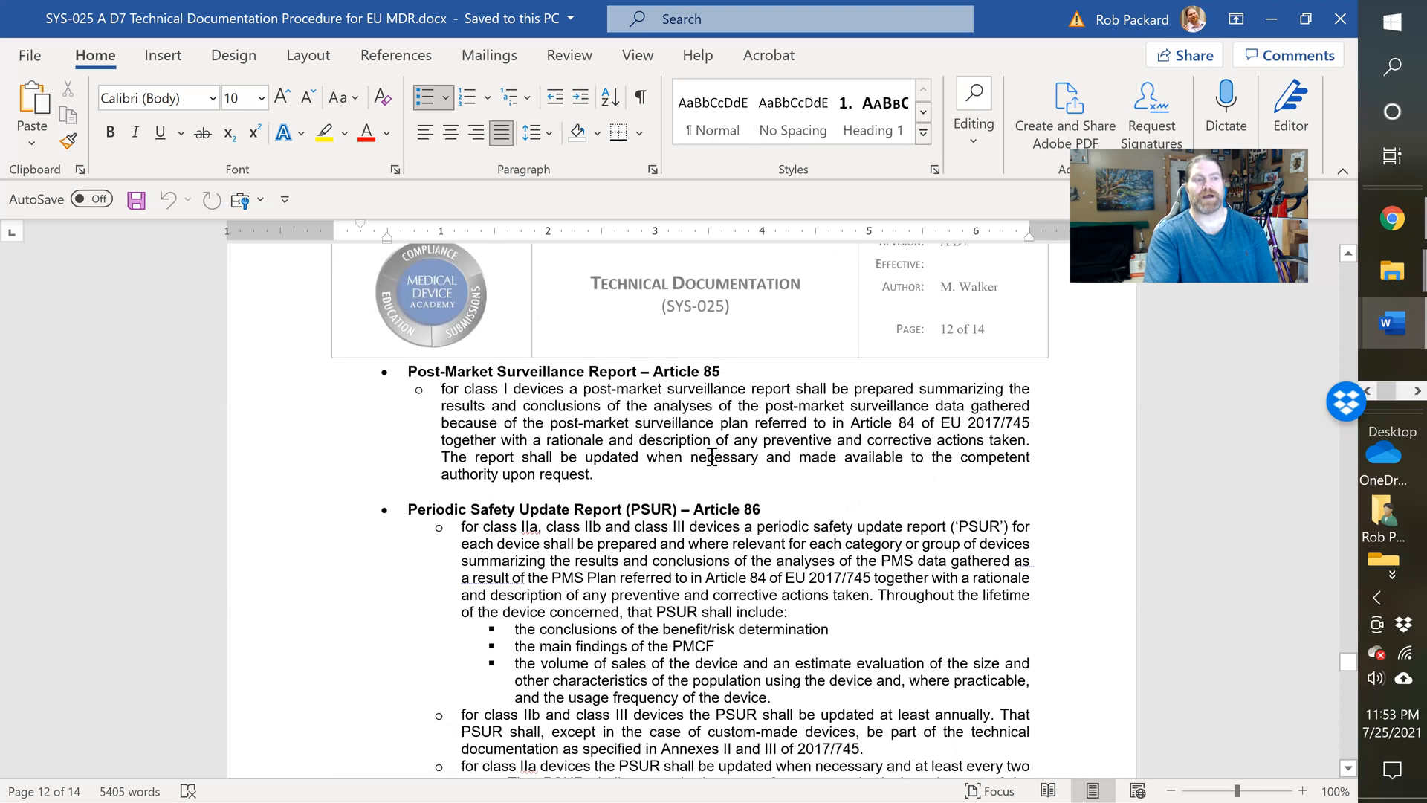
scroll("down", 3)
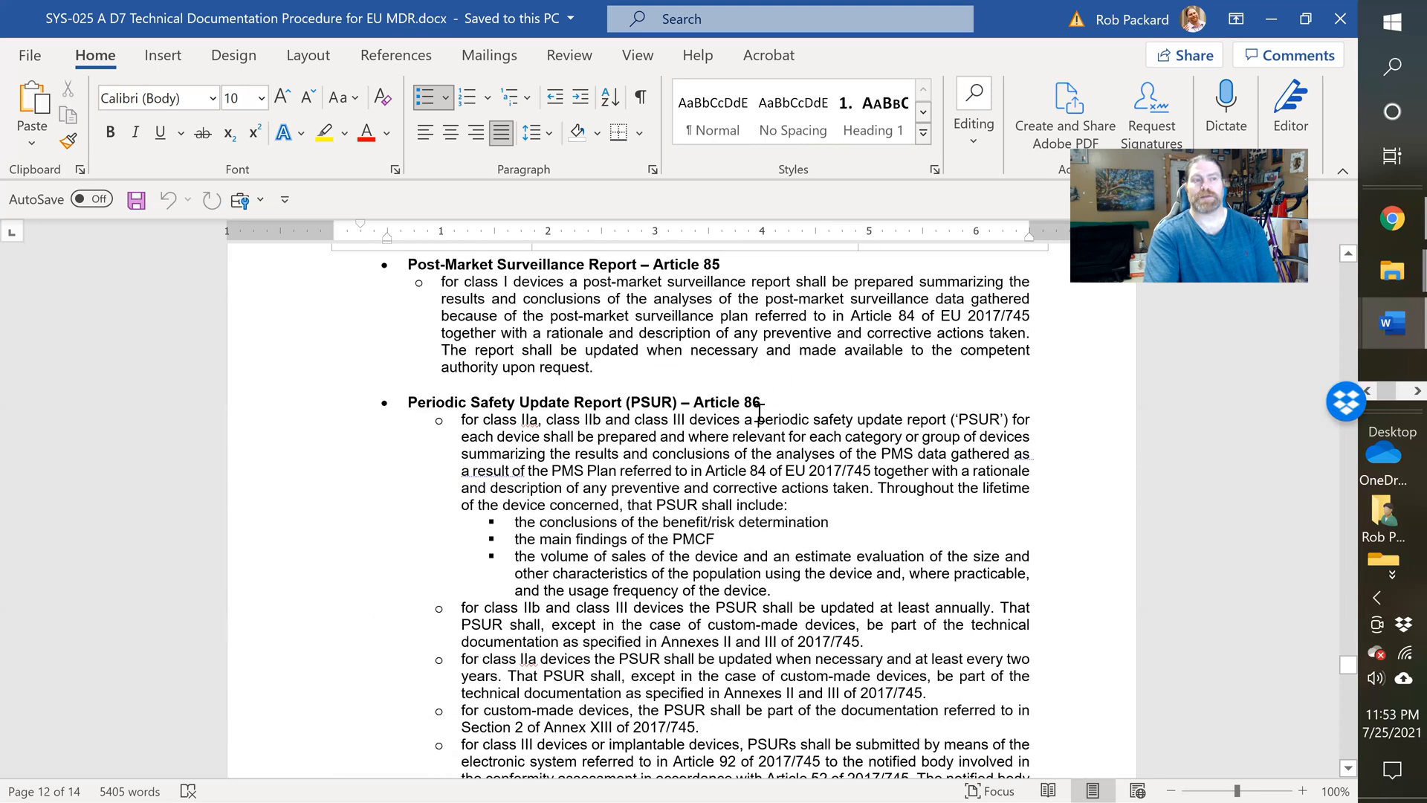
scroll("down", 3)
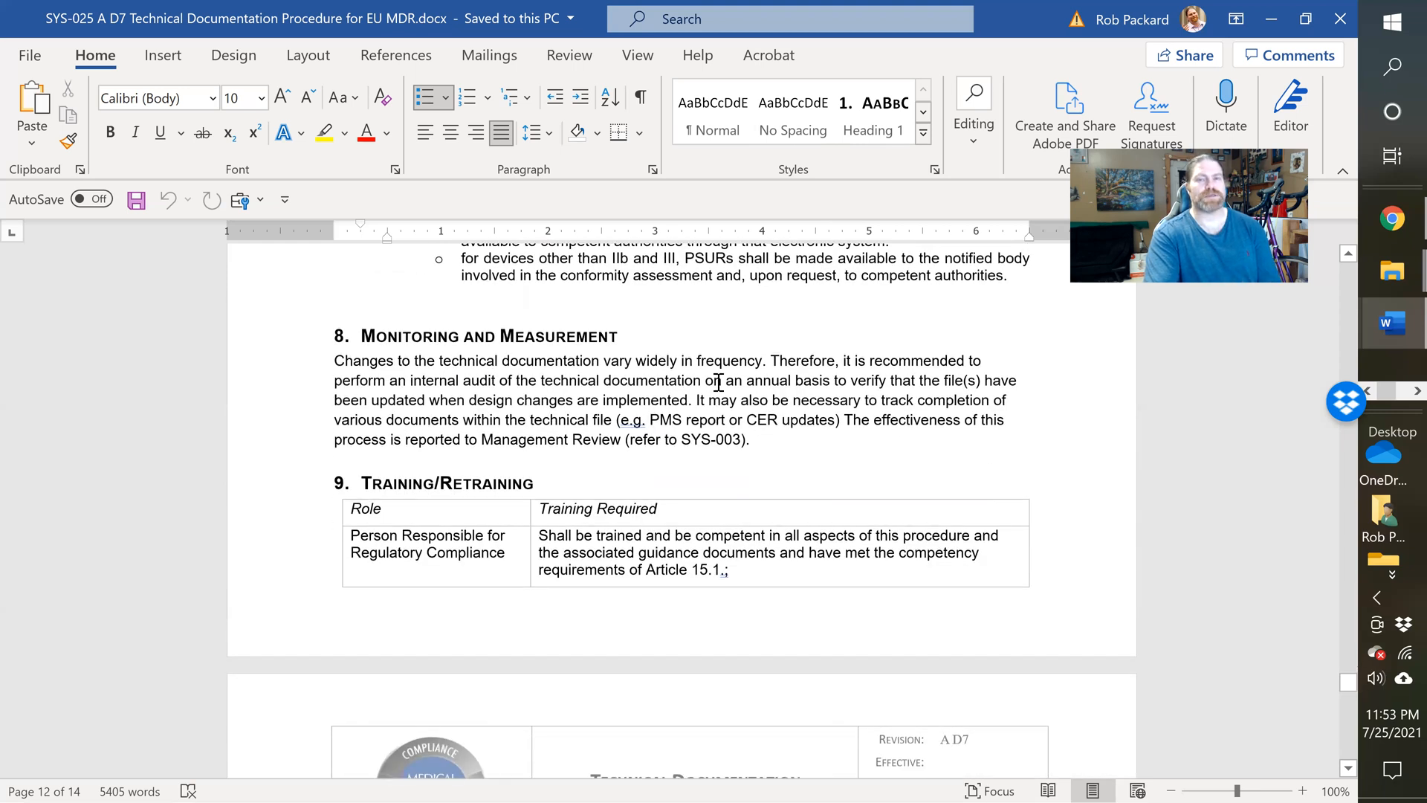
mouse_move(868, 316)
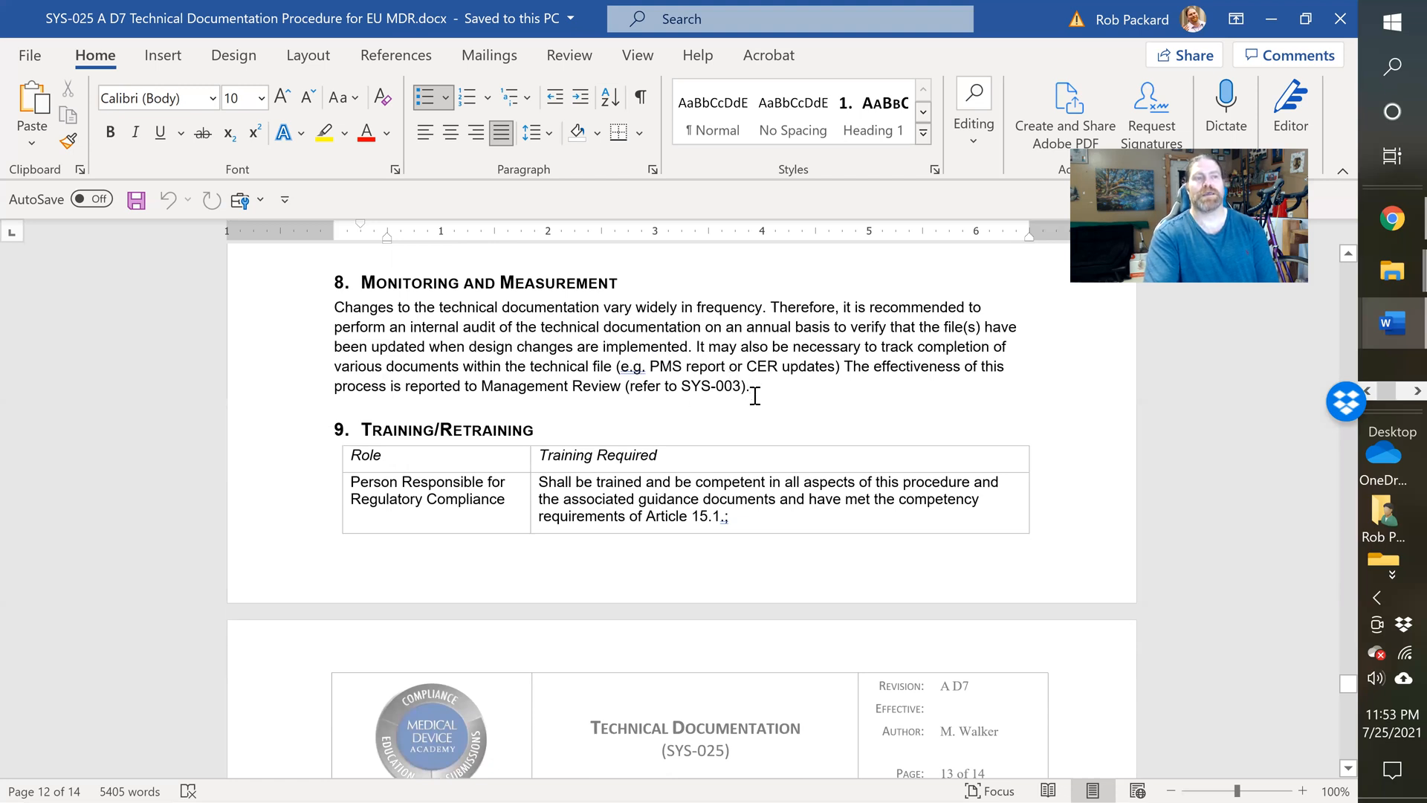
mouse_move(759, 392)
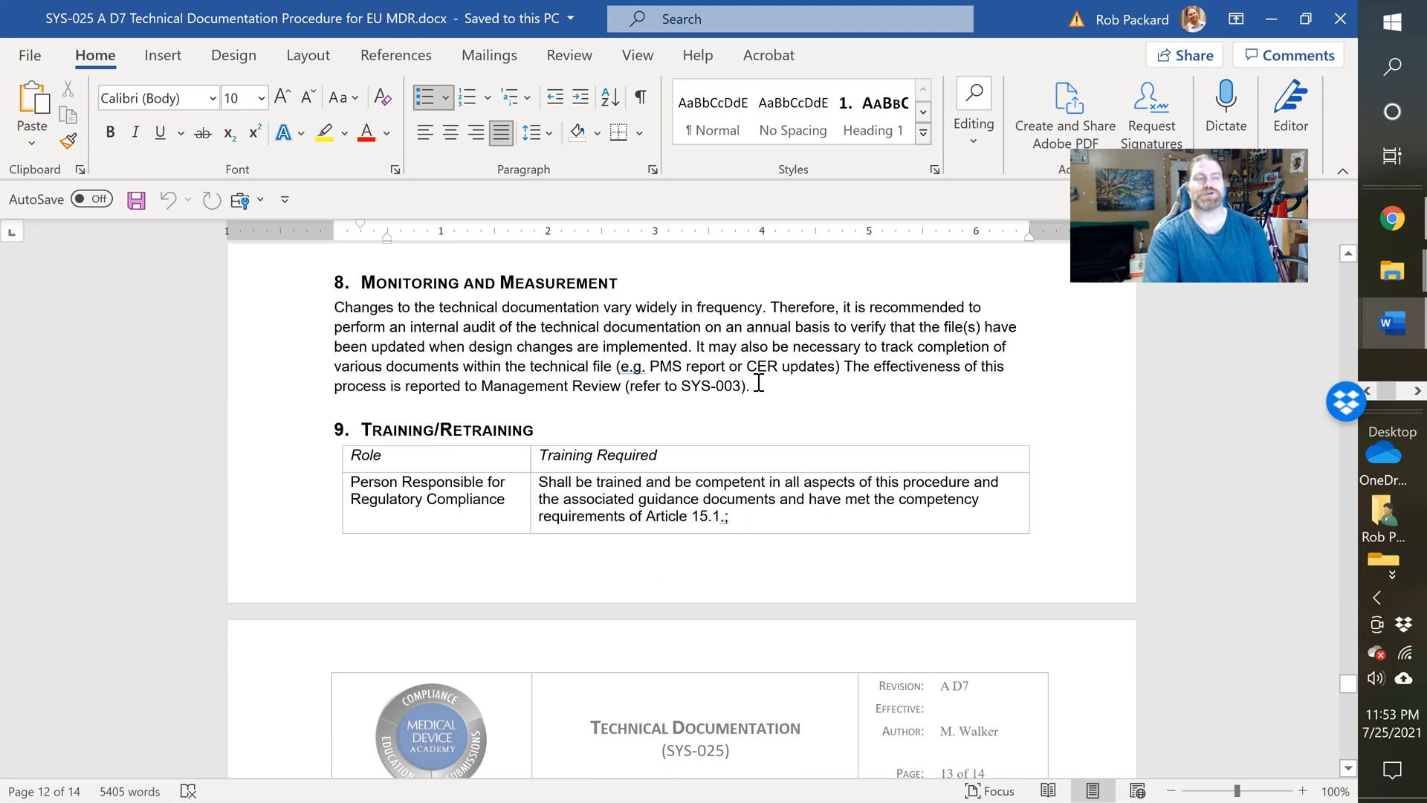
Step: Scroll pages 13–14 past section 10 Risk Management to the end of the section 11 Records table
scroll("down", 3)
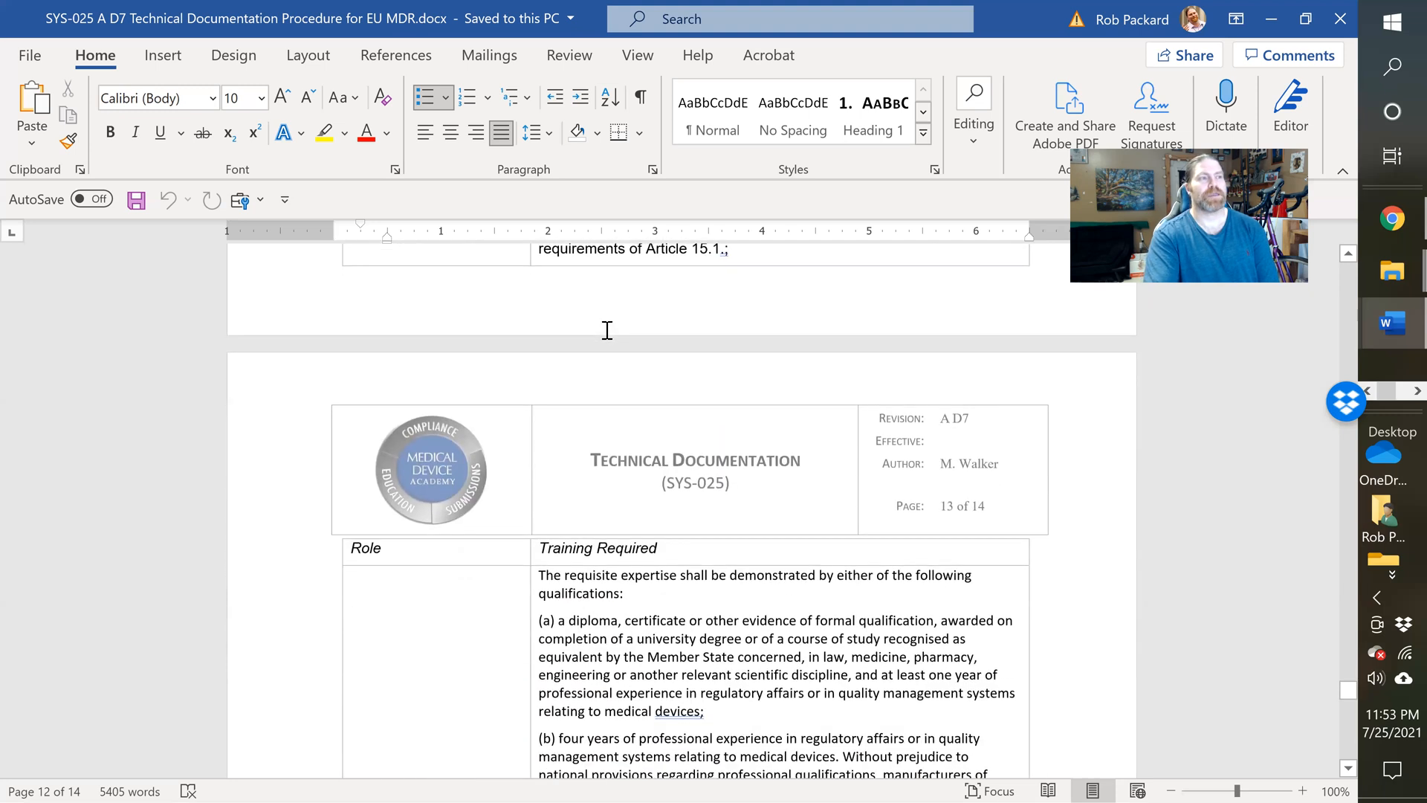
scroll("down", 3)
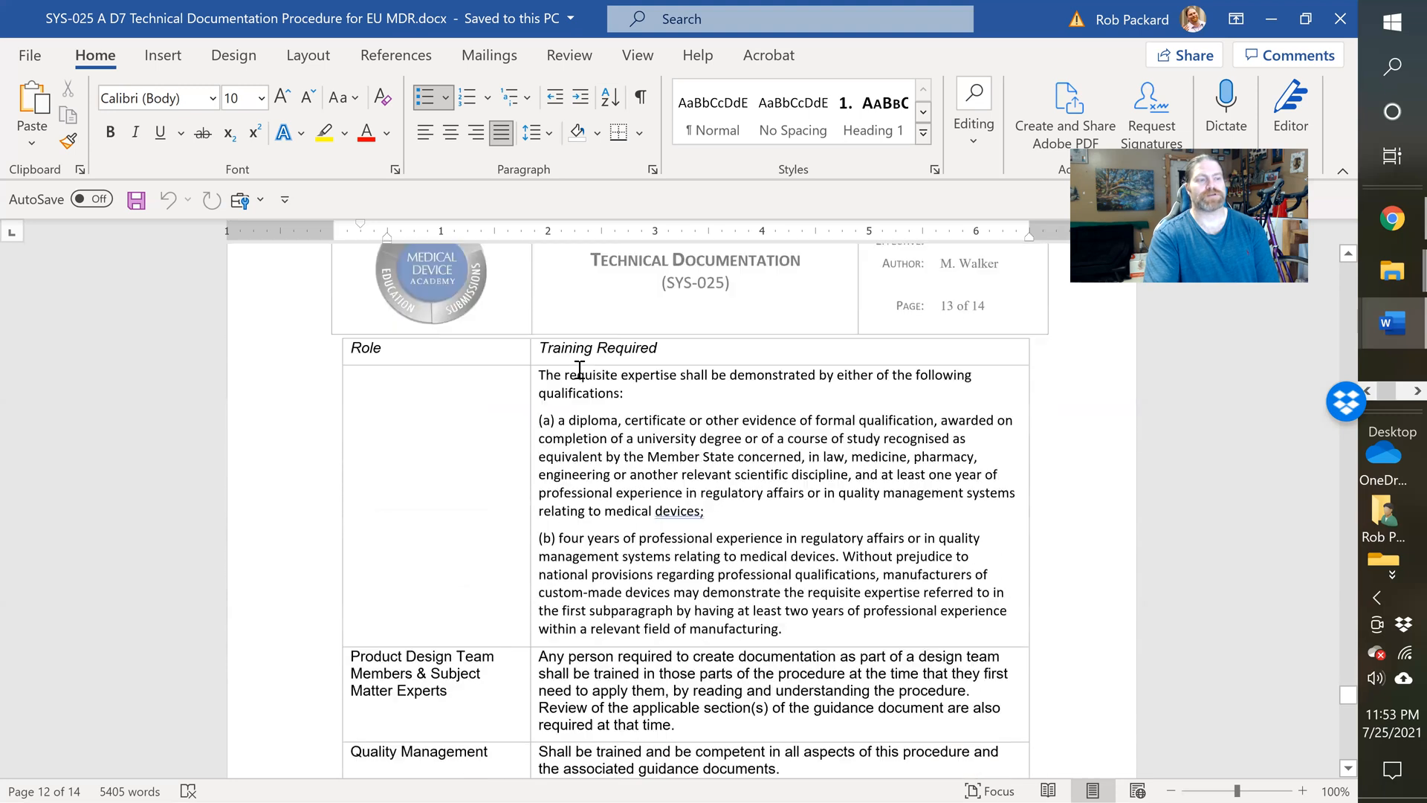
scroll("down", 3)
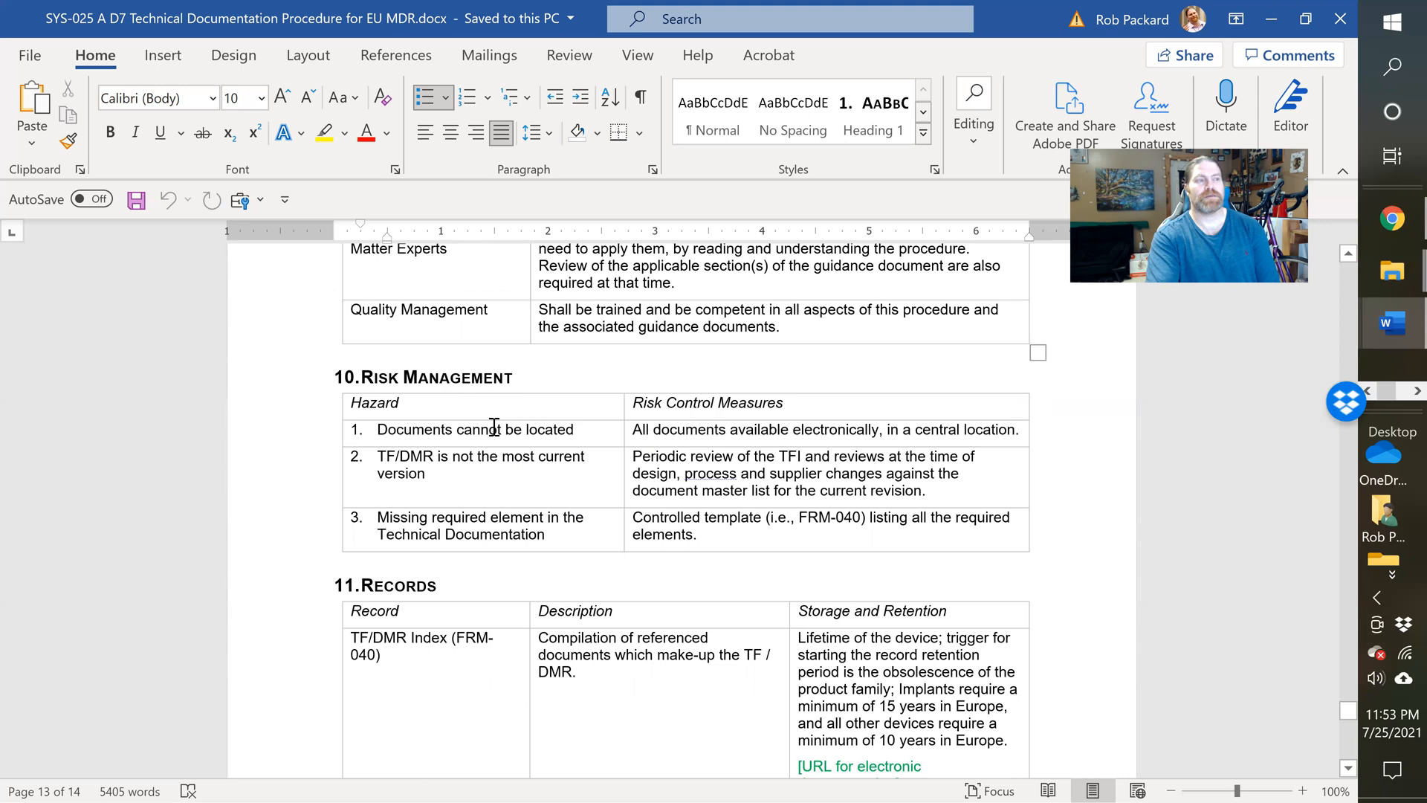
scroll("down", 3)
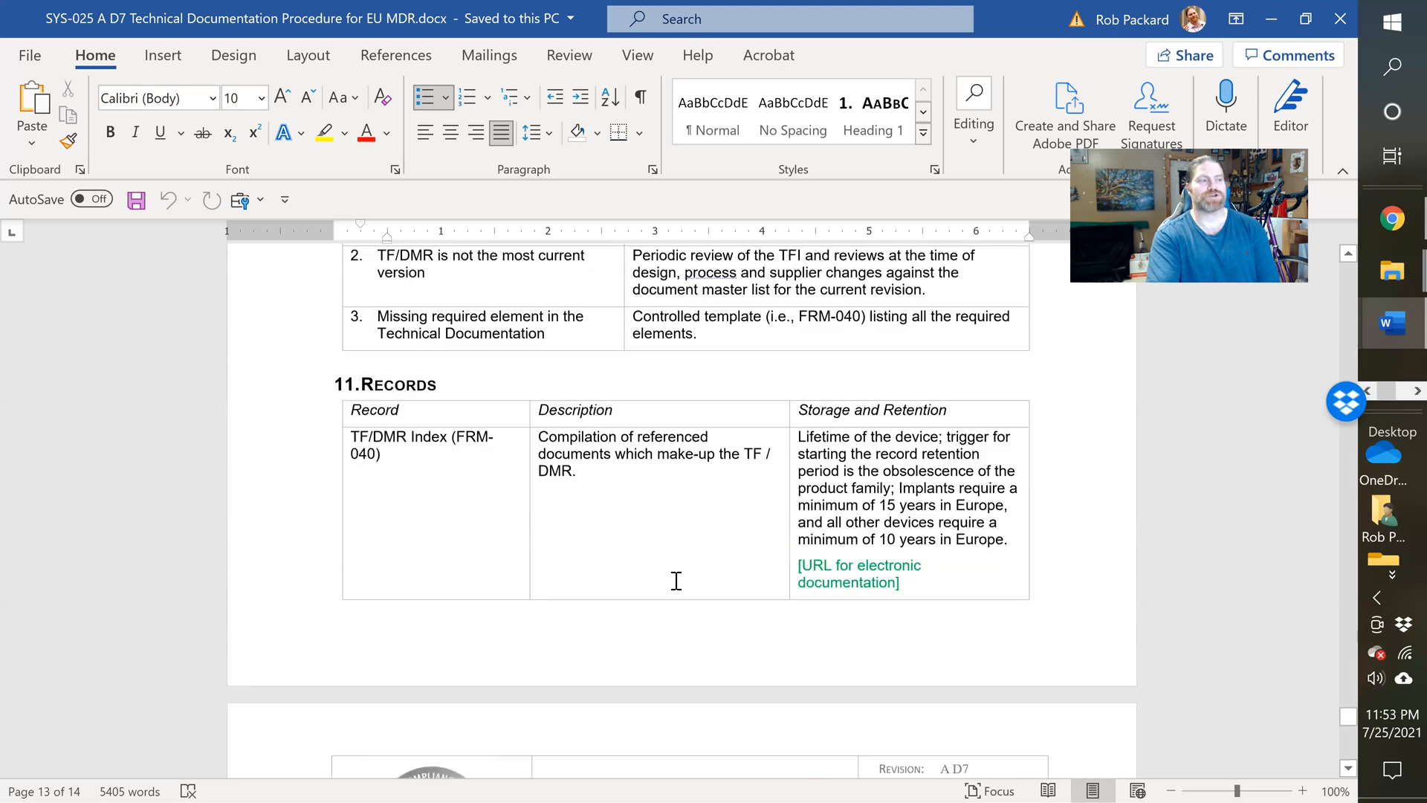
scroll("down", 3)
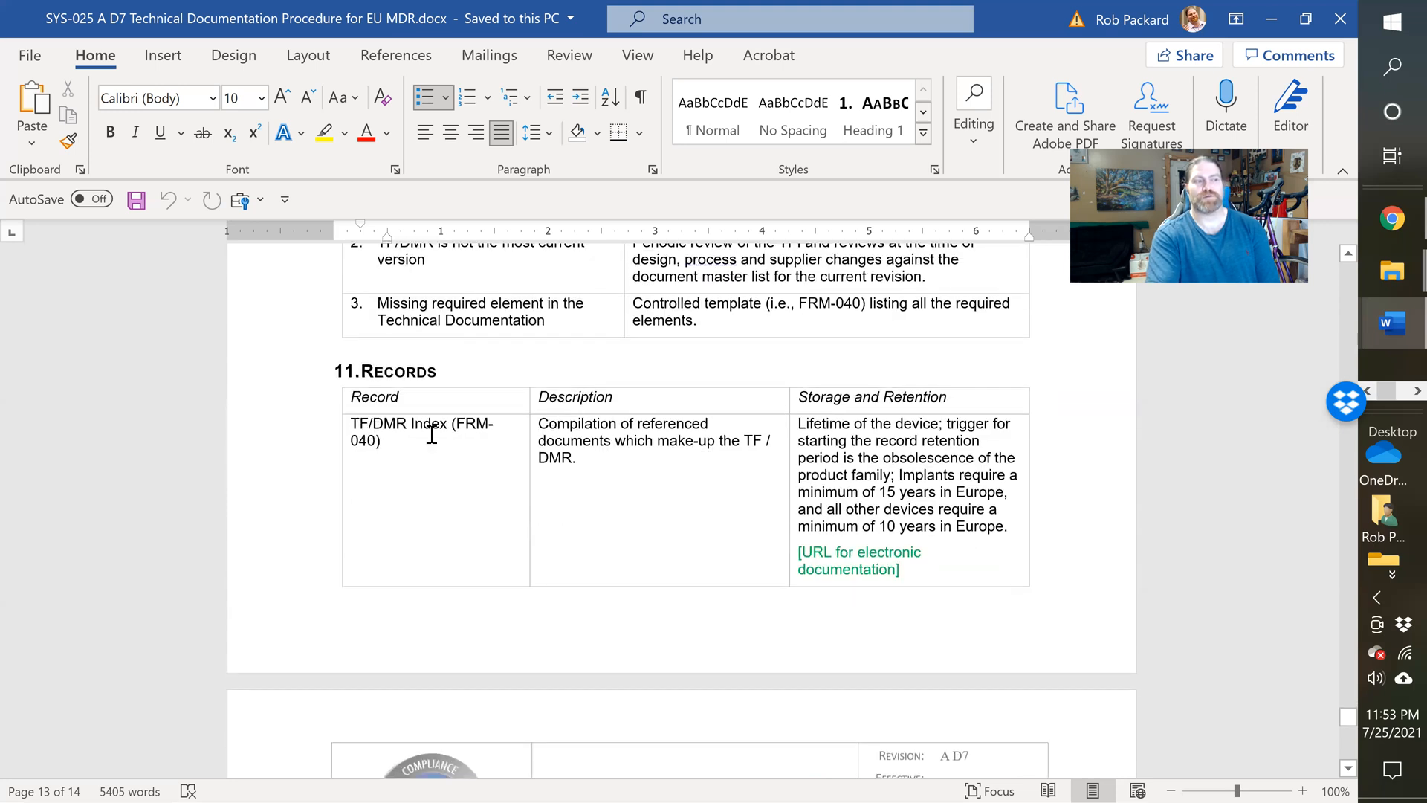
scroll("down", 3)
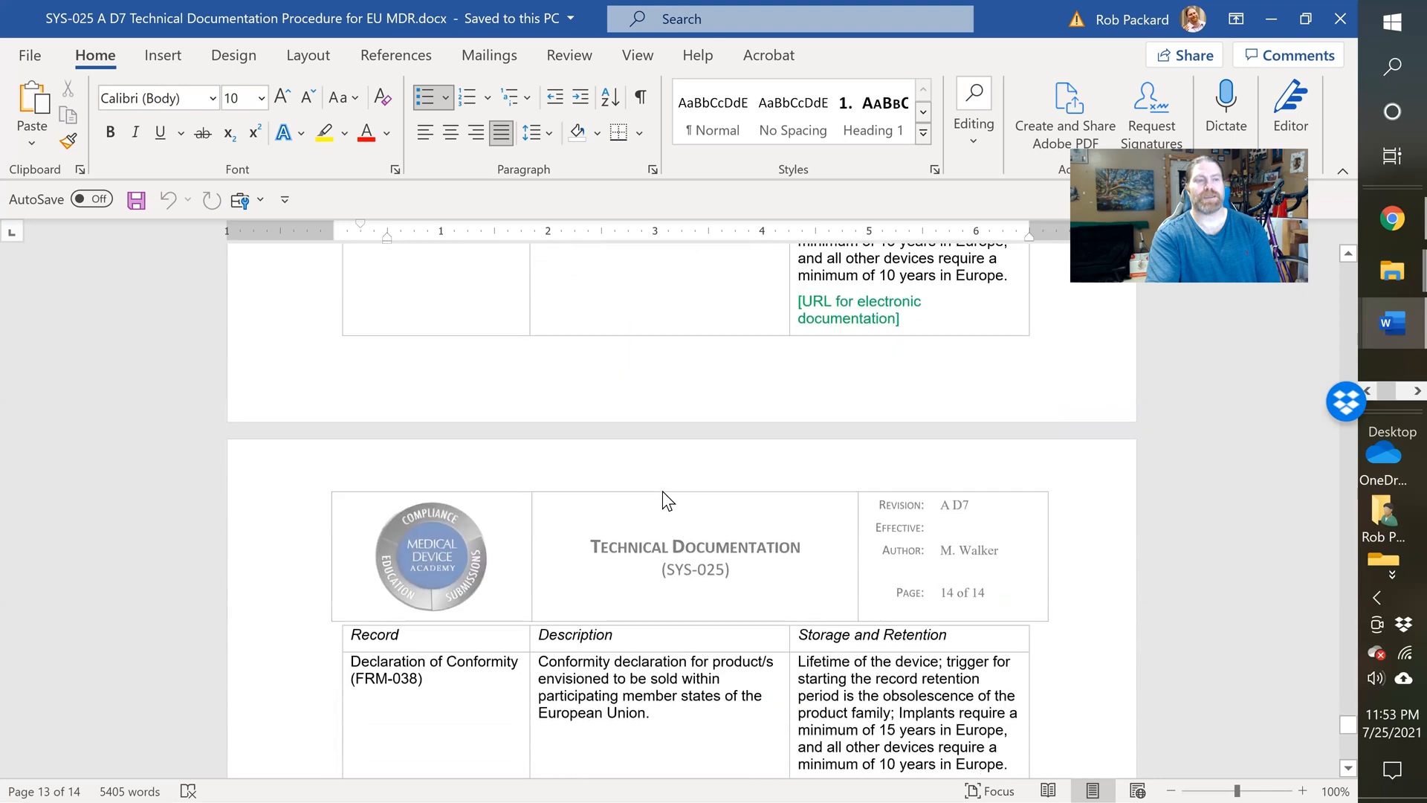
scroll("down", 3)
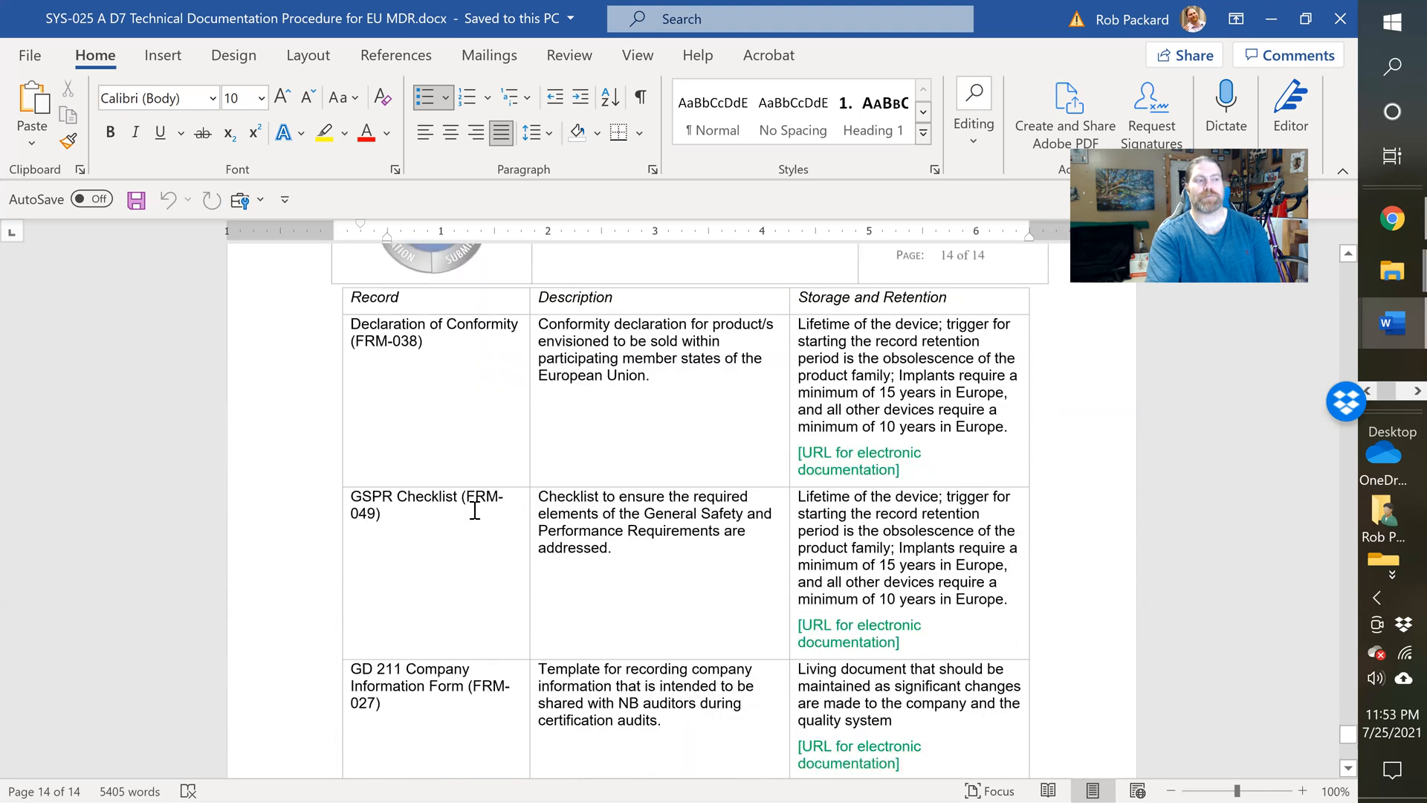
scroll("down", 3)
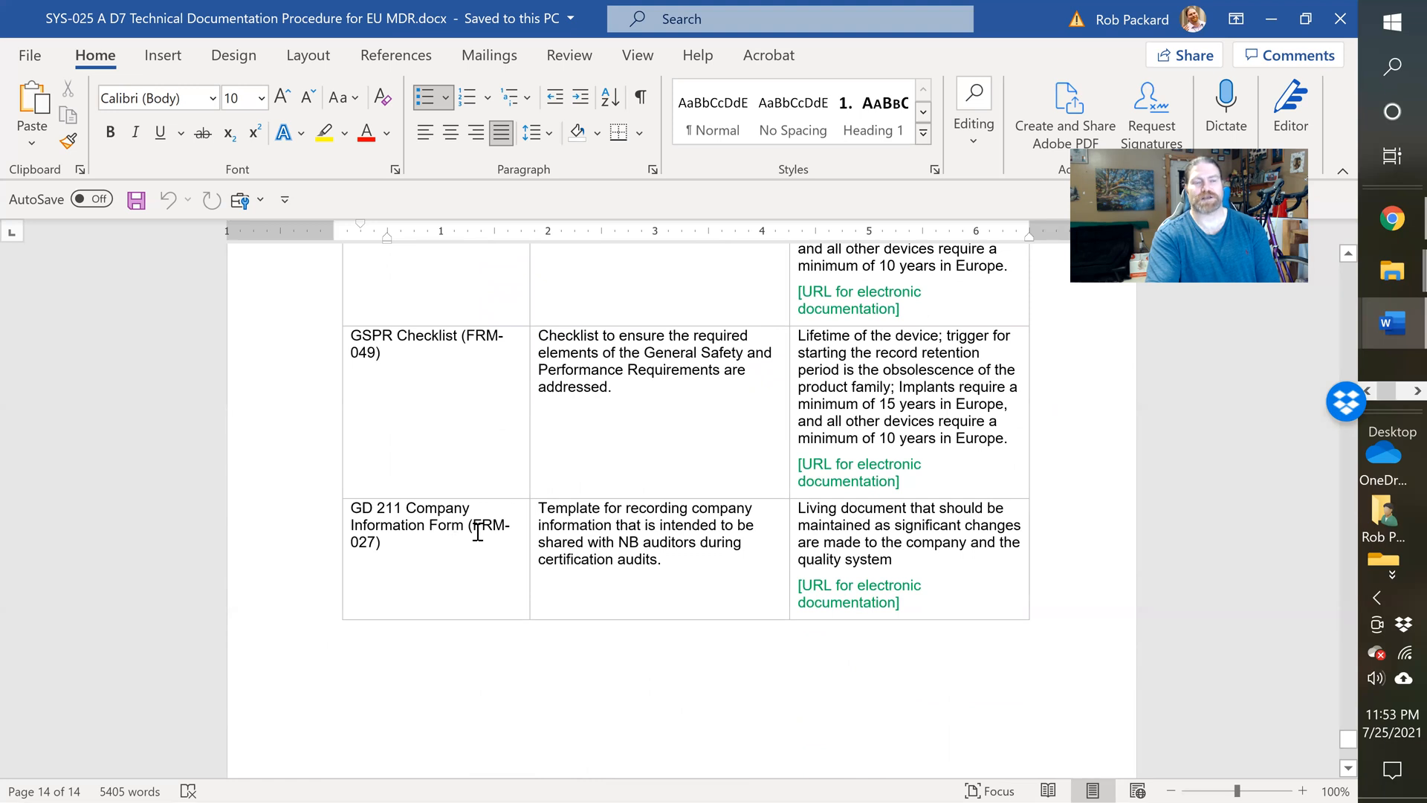
mouse_move(930, 455)
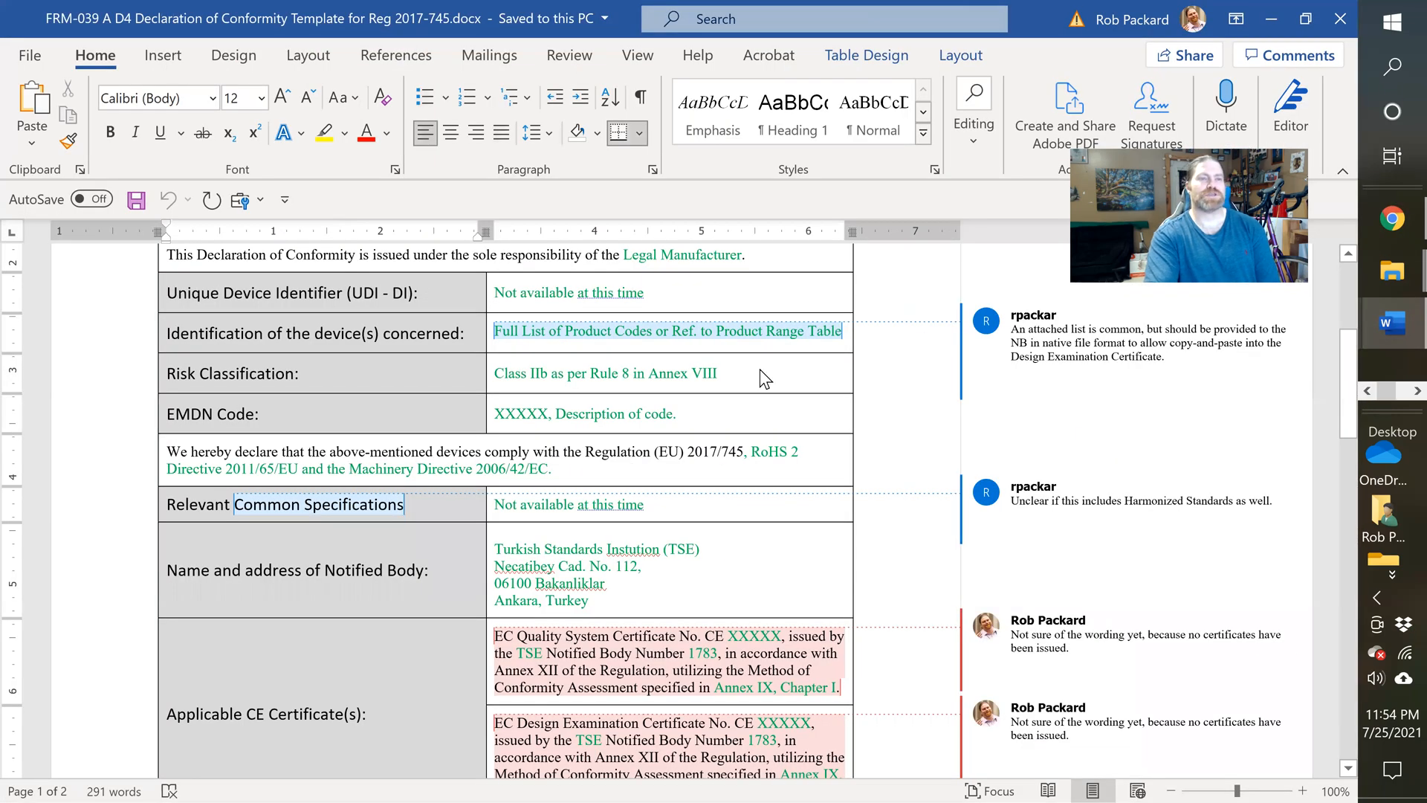
Step: Scroll the FRM-039 Declaration of Conformity from its header to the CE certificates and signatory table
scroll("up", 3)
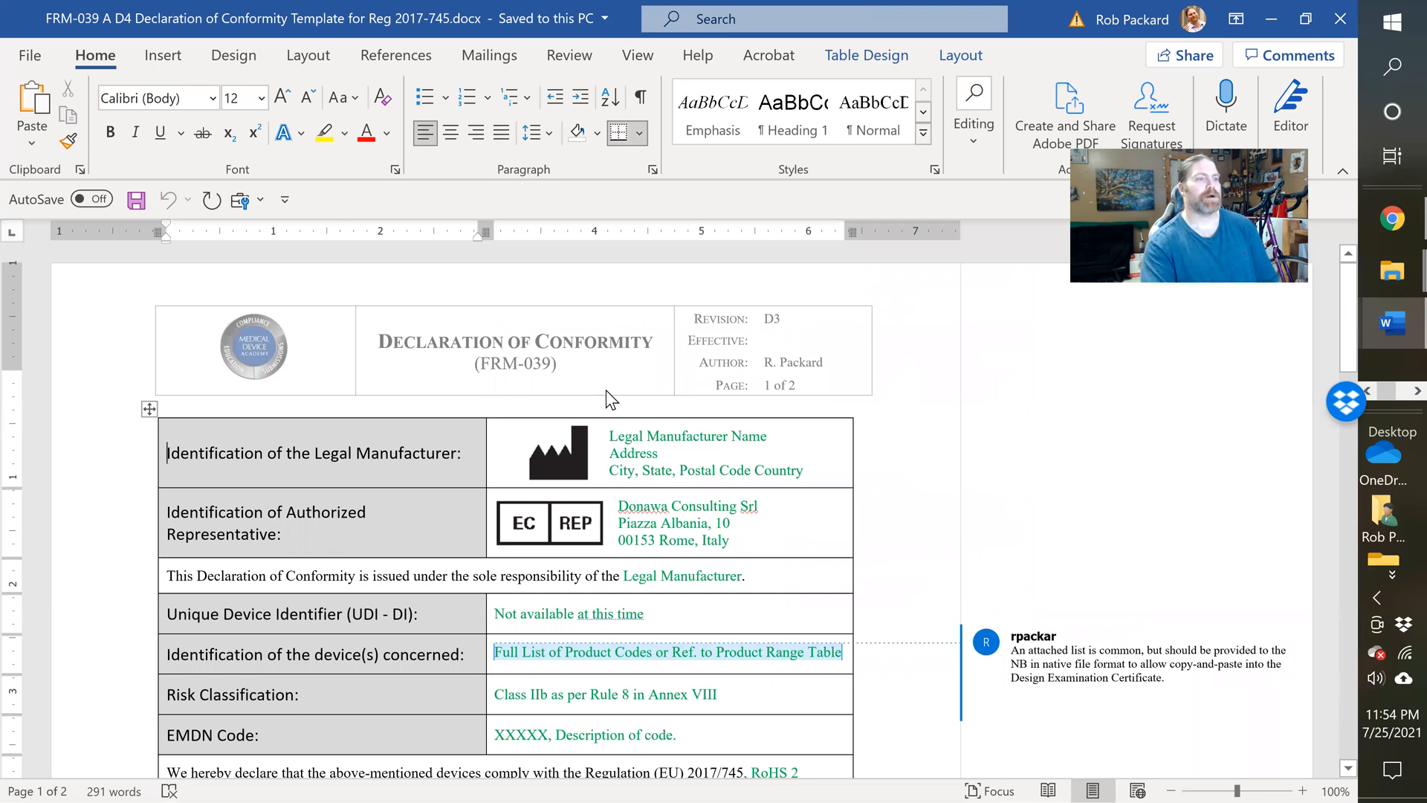
mouse_move(462, 374)
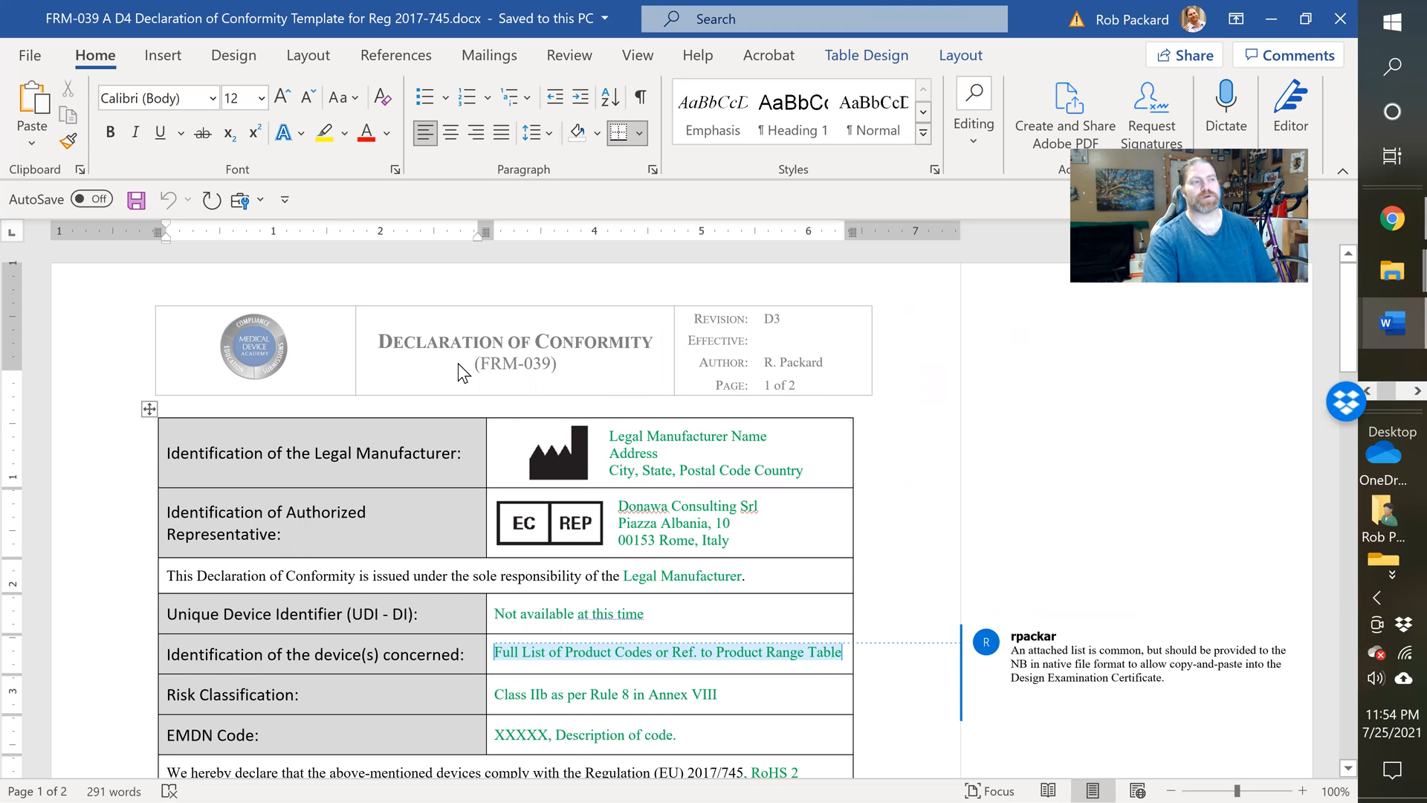
scroll("down", 3)
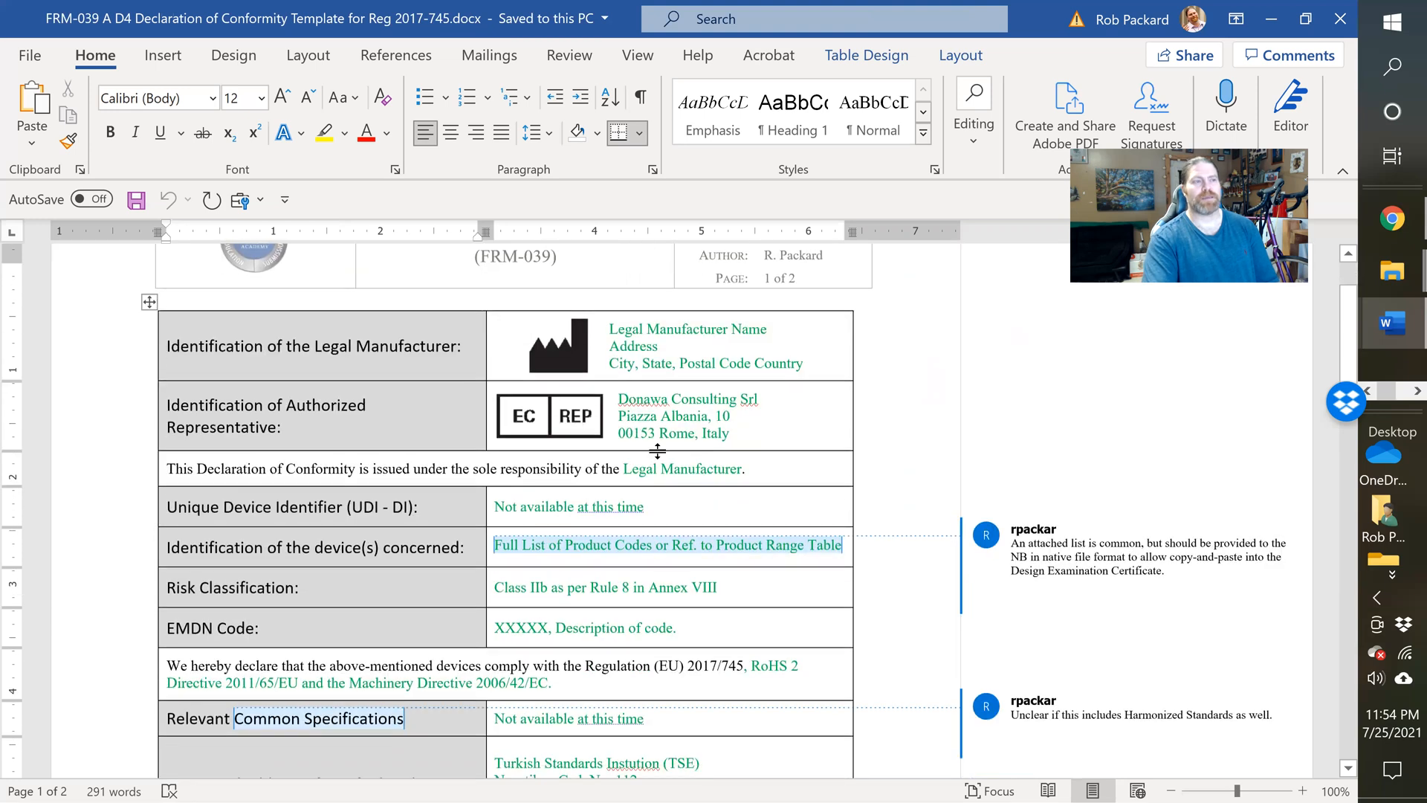
mouse_move(634, 353)
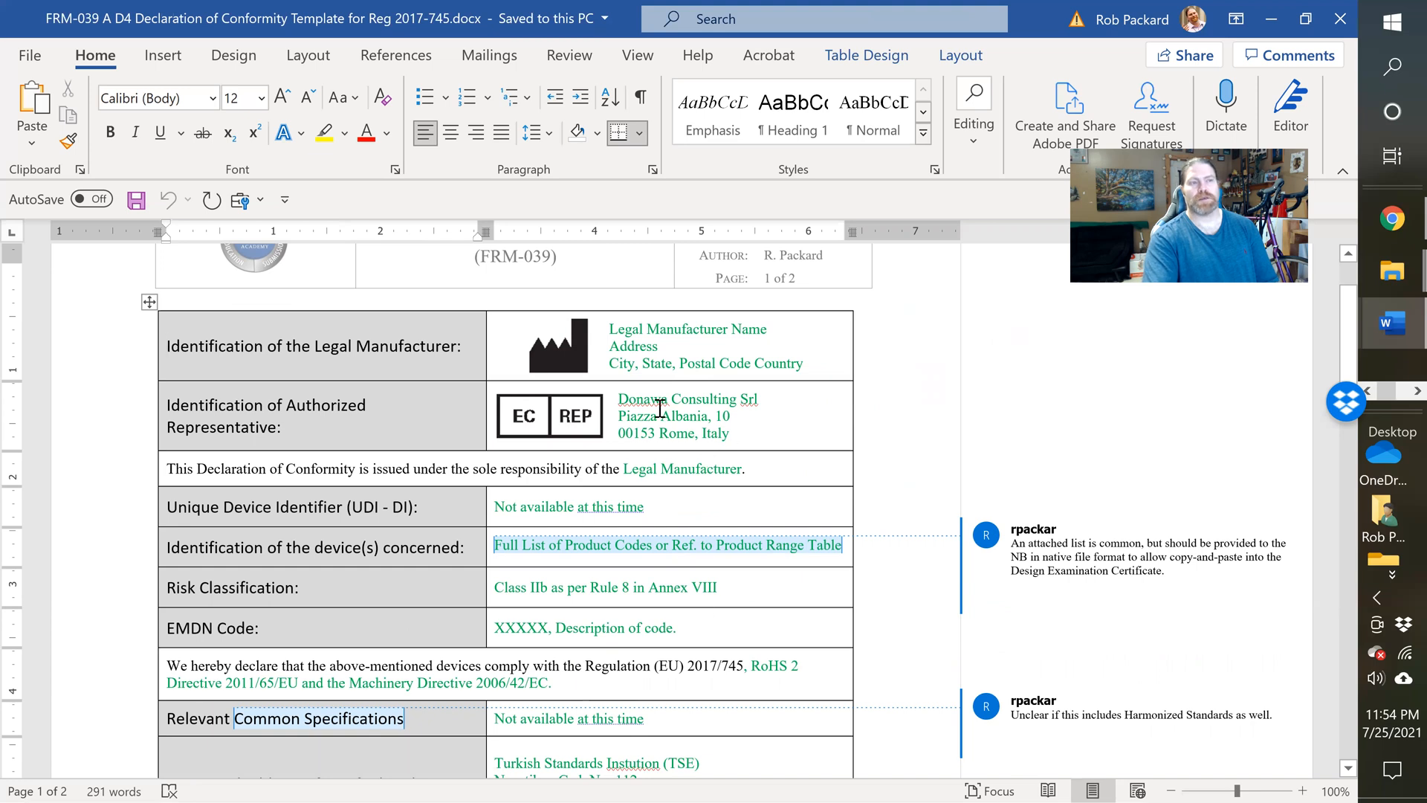
mouse_move(699, 457)
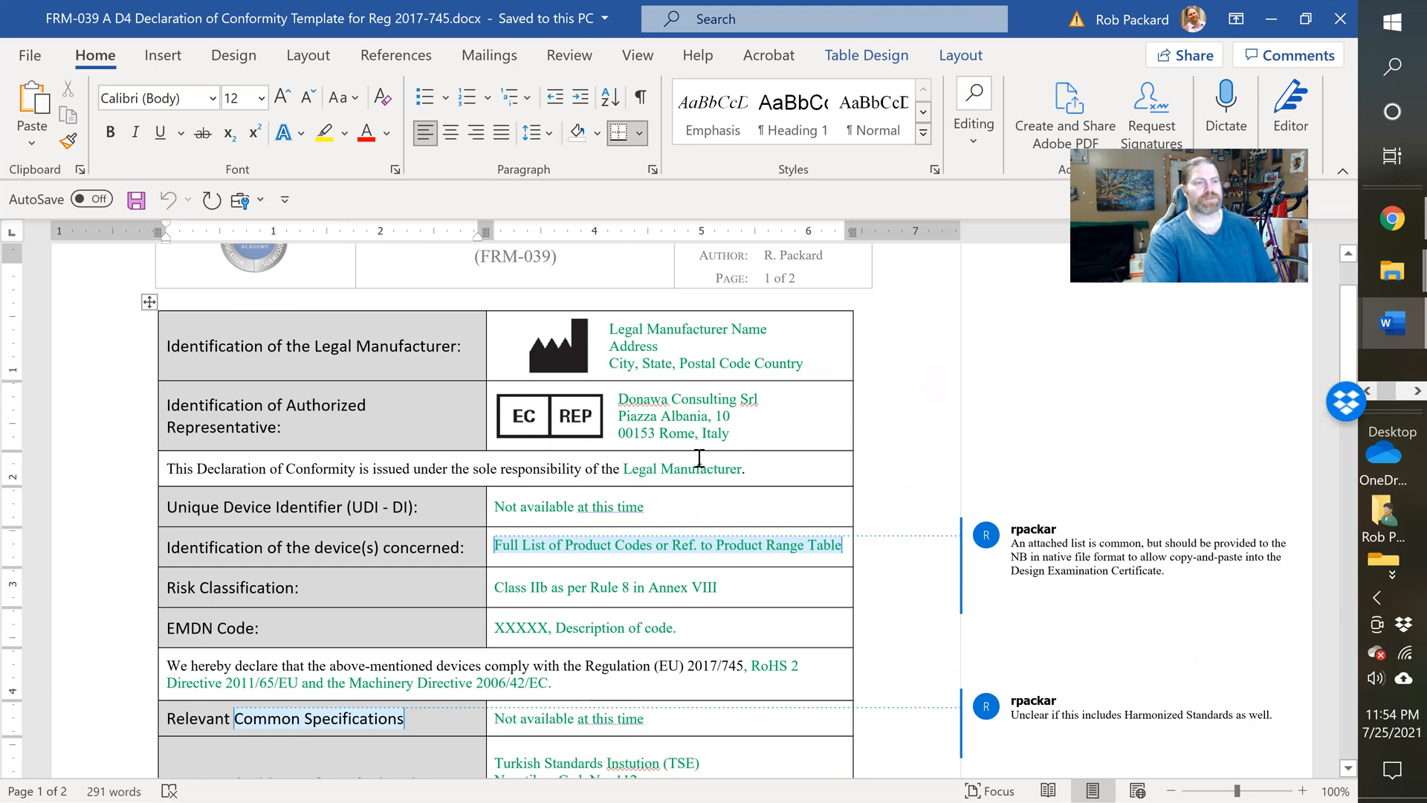
scroll("down", 3)
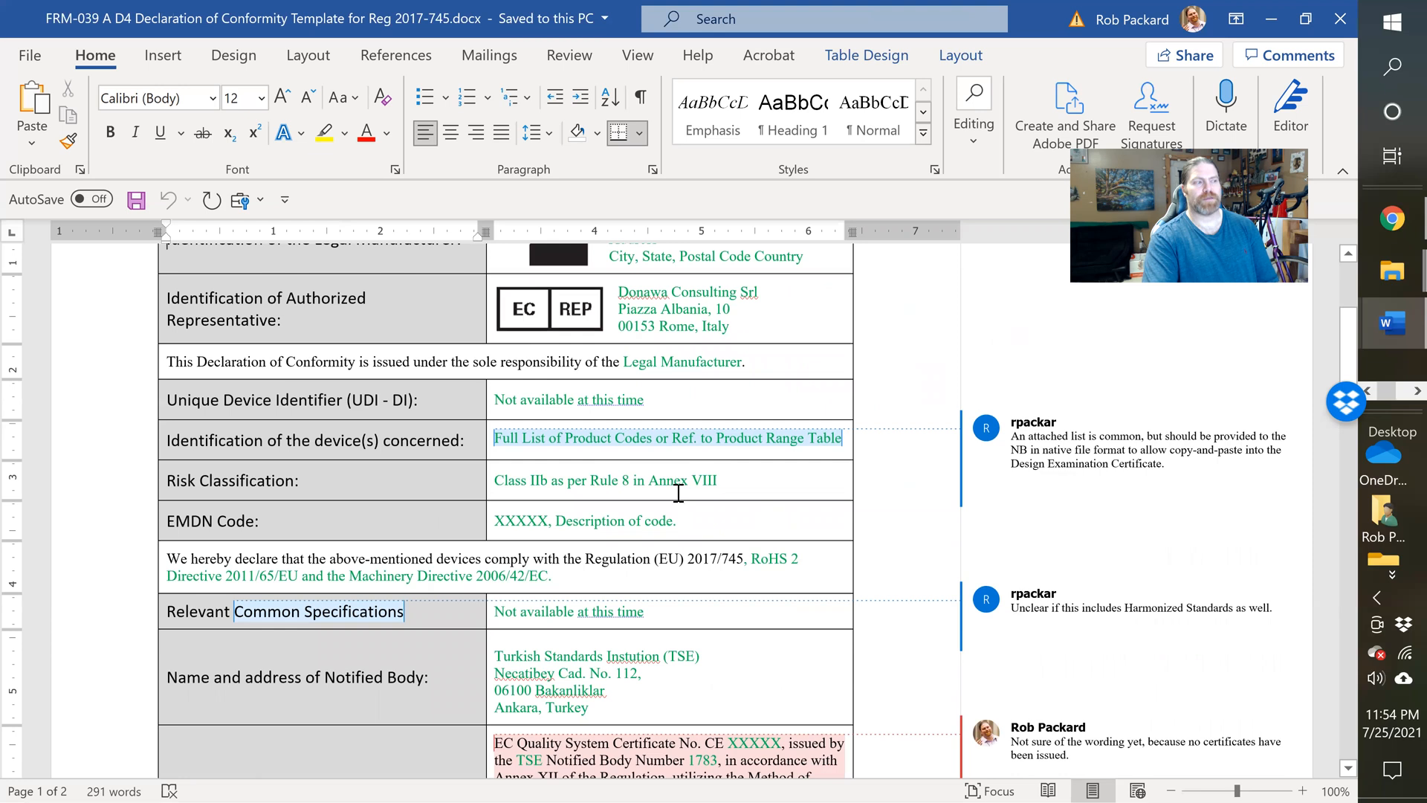
mouse_move(685, 479)
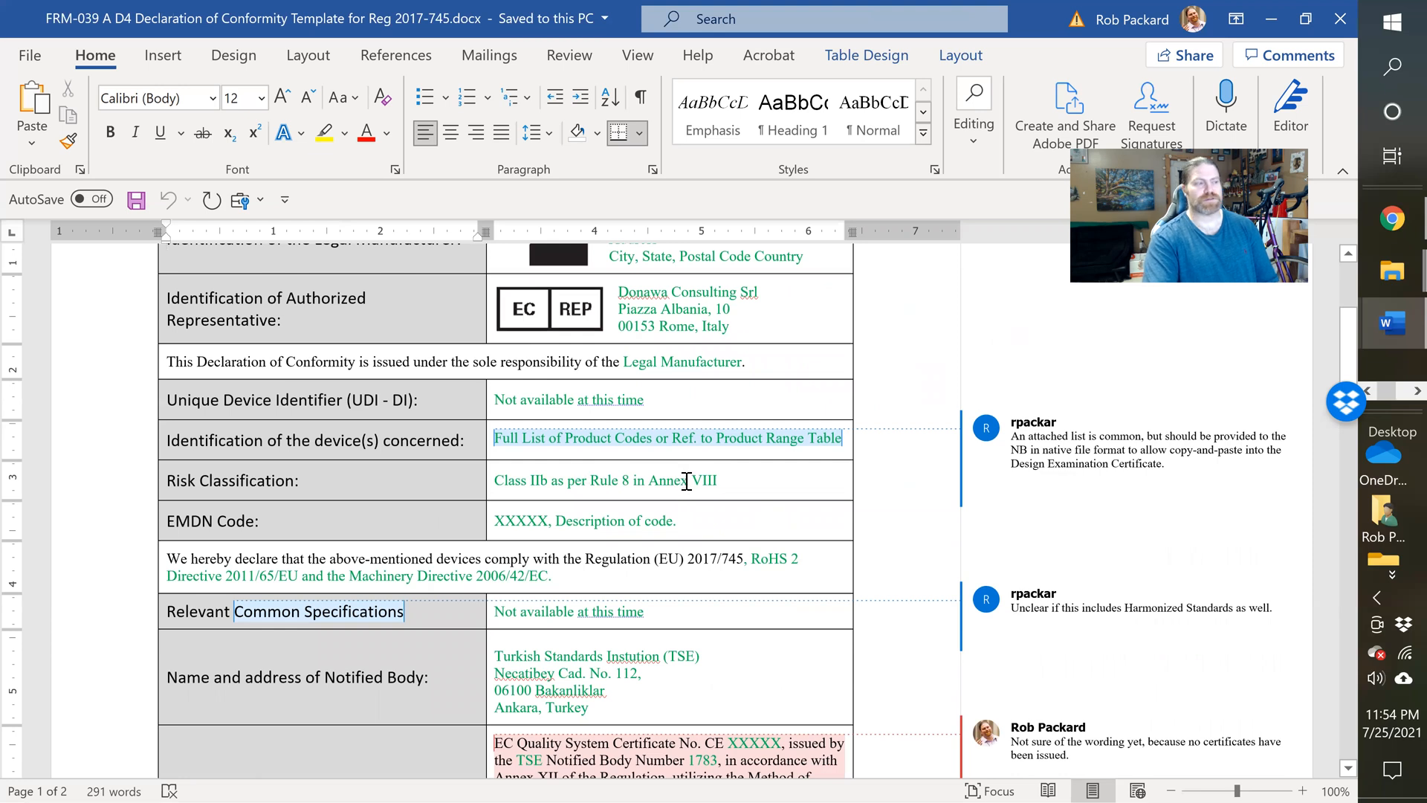
mouse_move(728, 552)
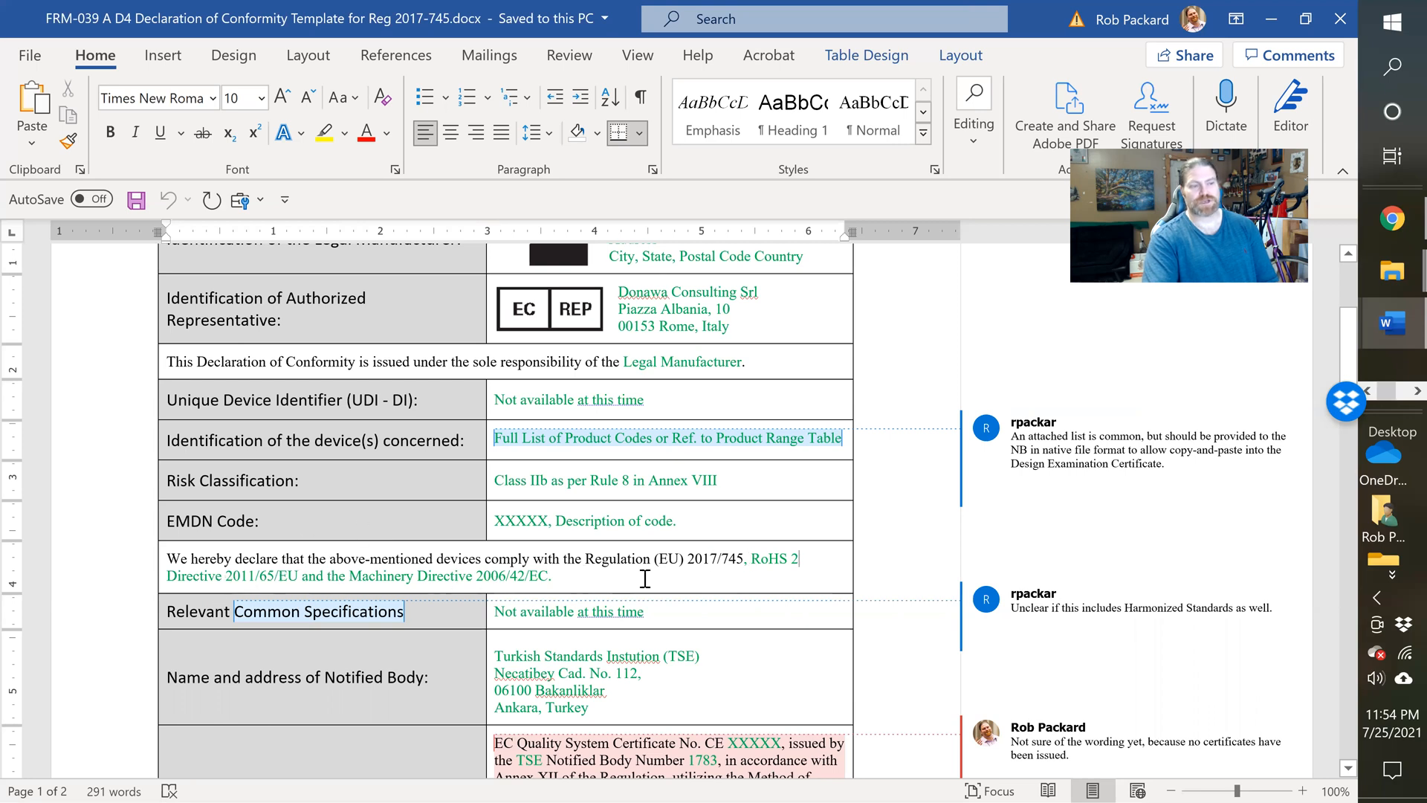
mouse_move(705, 633)
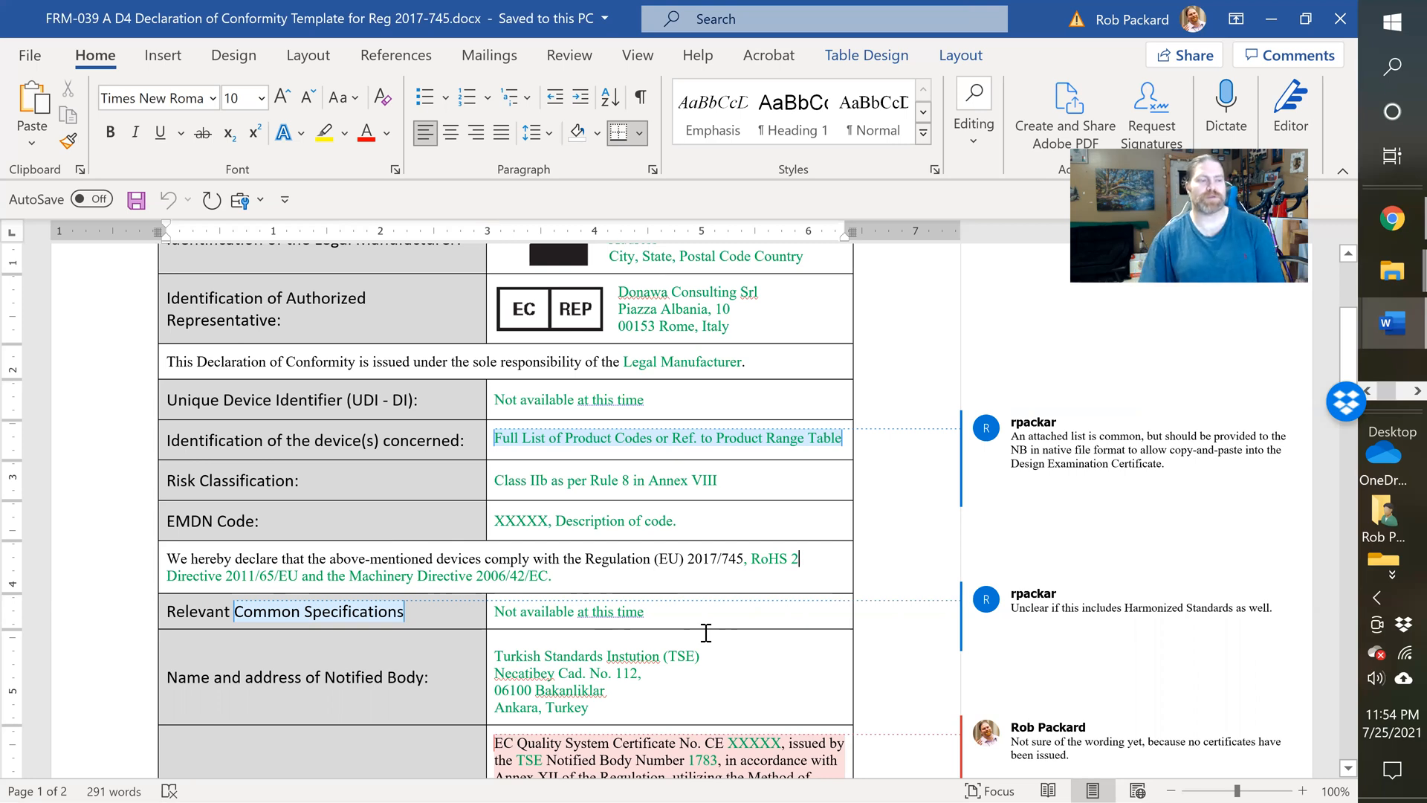
mouse_move(582, 664)
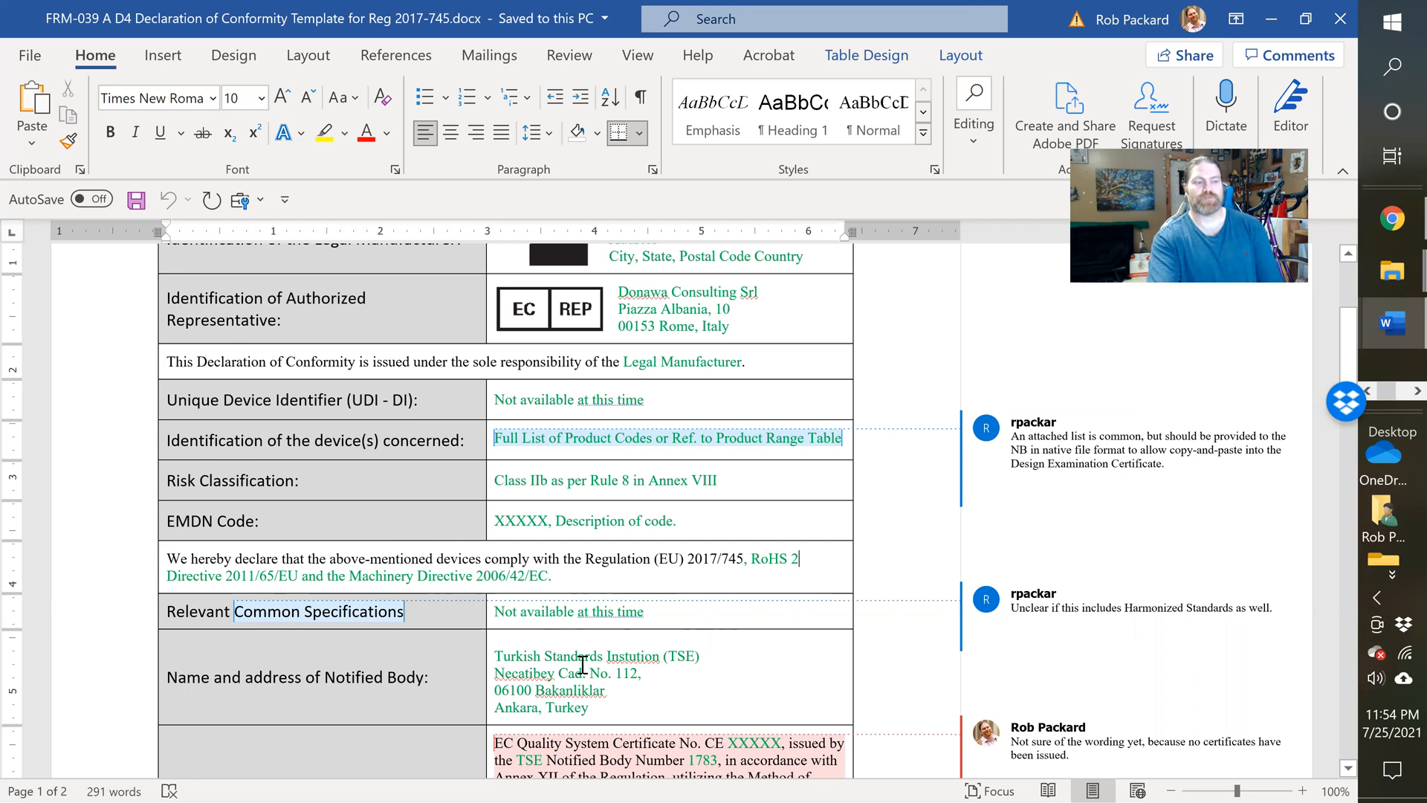
scroll("down", 3)
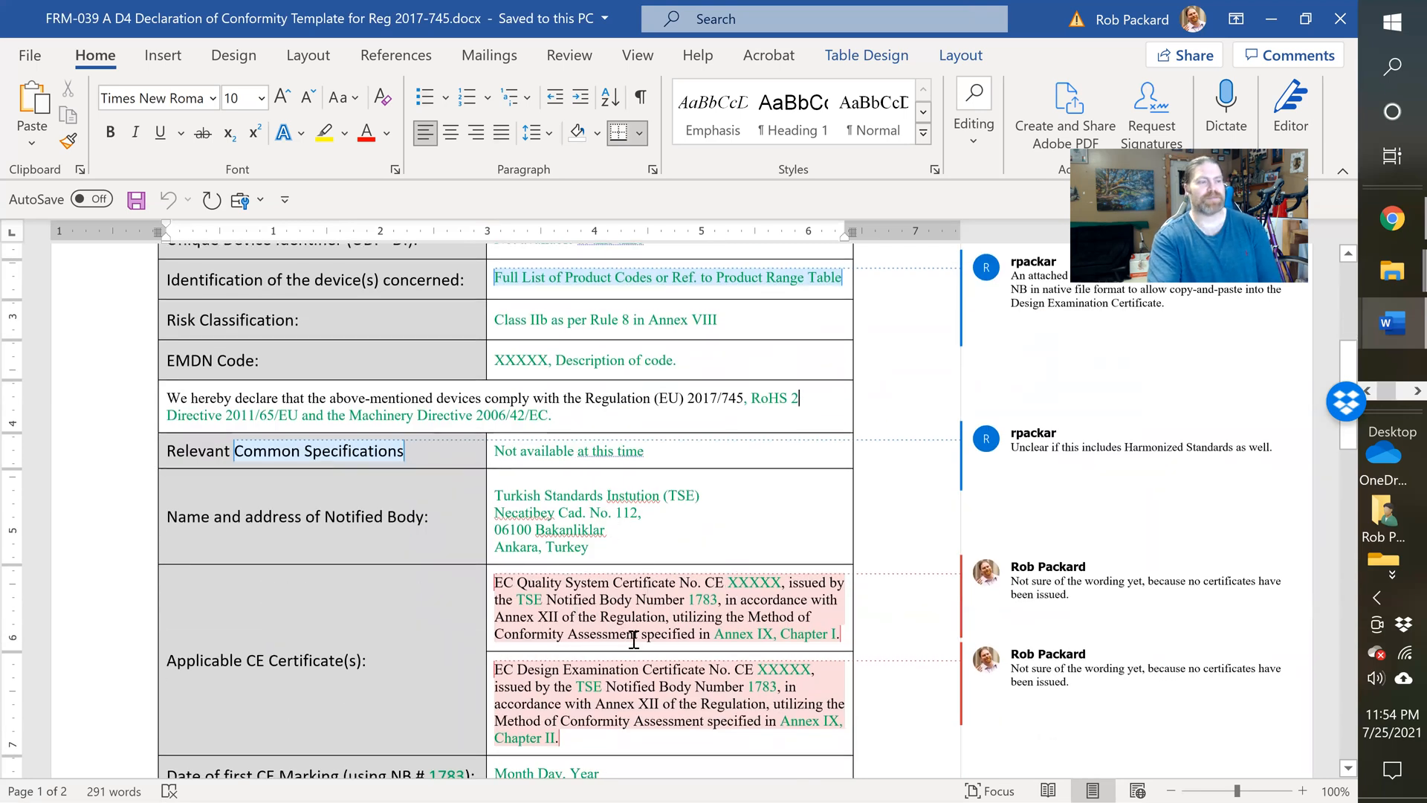
scroll("down", 3)
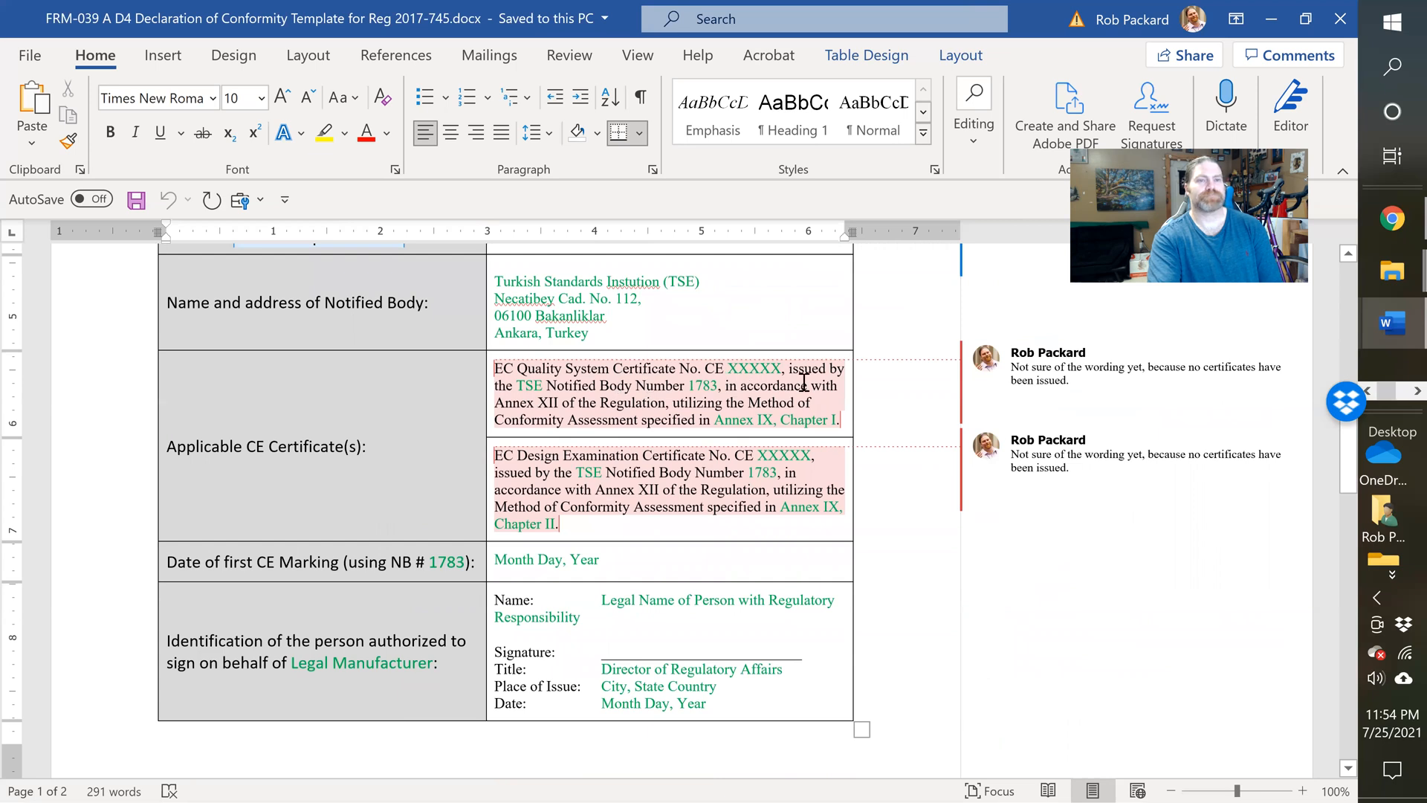
mouse_move(722, 377)
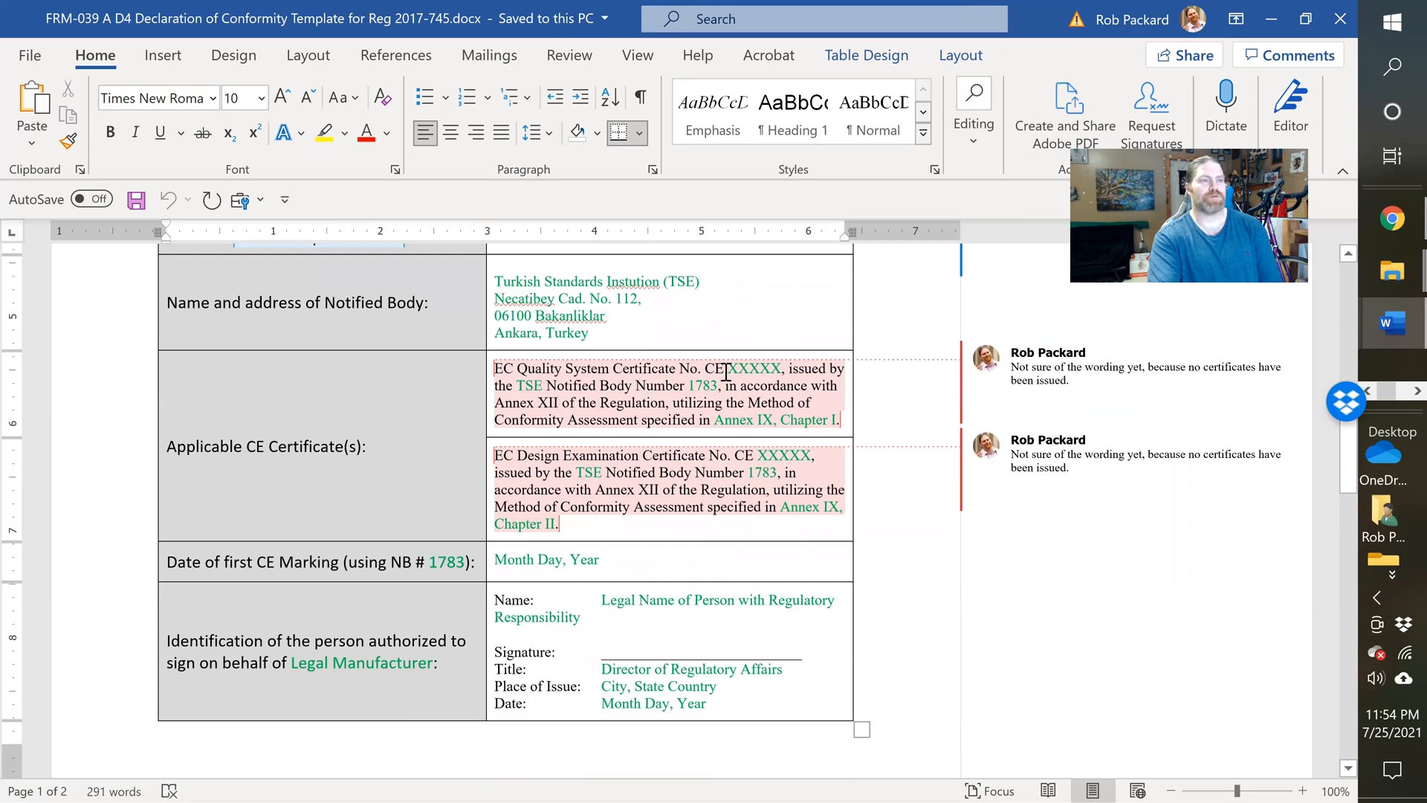
scroll("down", 3)
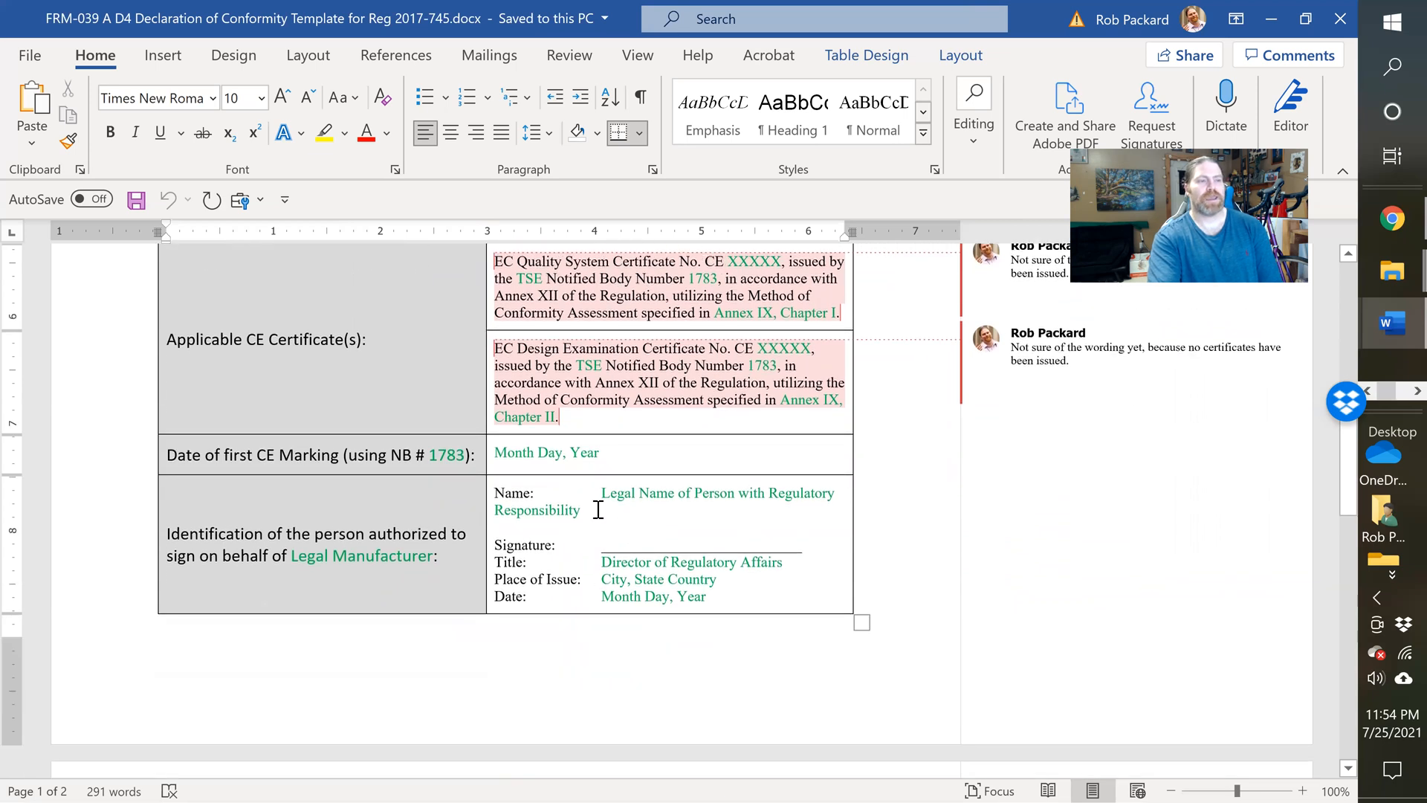
mouse_move(1088, 311)
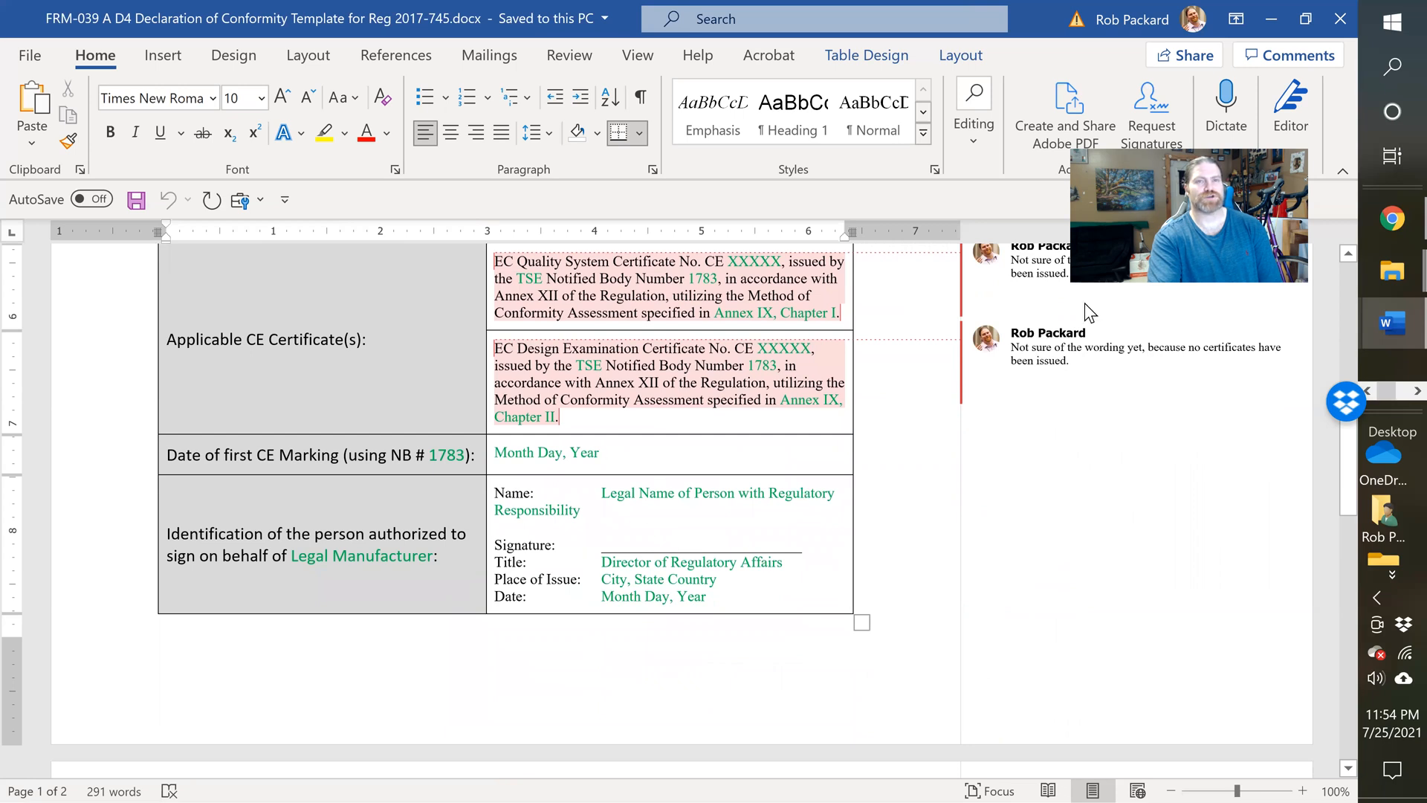
mouse_move(1339, 18)
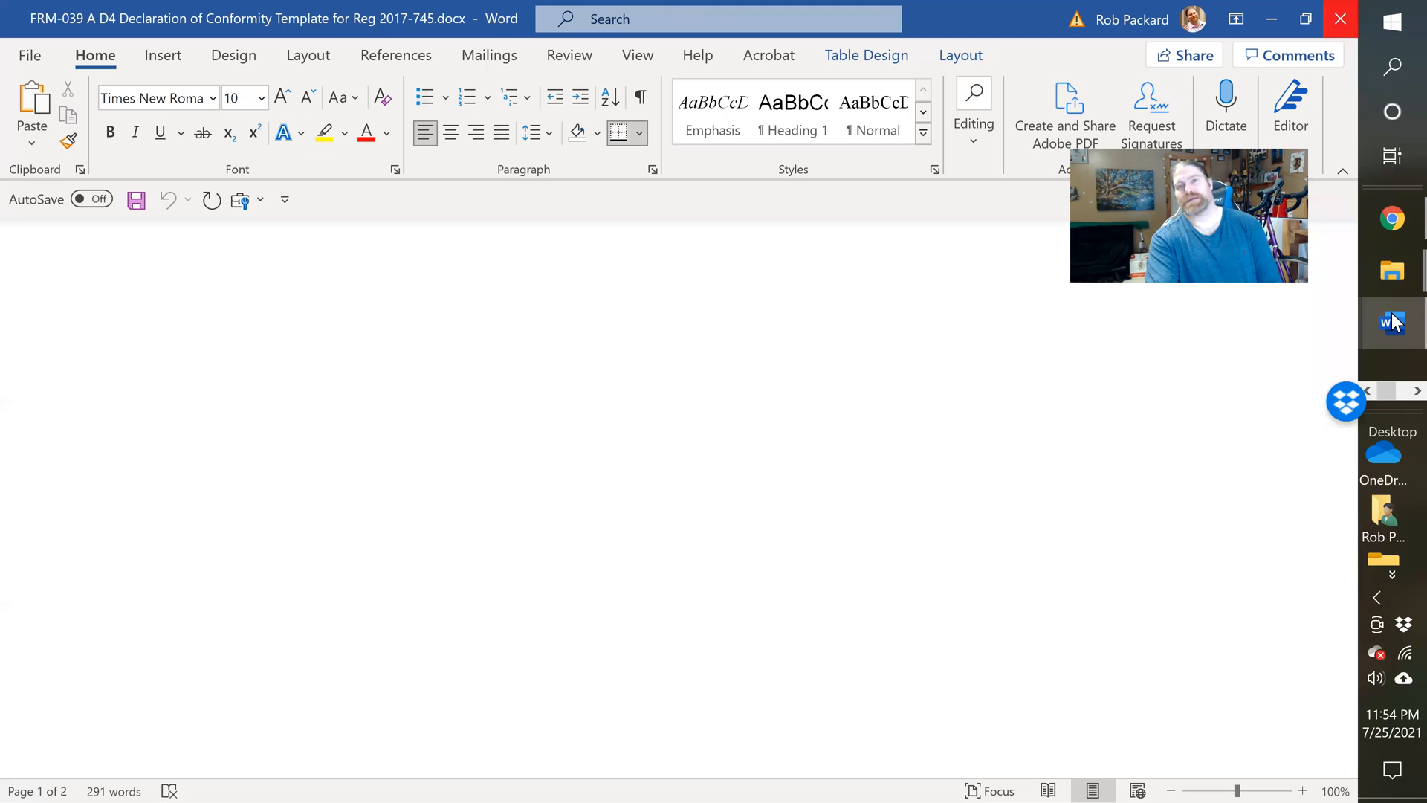
Step: Bring up the FRM-040 TF/DMR Index template and read to its page 5 Administrative Details rows
left_click(1390, 218)
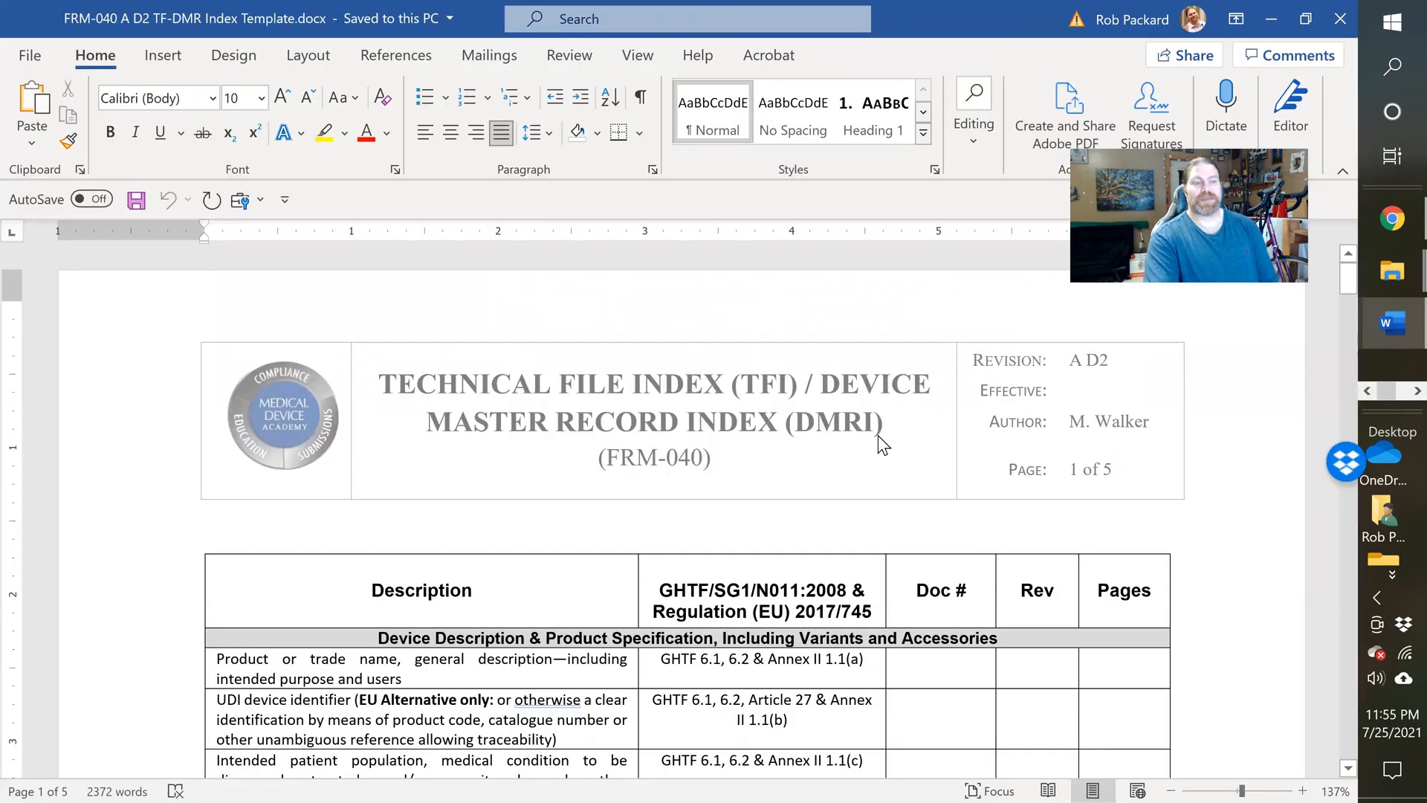
scroll("down", 3)
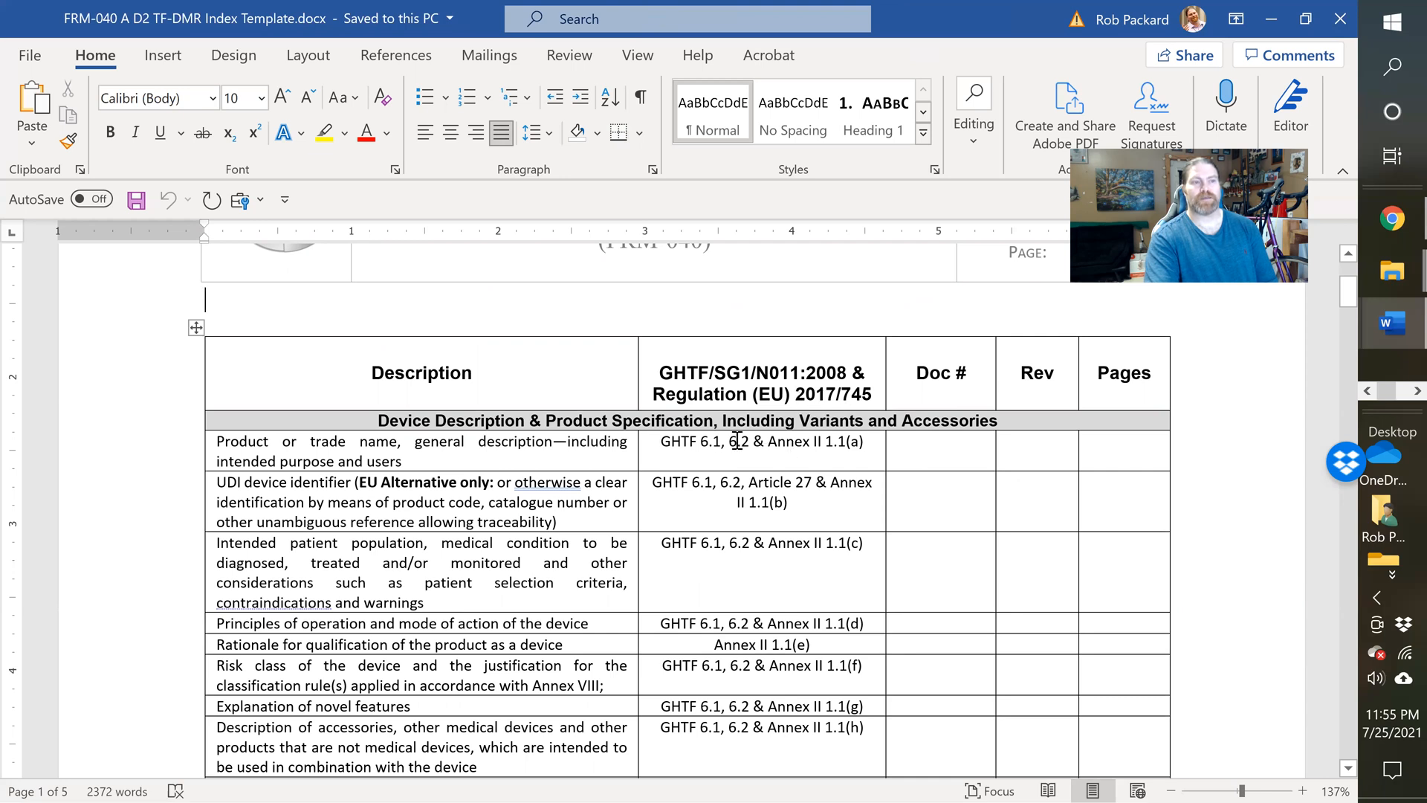
scroll("down", 3)
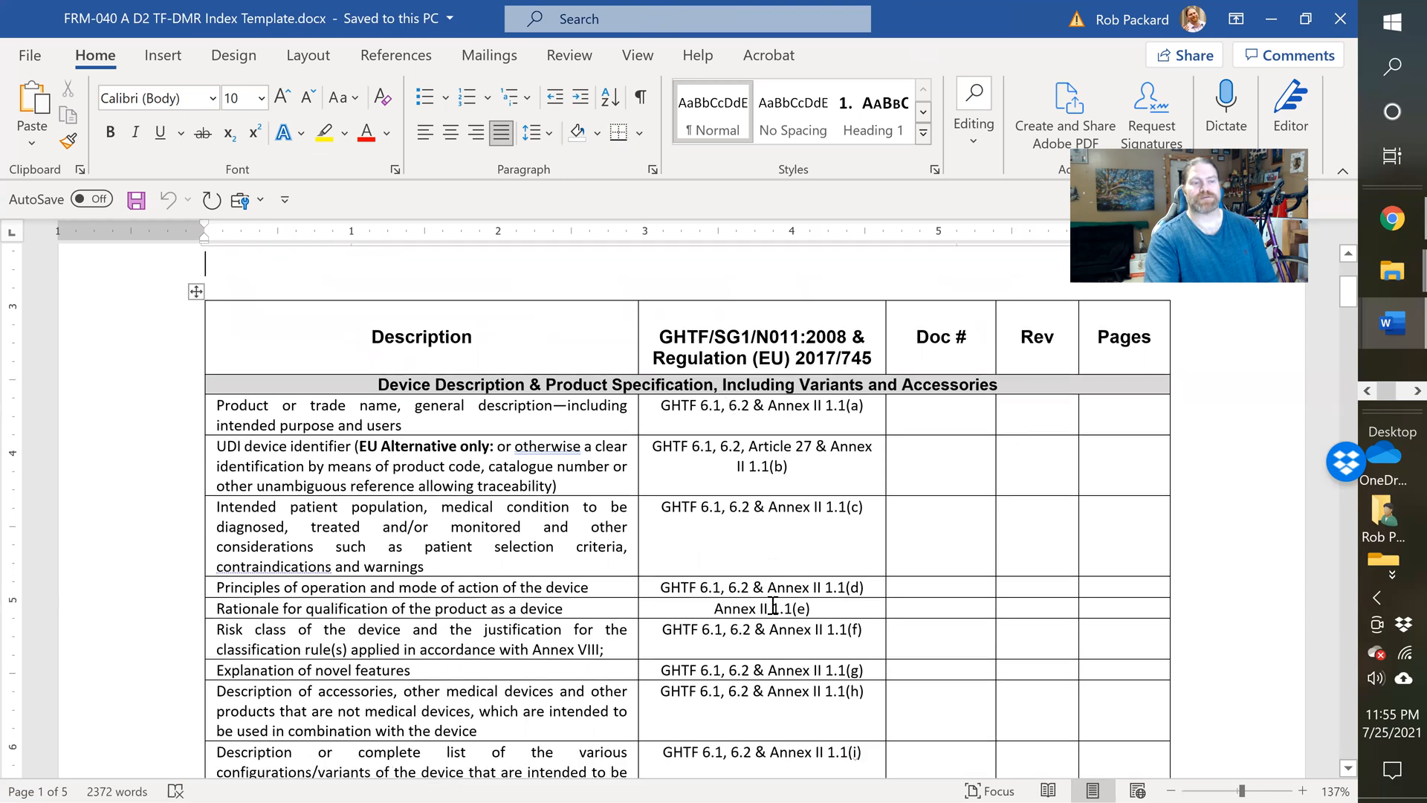
scroll("down", 3)
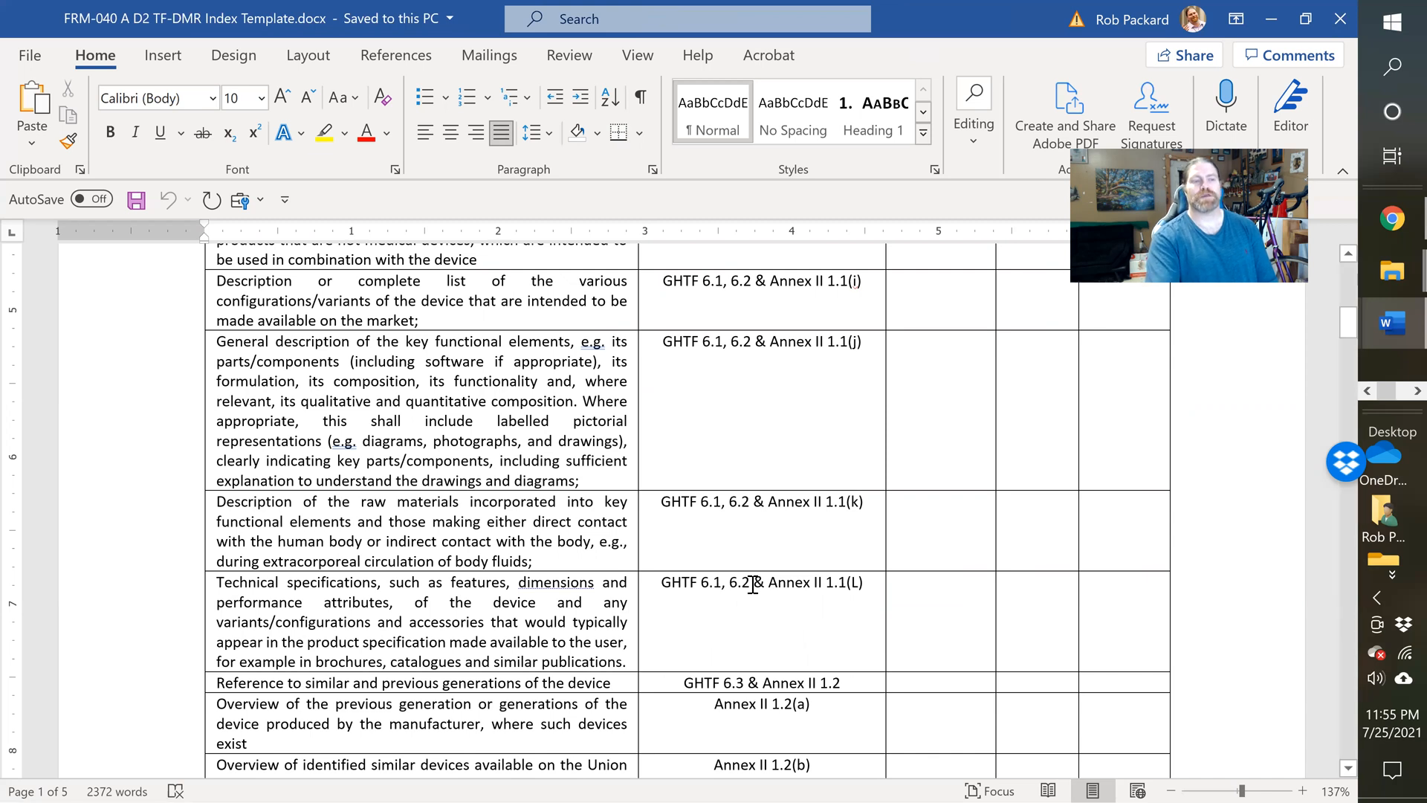
mouse_move(373, 490)
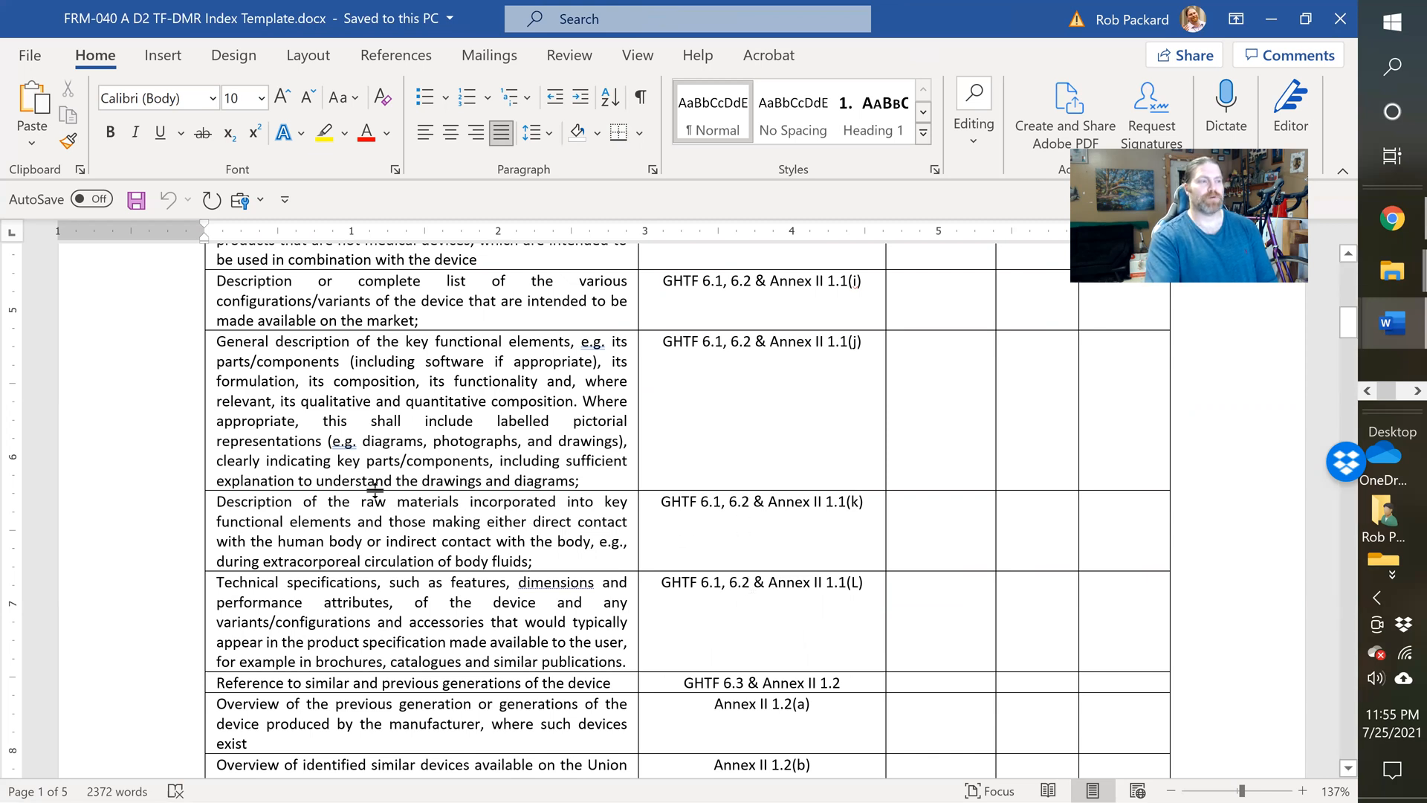
scroll("up", 3)
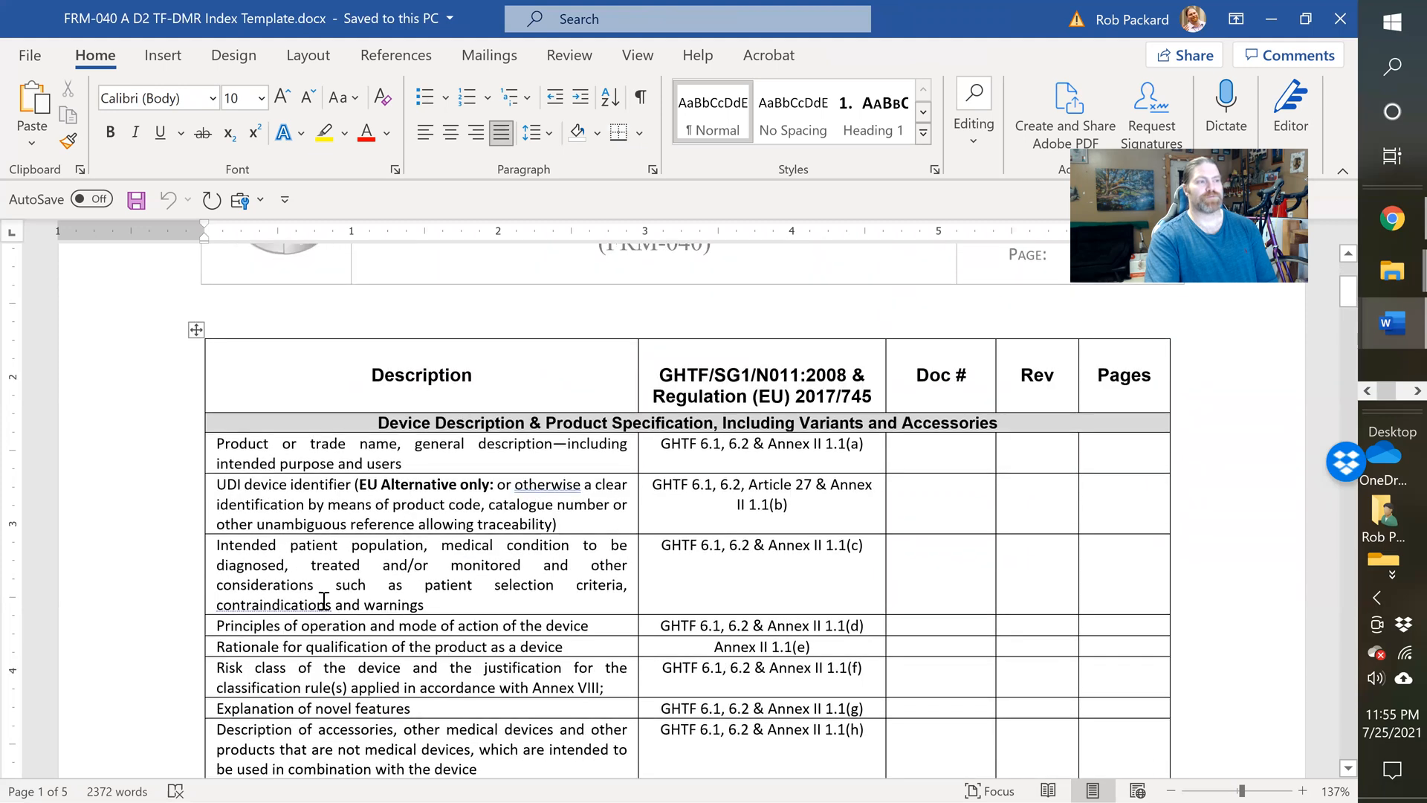
scroll("down", 3)
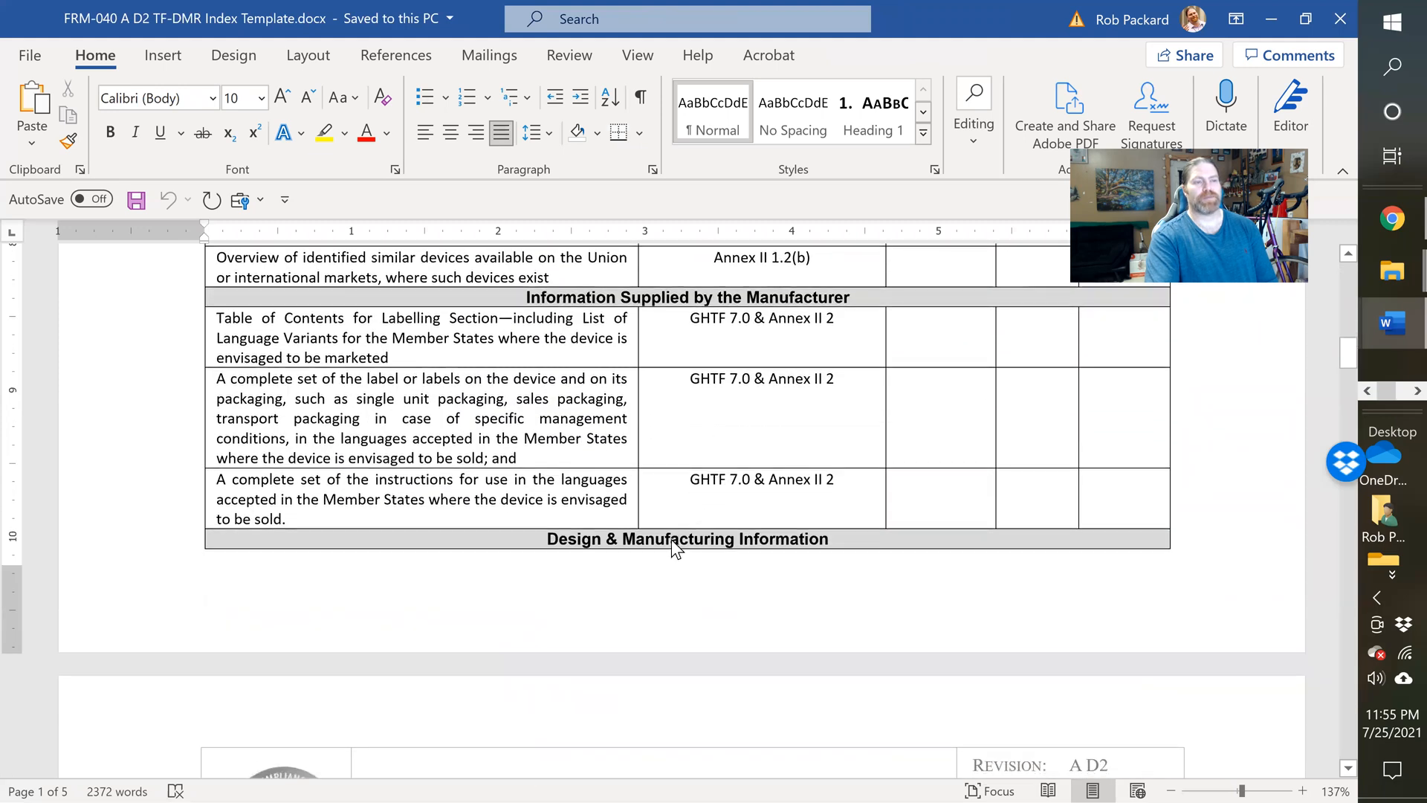
scroll("down", 3)
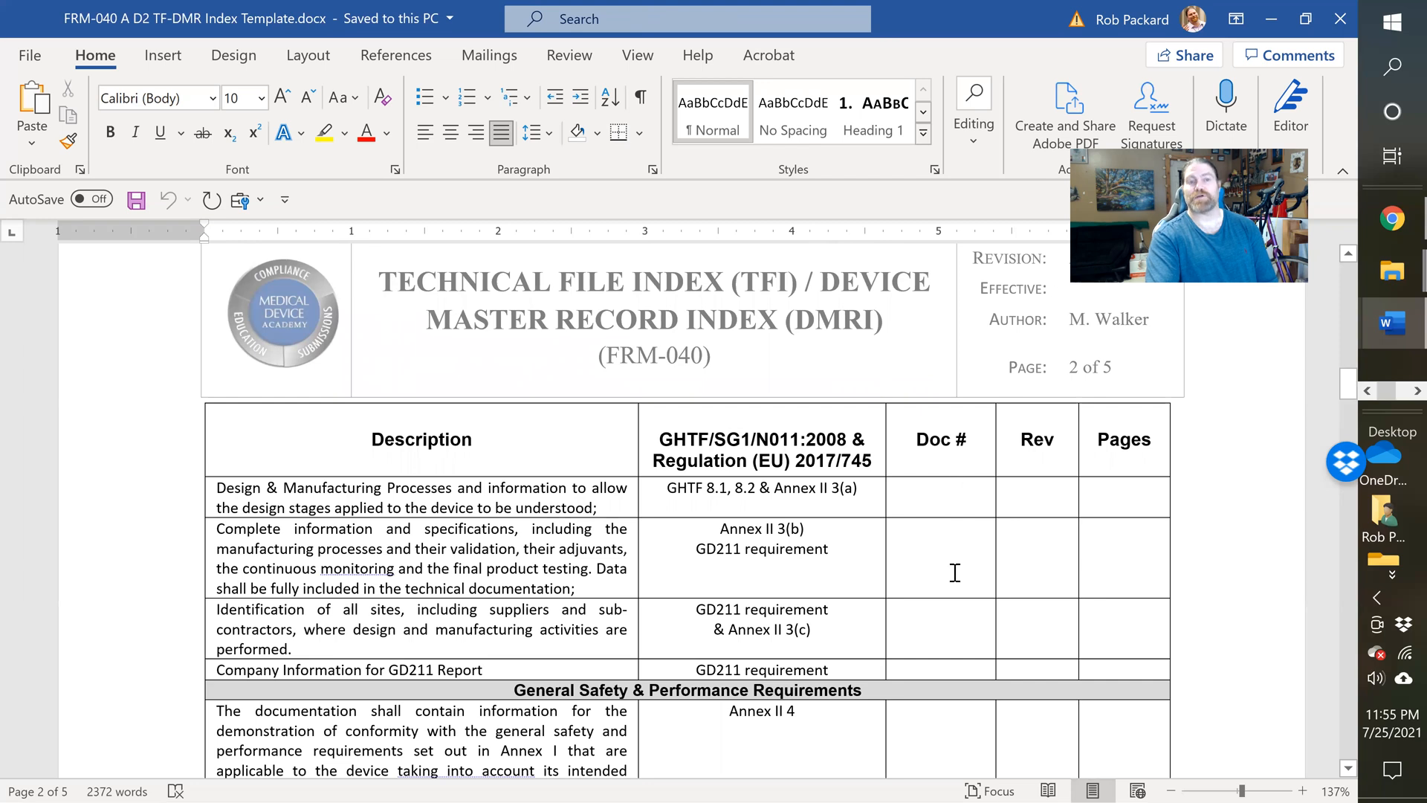
mouse_move(1168, 507)
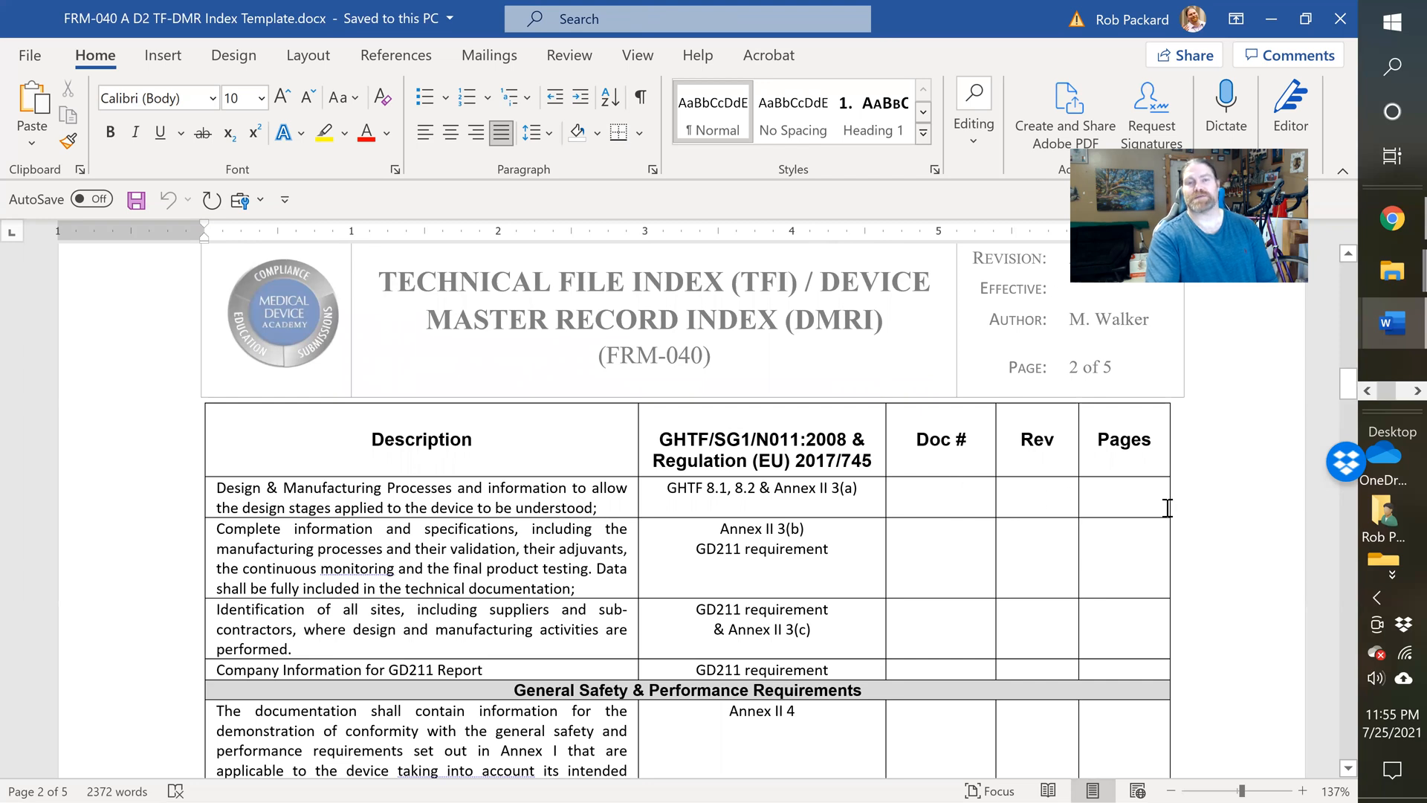
mouse_move(874, 542)
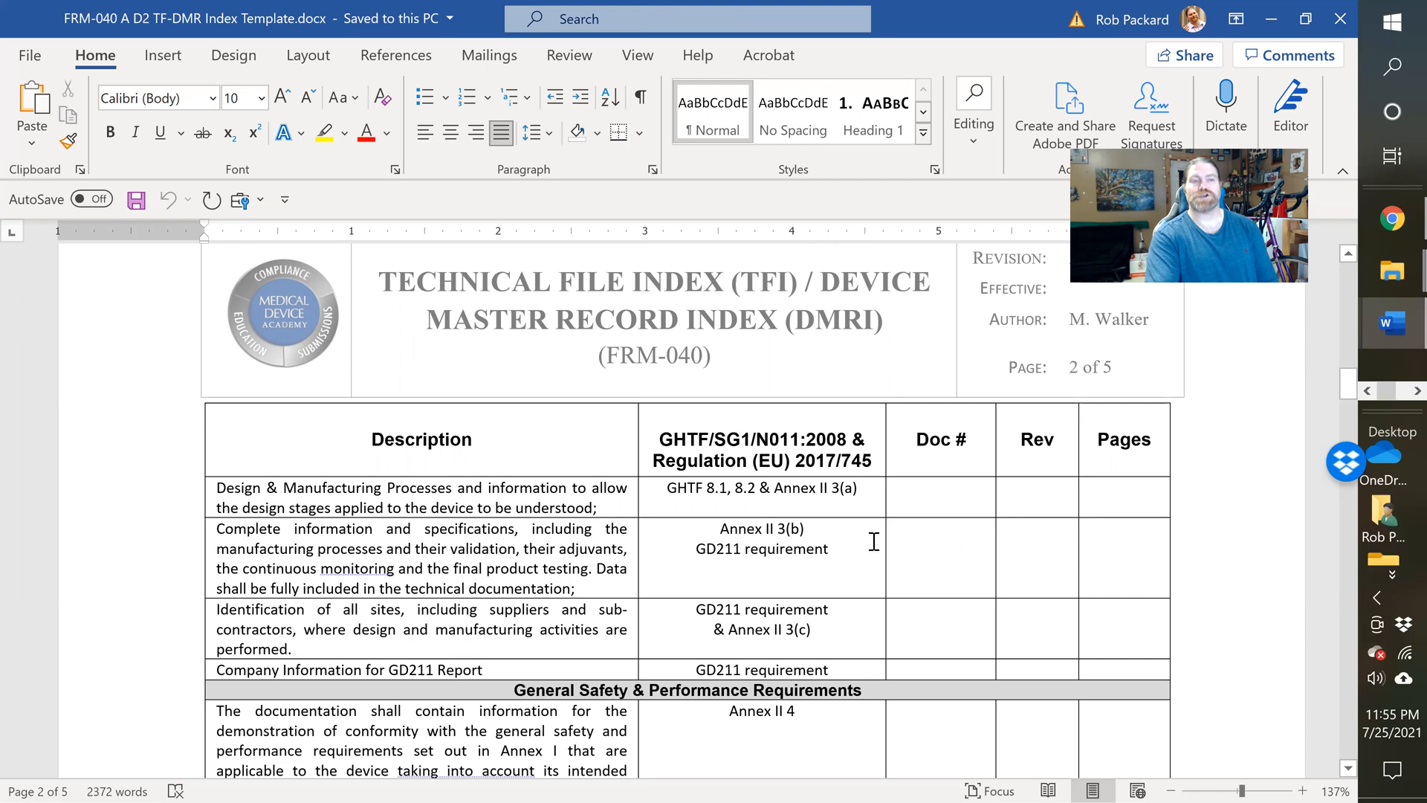
mouse_move(734, 588)
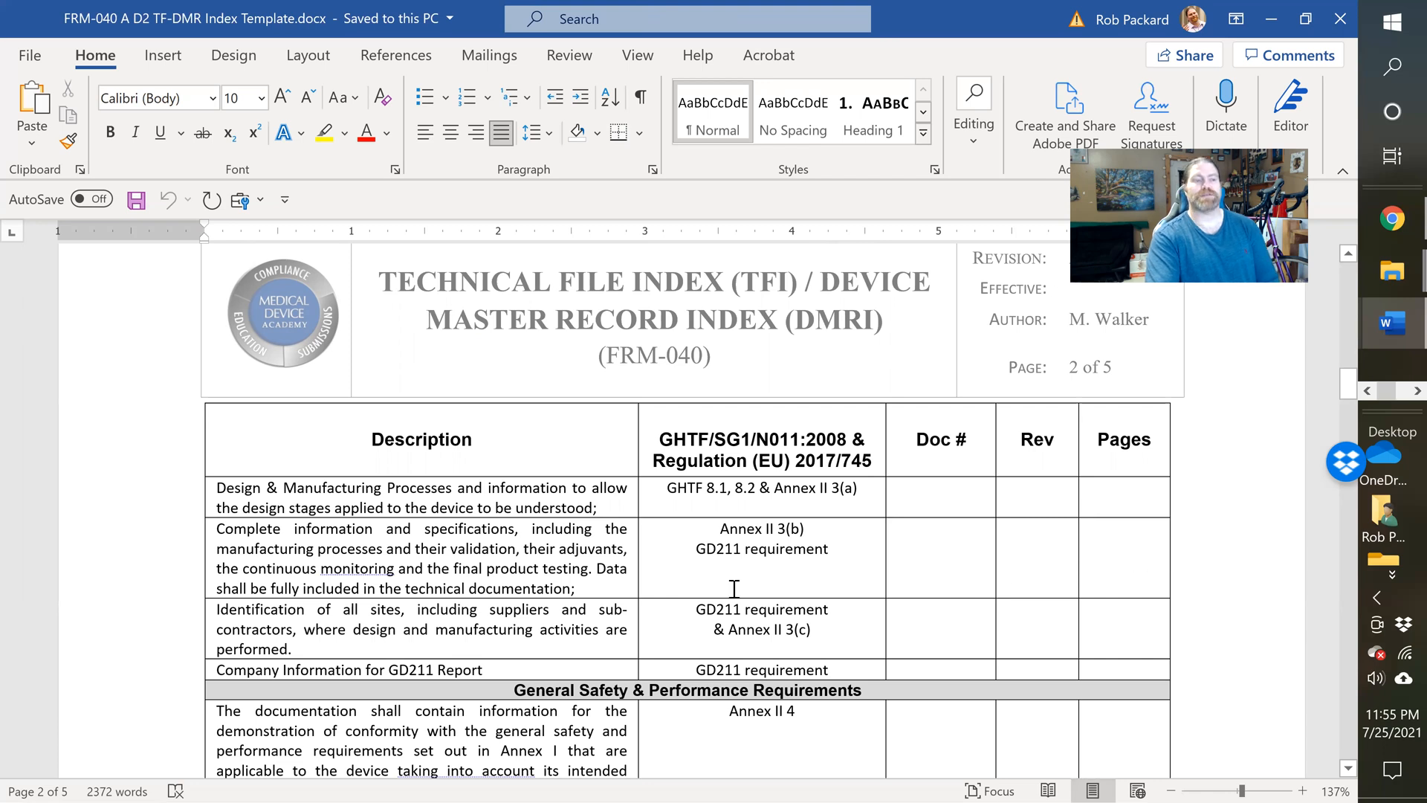
scroll("down", 3)
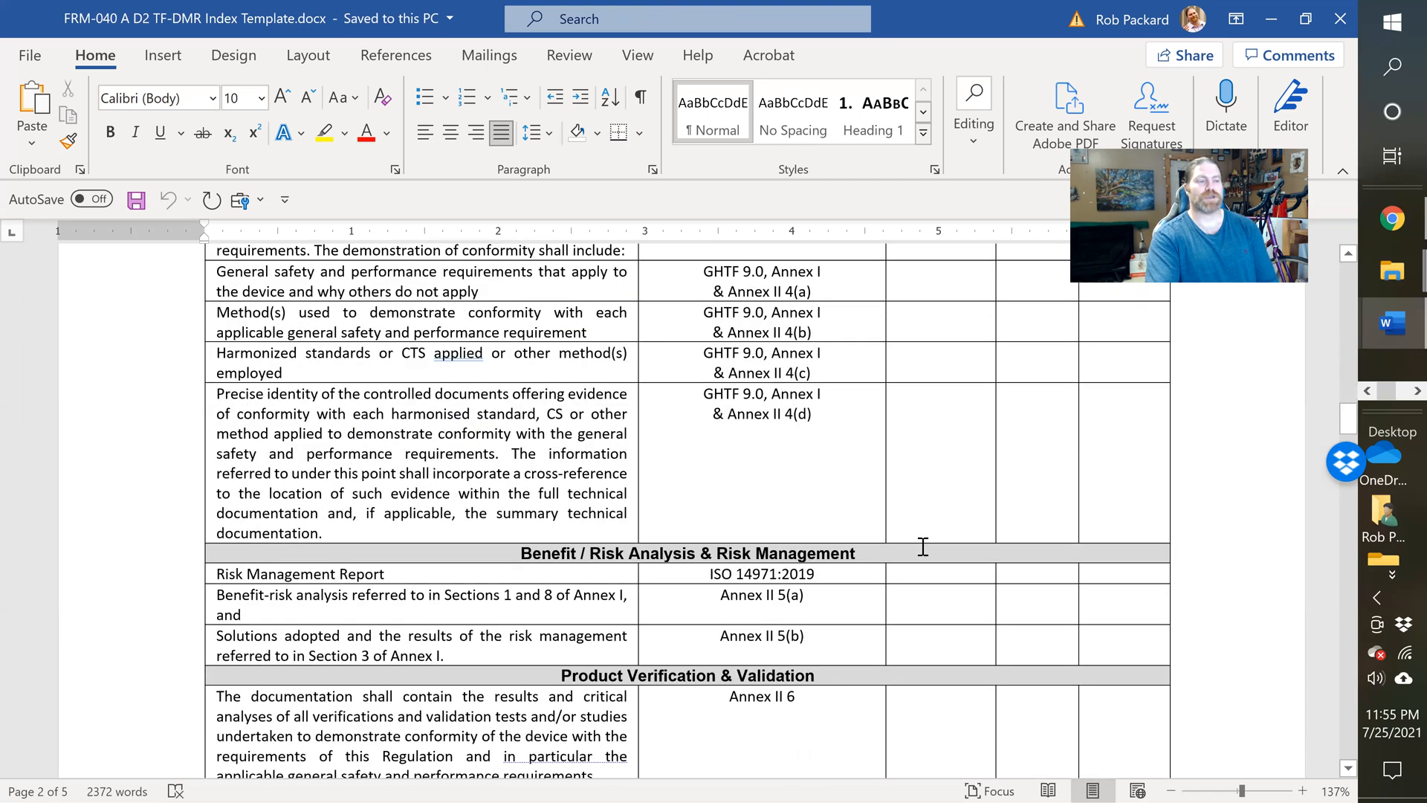
scroll("down", 3)
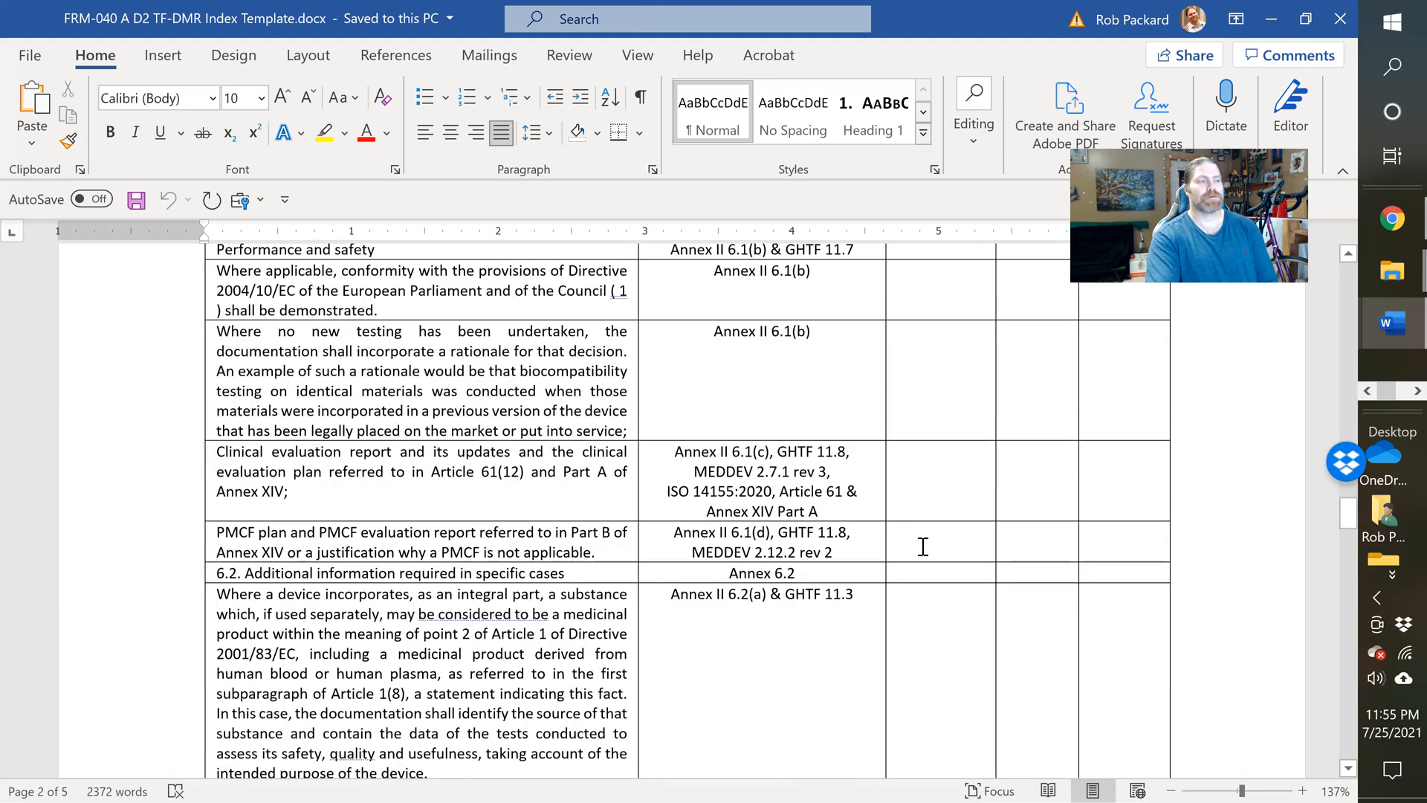
scroll("down", 3)
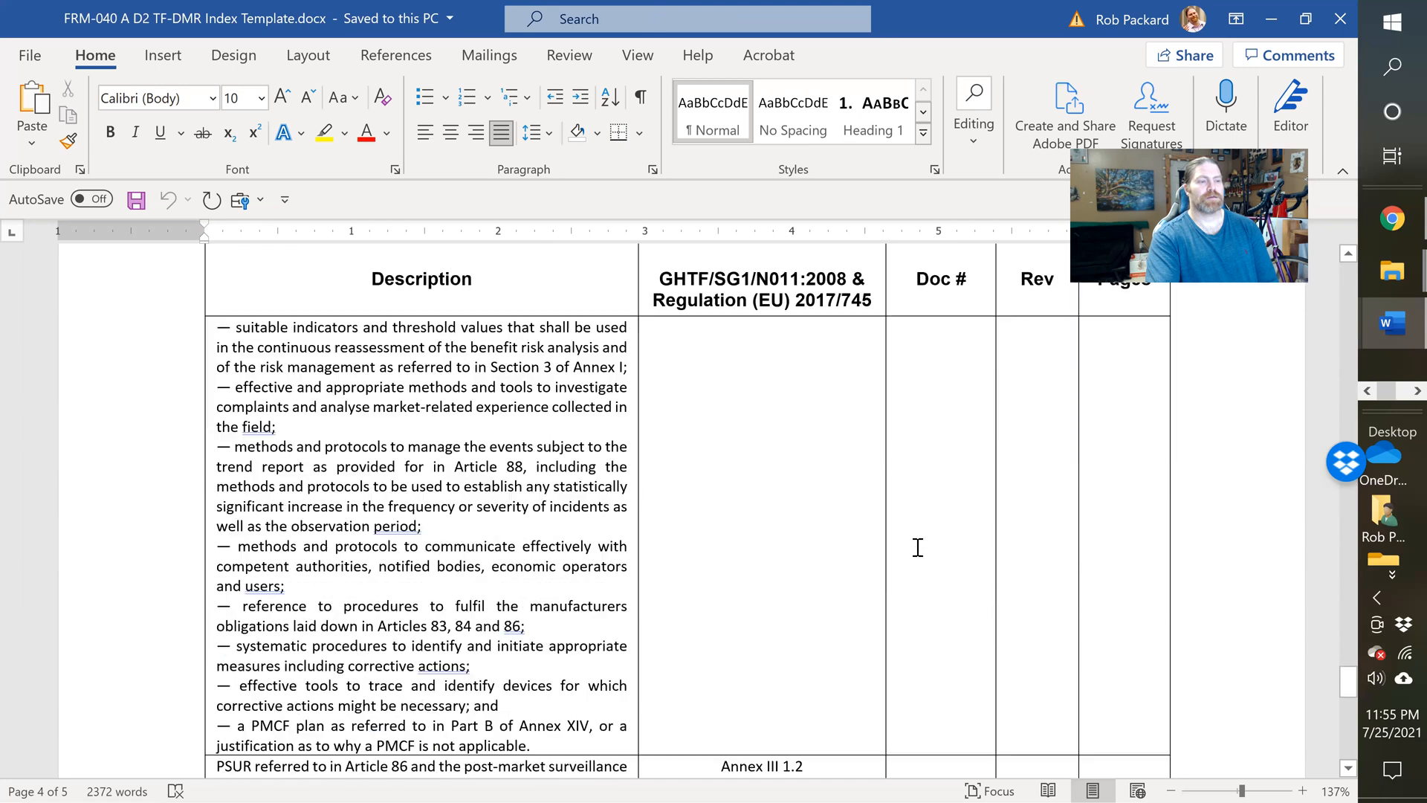
scroll("down", 3)
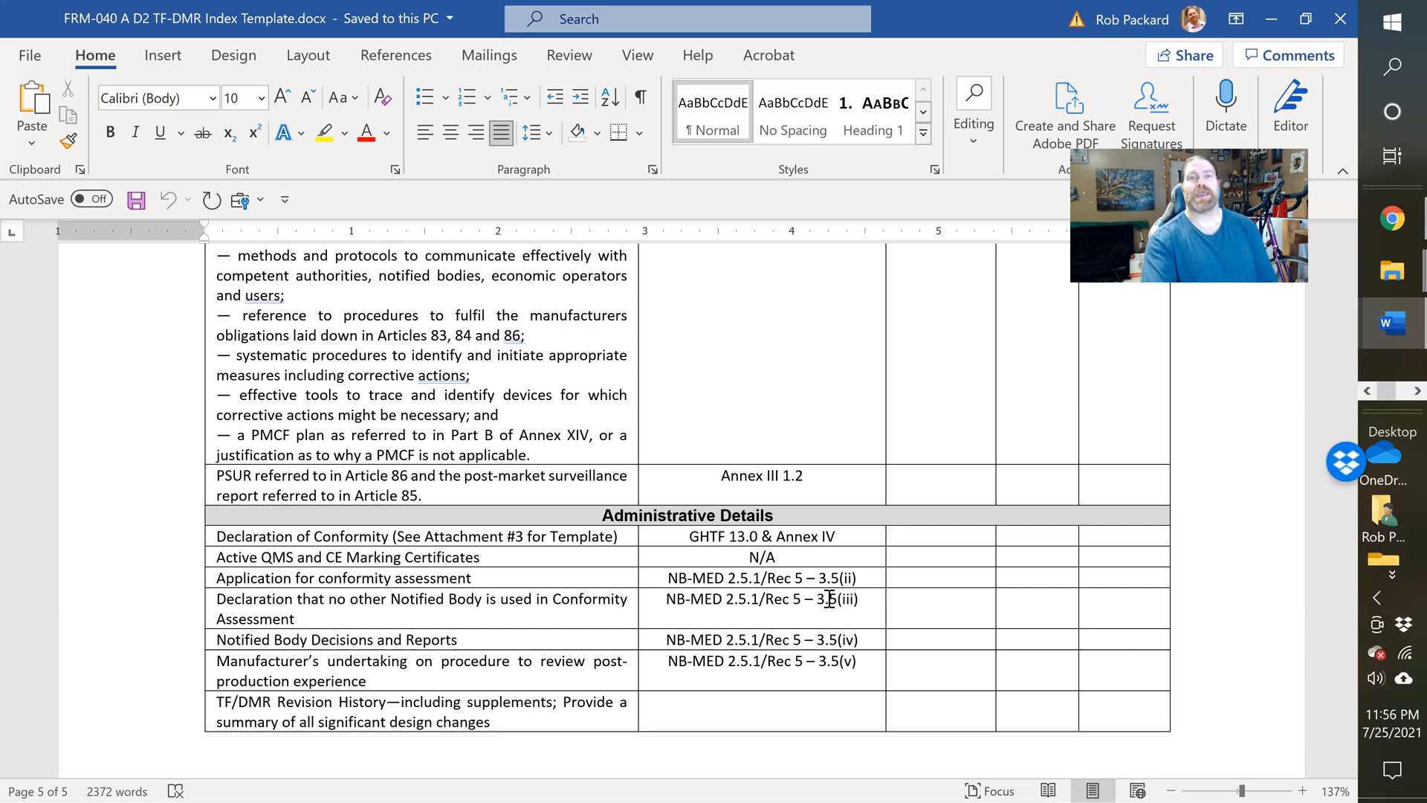
mouse_move(1079, 89)
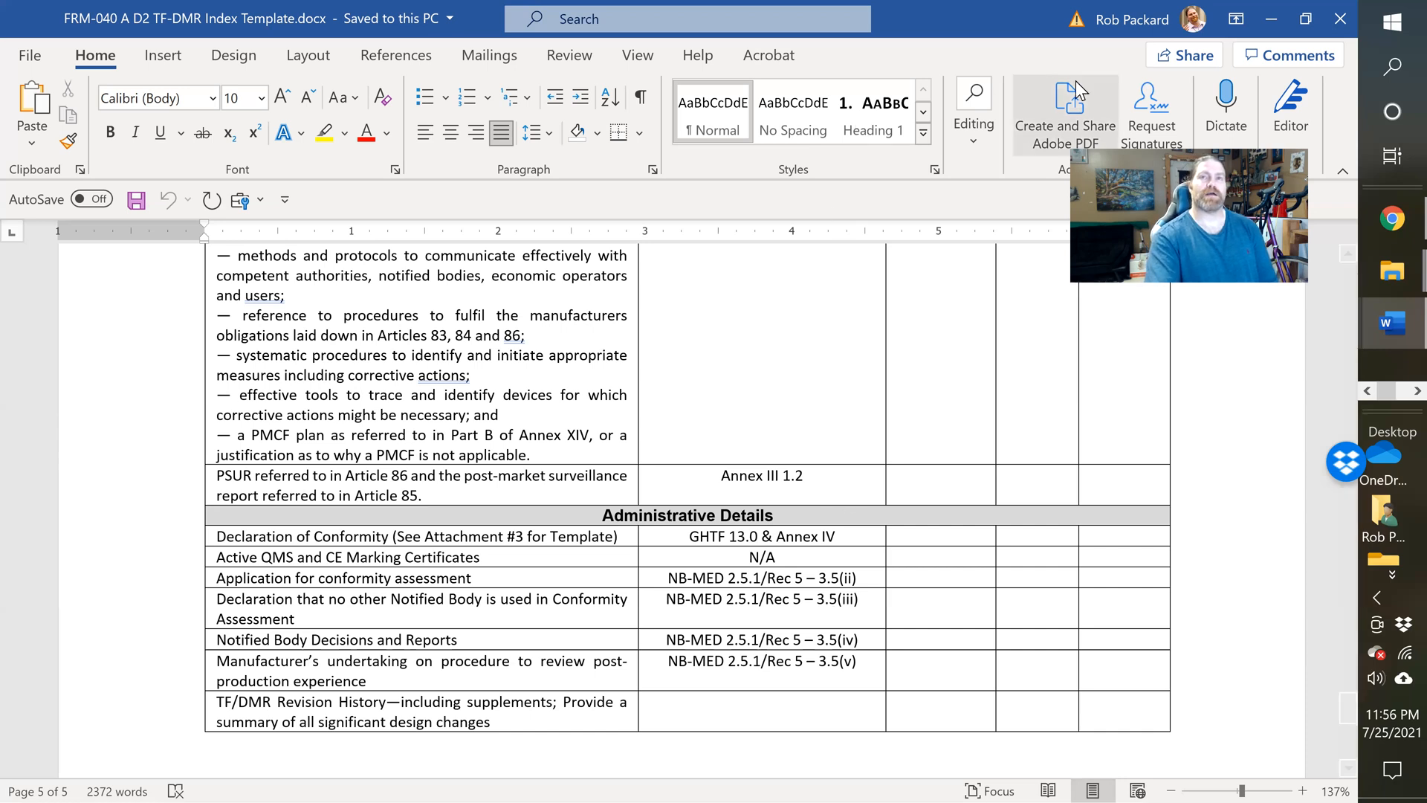
mouse_move(1340, 18)
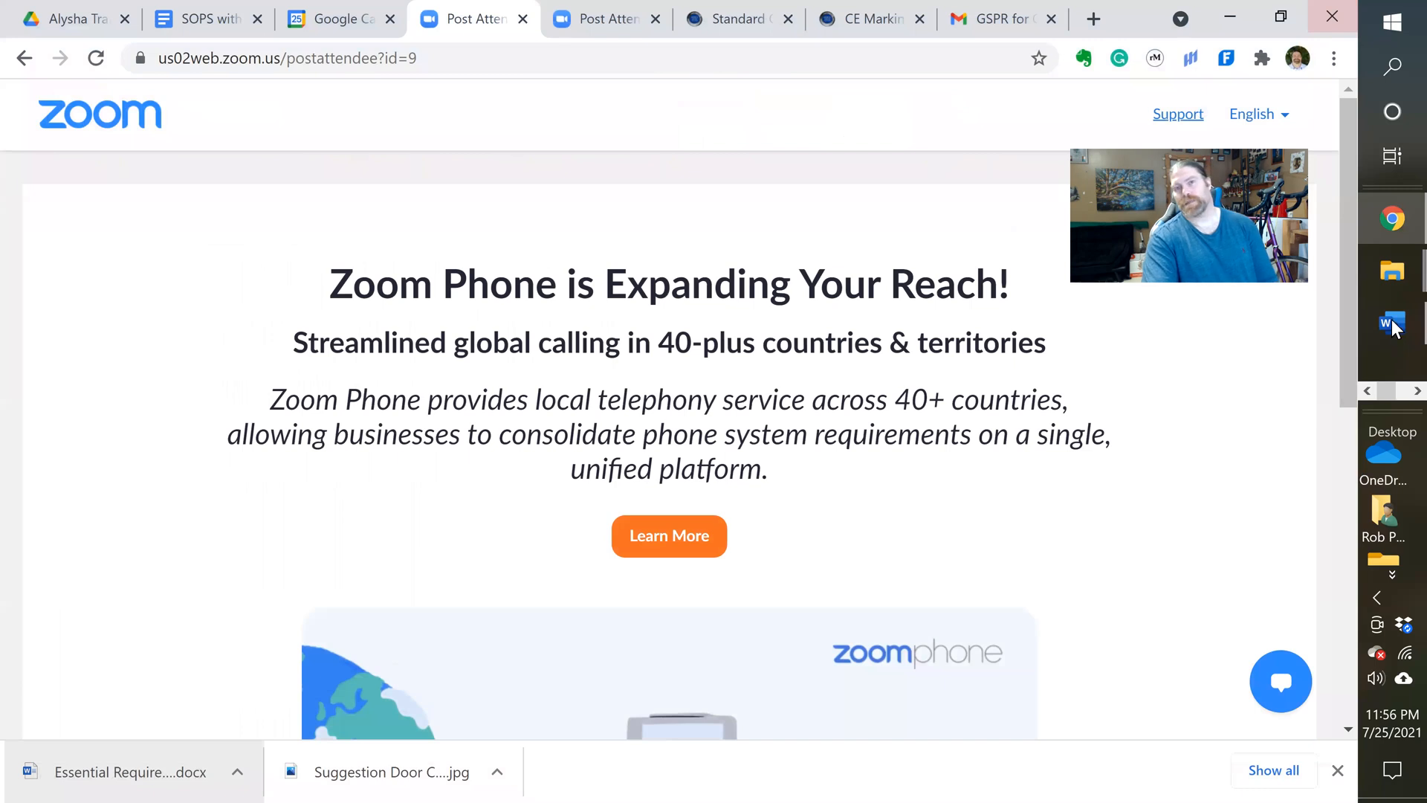
Step: Bring FRM-049 GSPR checklist to the front and scroll around its page 1 General Requirements rows
left_click(1391, 324)
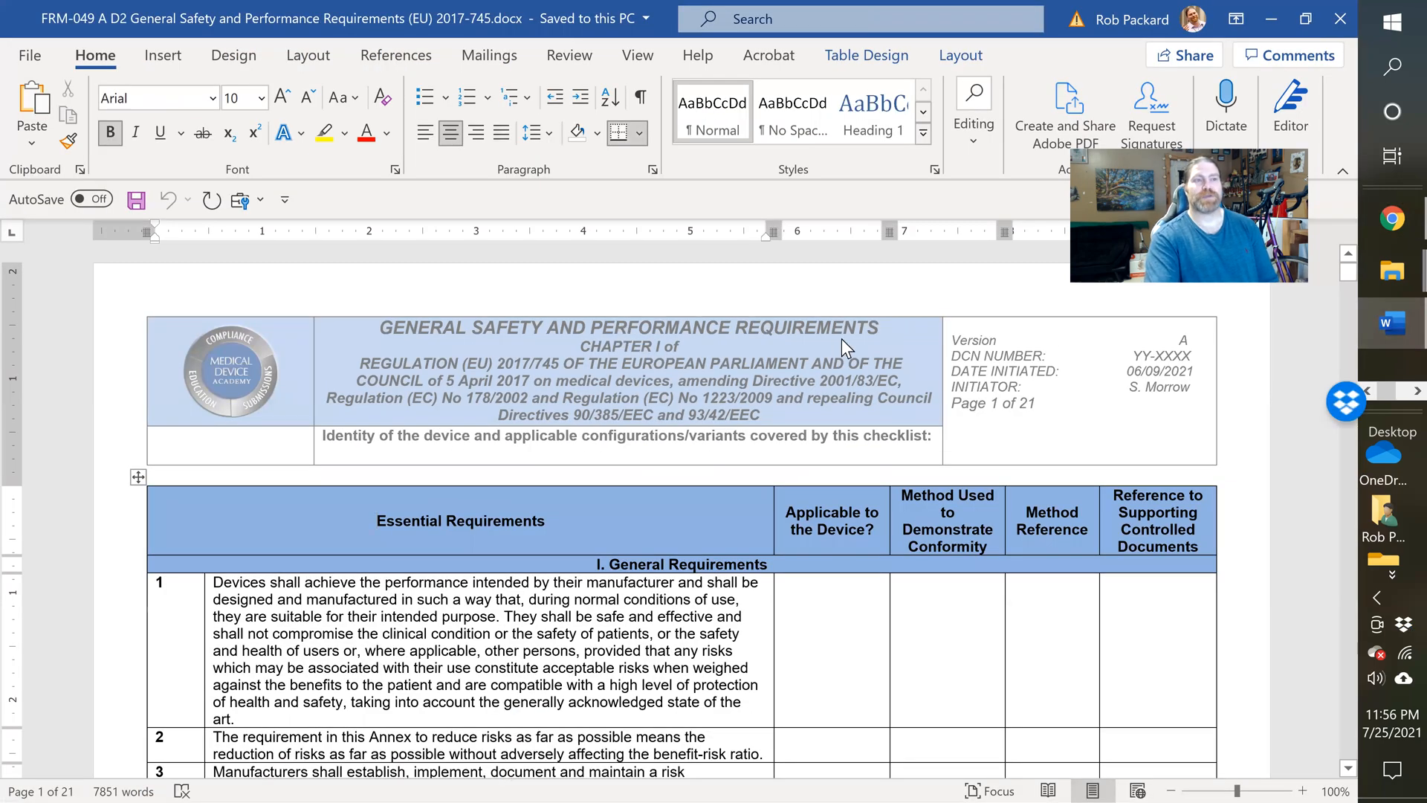
mouse_move(1009, 511)
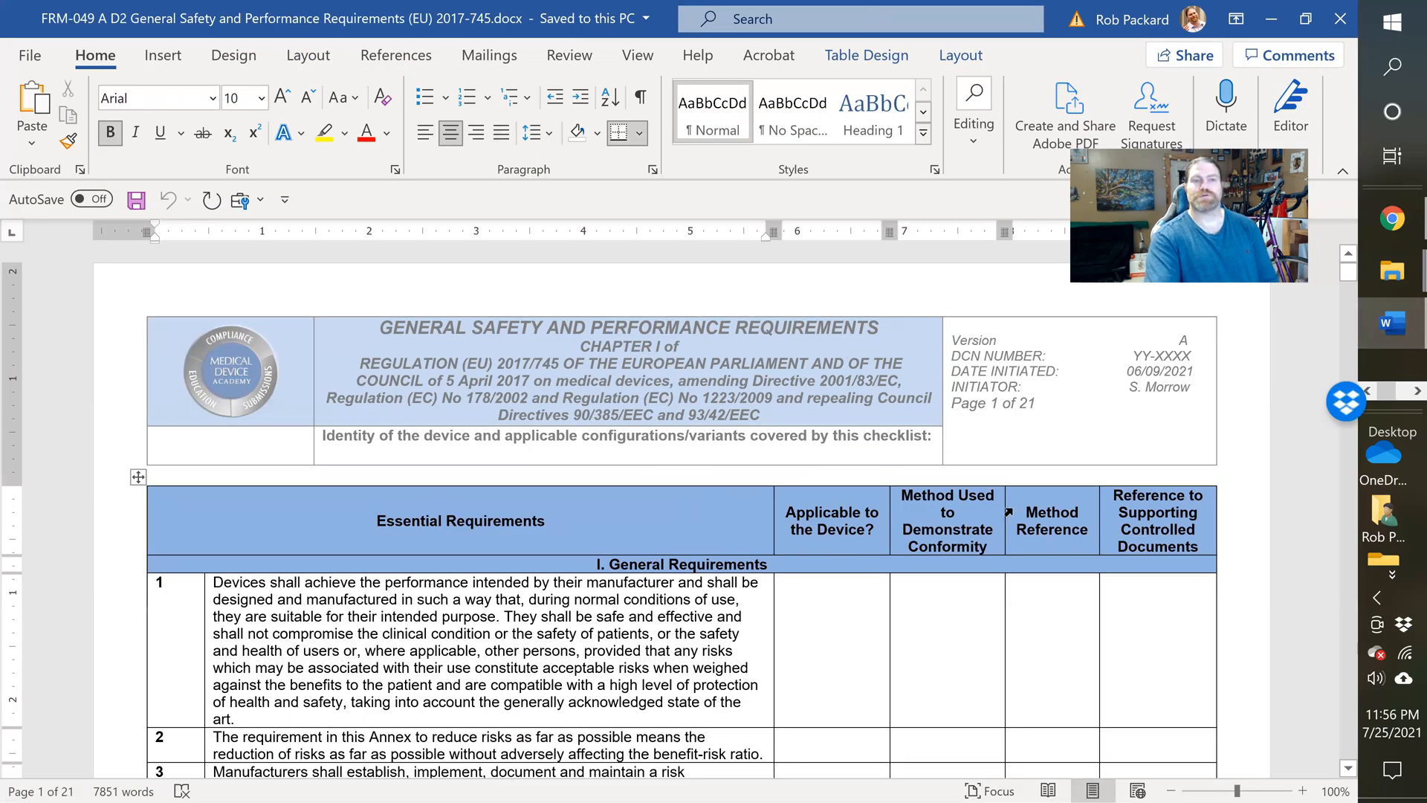
scroll("down", 3)
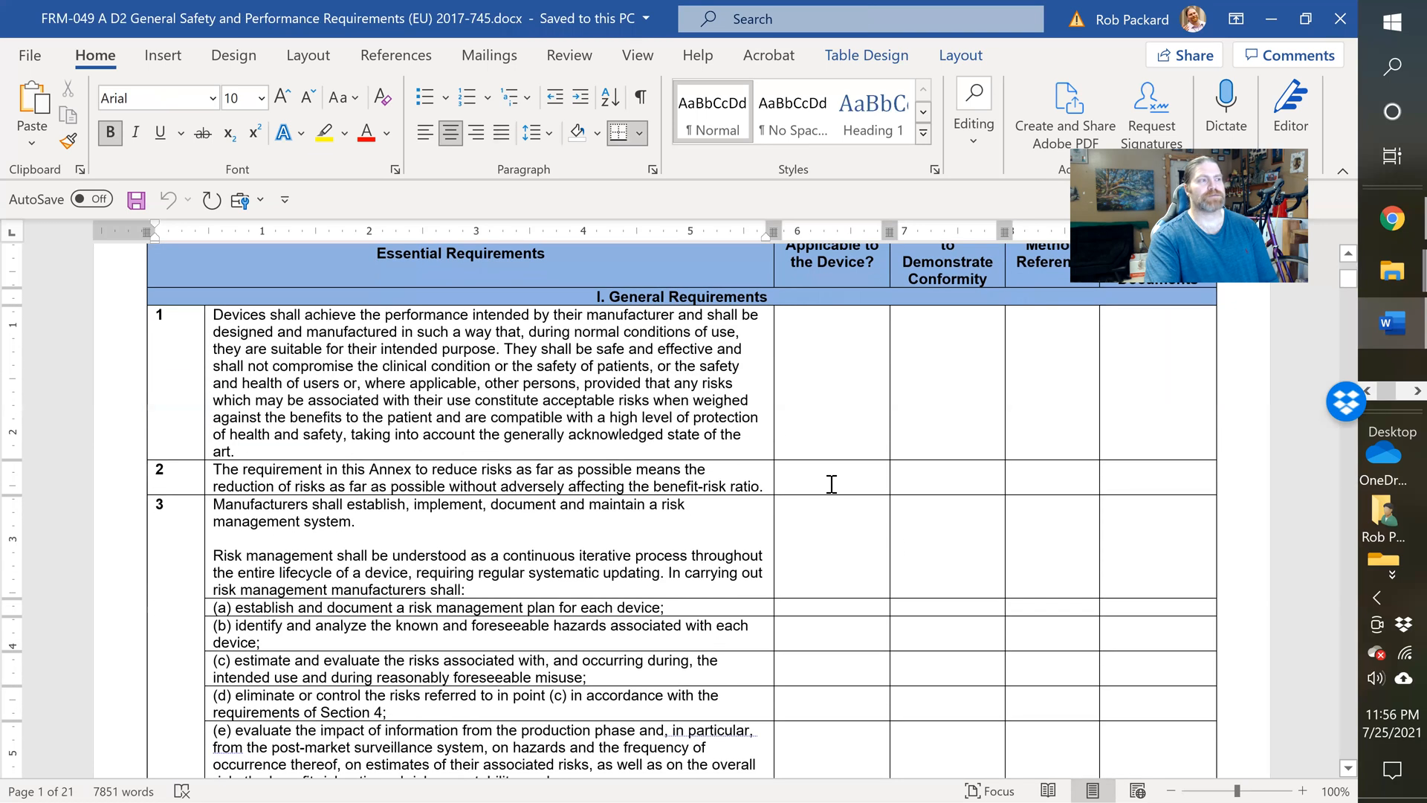
scroll("up", 3)
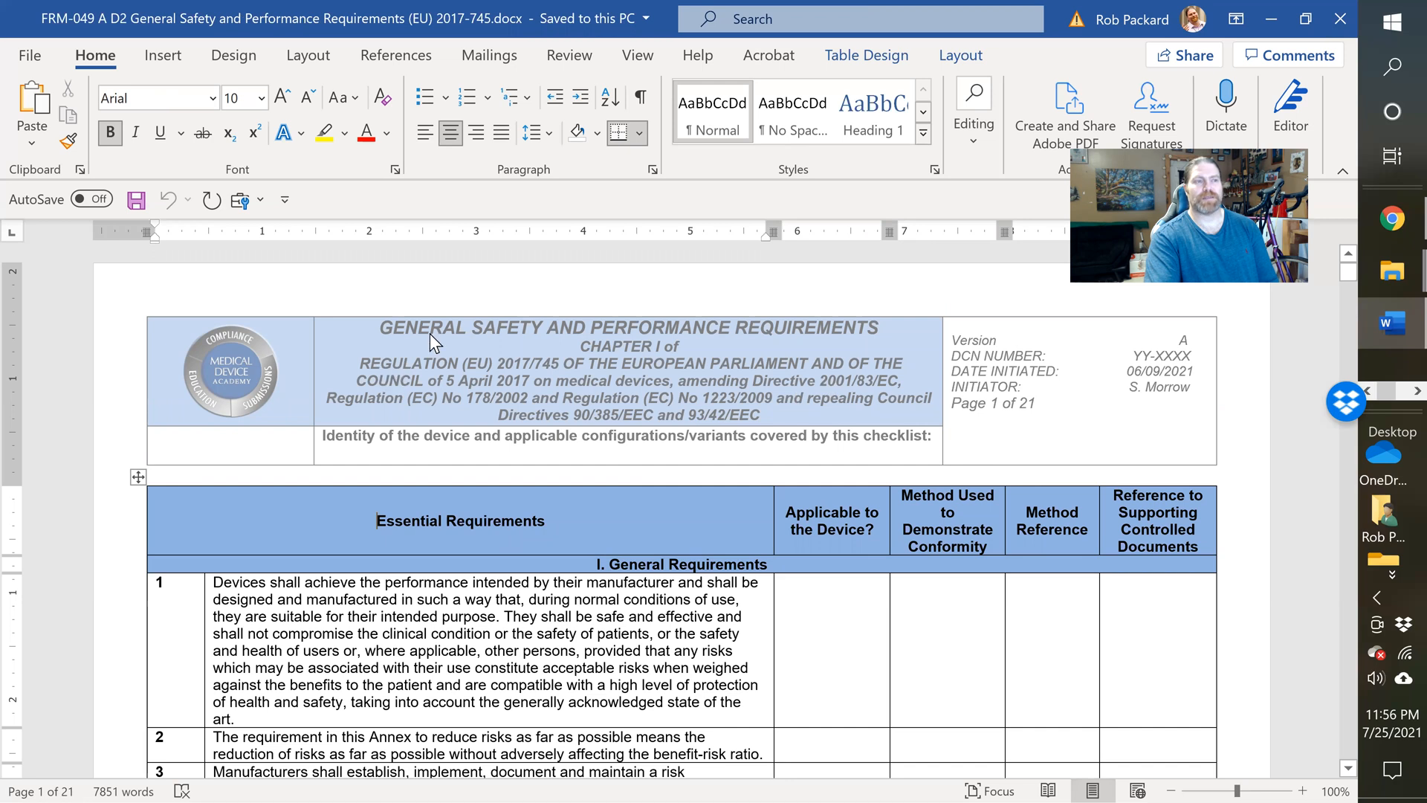
mouse_move(816, 390)
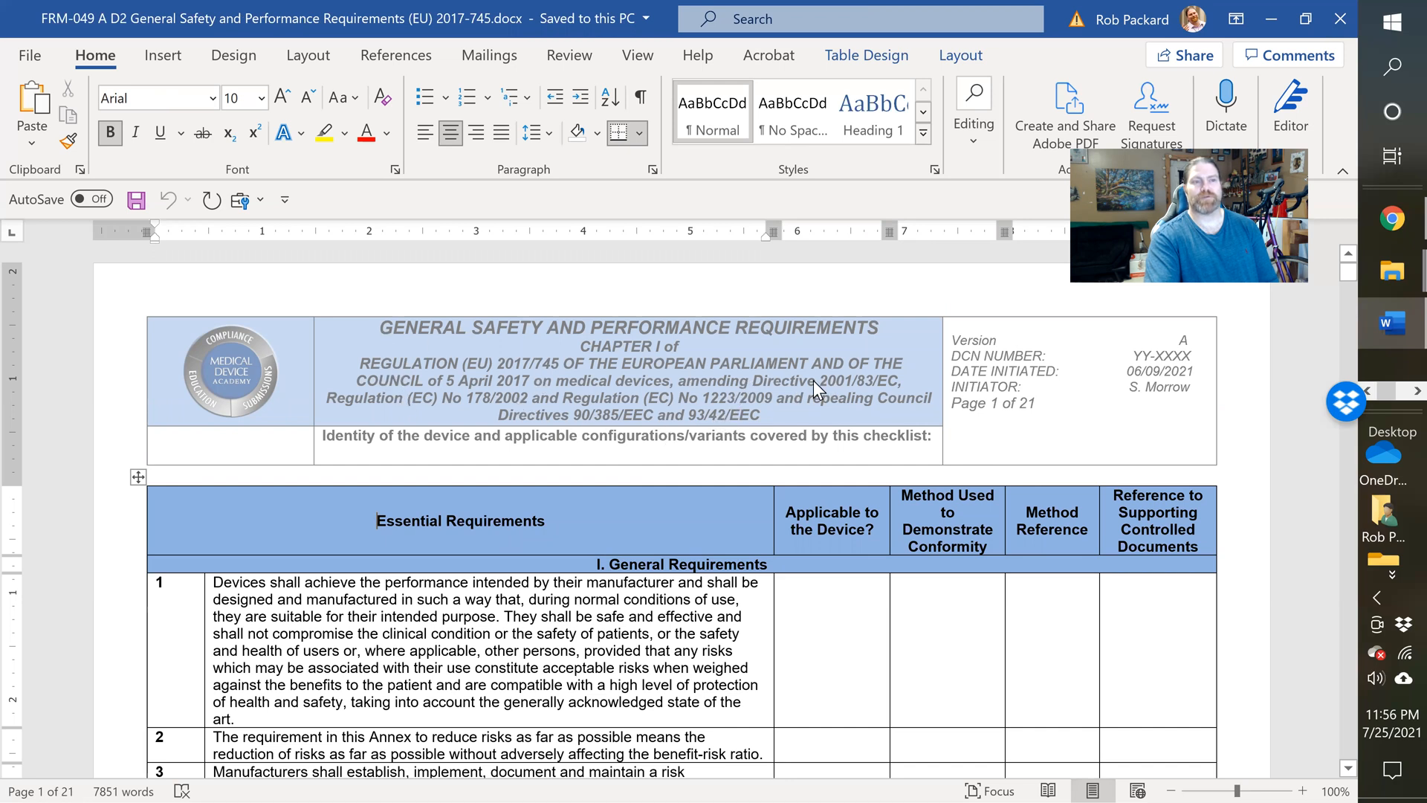
mouse_move(896, 412)
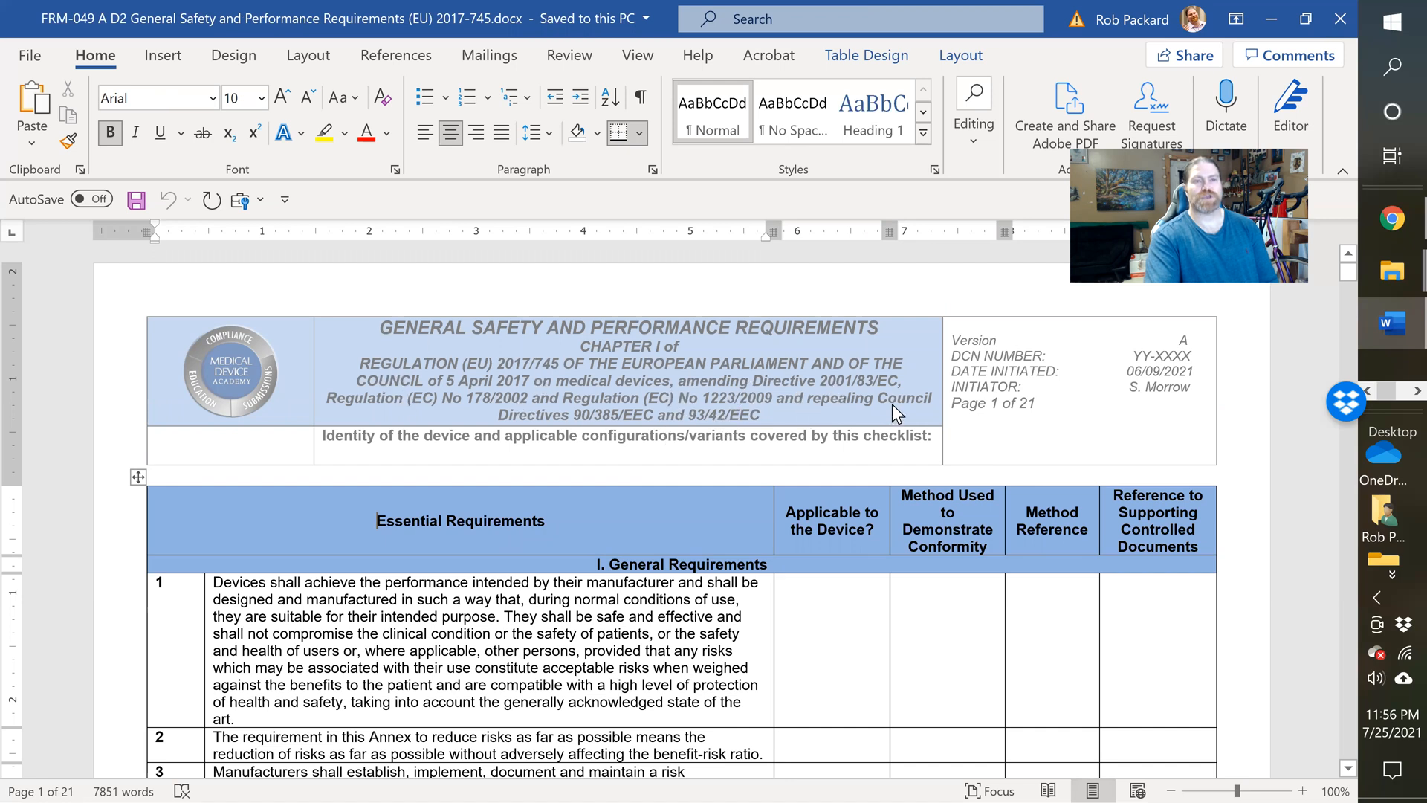
mouse_move(1203, 364)
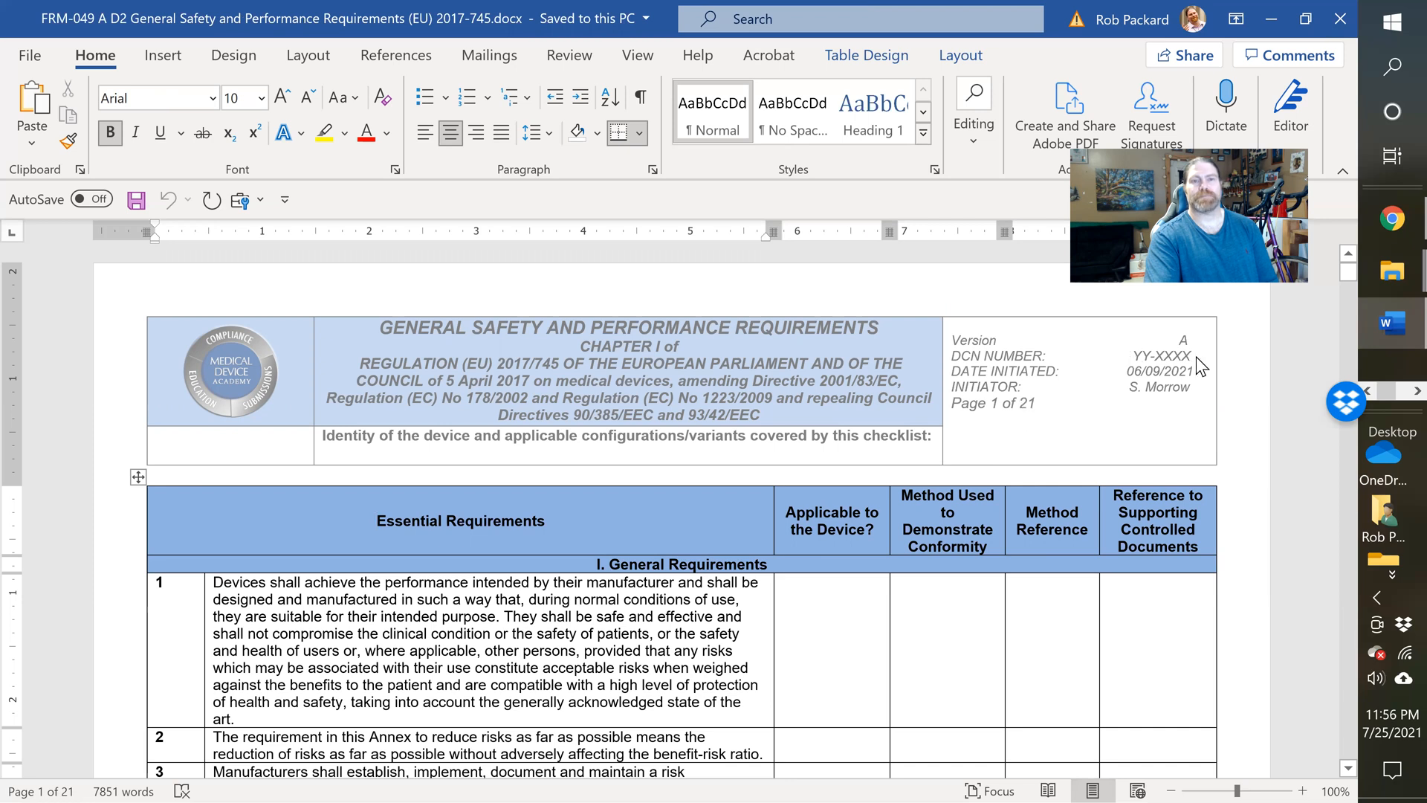
mouse_move(705, 444)
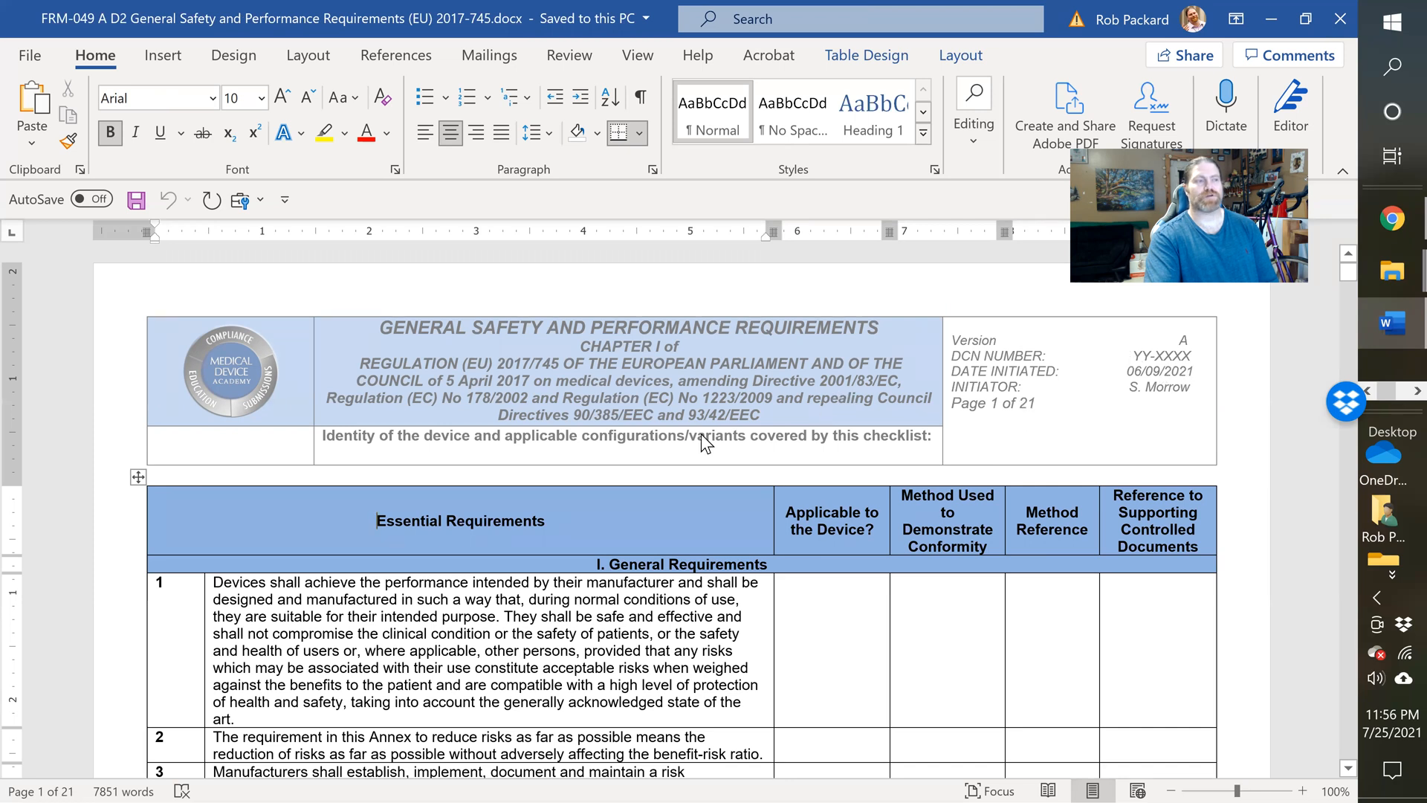
scroll("down", 3)
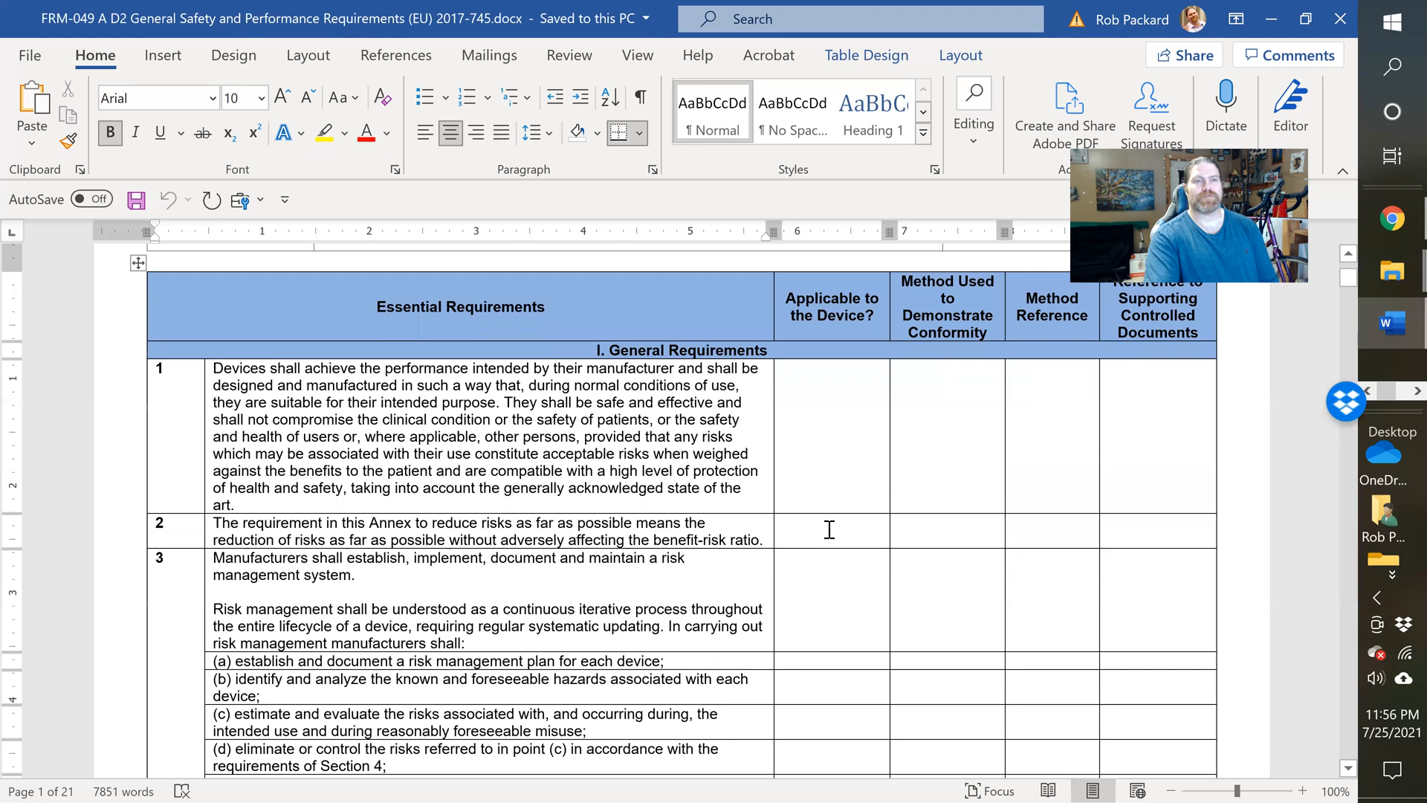
scroll("up", 3)
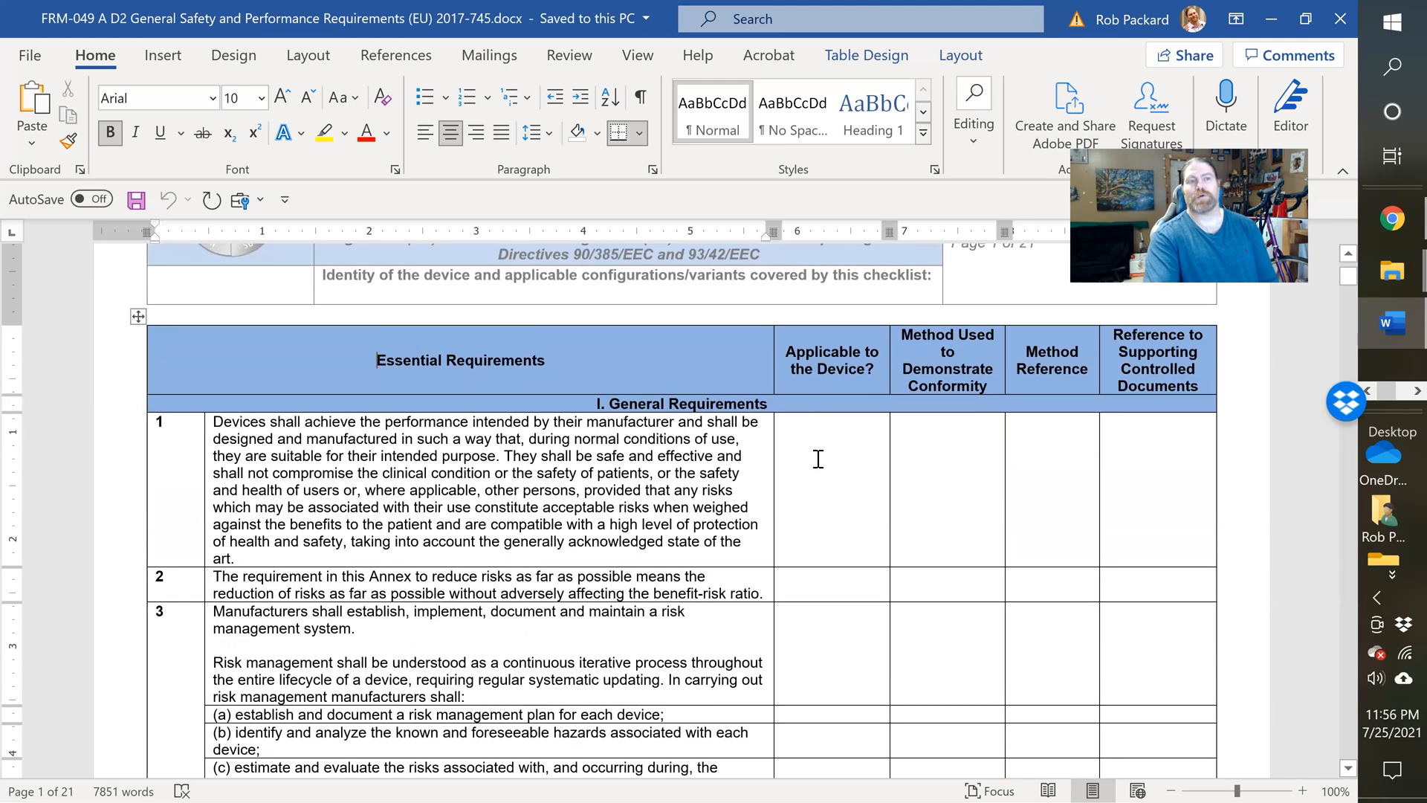
mouse_move(948, 459)
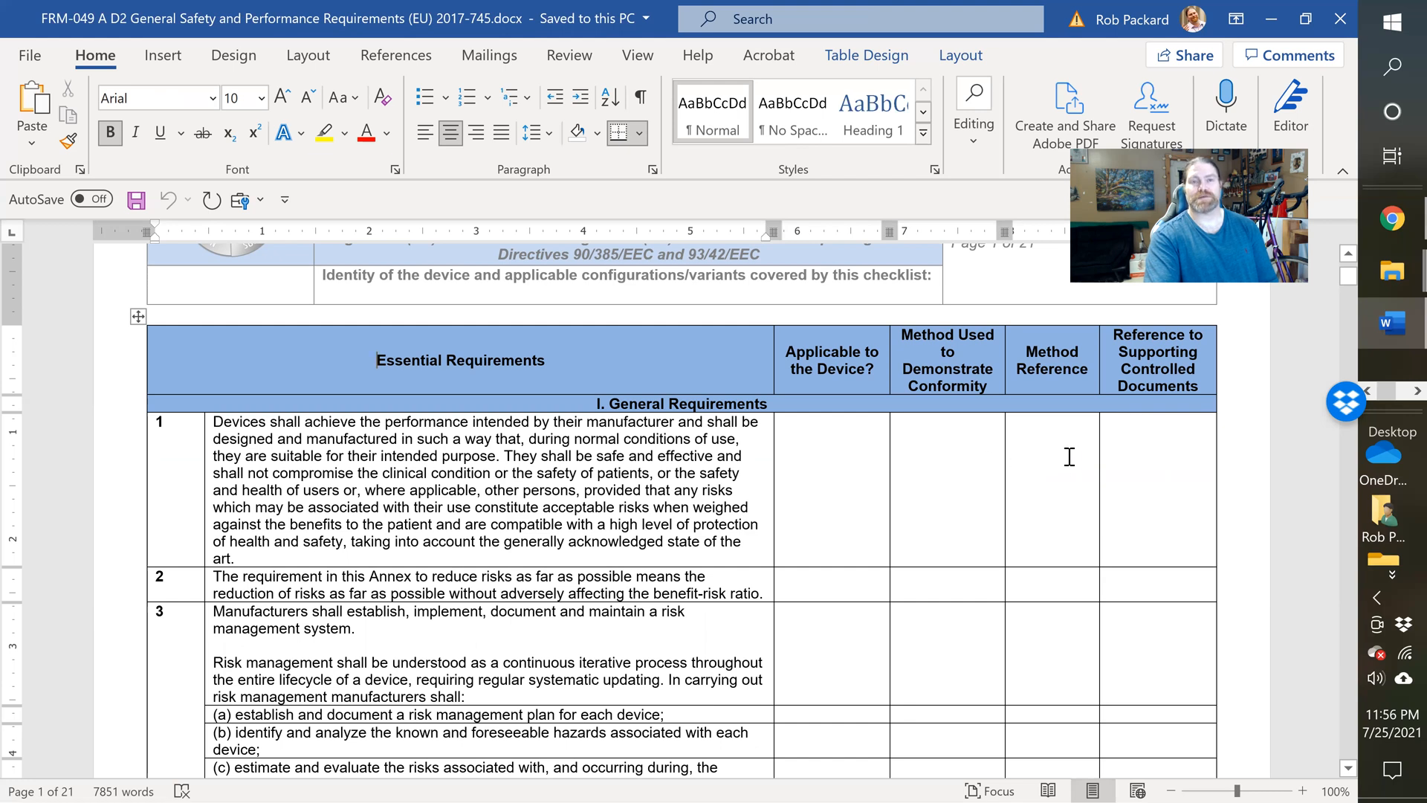
mouse_move(1177, 454)
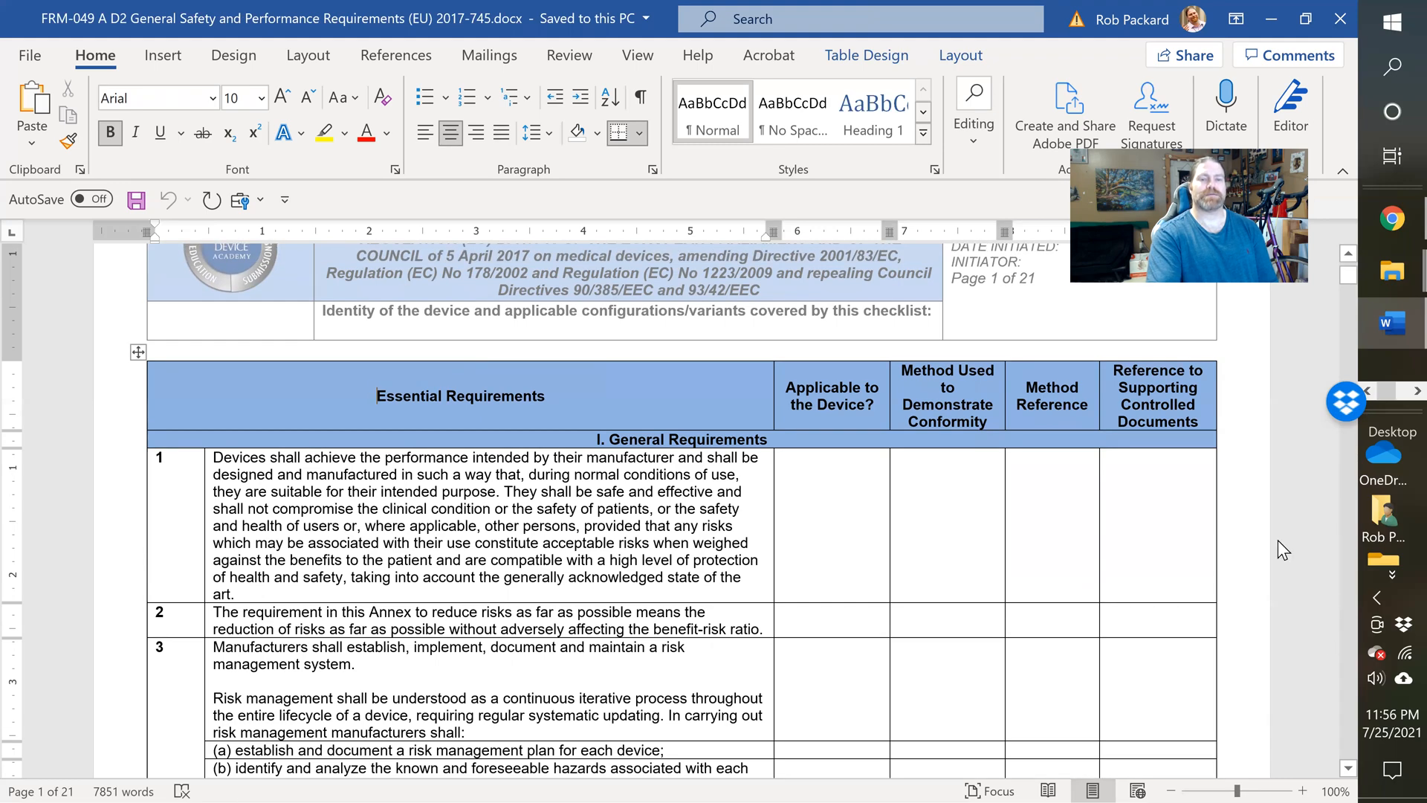
scroll("down", 3)
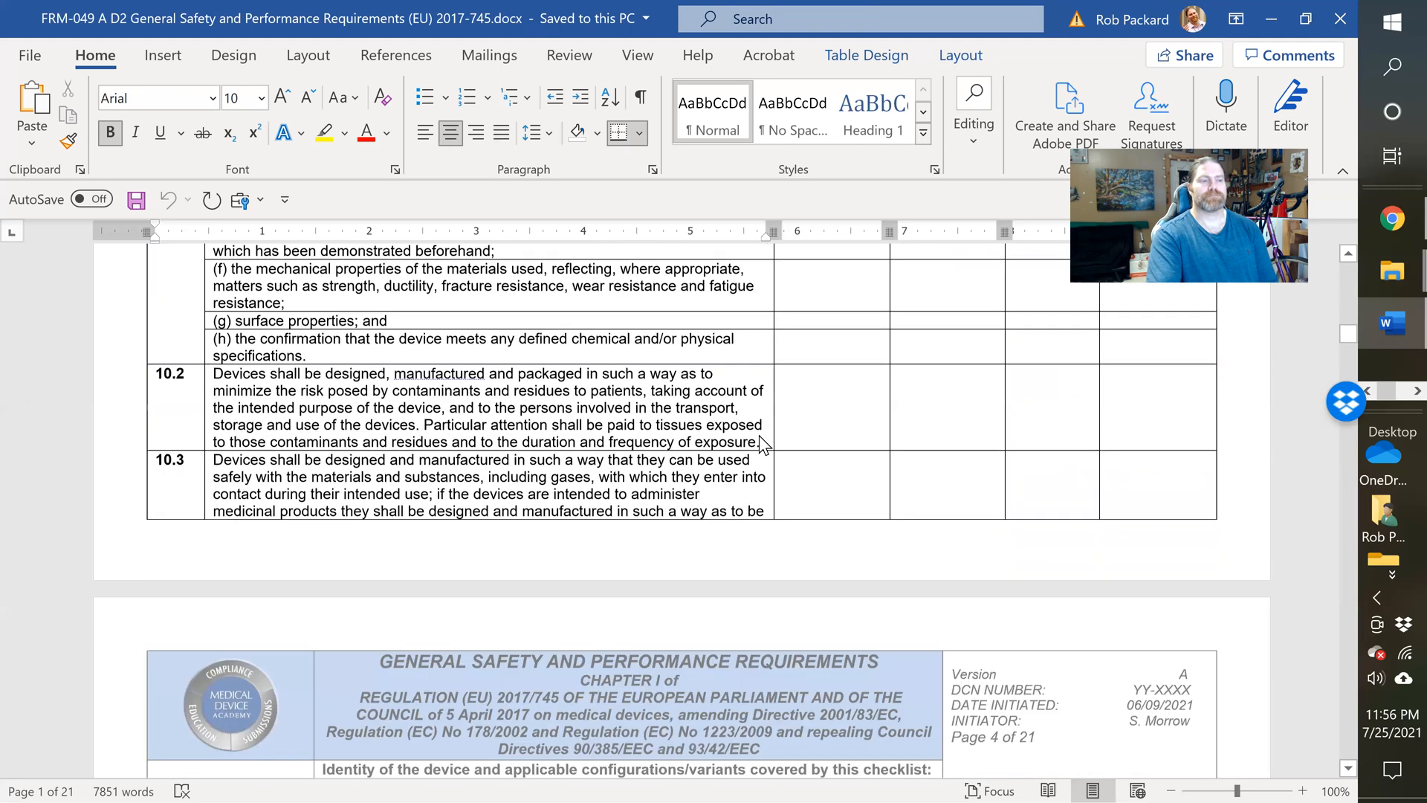
scroll("down", 3)
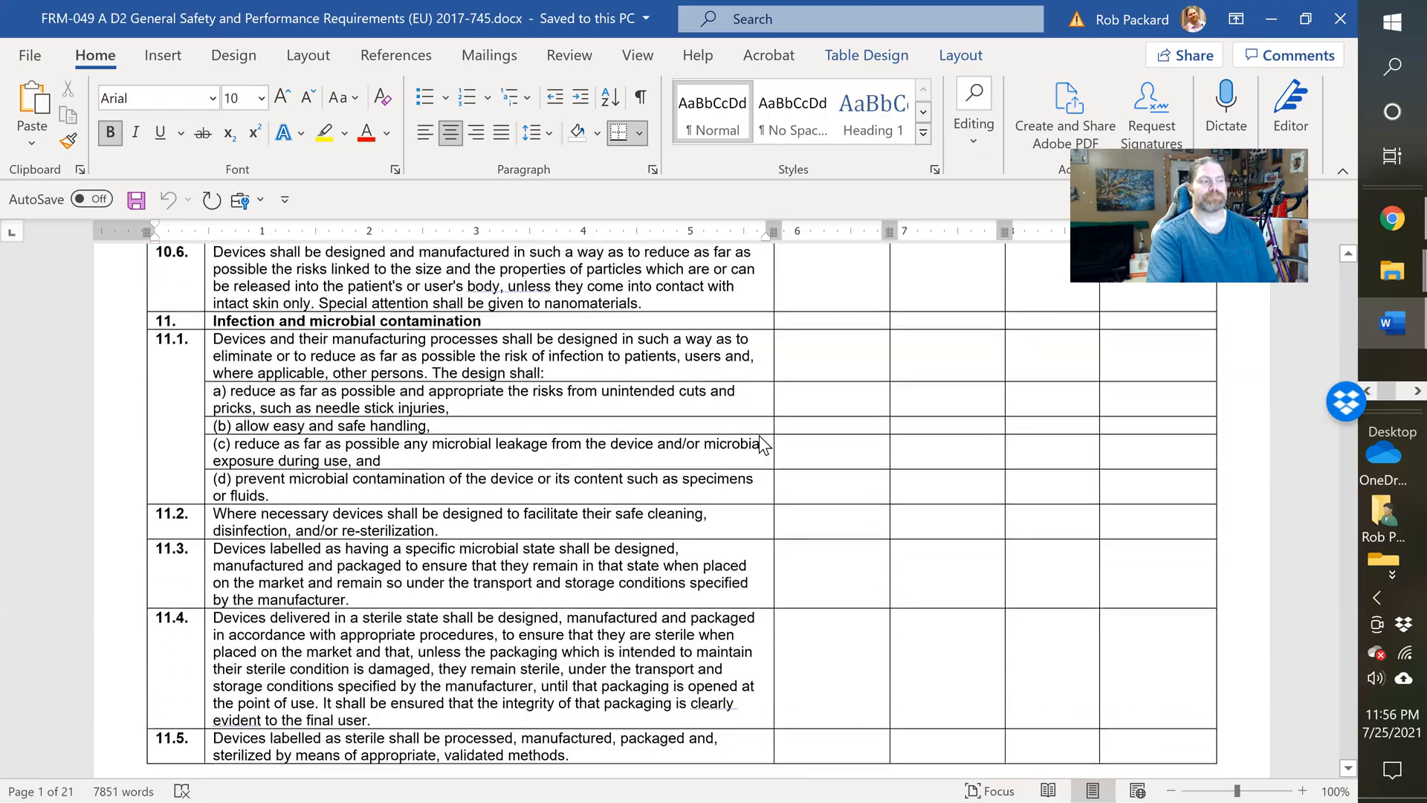
scroll("down", 3)
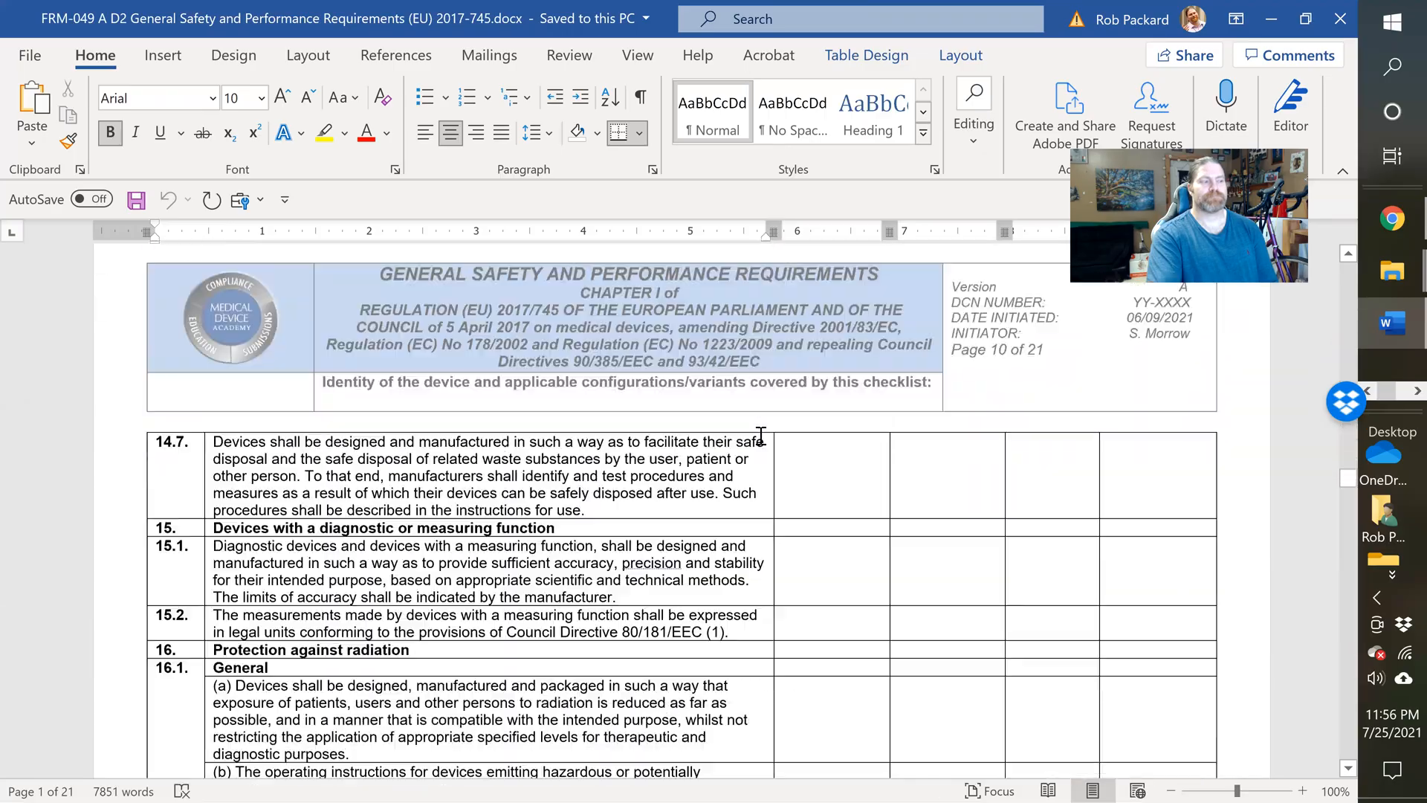
scroll("down", 3)
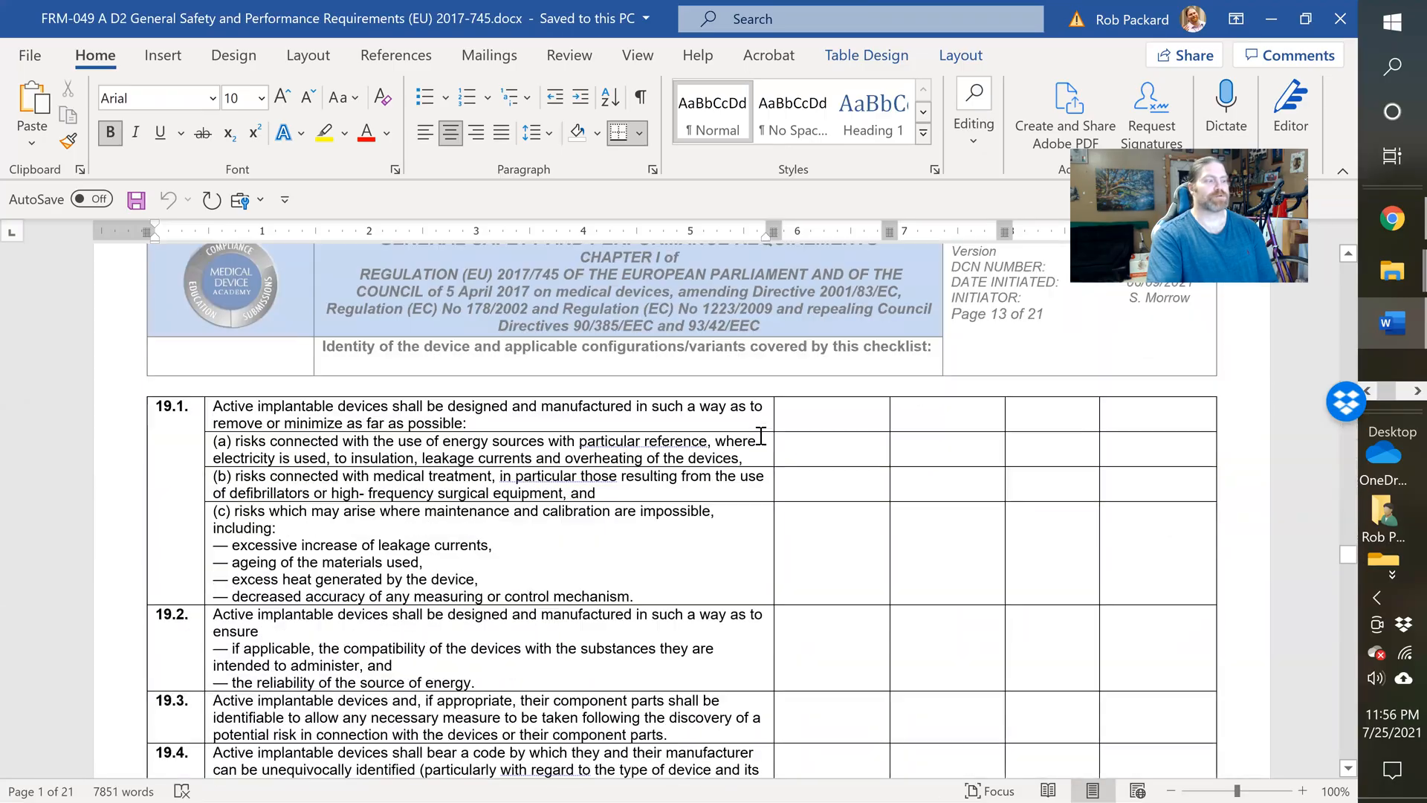
scroll("down", 3)
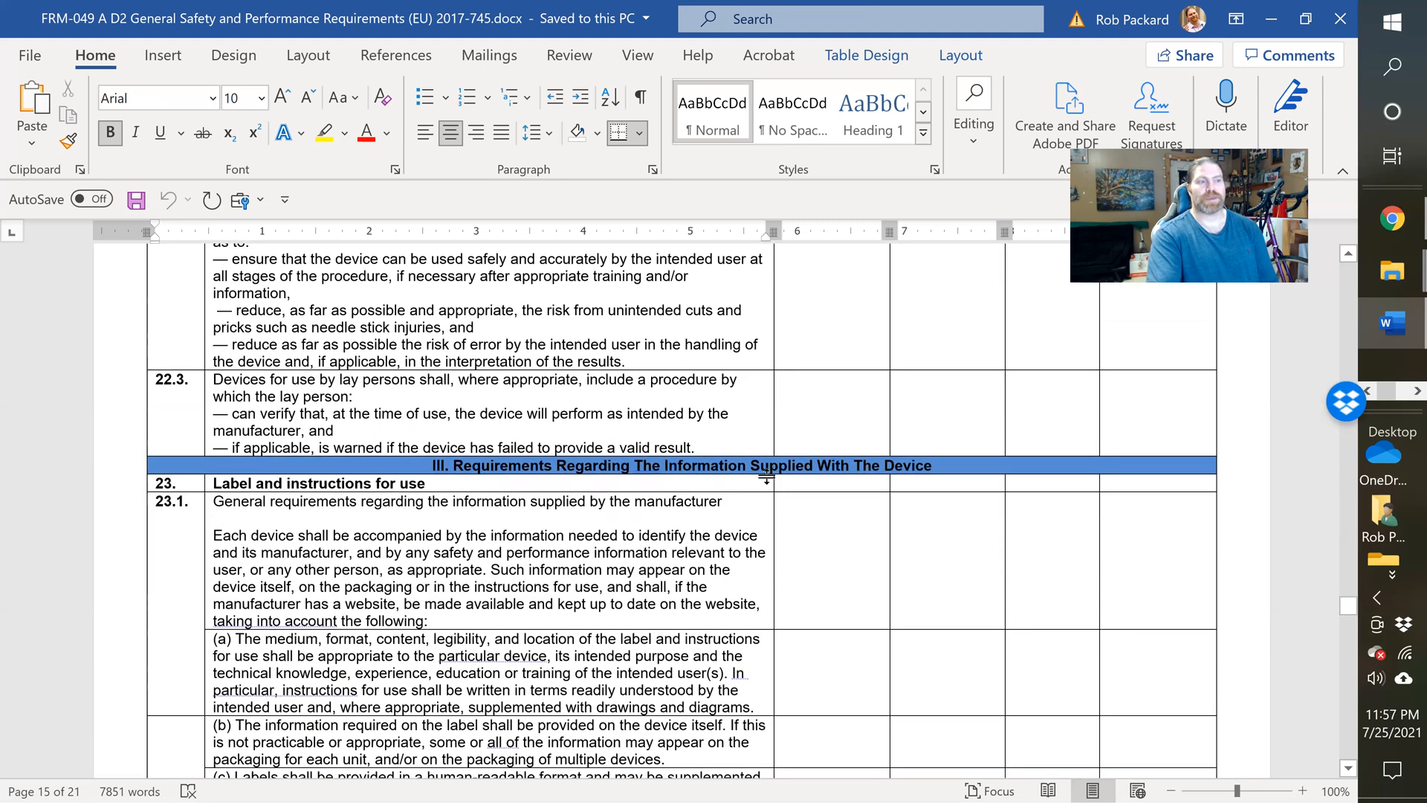
scroll("down", 3)
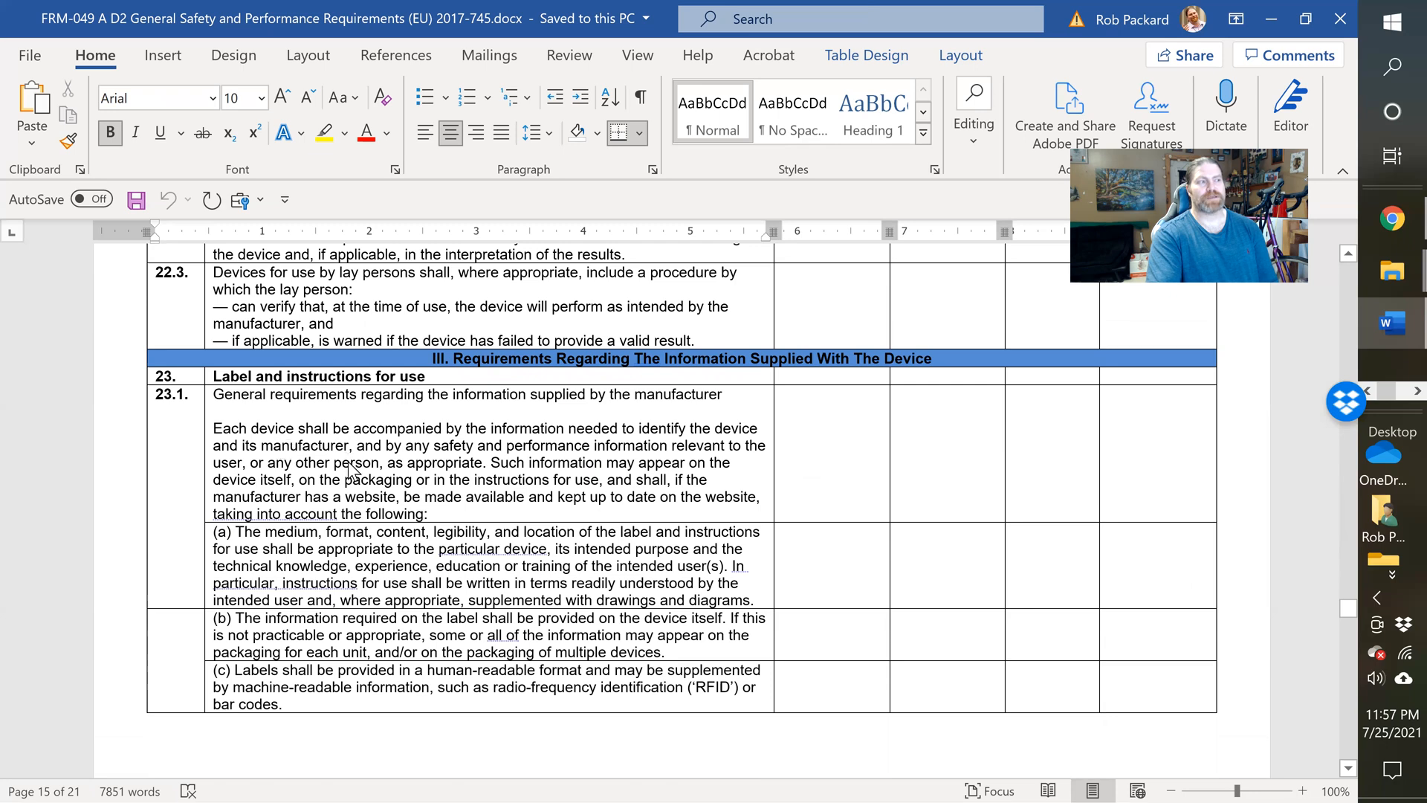
scroll("down", 3)
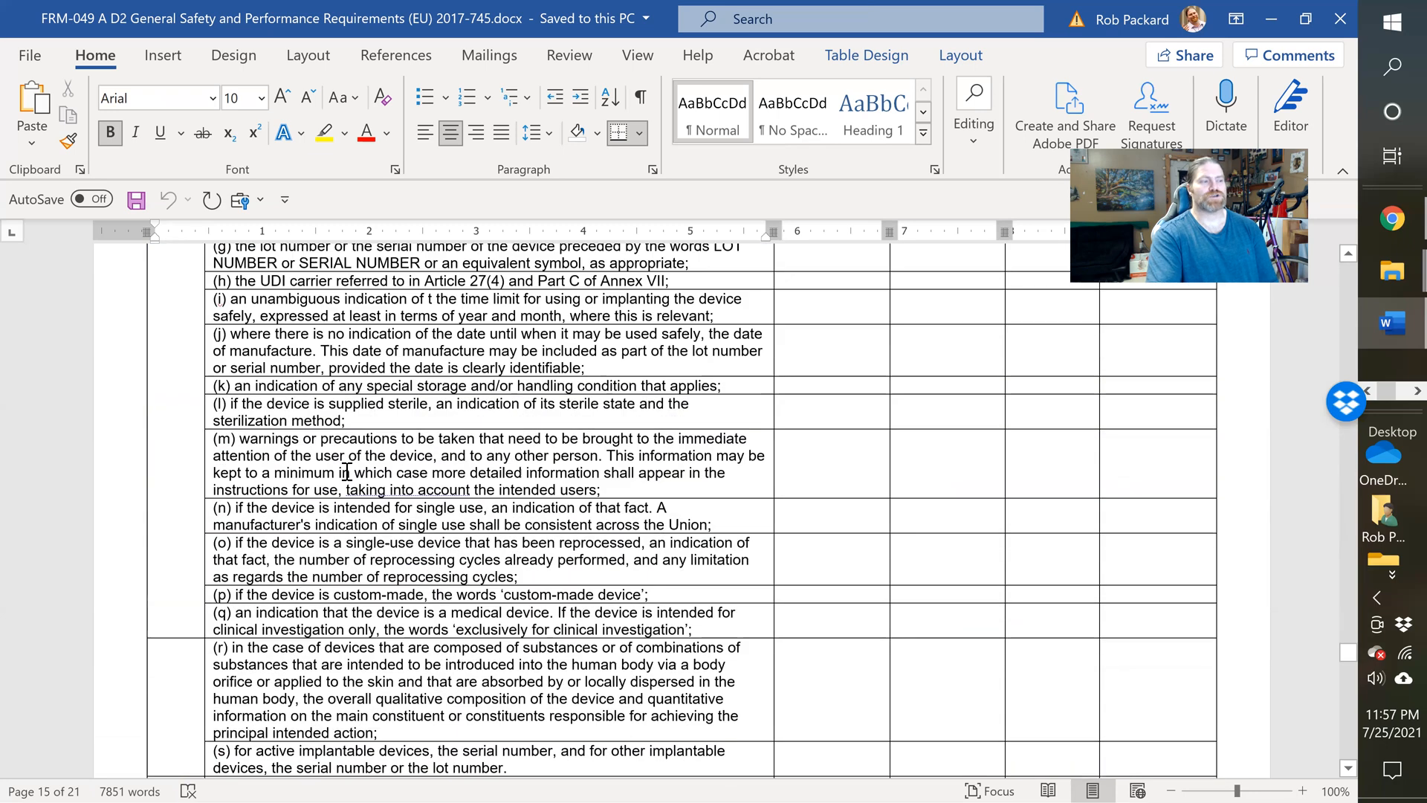
scroll("down", 3)
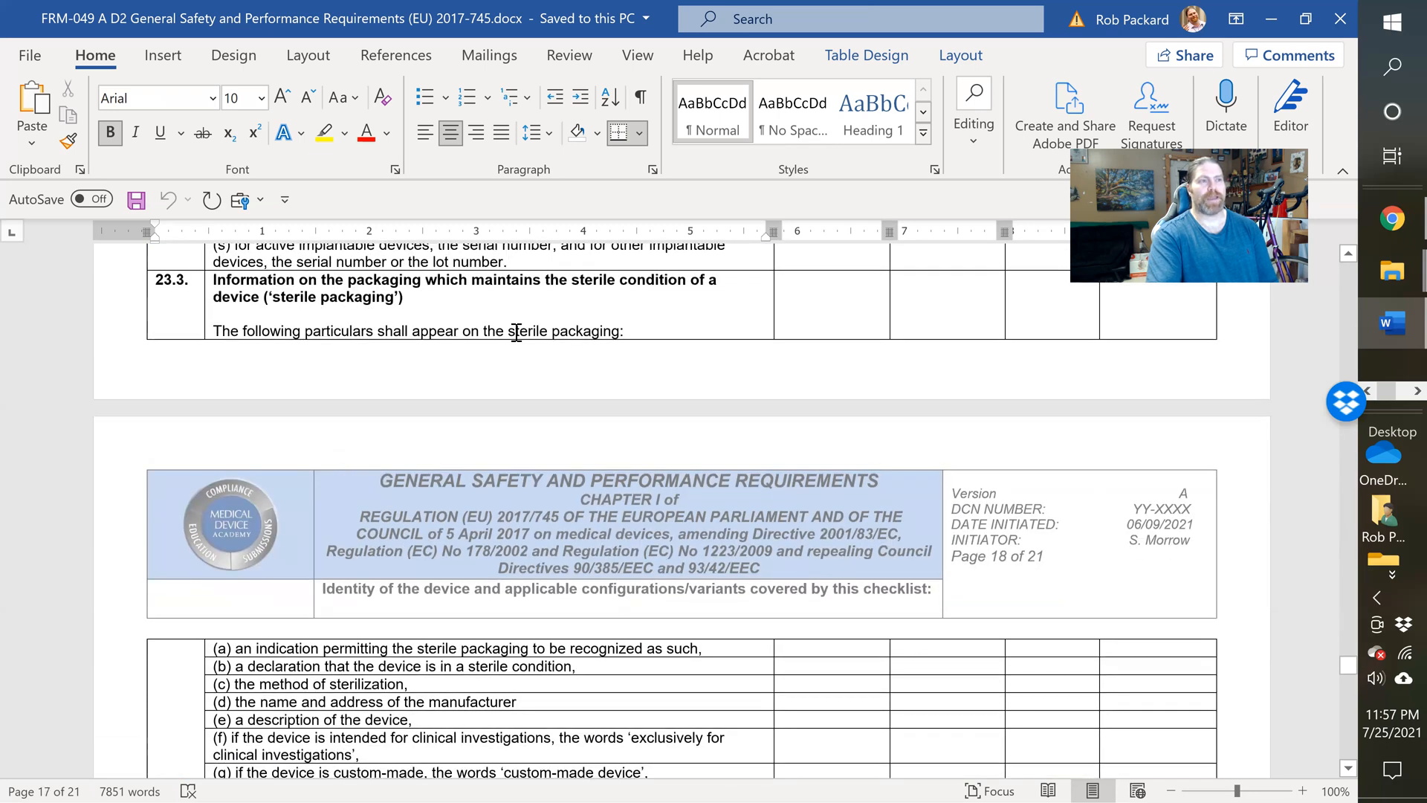
scroll("down", 3)
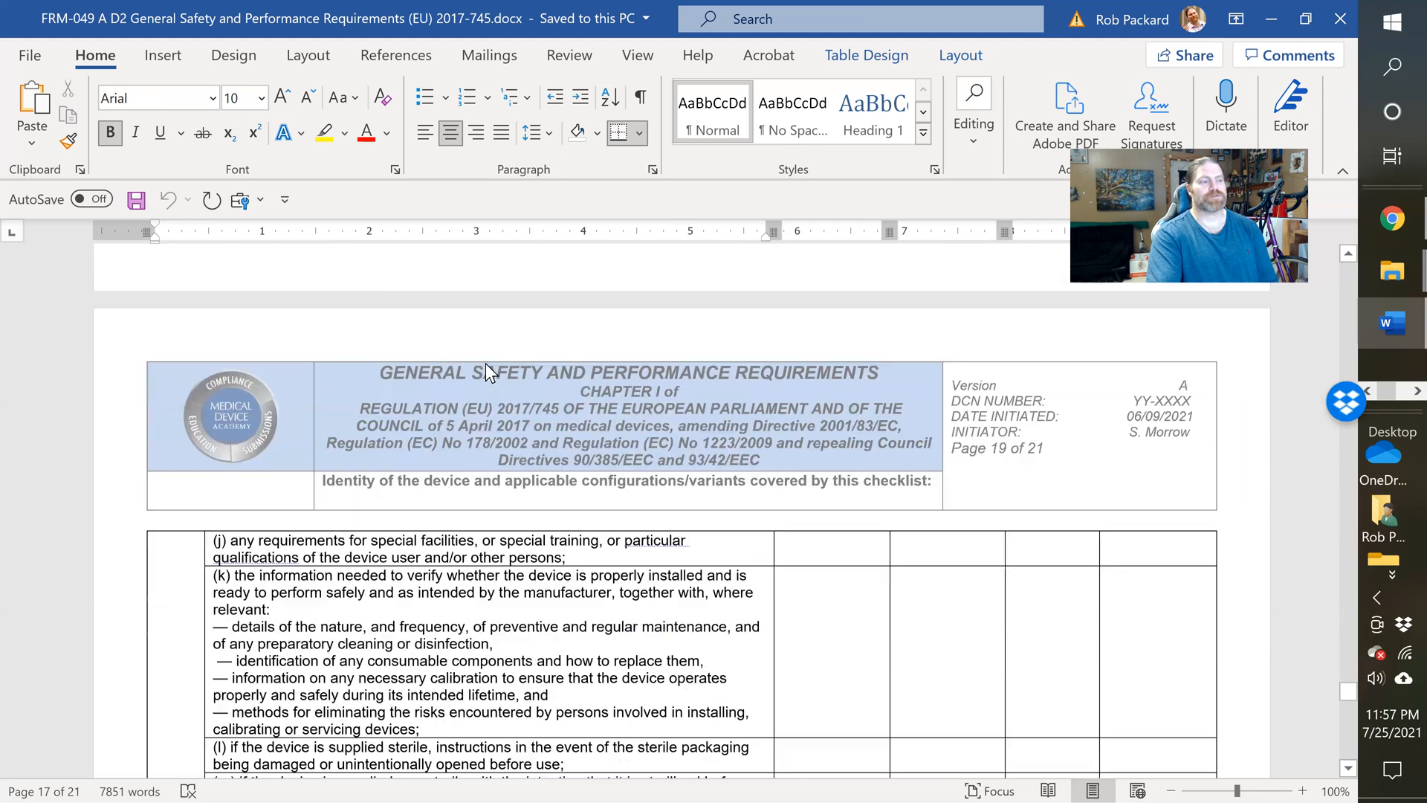
scroll("down", 3)
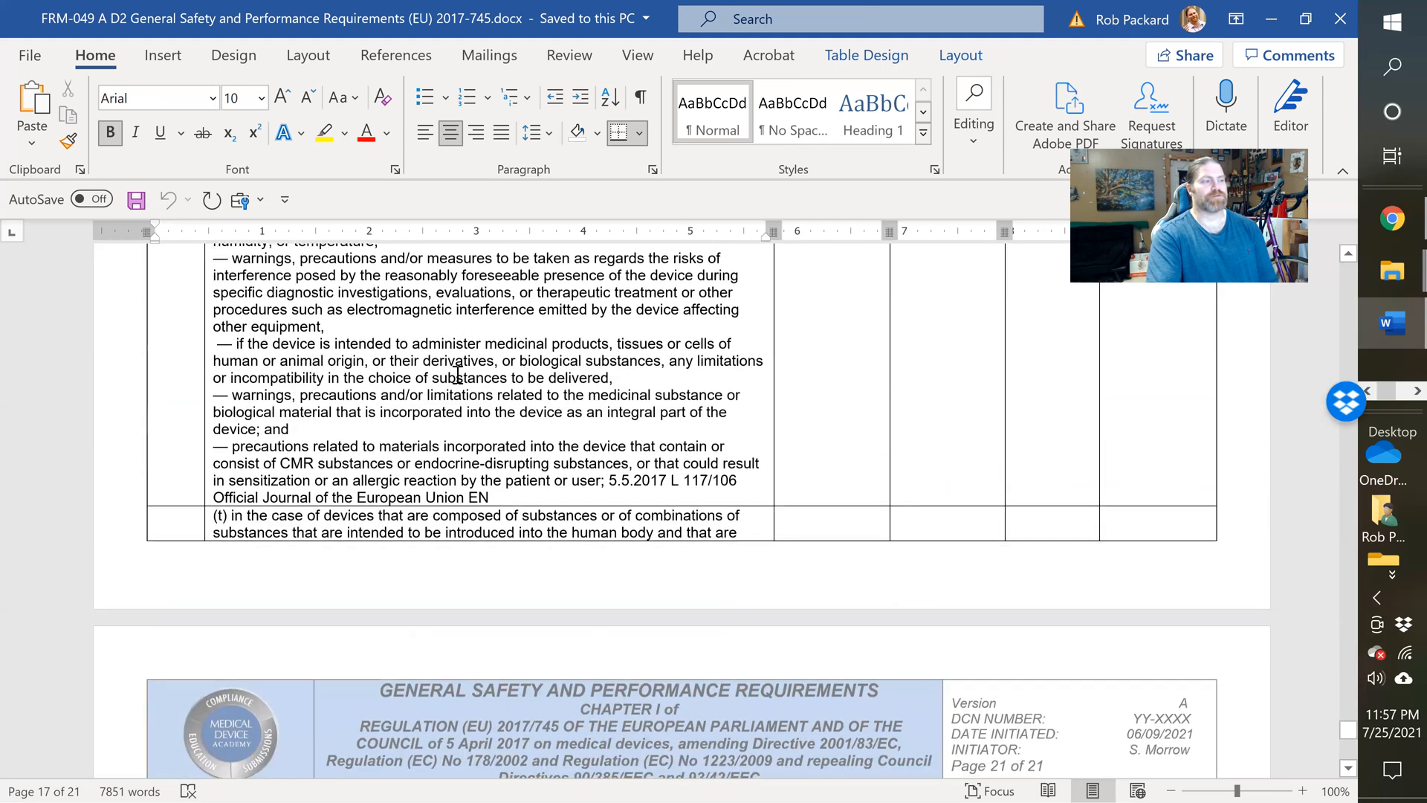
scroll("down", 3)
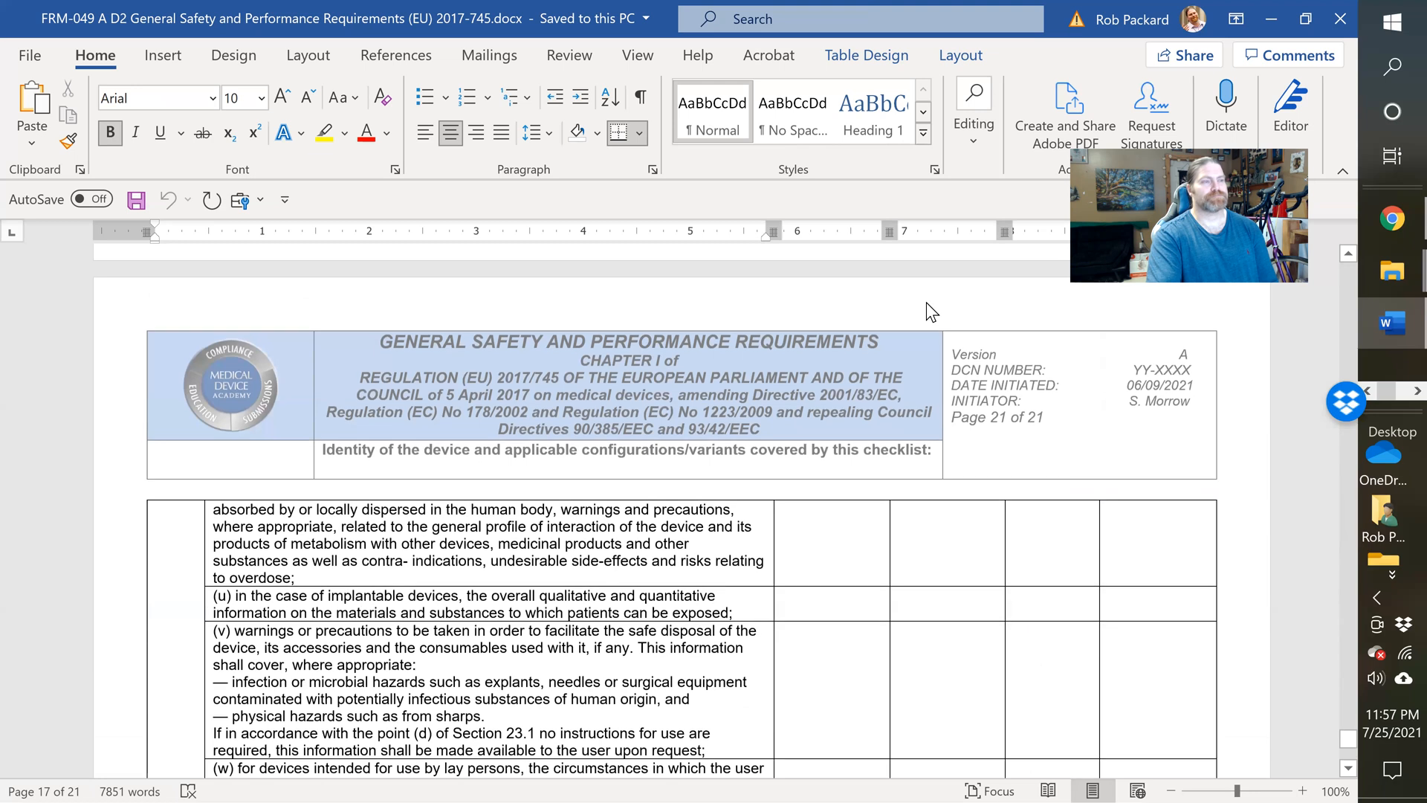